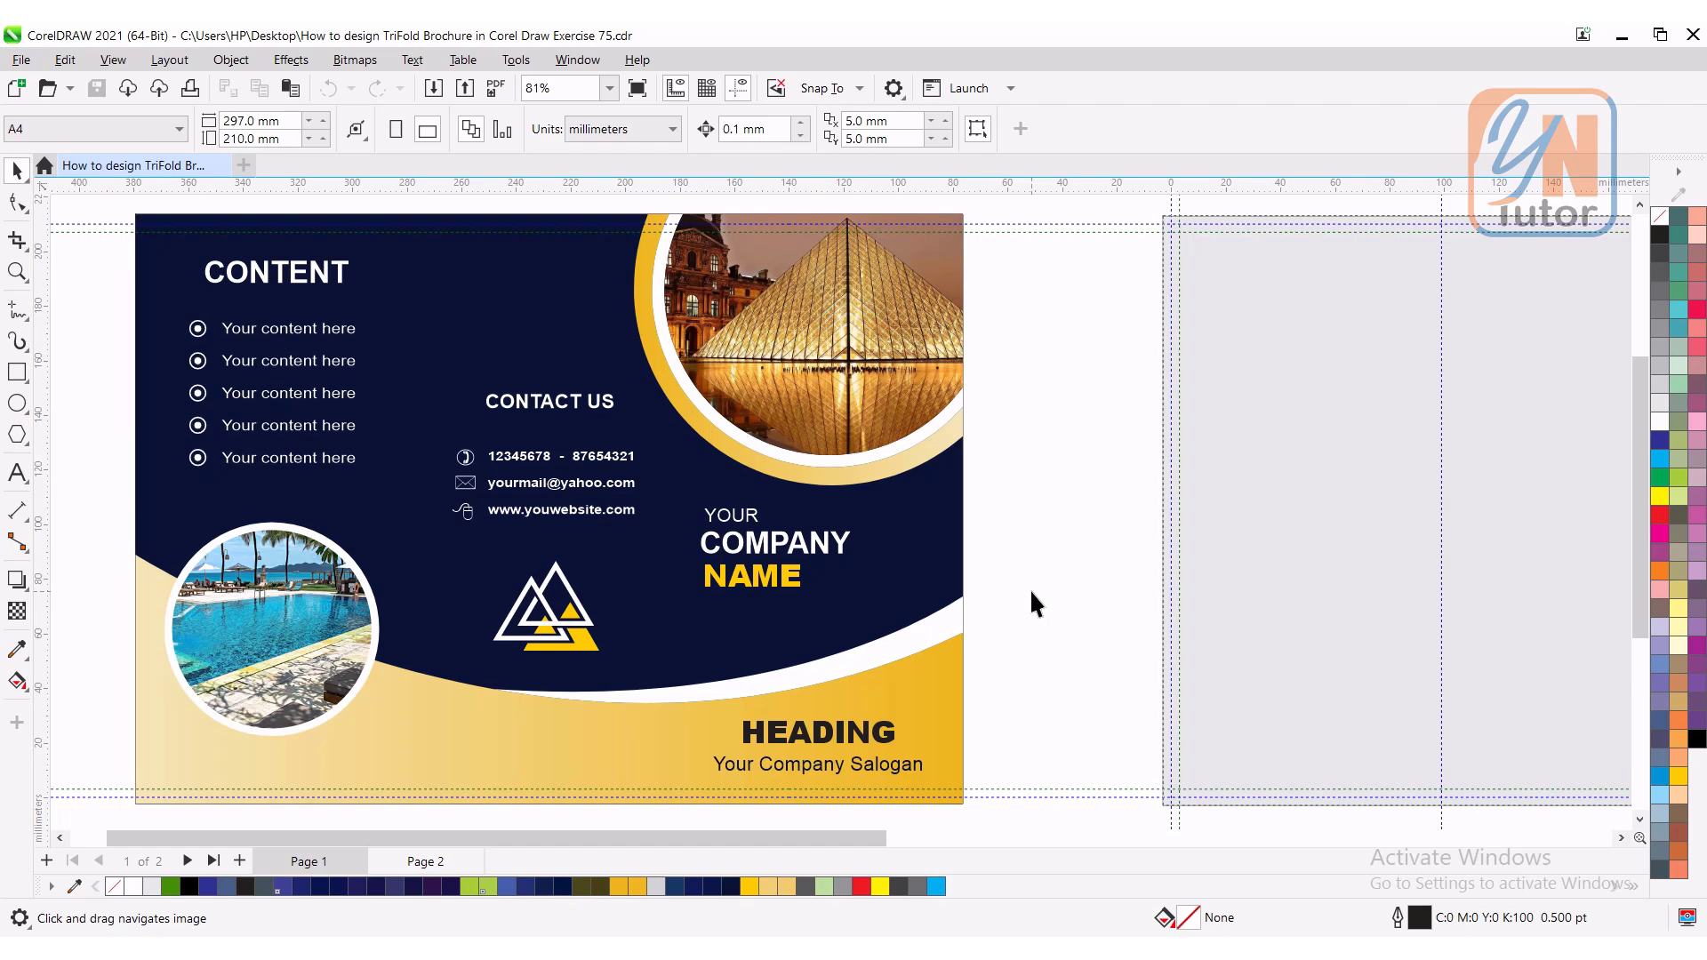
{"action": "mouse_move", "coordinate": [644, 605]}
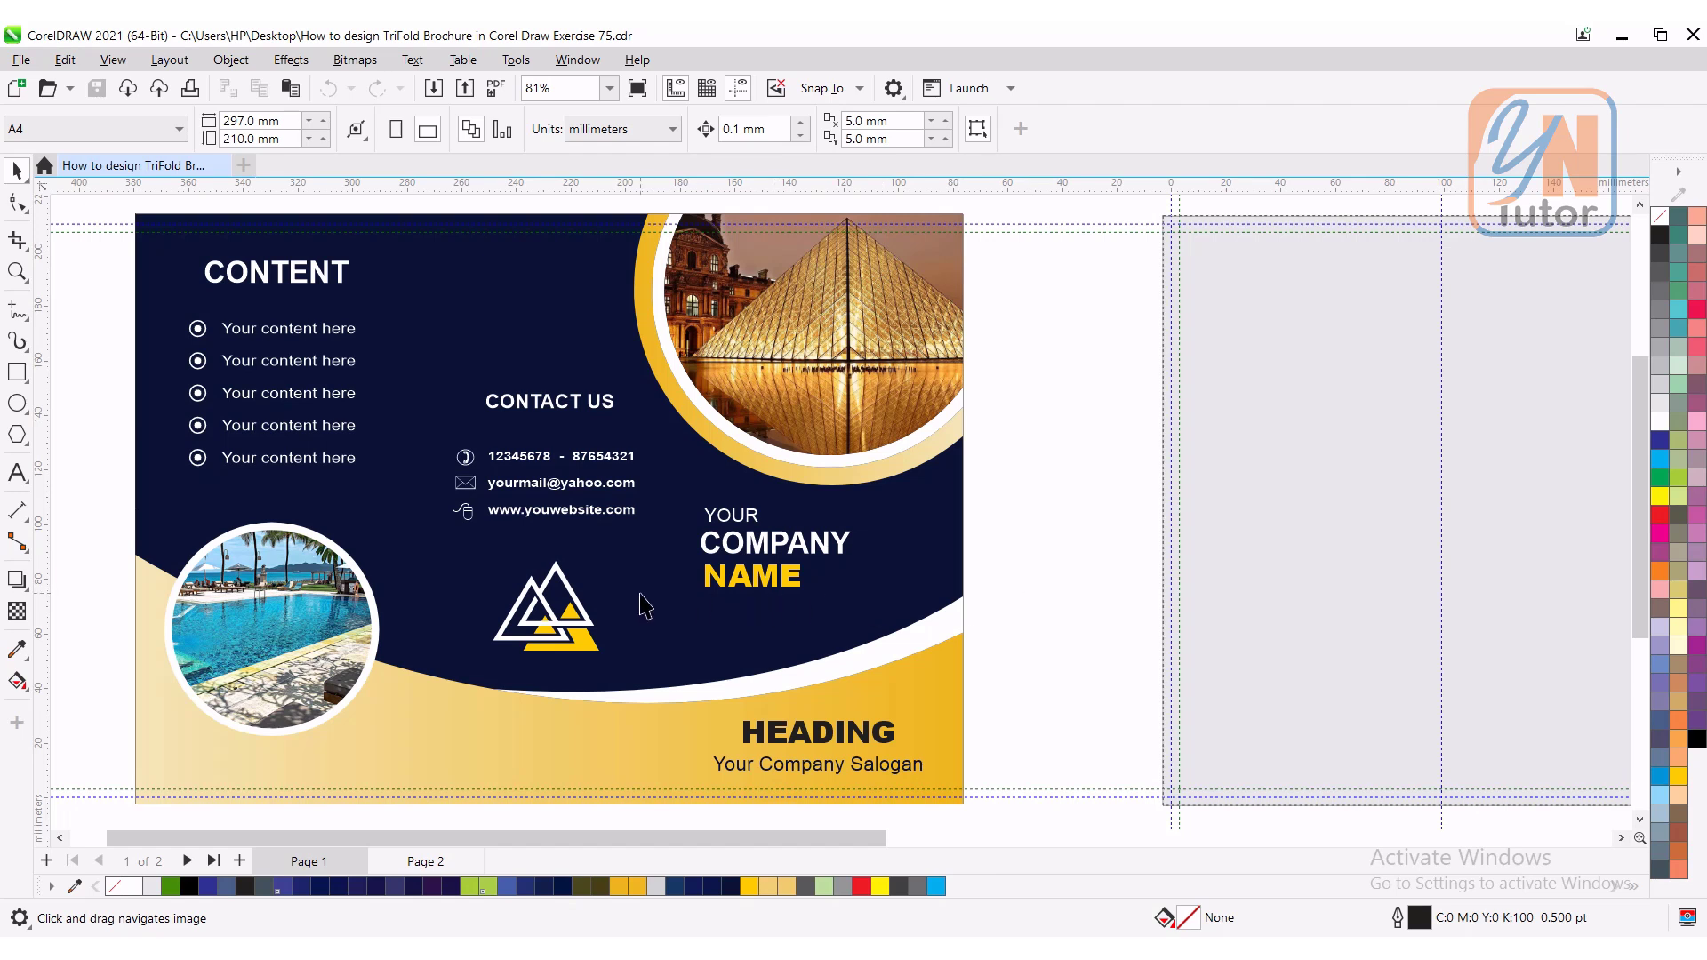
Step: Take the Pen tool from the curve flyout to draw the crossing curves on page 2
{"action": "scroll", "scroll_direction": "right", "scroll_amount": 3}
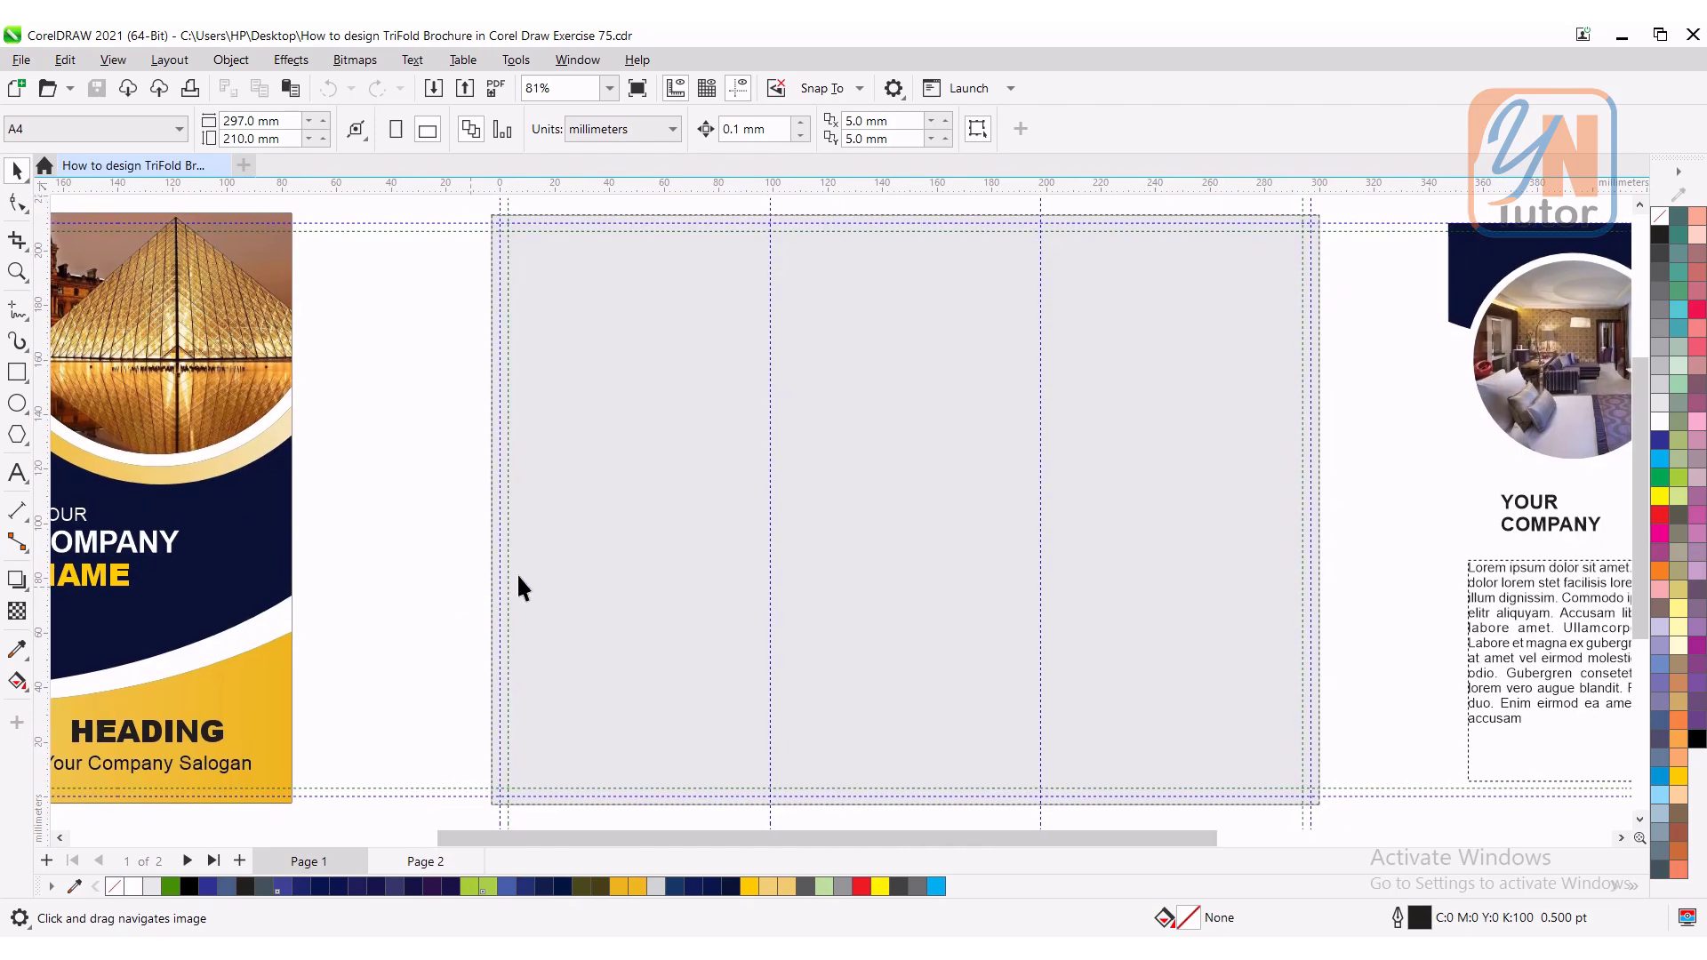
{"action": "mouse_move", "coordinate": [1078, 696]}
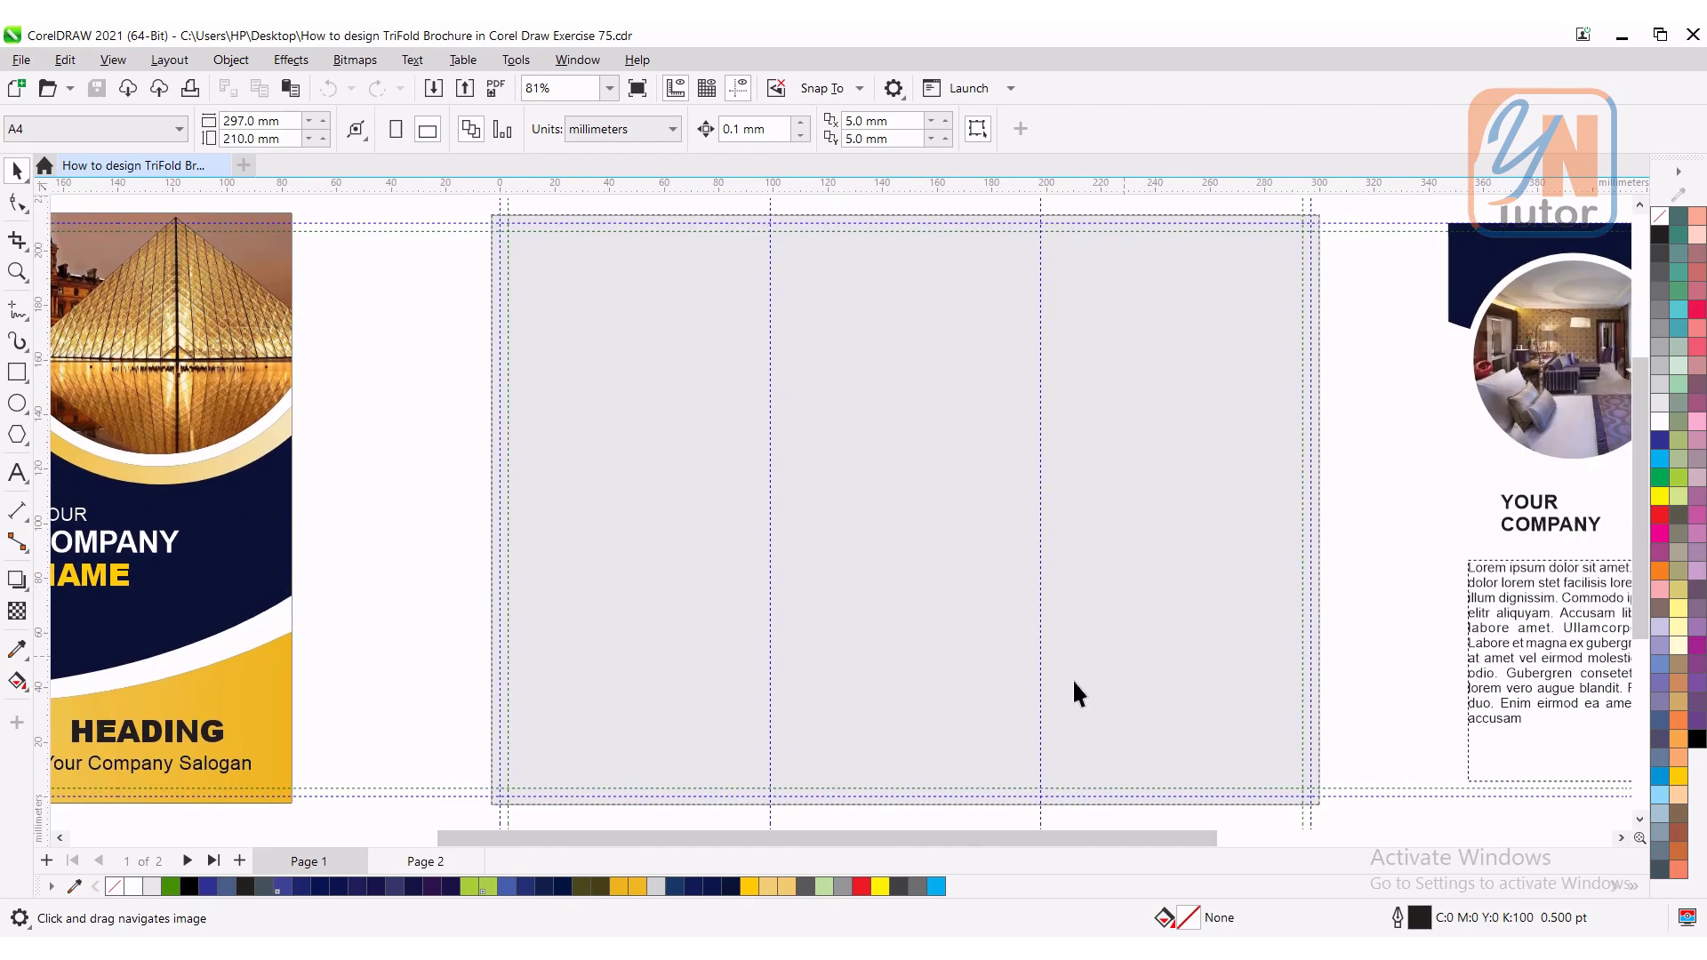
{"action": "mouse_move", "coordinate": [672, 560]}
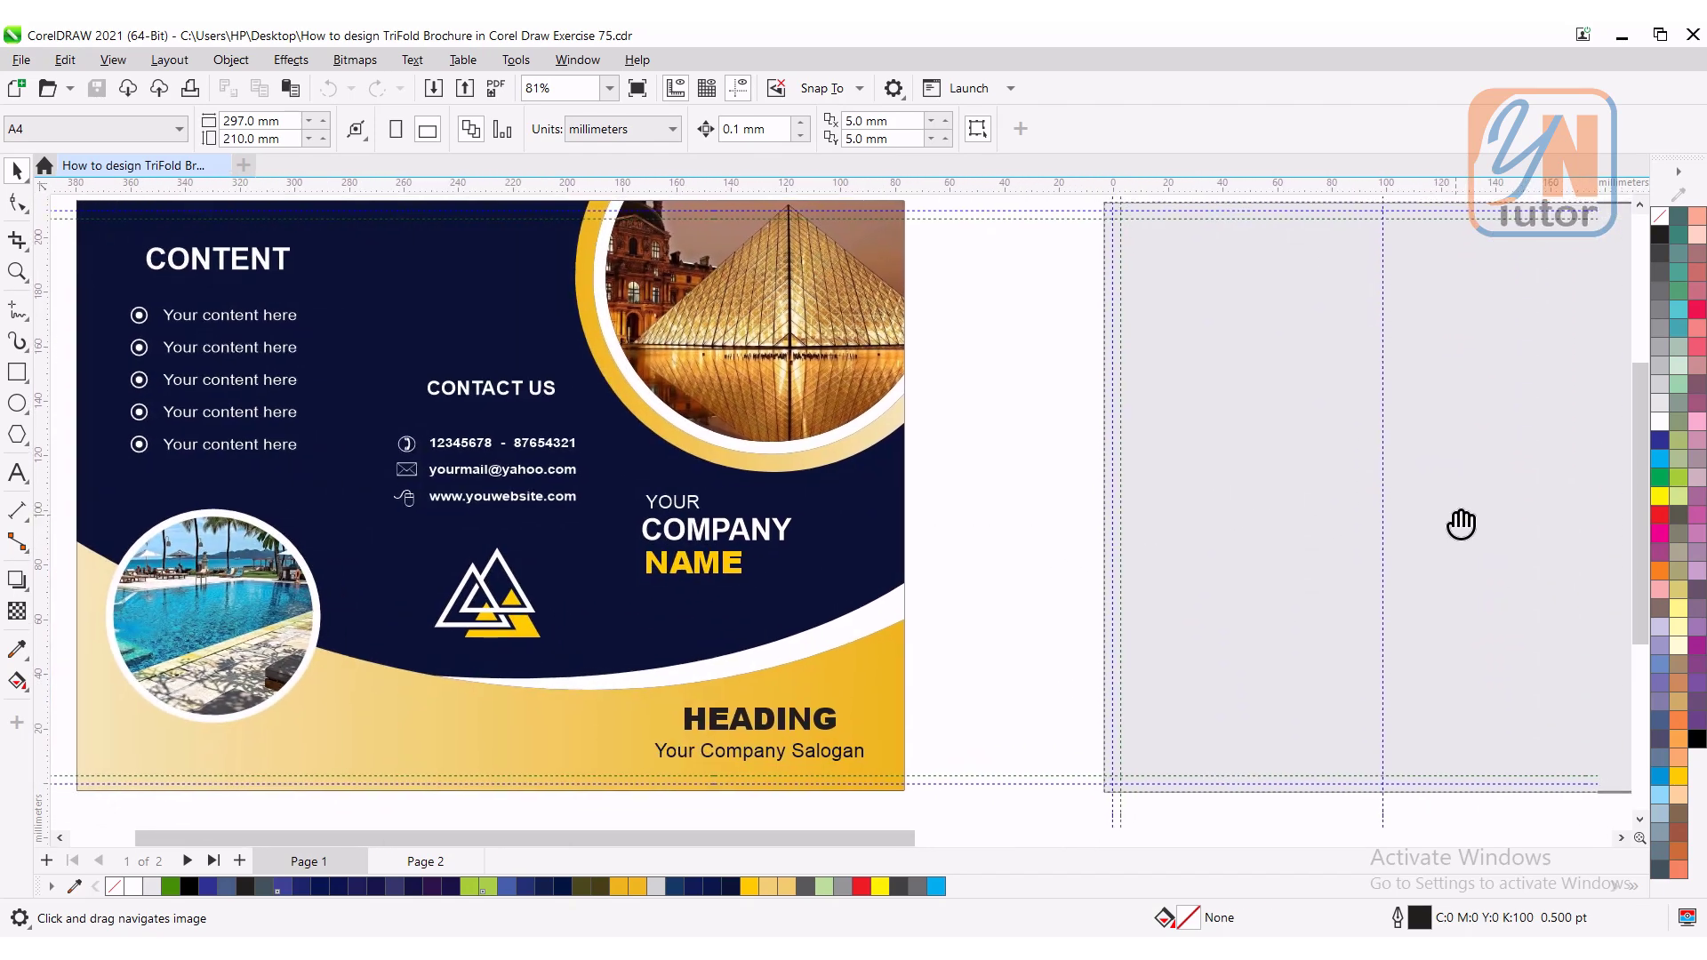
{"action": "mouse_move", "coordinate": [645, 343]}
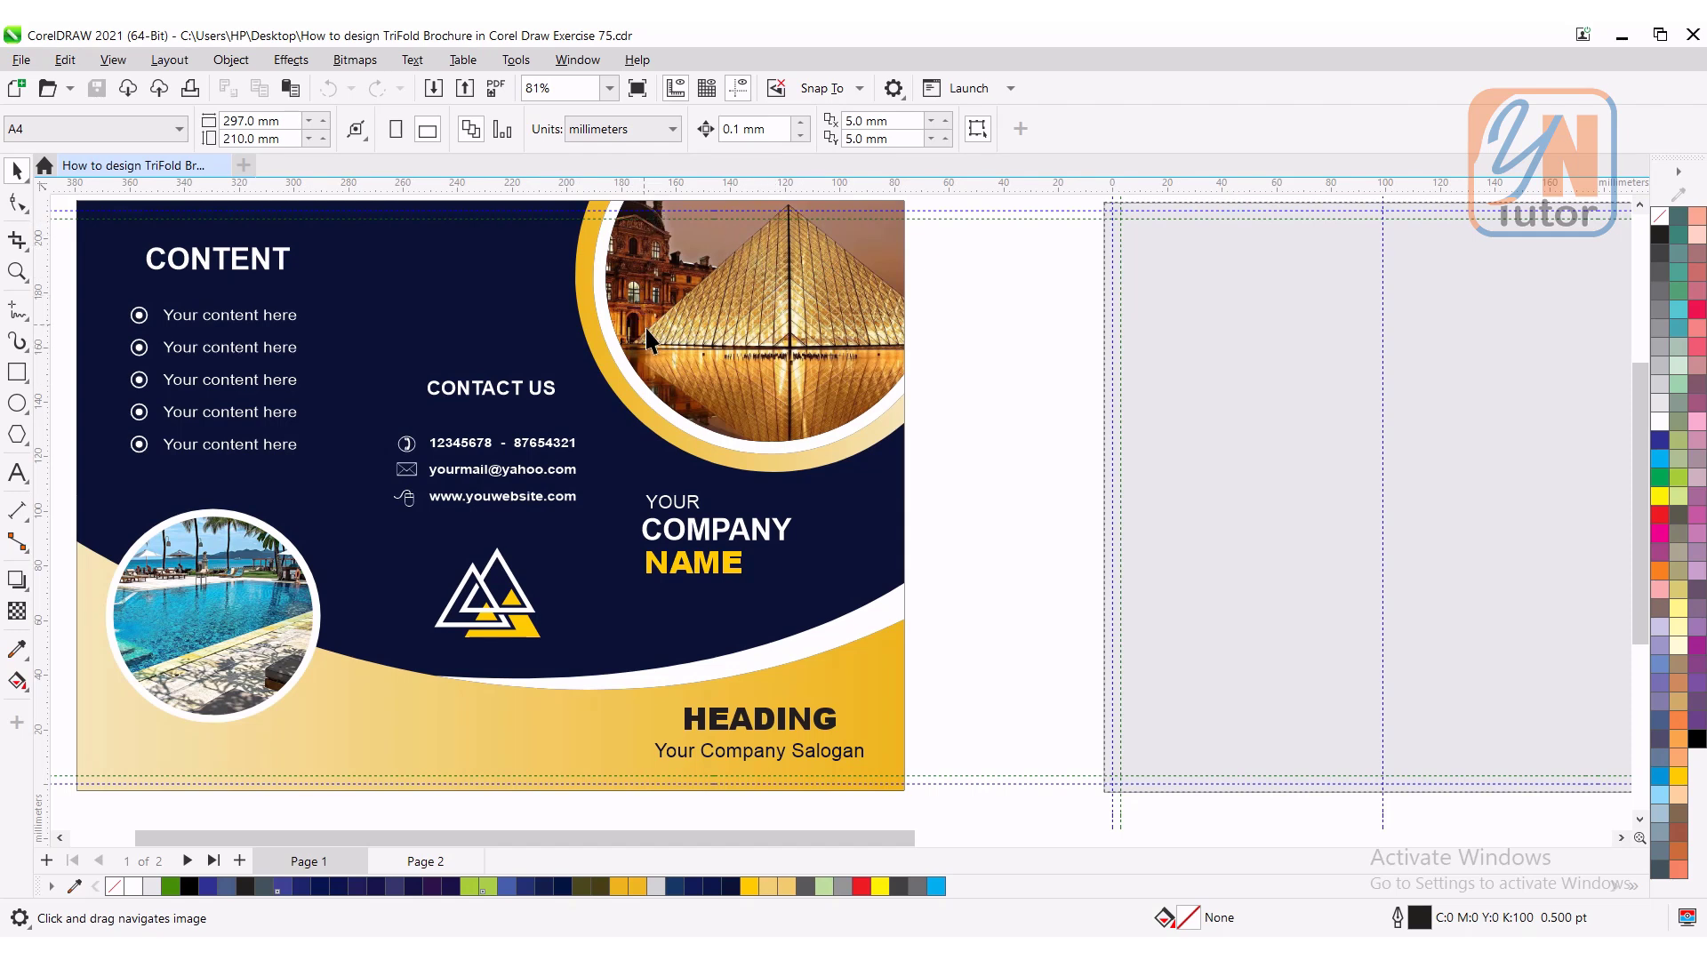
{"action": "mouse_move", "coordinate": [687, 307]}
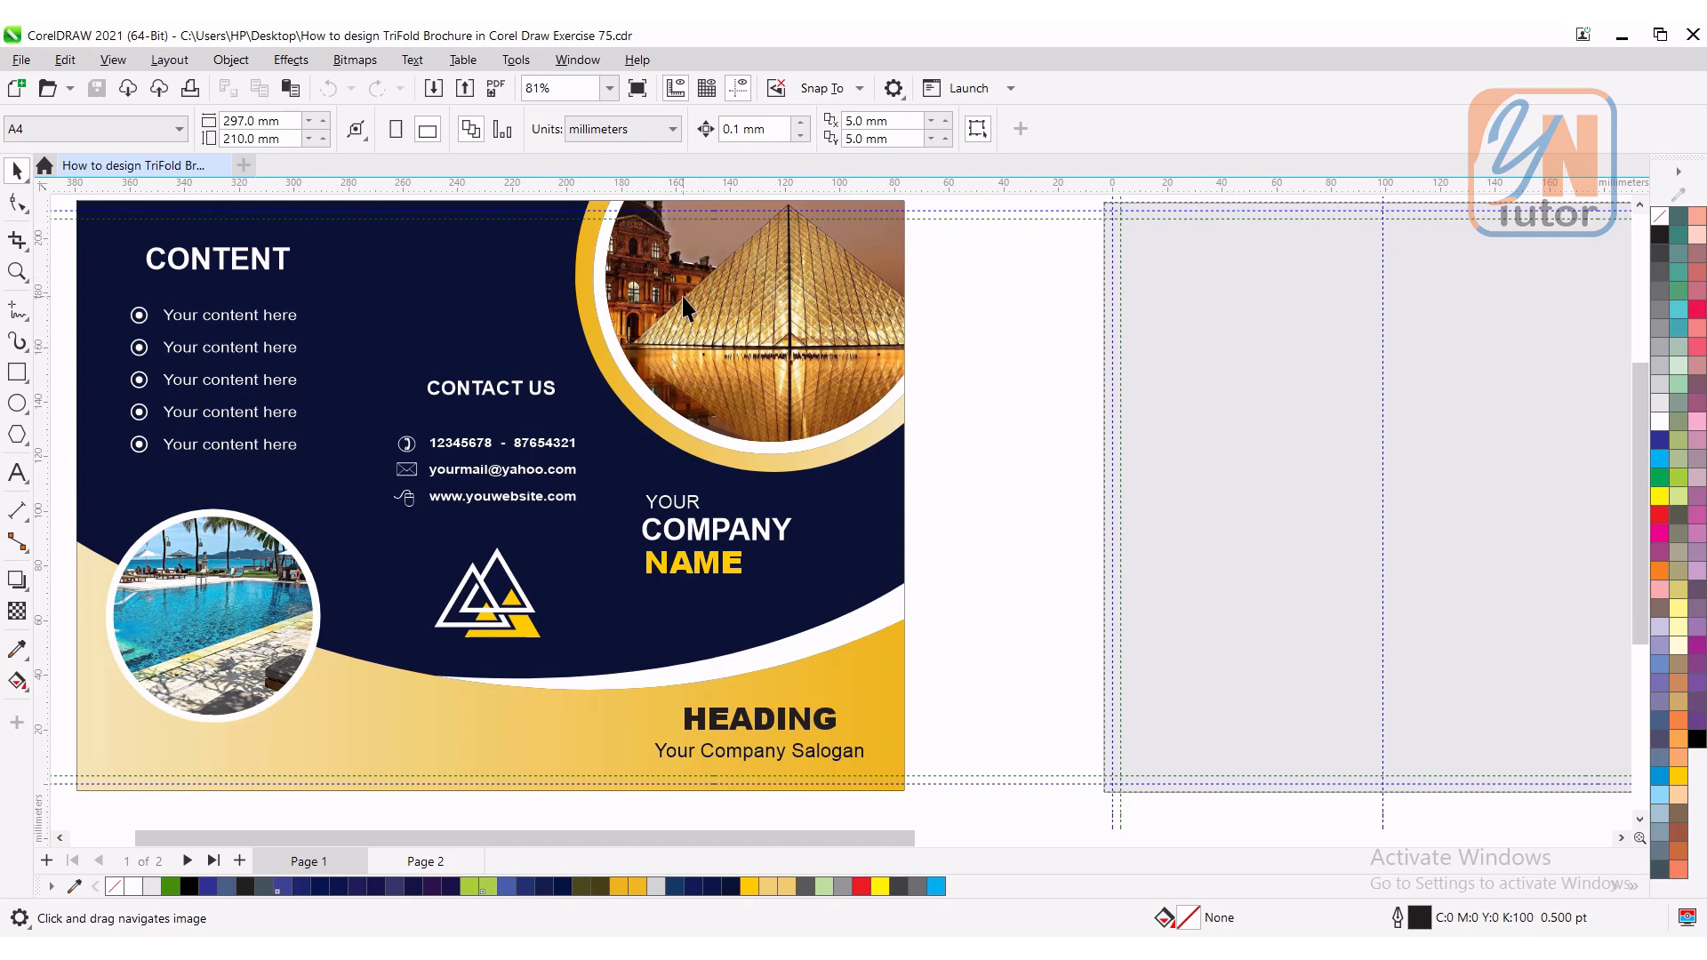
{"action": "mouse_move", "coordinate": [610, 336]}
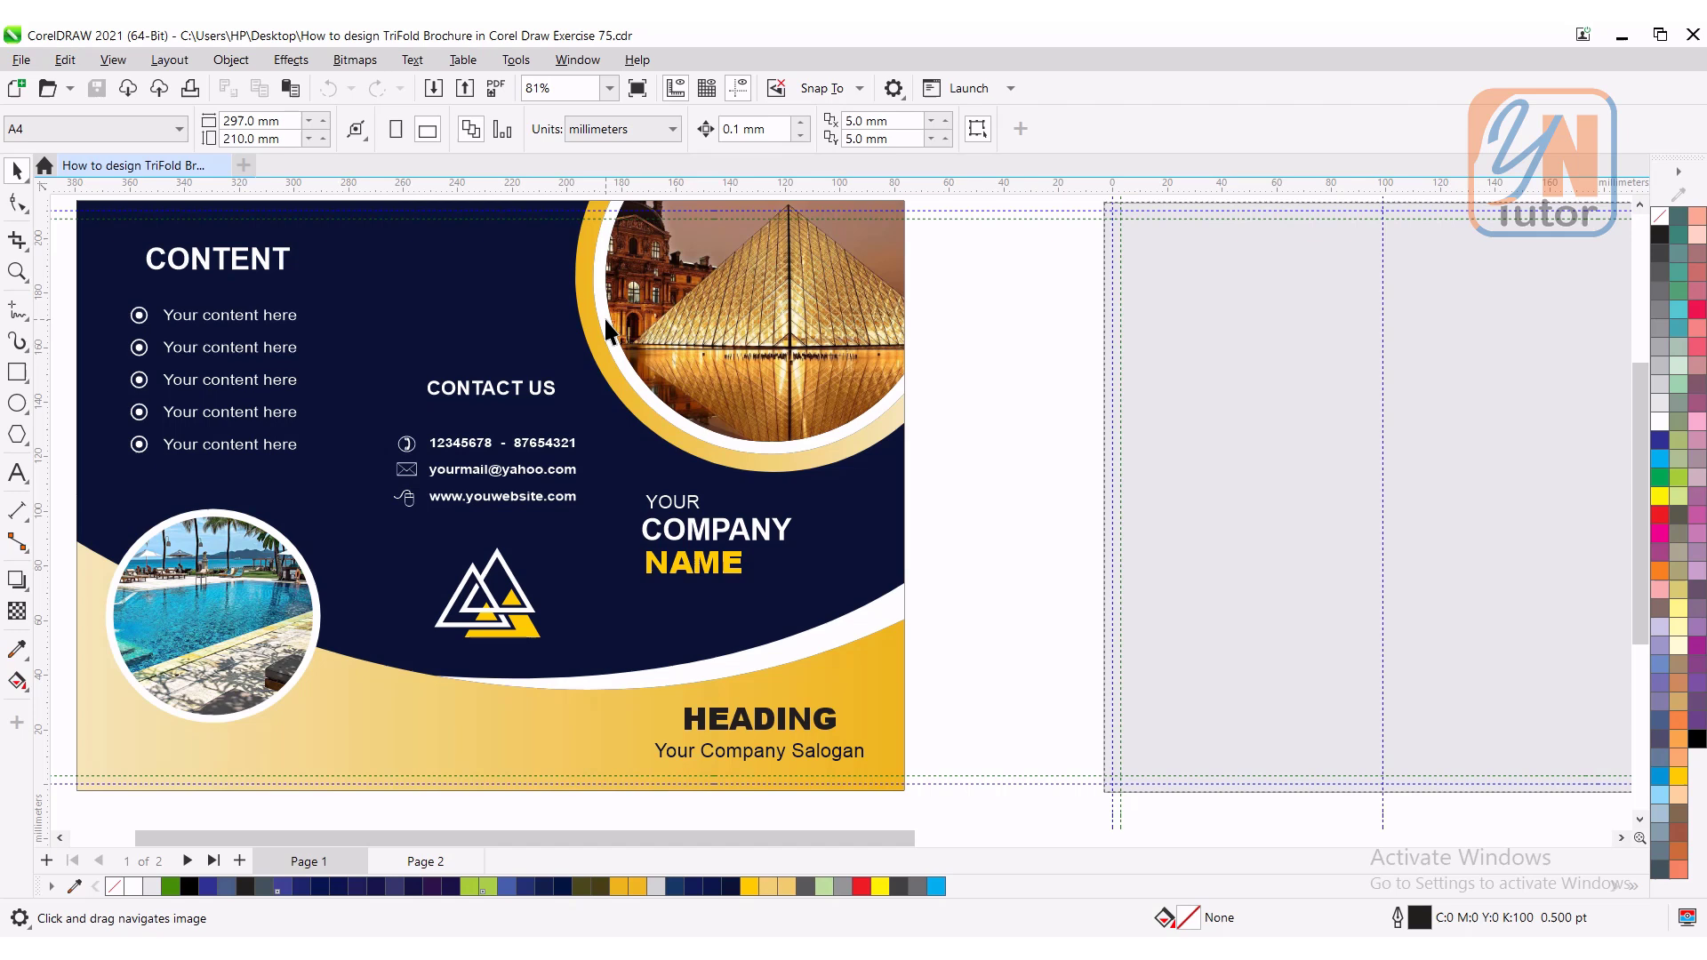
{"action": "mouse_move", "coordinate": [594, 310]}
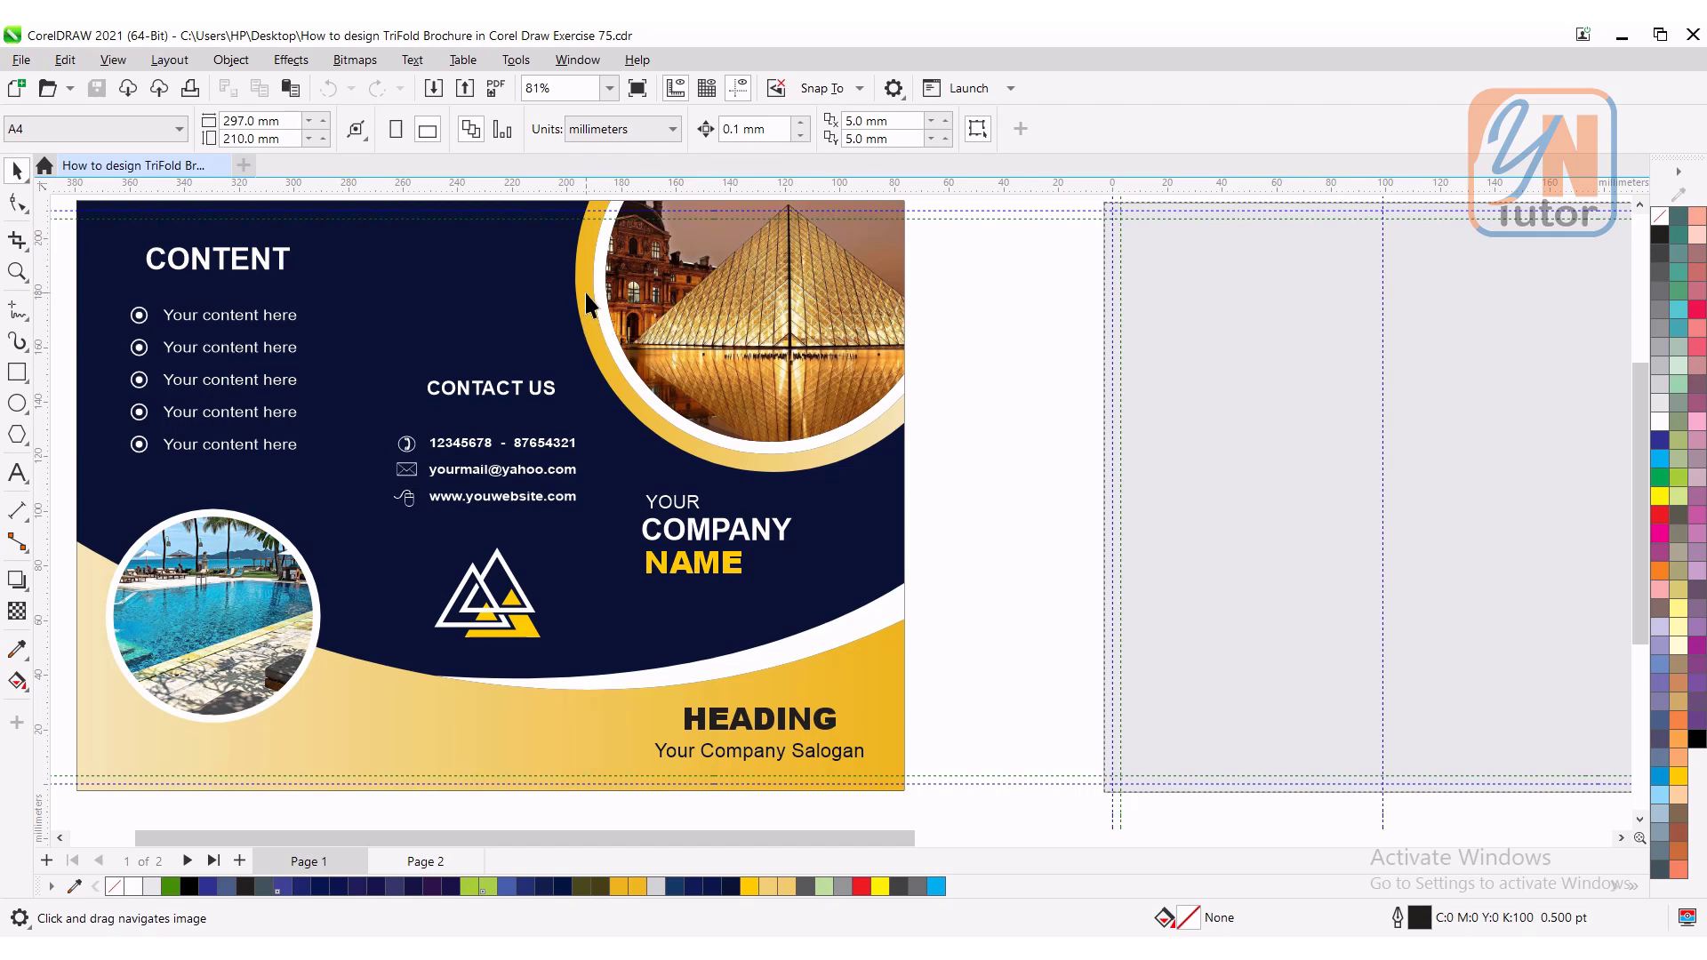
{"action": "mouse_move", "coordinate": [585, 386]}
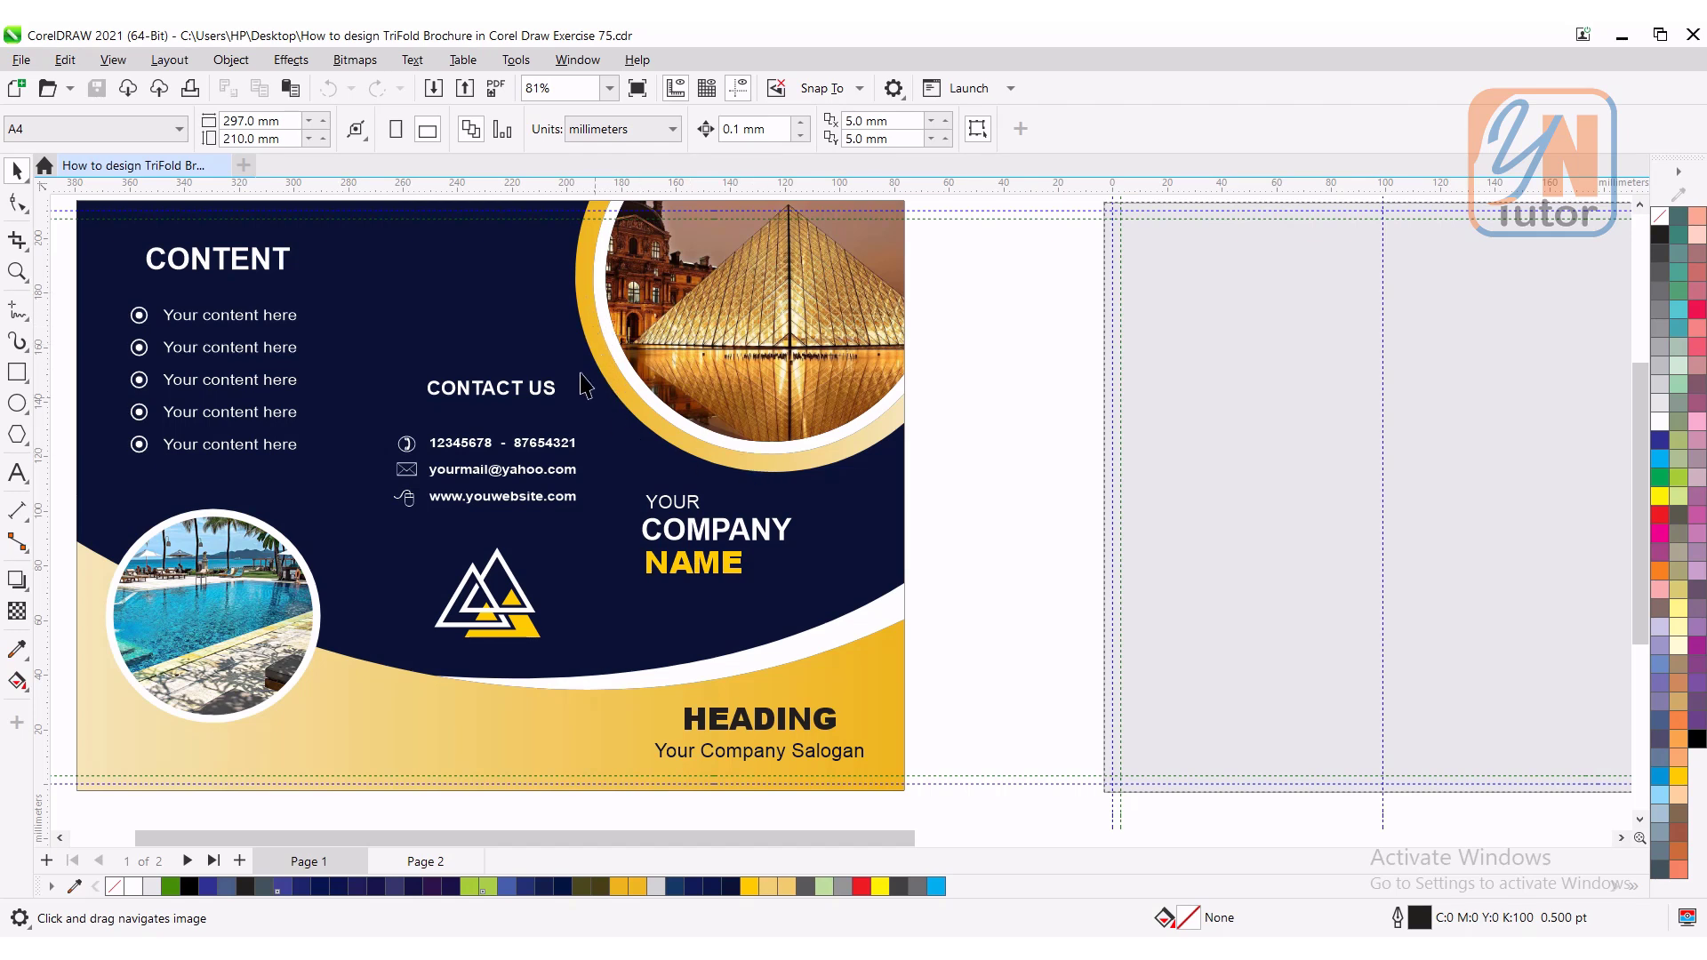
{"action": "mouse_move", "coordinate": [619, 728]}
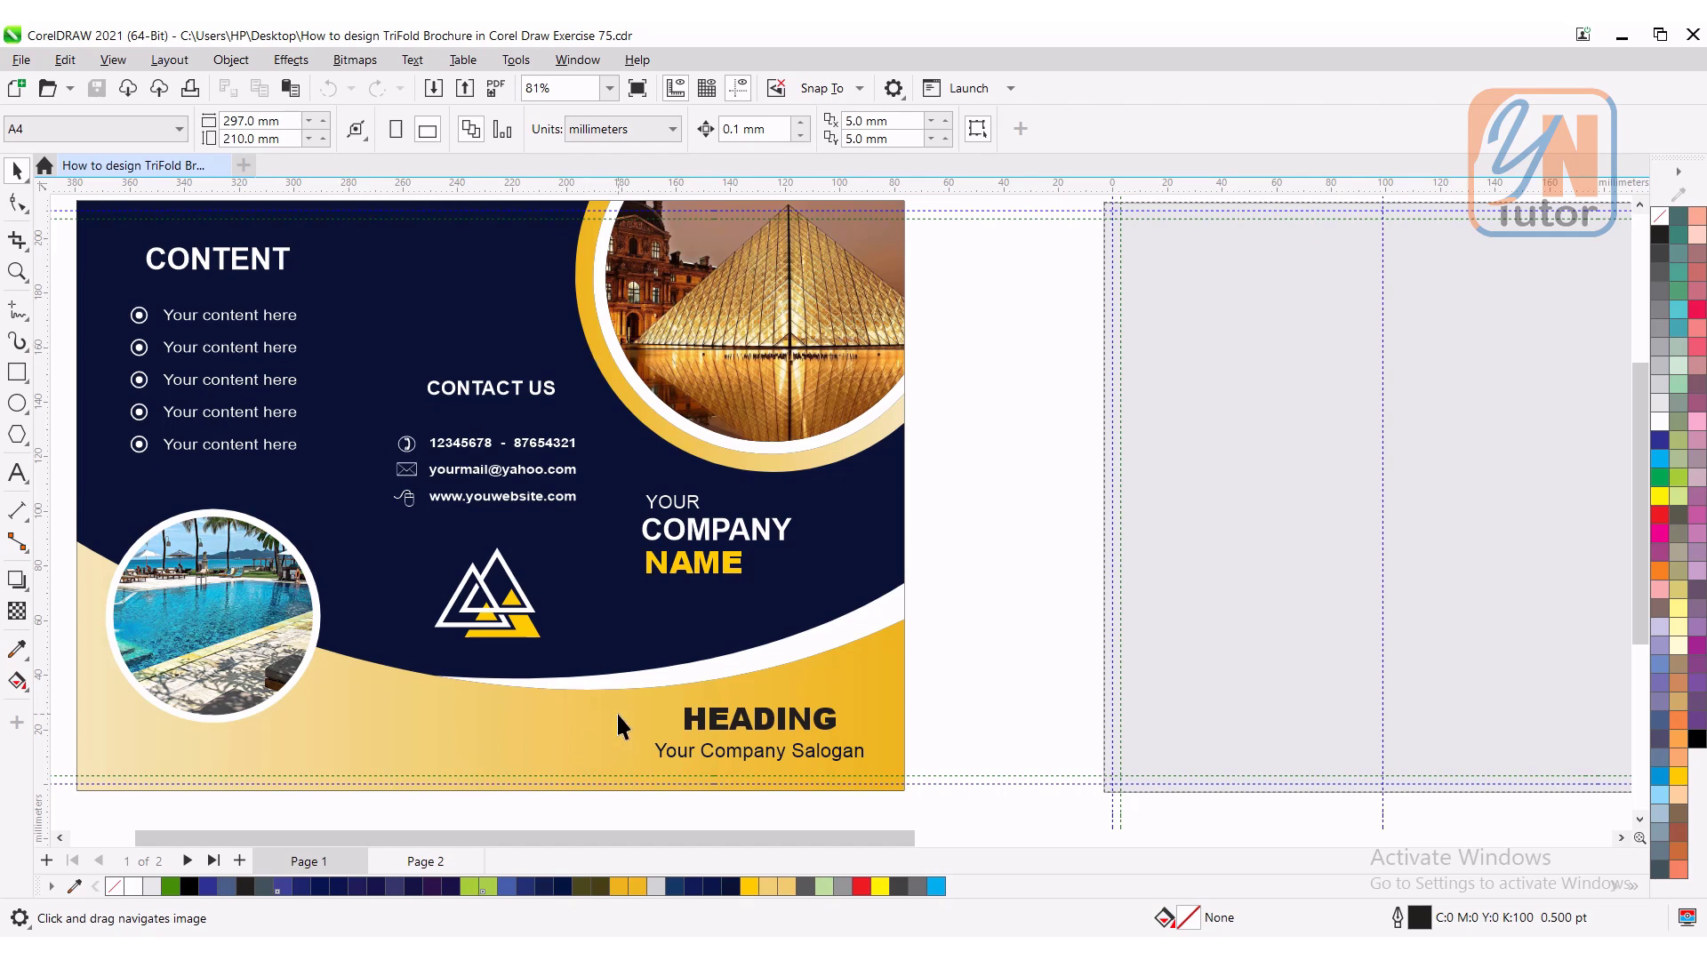
{"action": "mouse_move", "coordinate": [211, 670]}
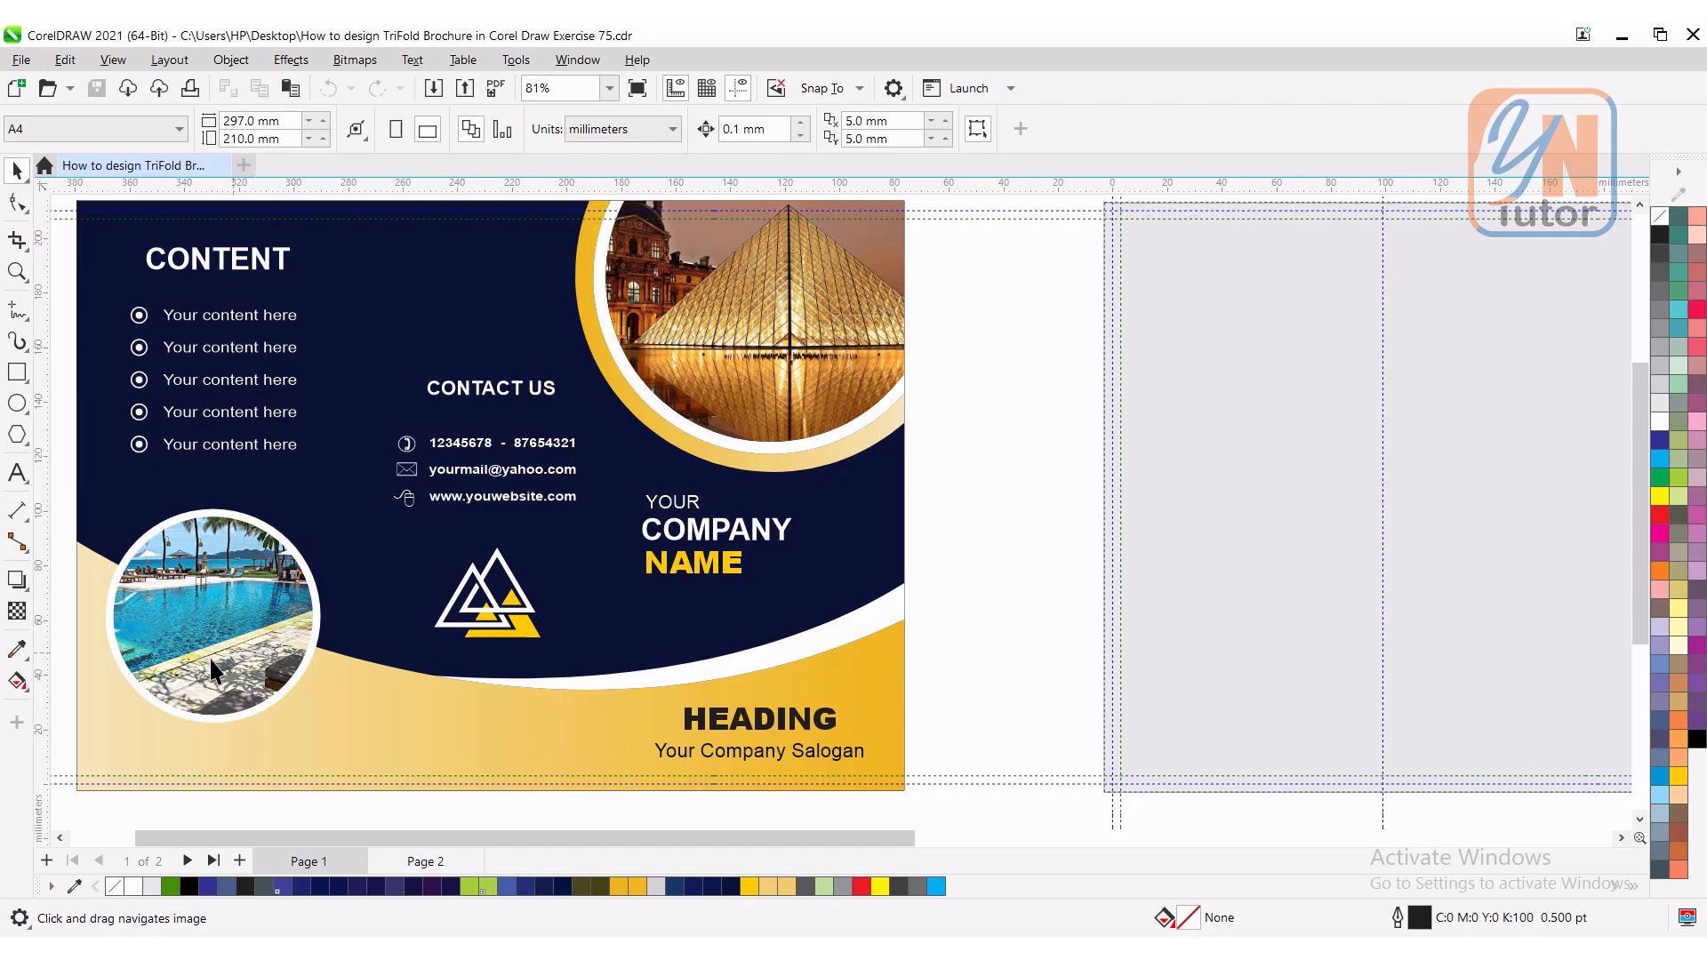
{"action": "mouse_move", "coordinate": [235, 549]}
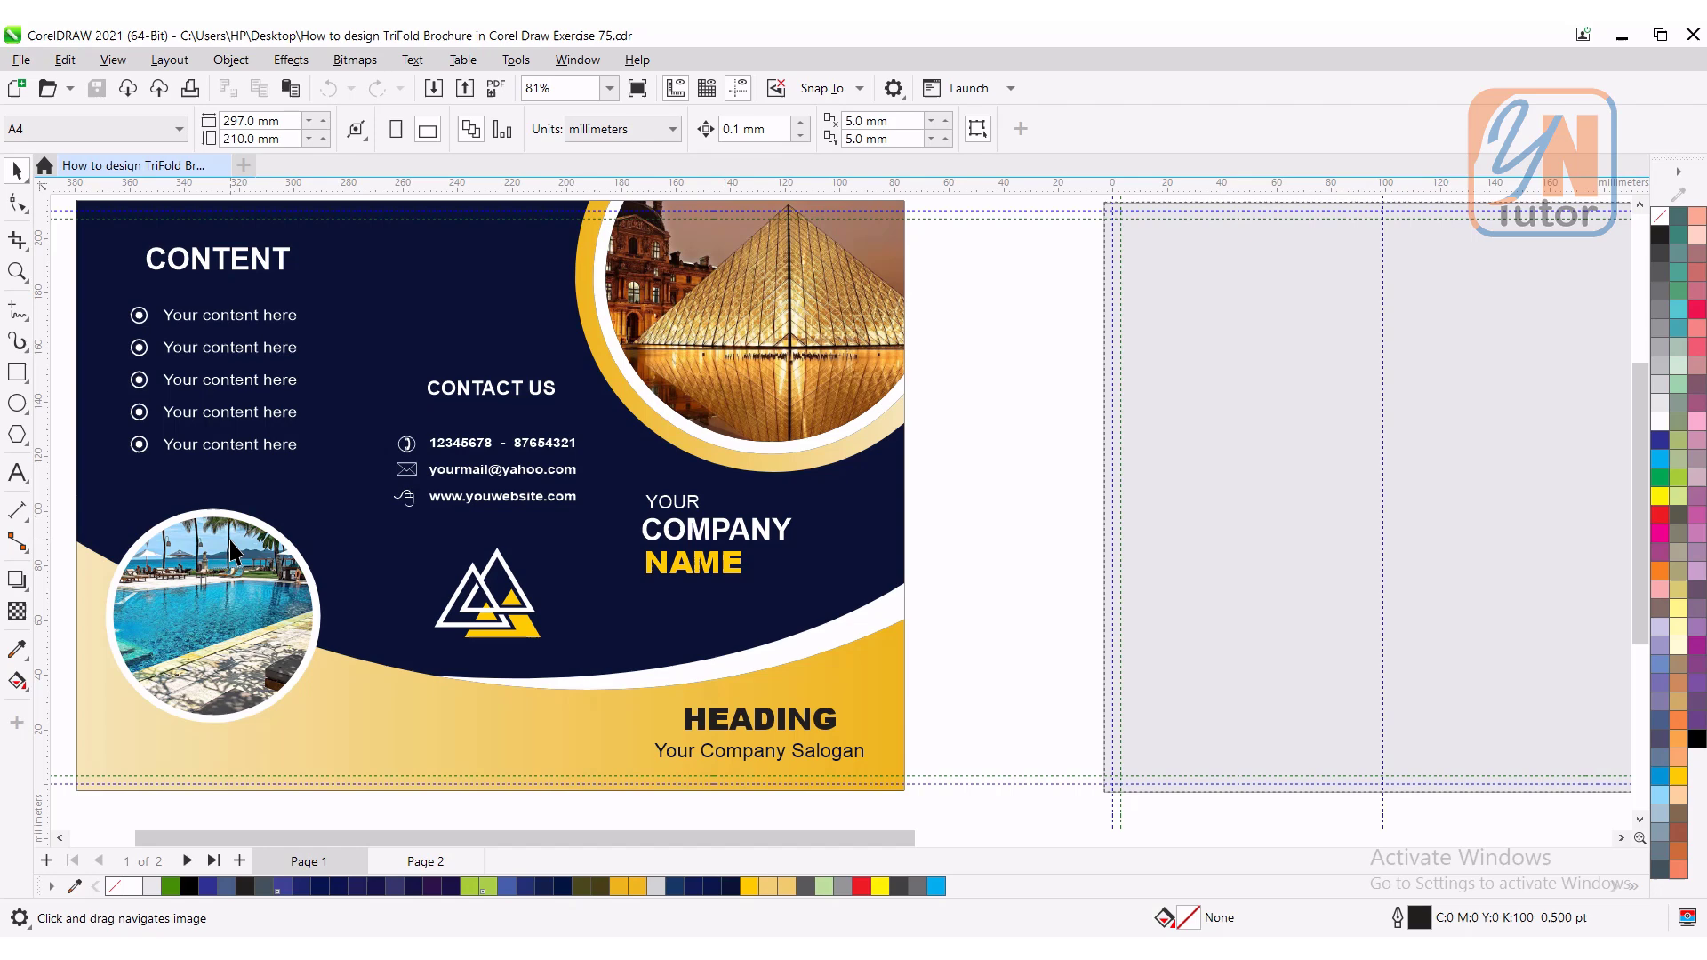
{"action": "mouse_move", "coordinate": [779, 349]}
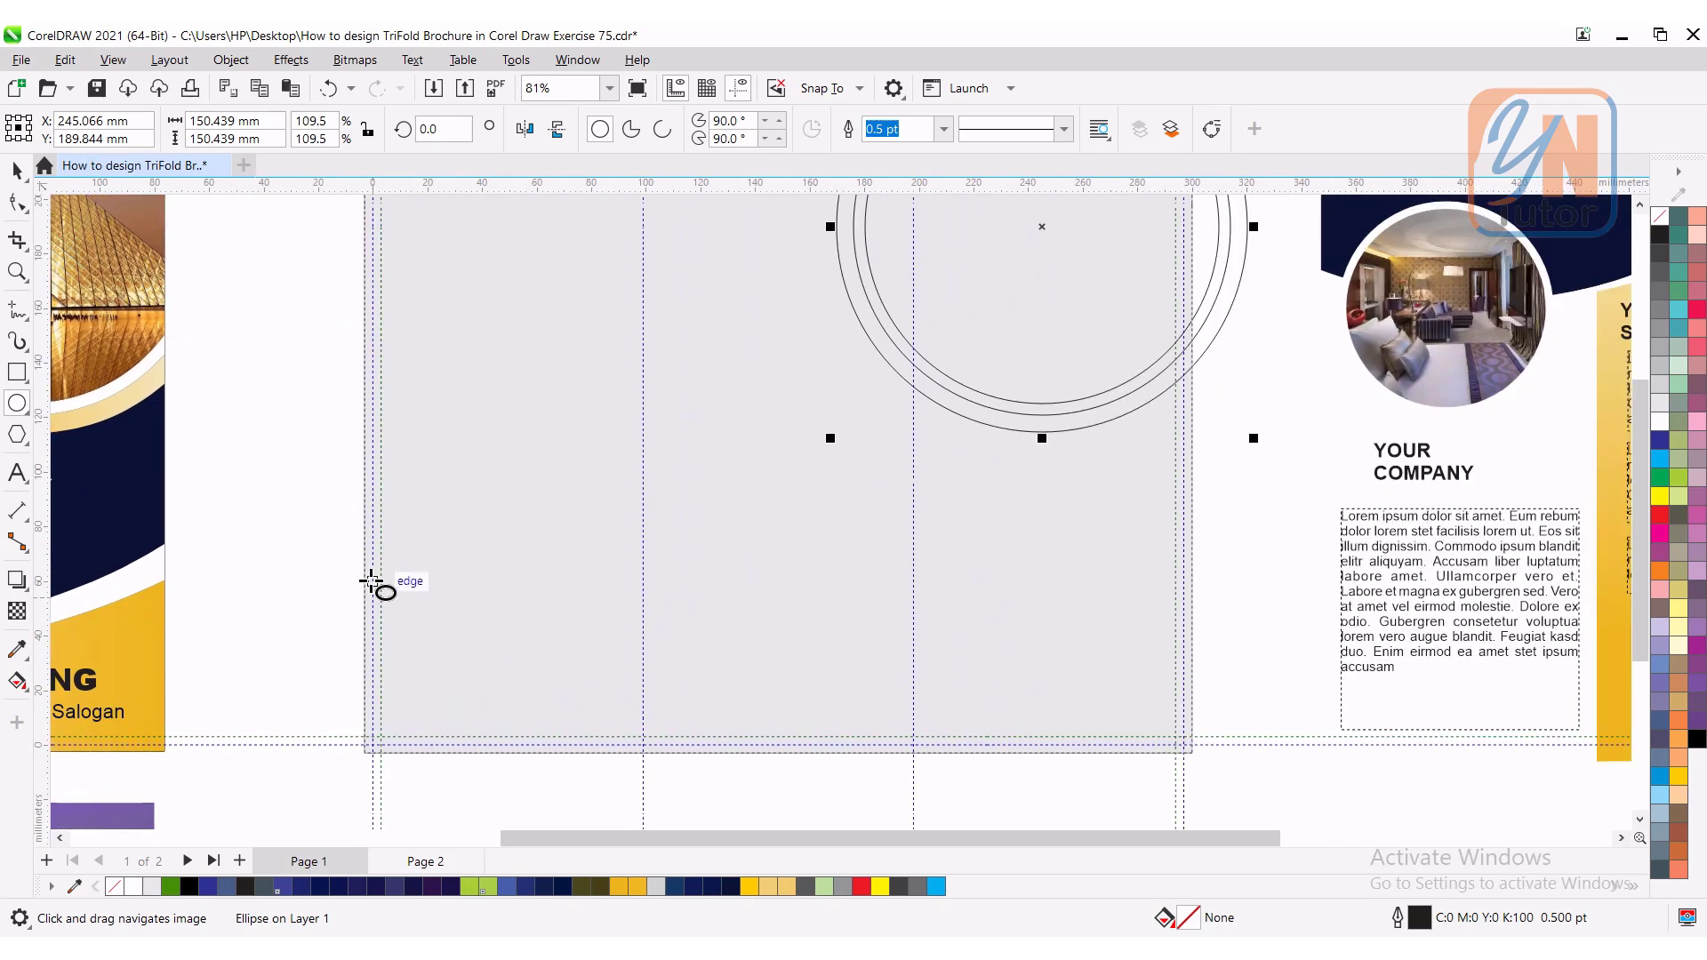
{"action": "mouse_move", "coordinate": [585, 632]}
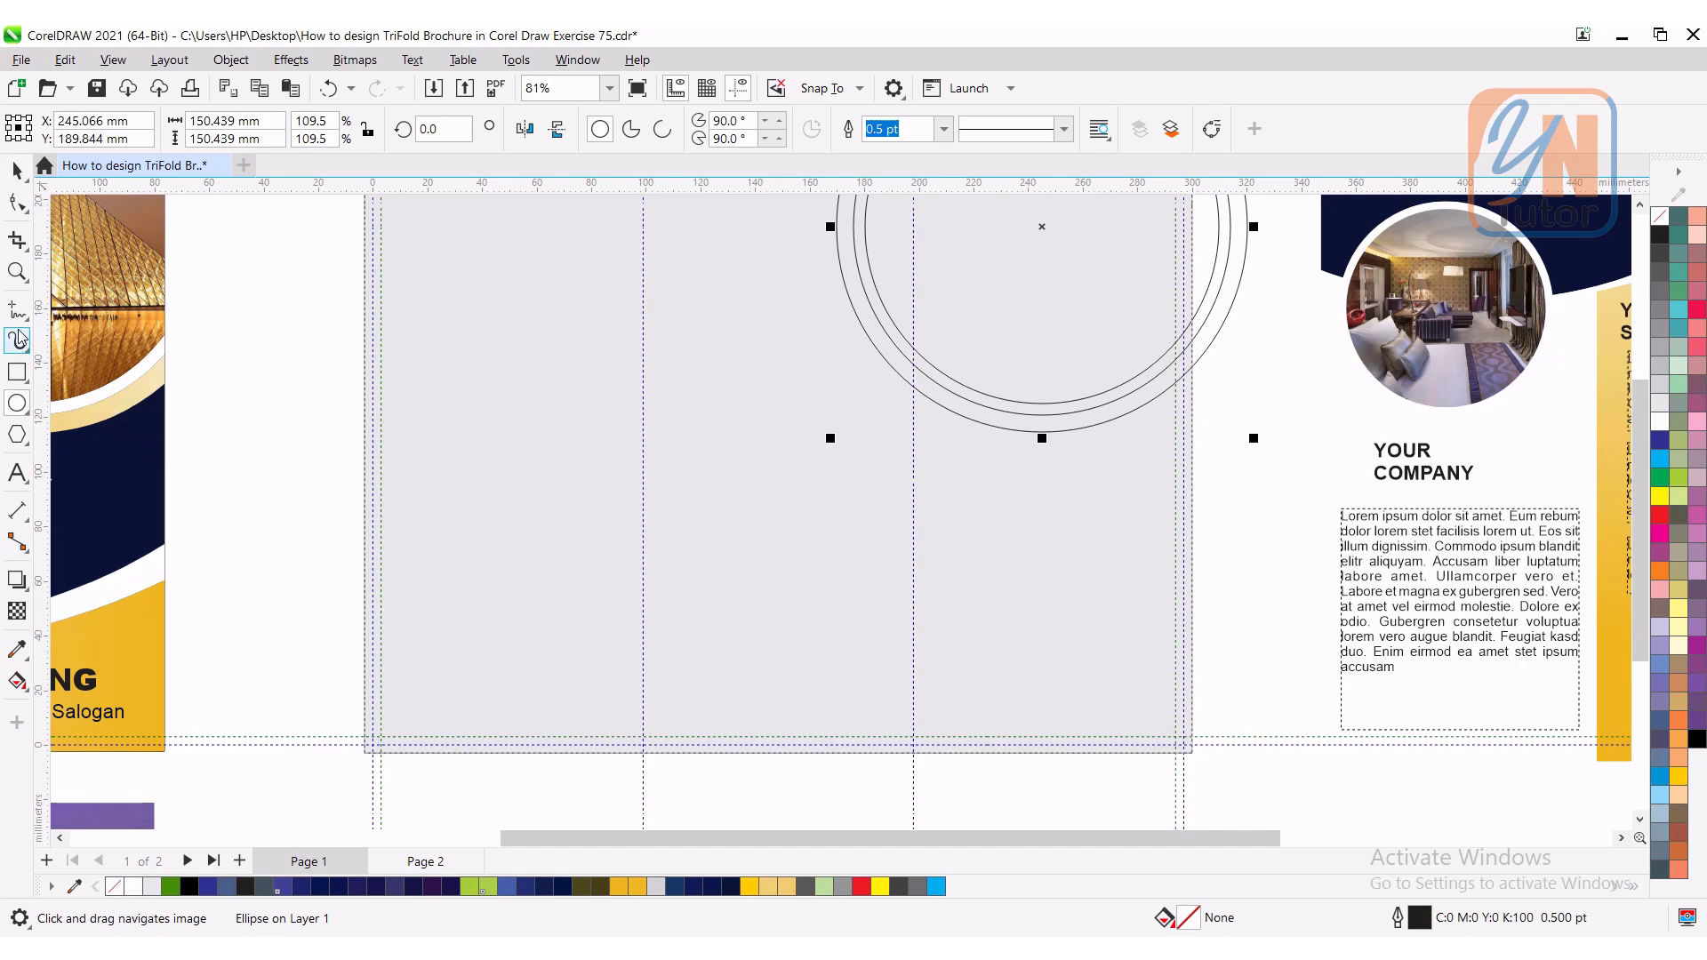
{"action": "left_click", "coordinate": [18, 313]}
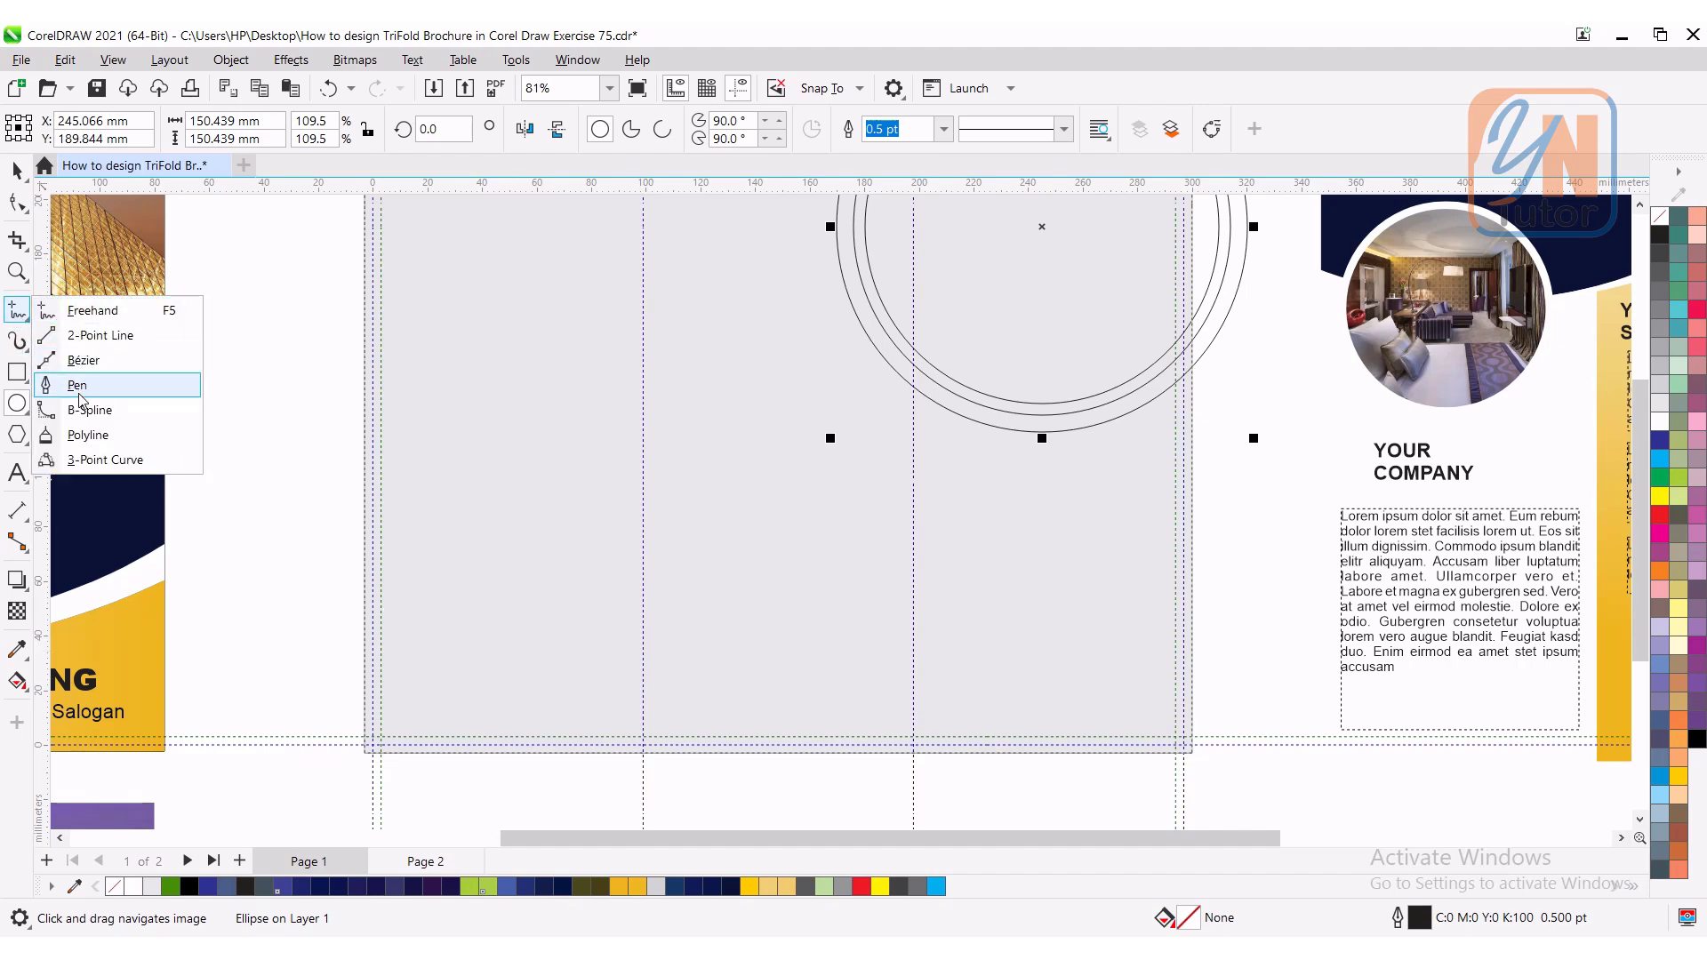
{"action": "left_click", "coordinate": [77, 384]}
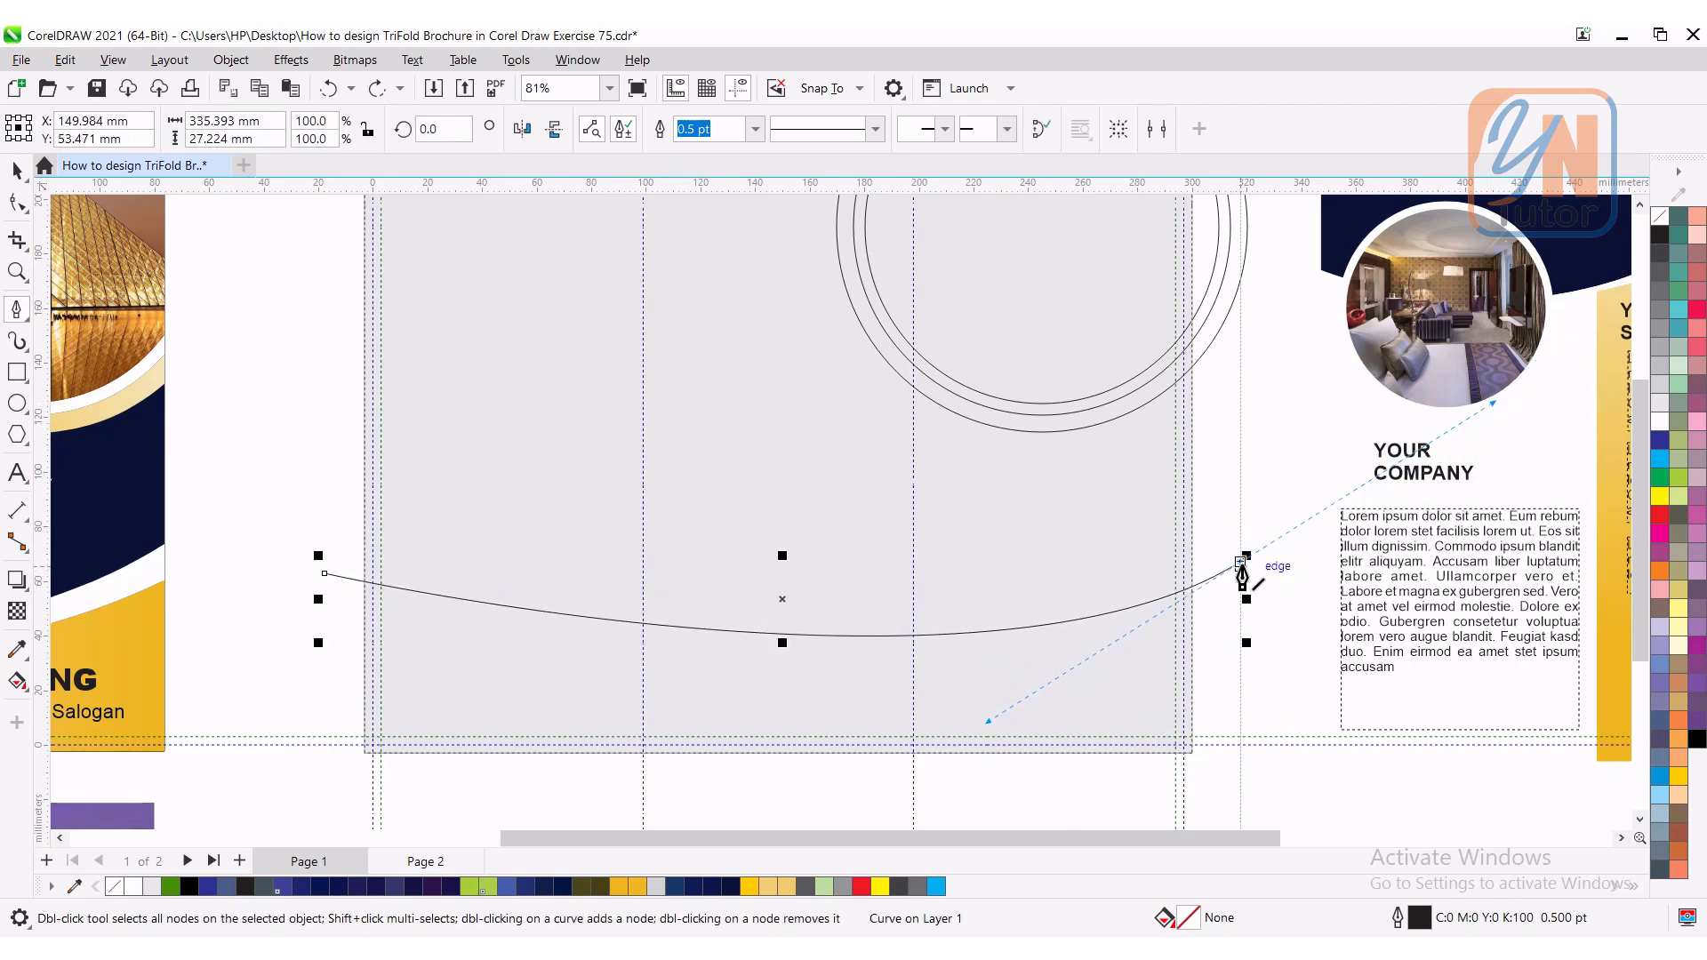
{"action": "mouse_move", "coordinate": [224, 498]}
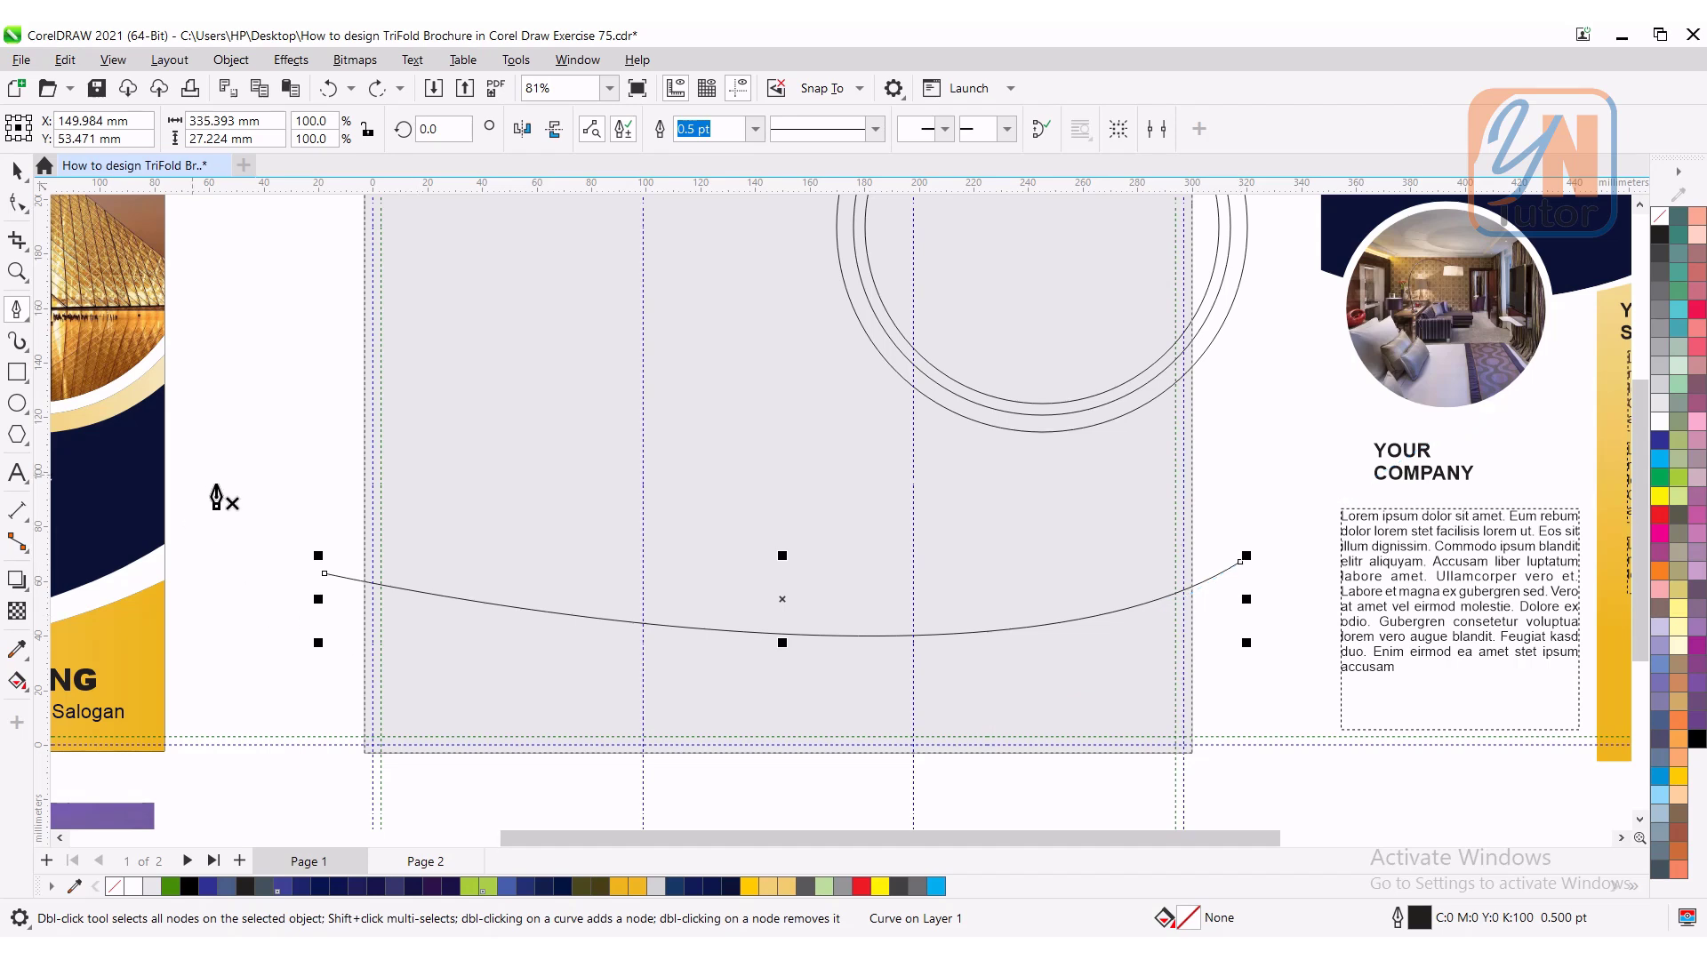
{"action": "mouse_move", "coordinate": [466, 571]}
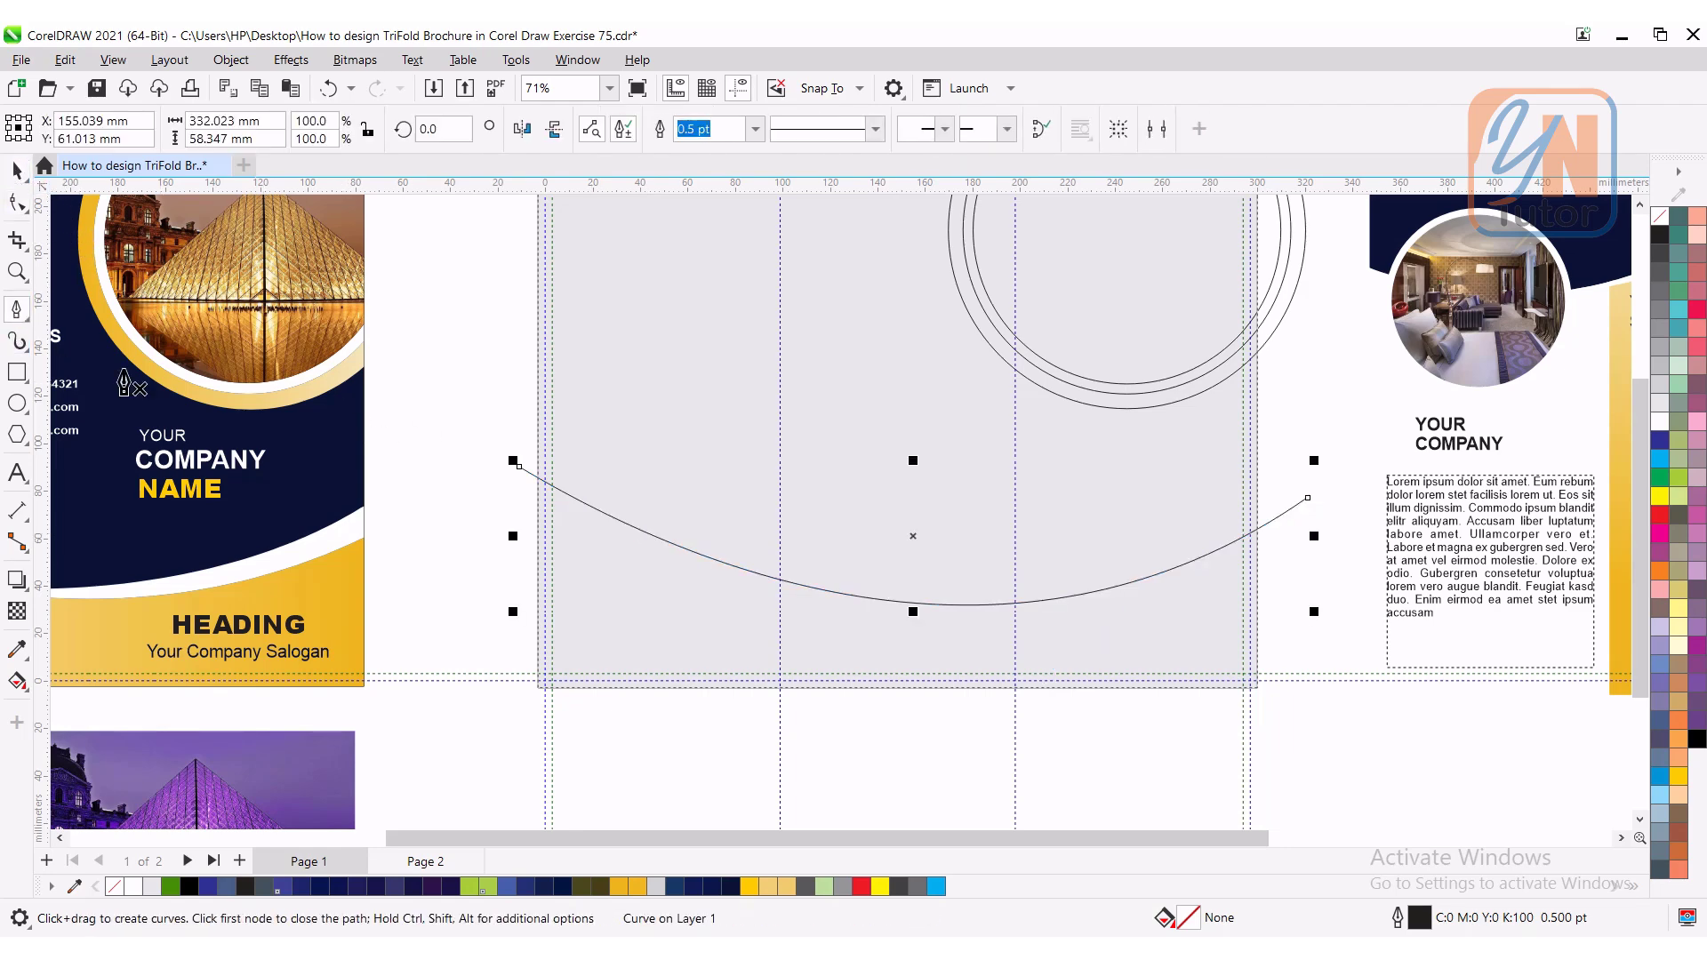
{"action": "mouse_move", "coordinate": [1292, 532]}
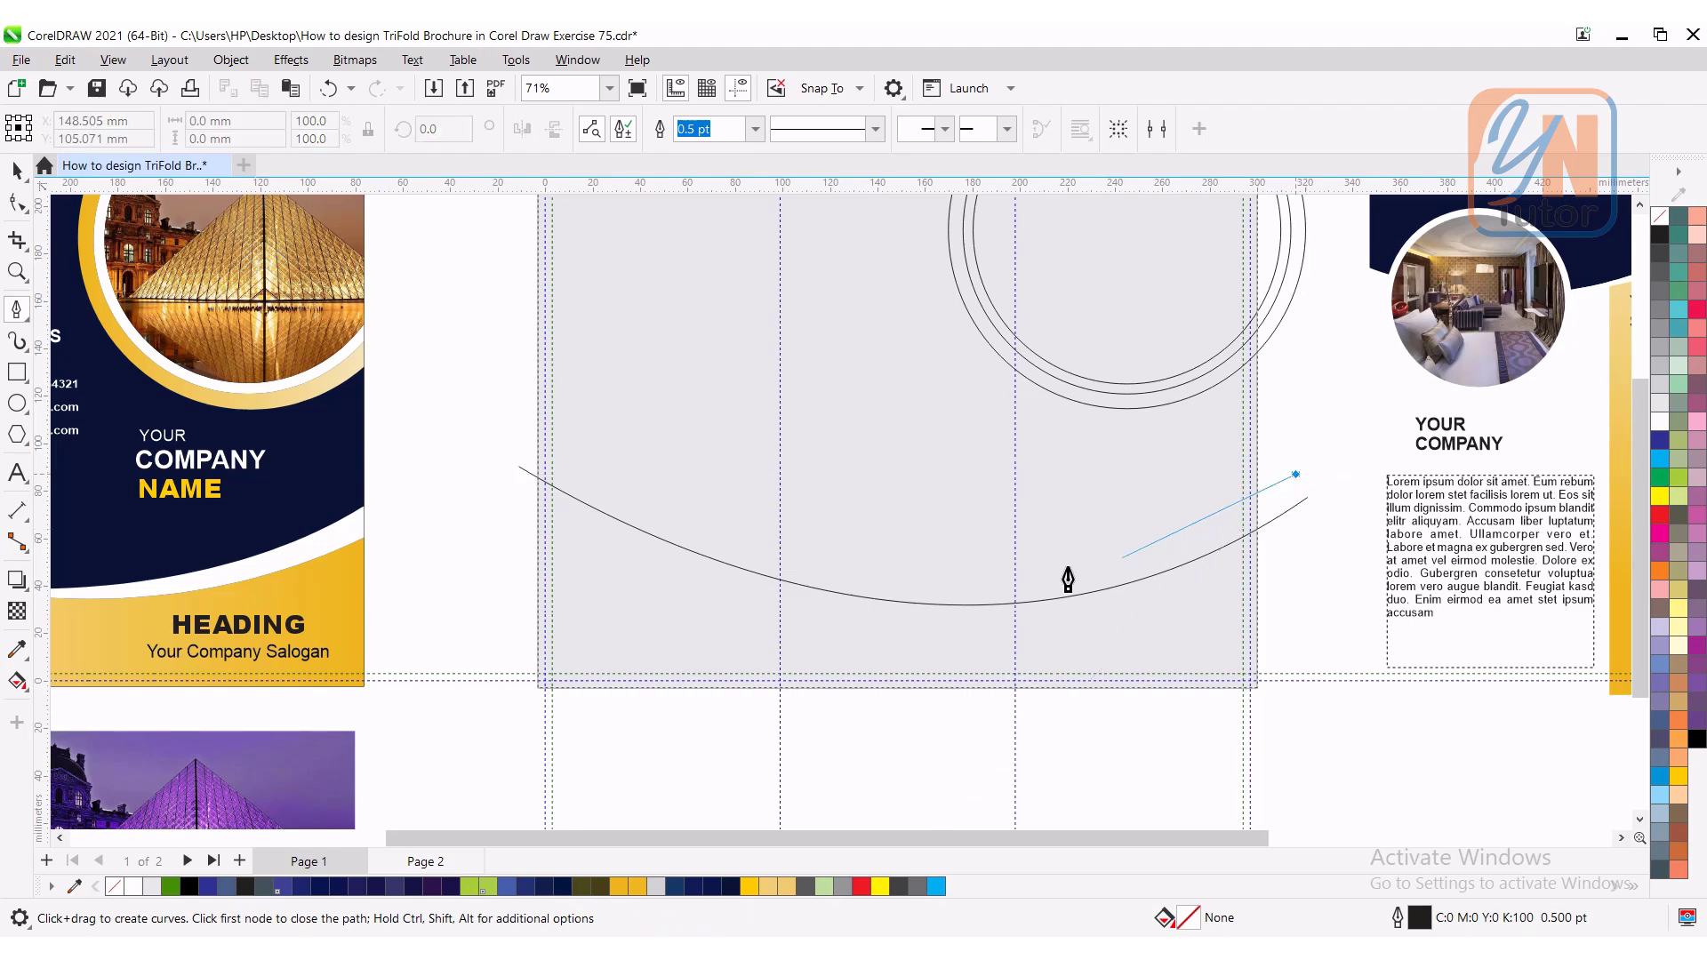
{"action": "mouse_move", "coordinate": [763, 585]}
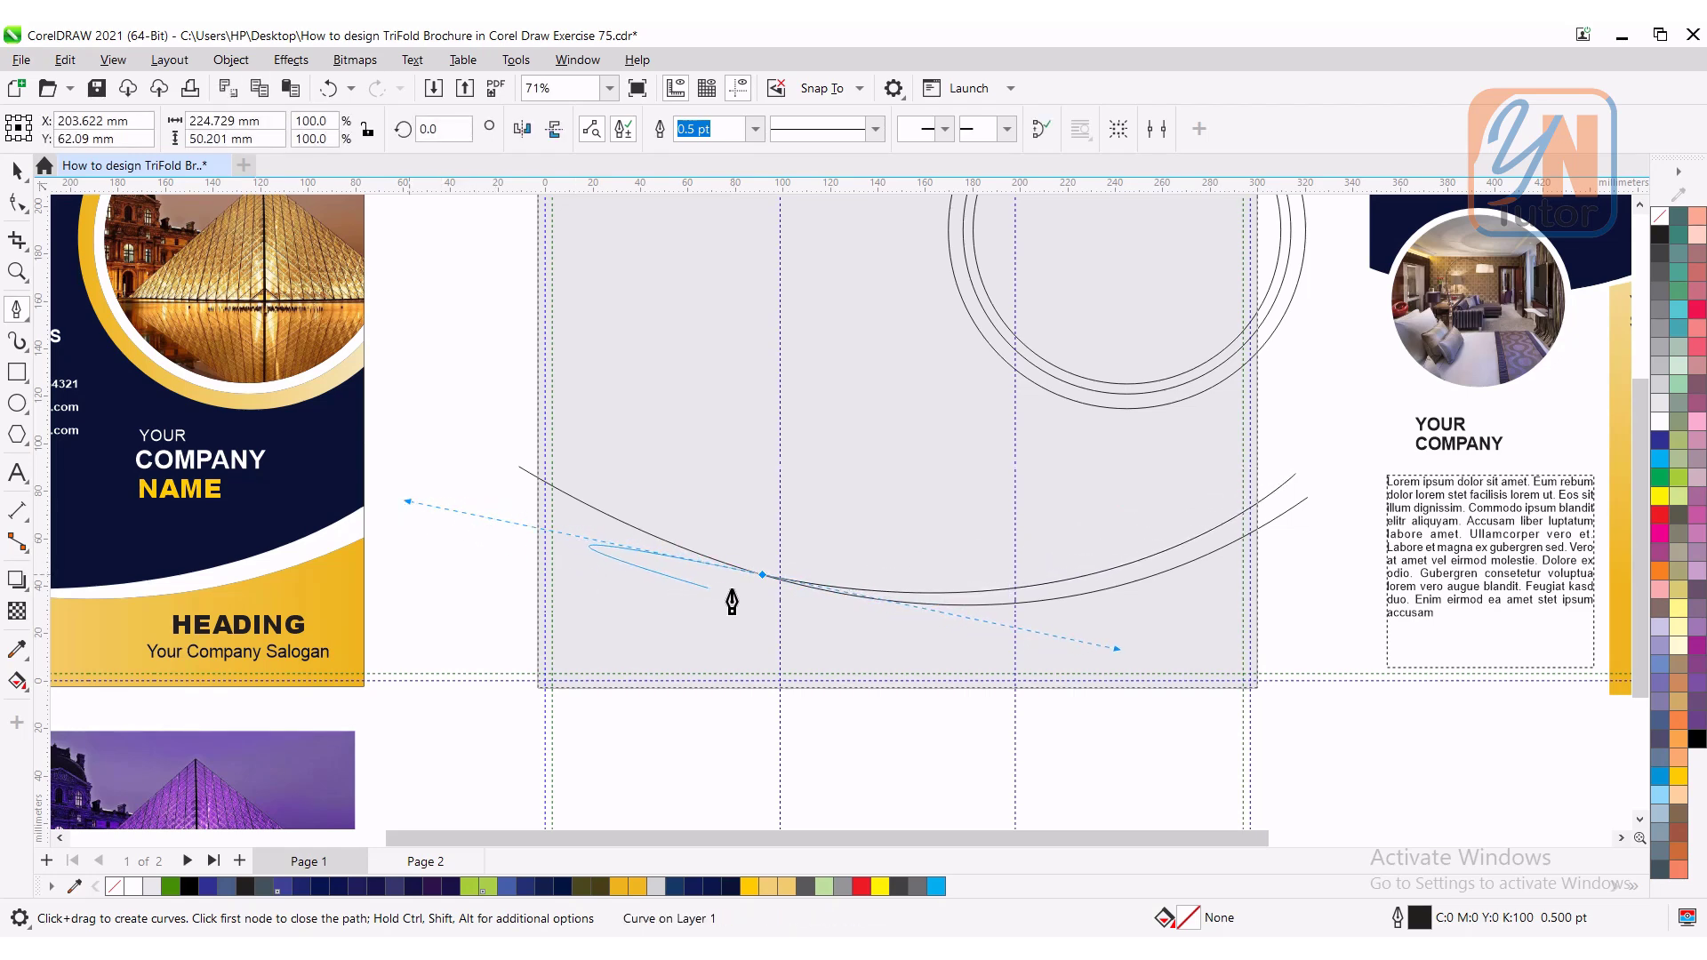
{"action": "mouse_move", "coordinate": [764, 589]}
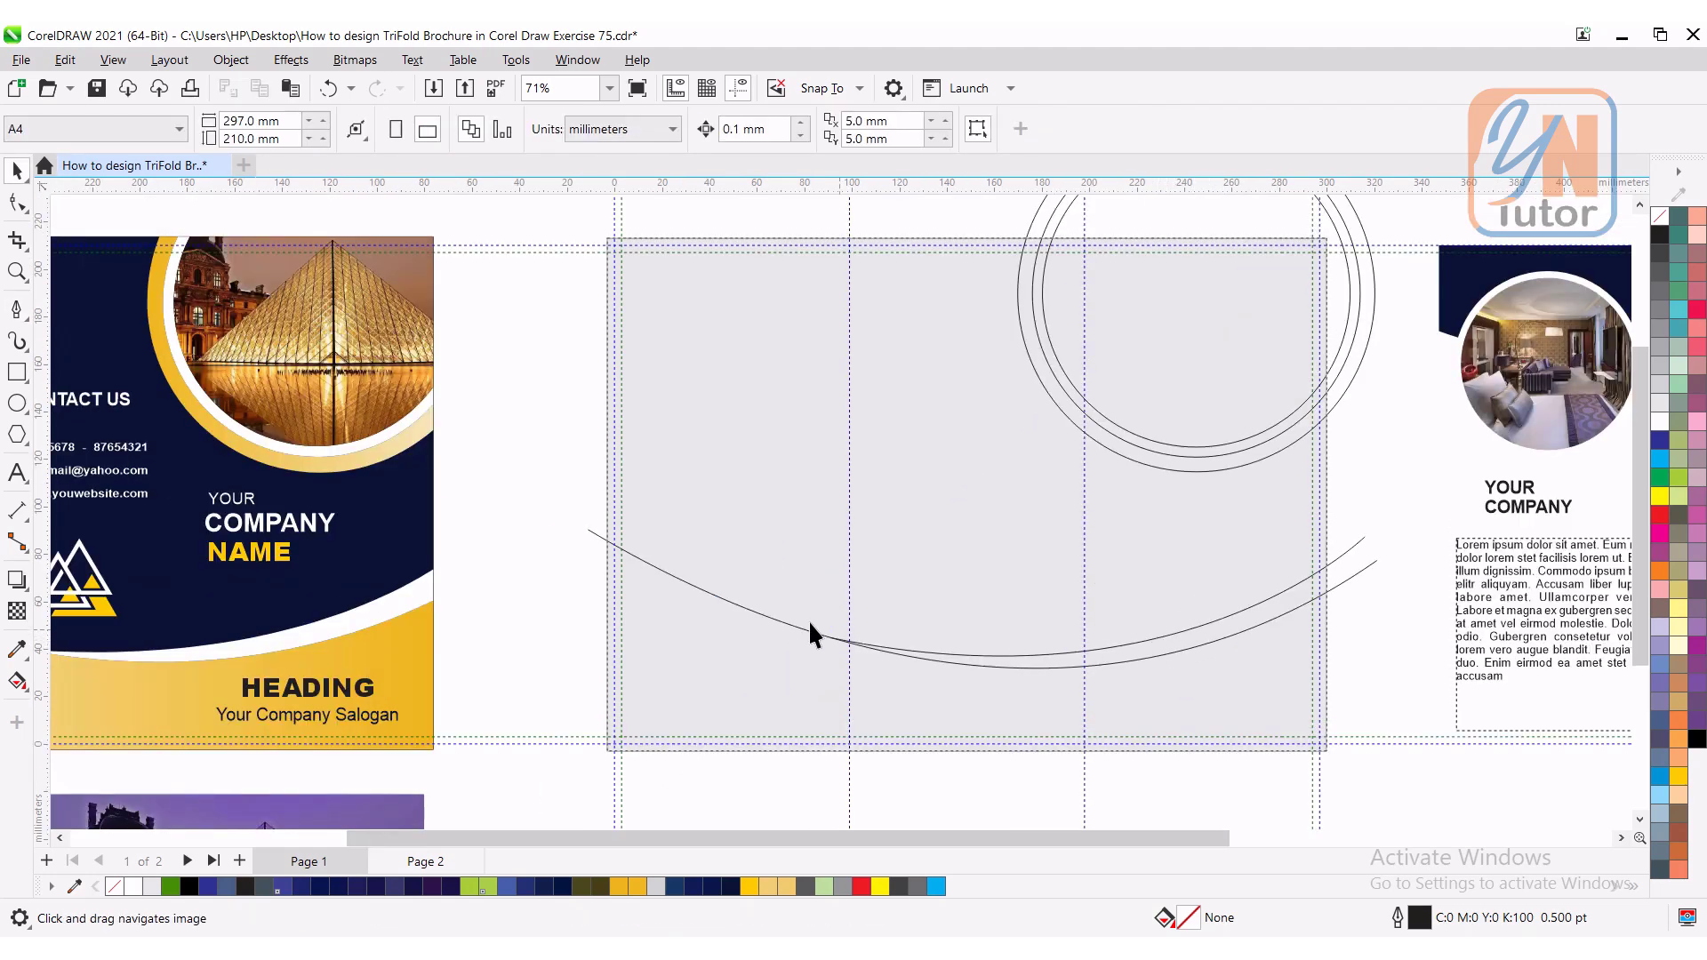
{"action": "mouse_move", "coordinate": [801, 575]}
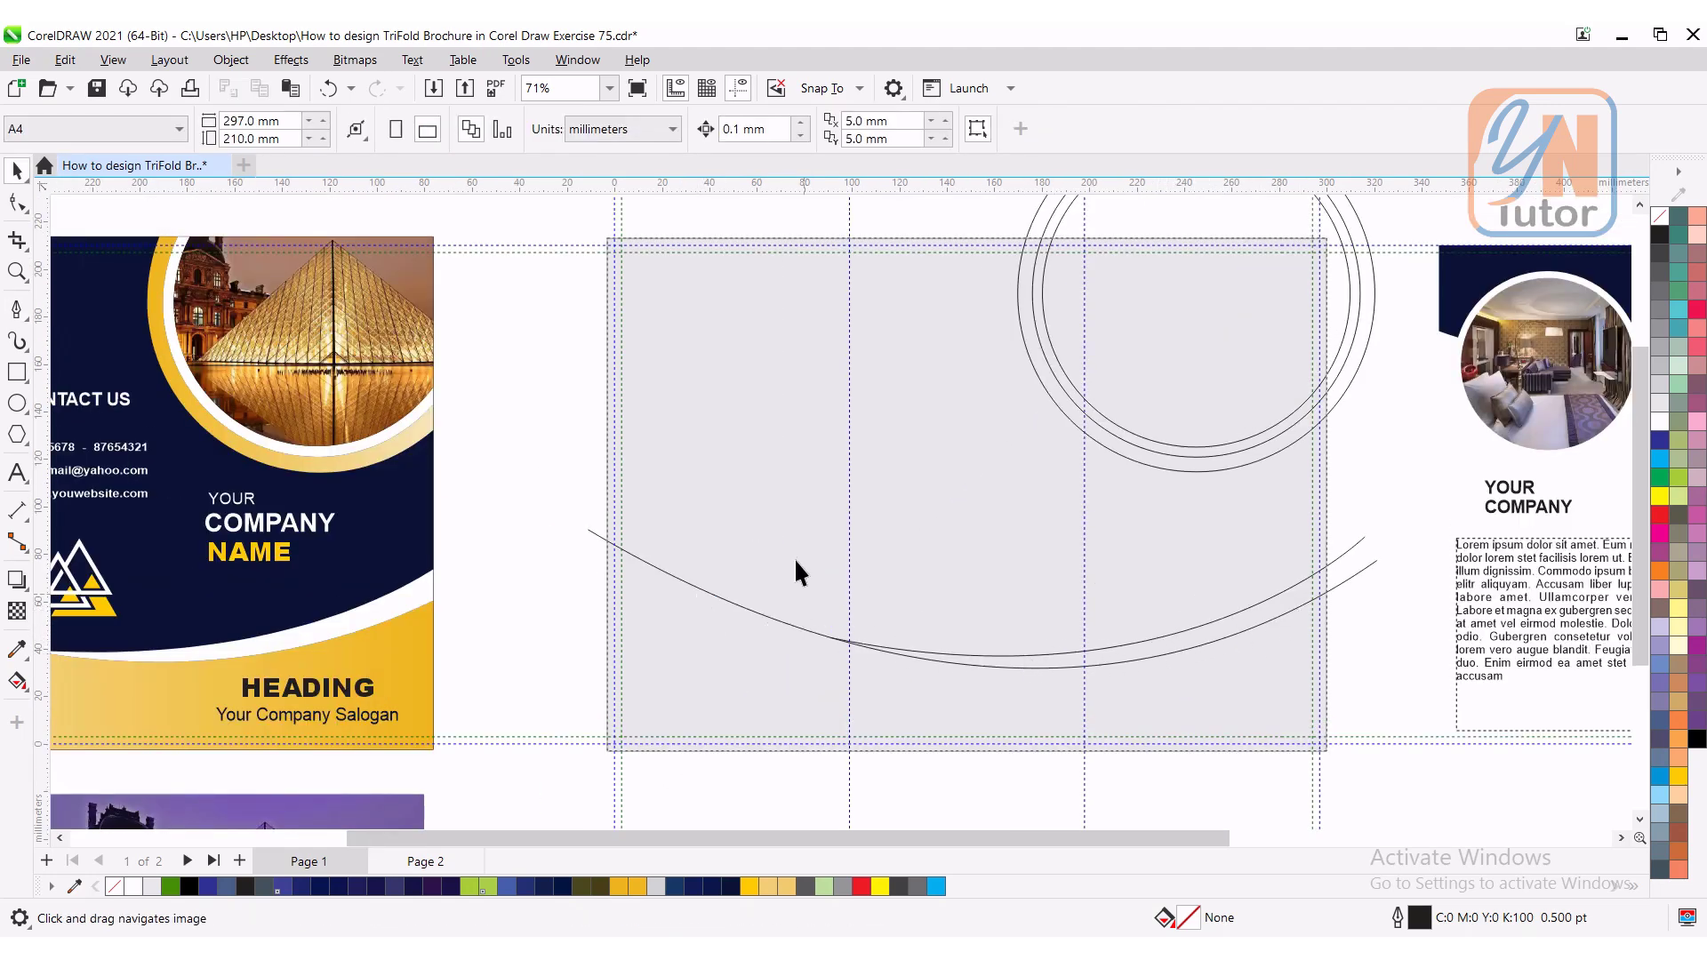
{"action": "mouse_move", "coordinate": [779, 651]}
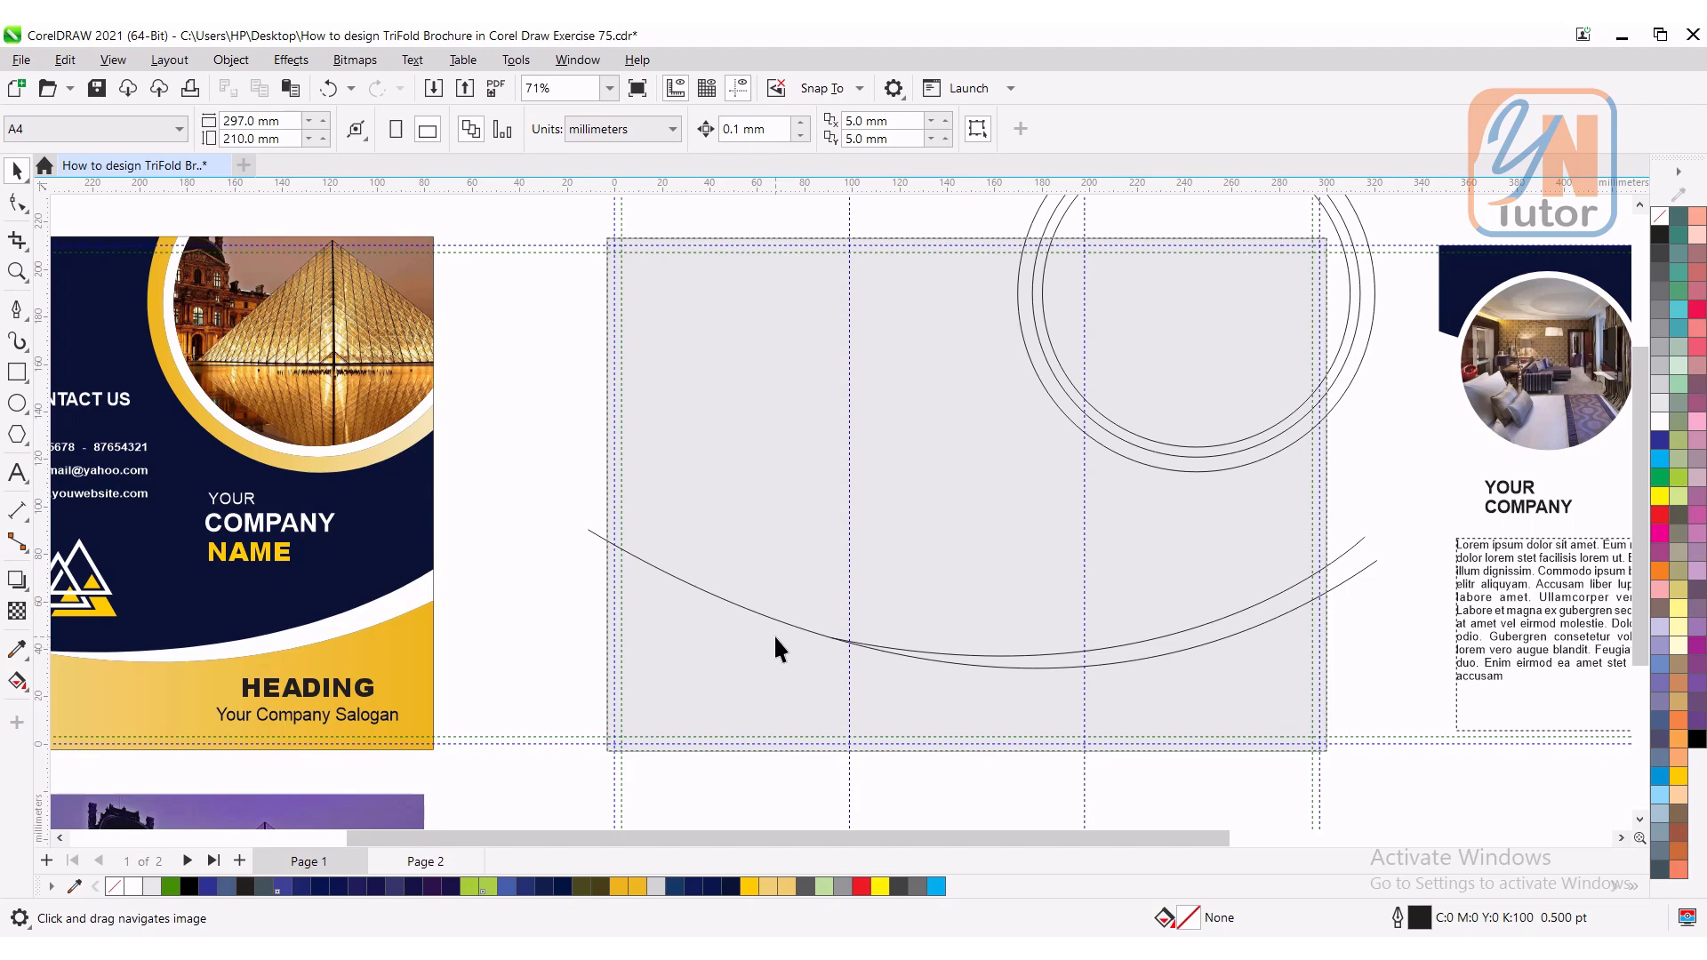
{"action": "mouse_move", "coordinate": [1035, 493]}
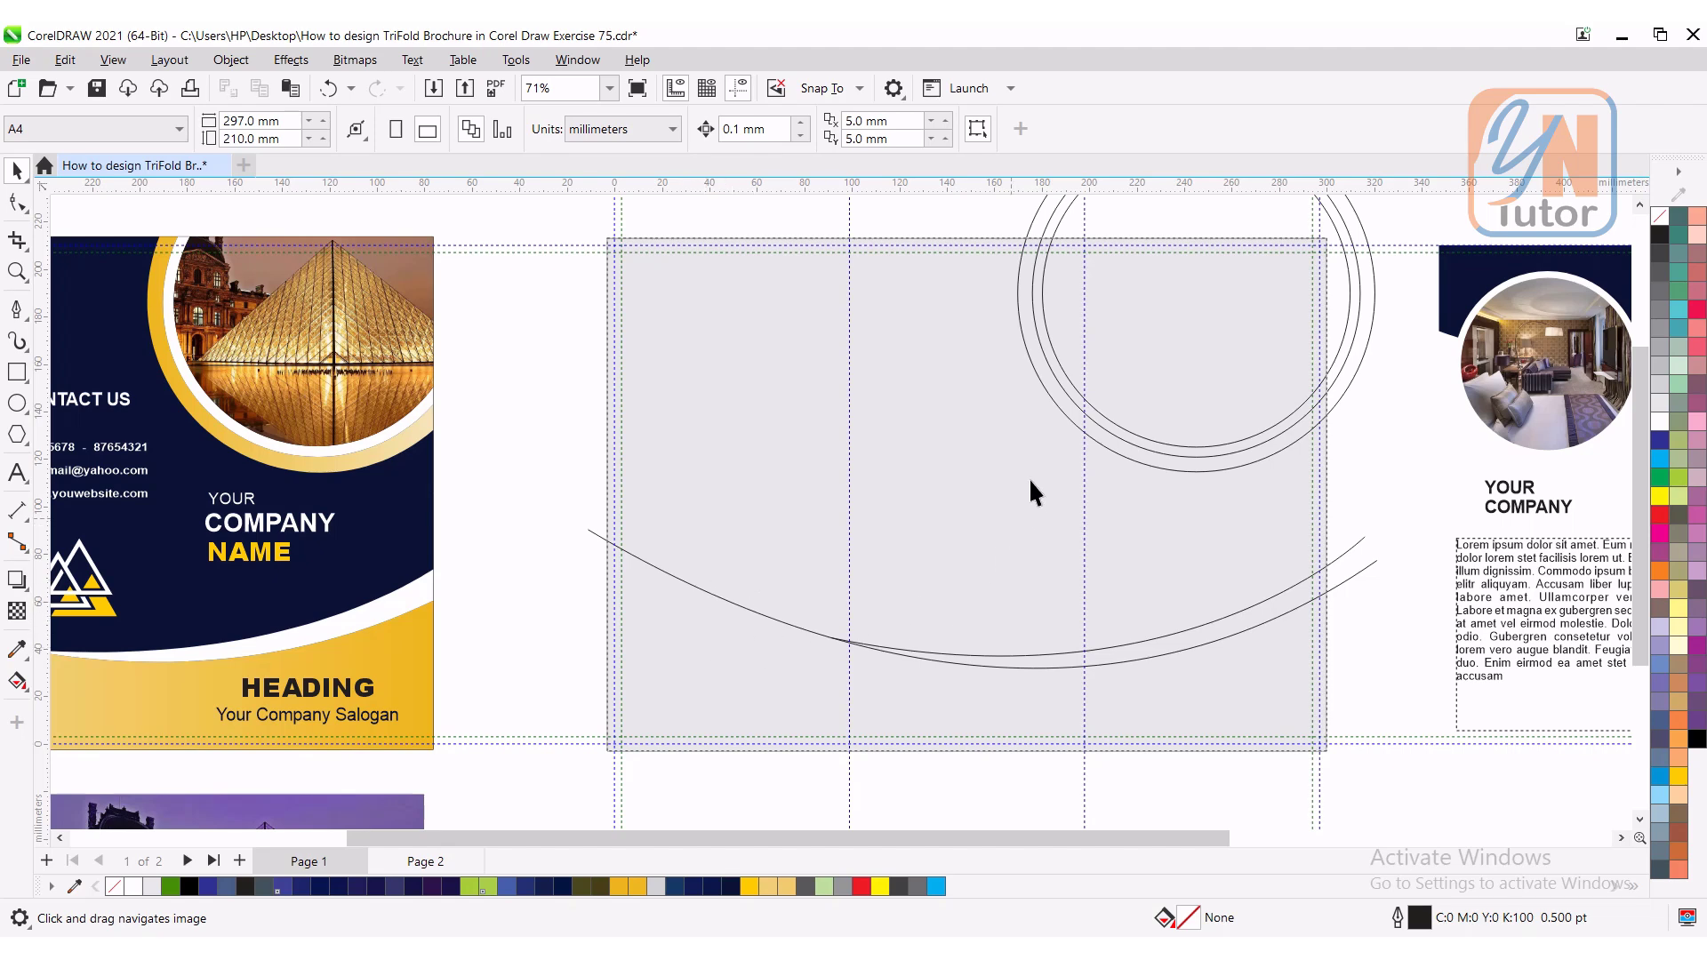
{"action": "mouse_move", "coordinate": [1012, 401]}
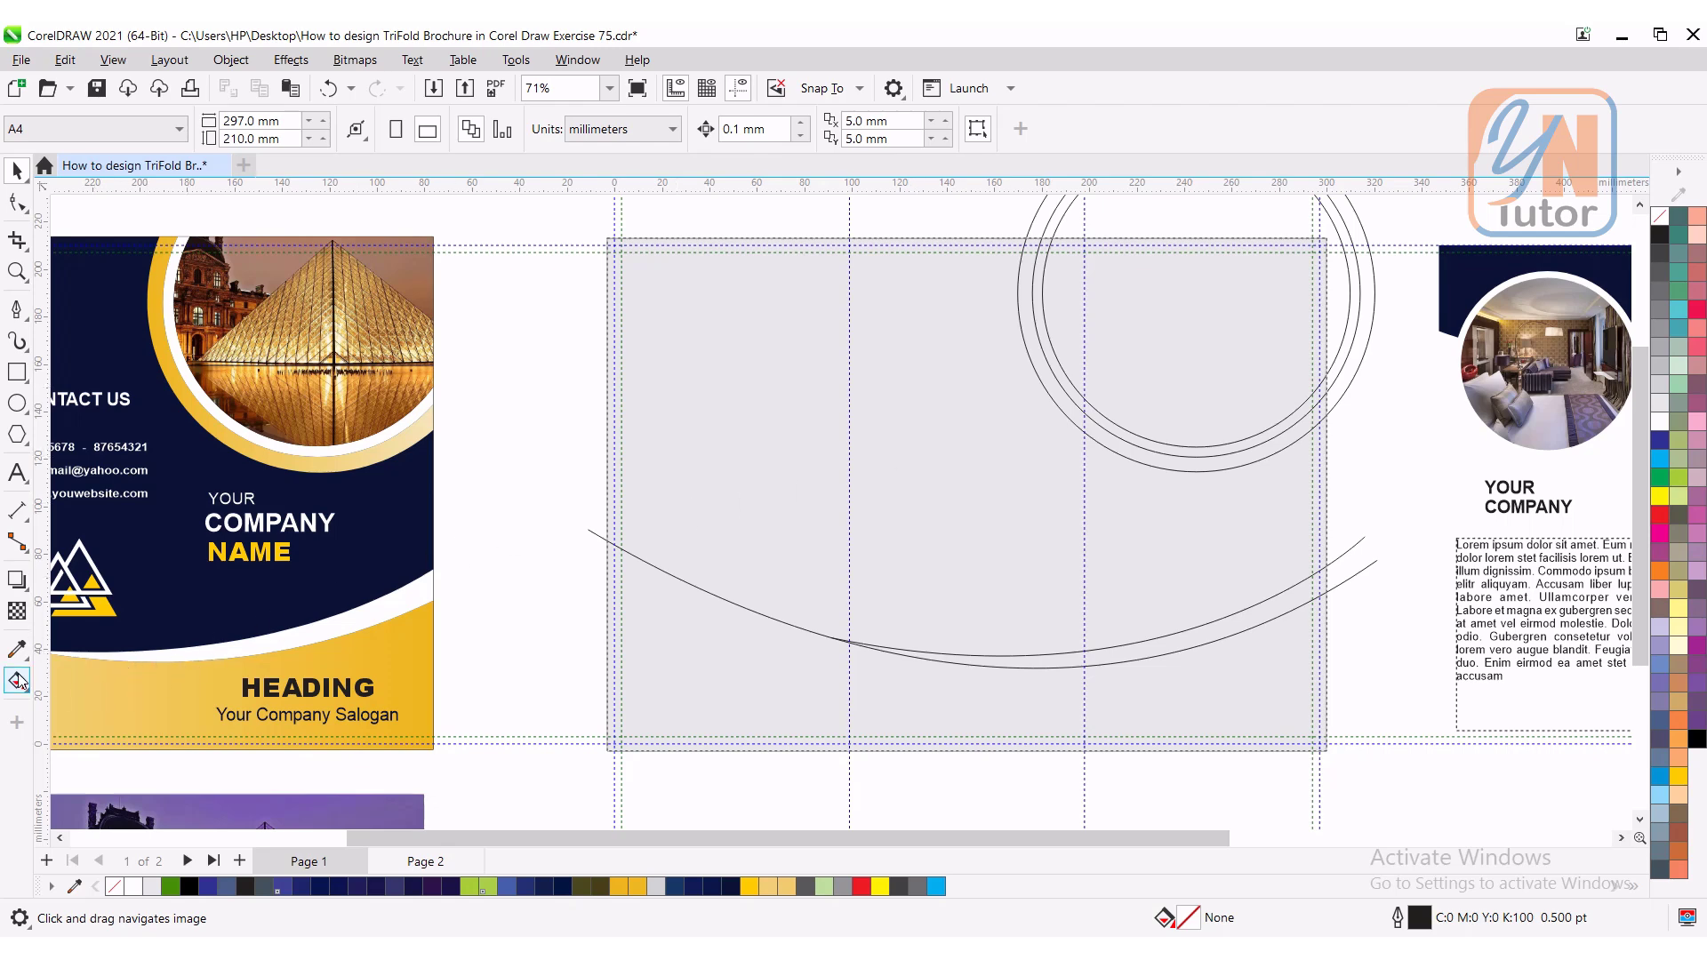
Step: Smart Fill the inner circle region at top right with light green (#BADE9B)
{"action": "left_click", "coordinate": [16, 681]}
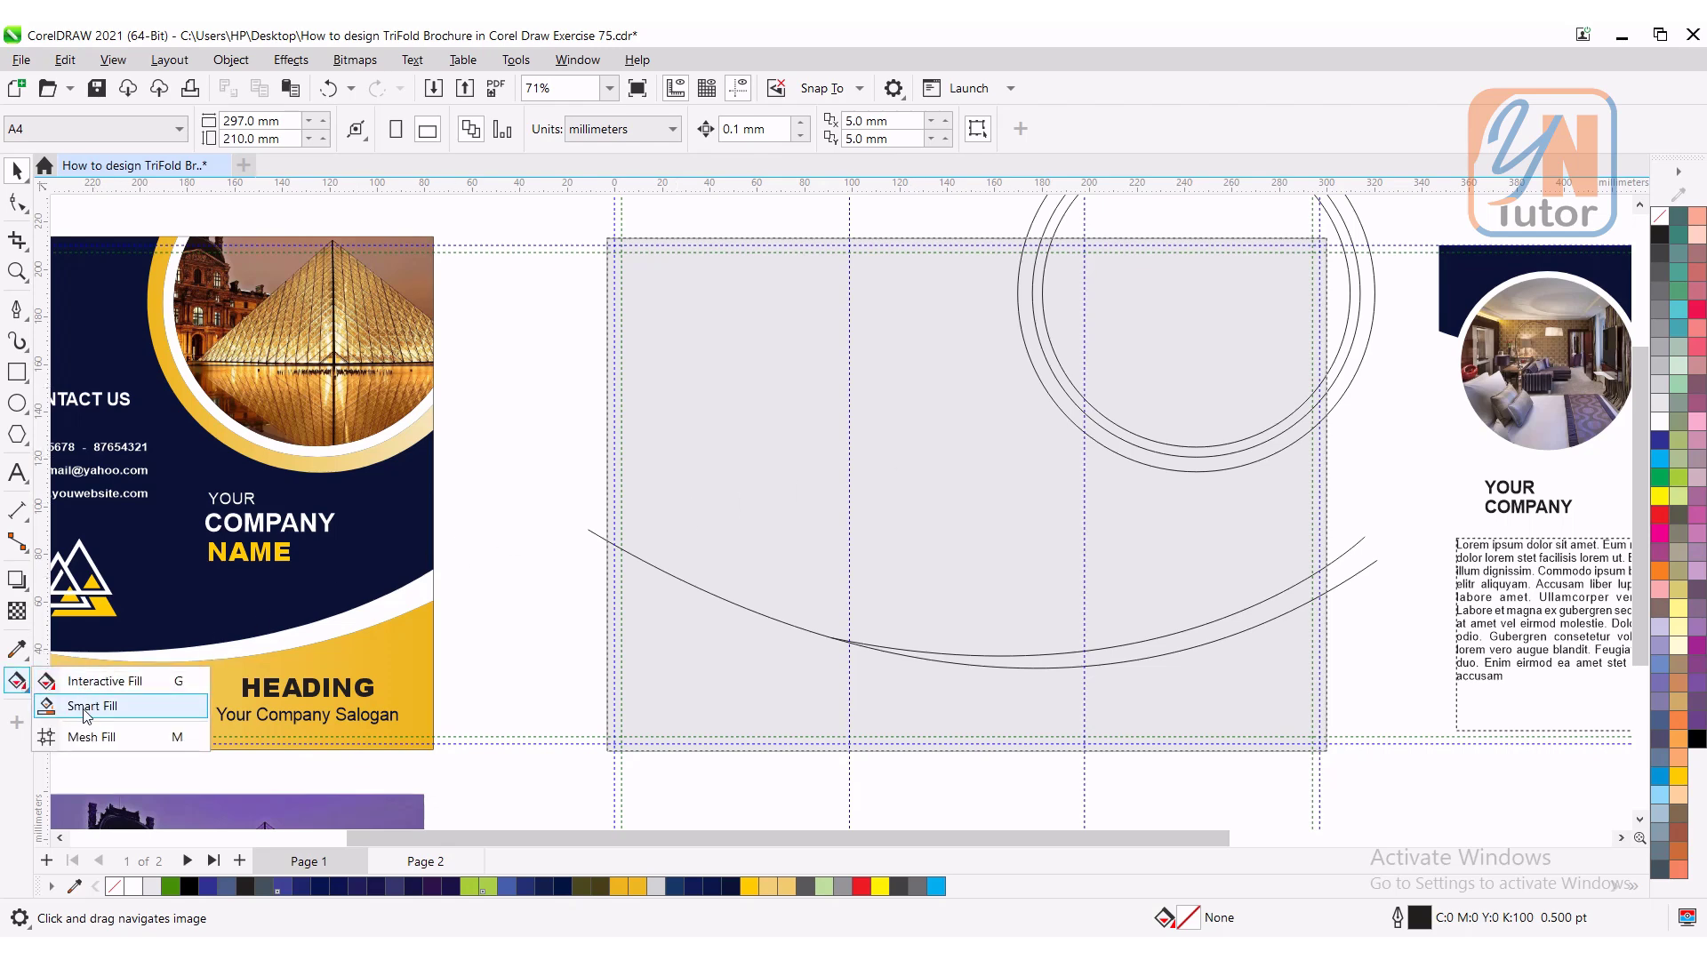
{"action": "left_click", "coordinate": [93, 706]}
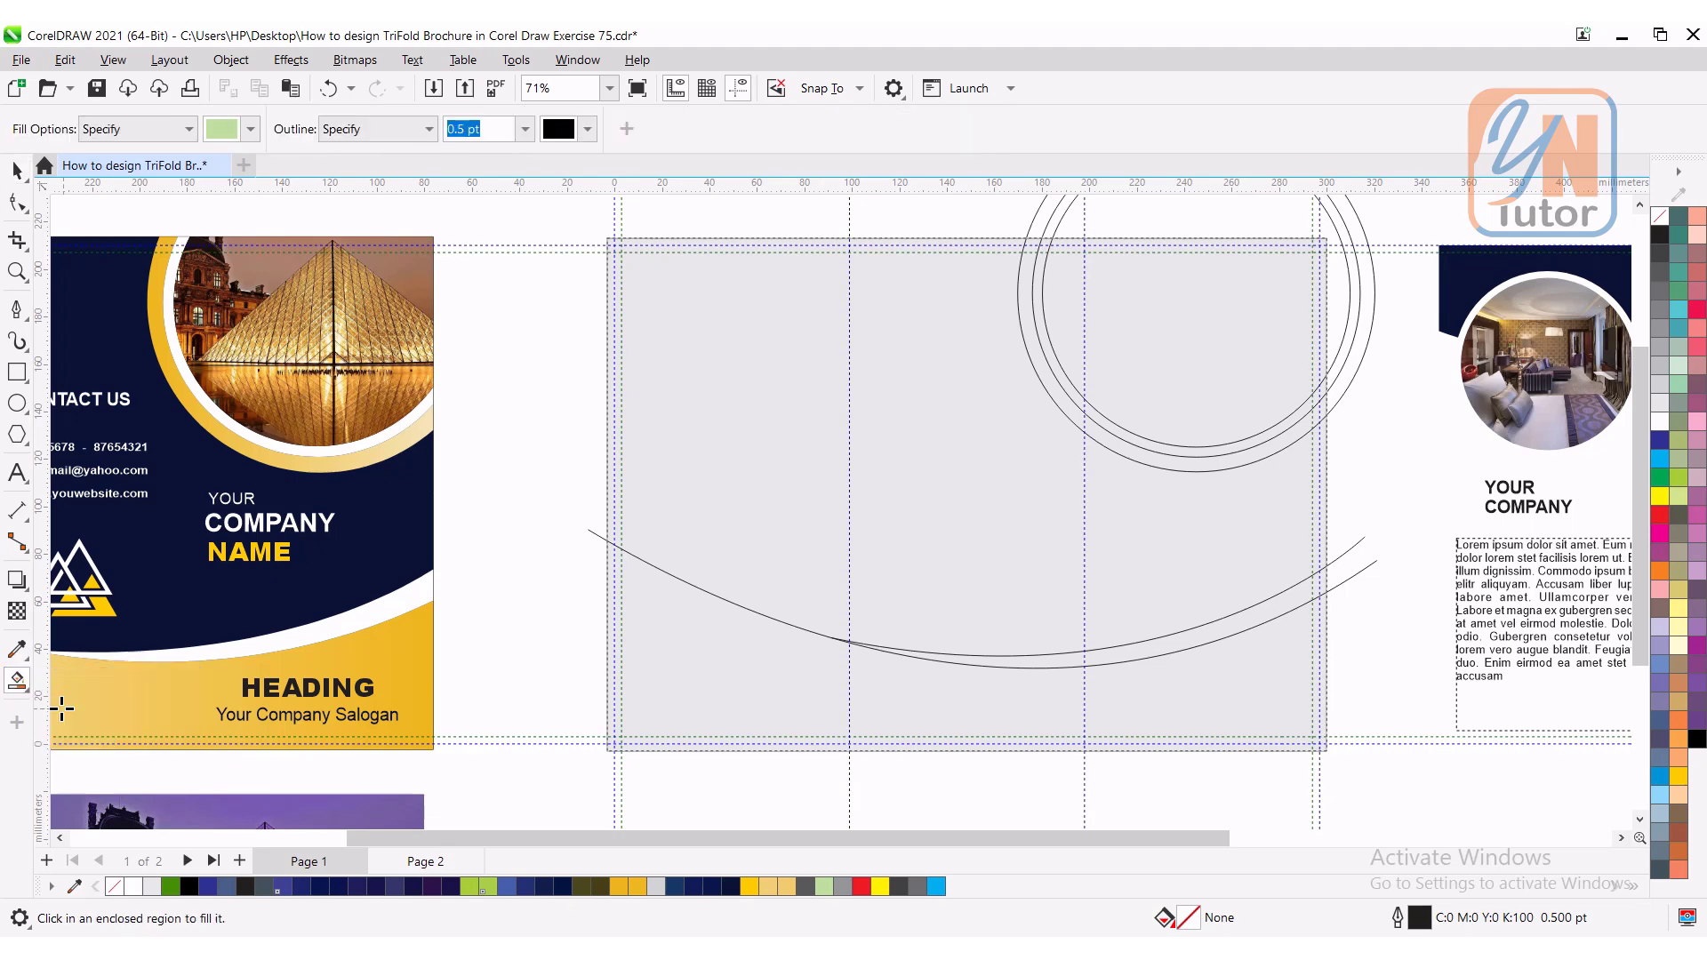
{"action": "mouse_move", "coordinate": [1204, 324]}
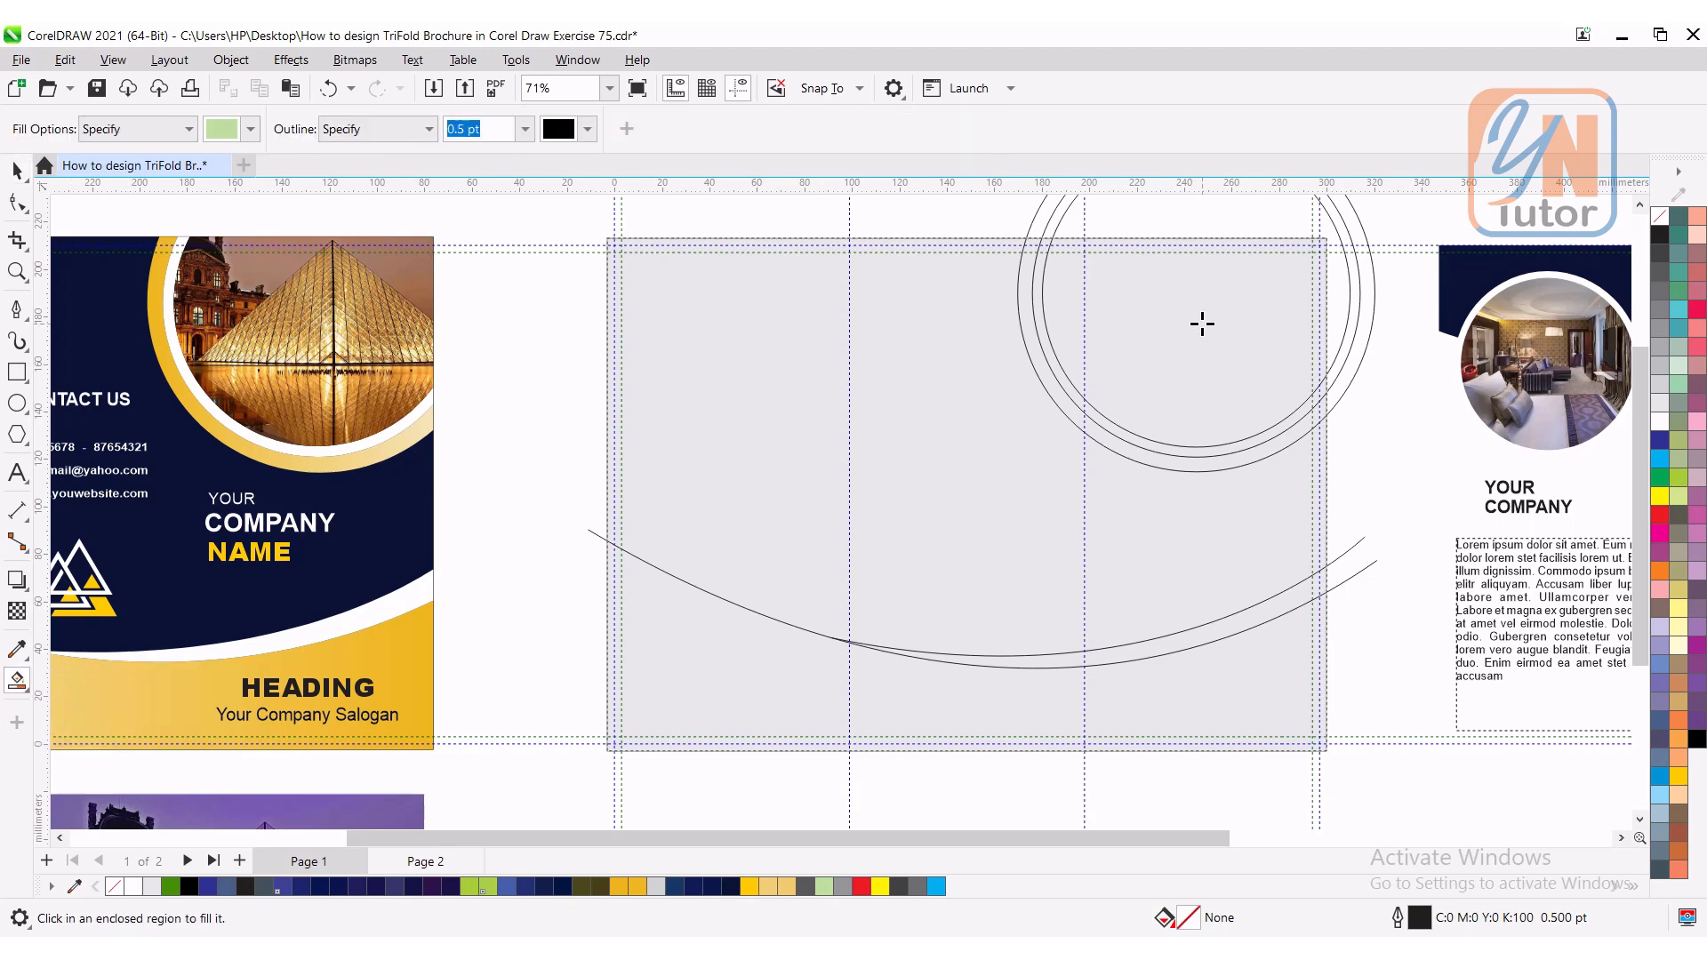
{"action": "left_click", "coordinate": [1203, 324]}
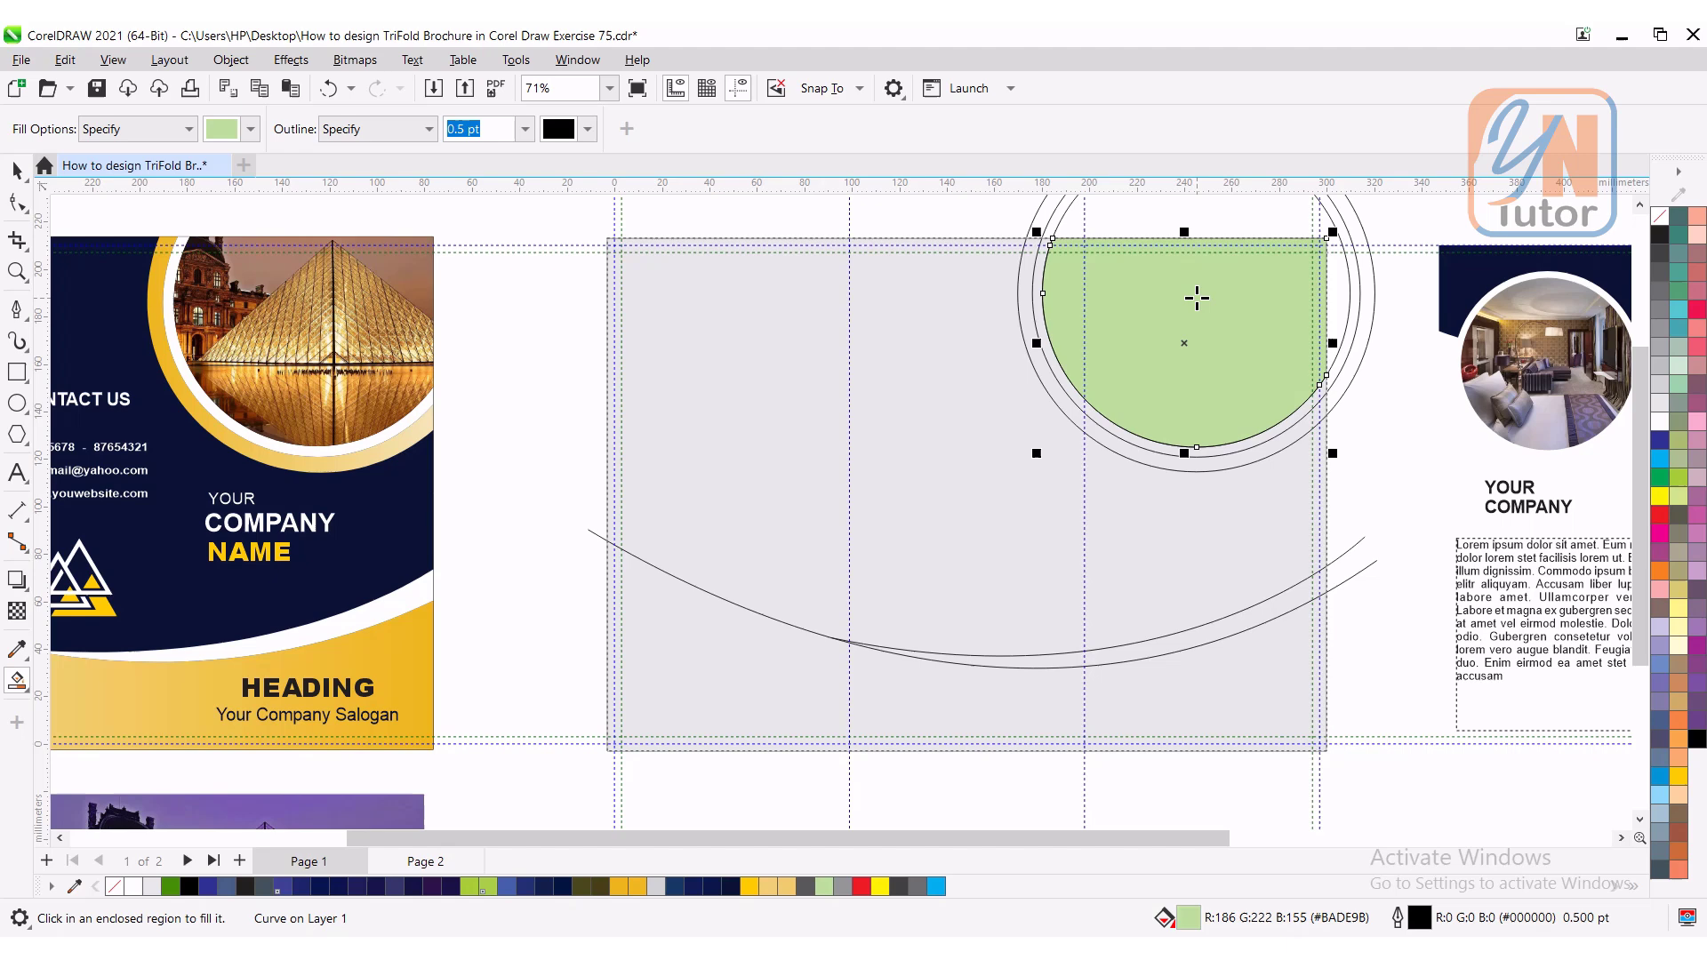
{"action": "mouse_move", "coordinate": [882, 242]}
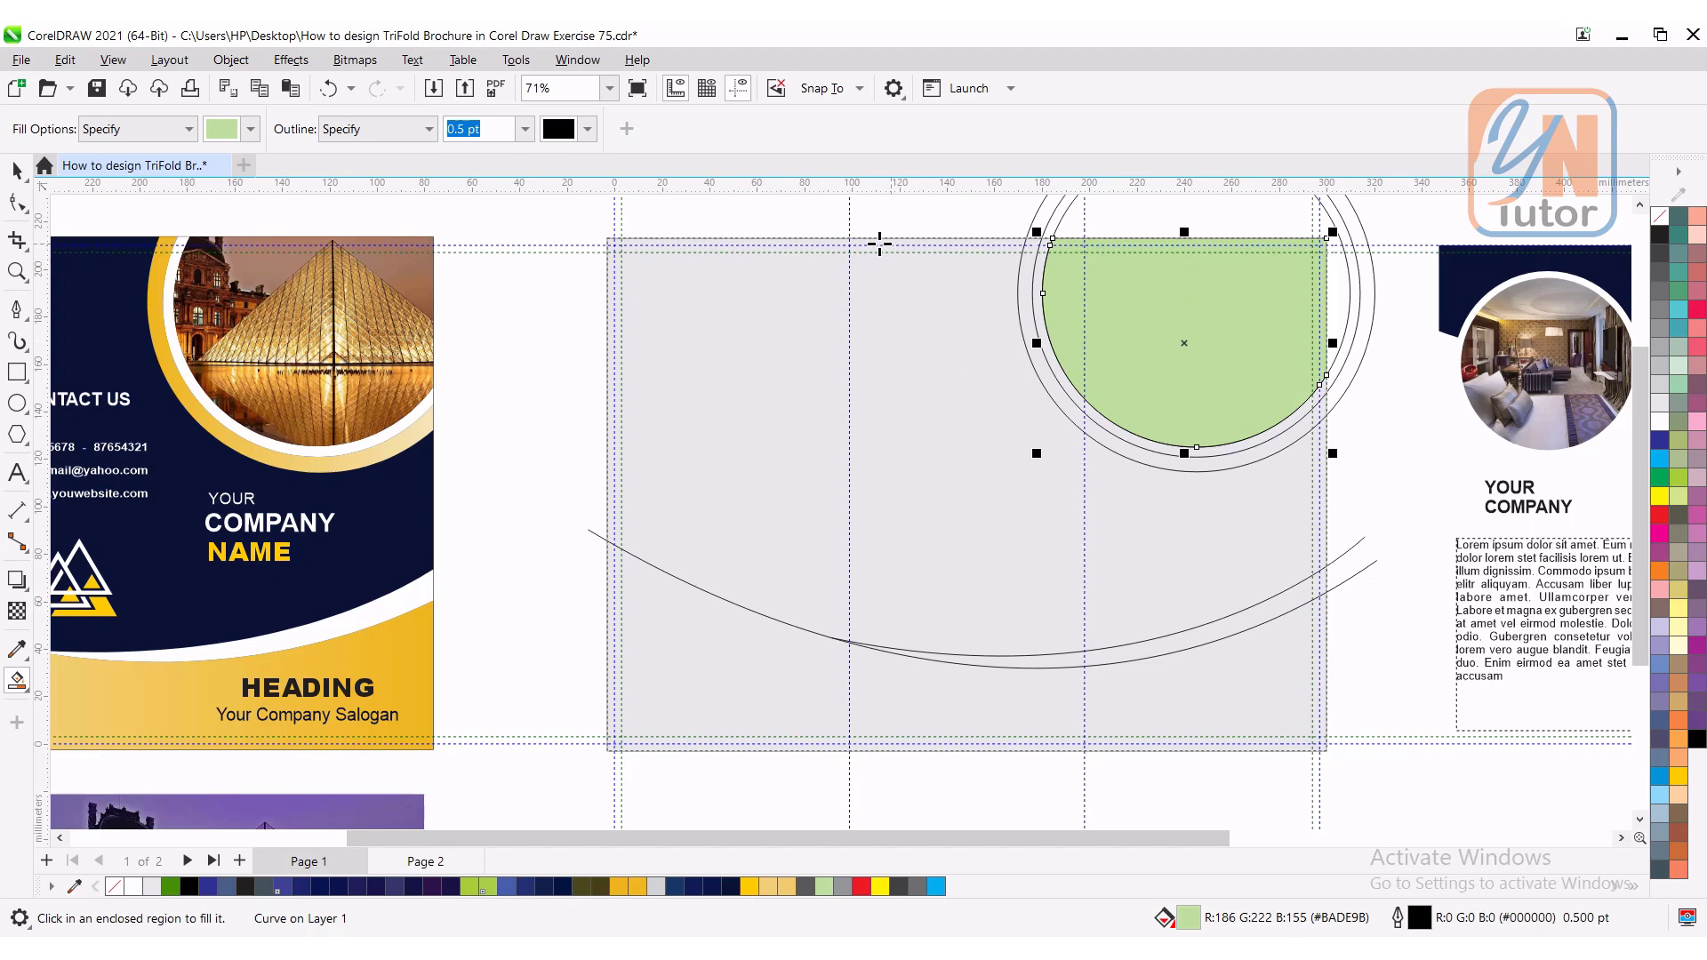
{"action": "mouse_move", "coordinate": [783, 475]}
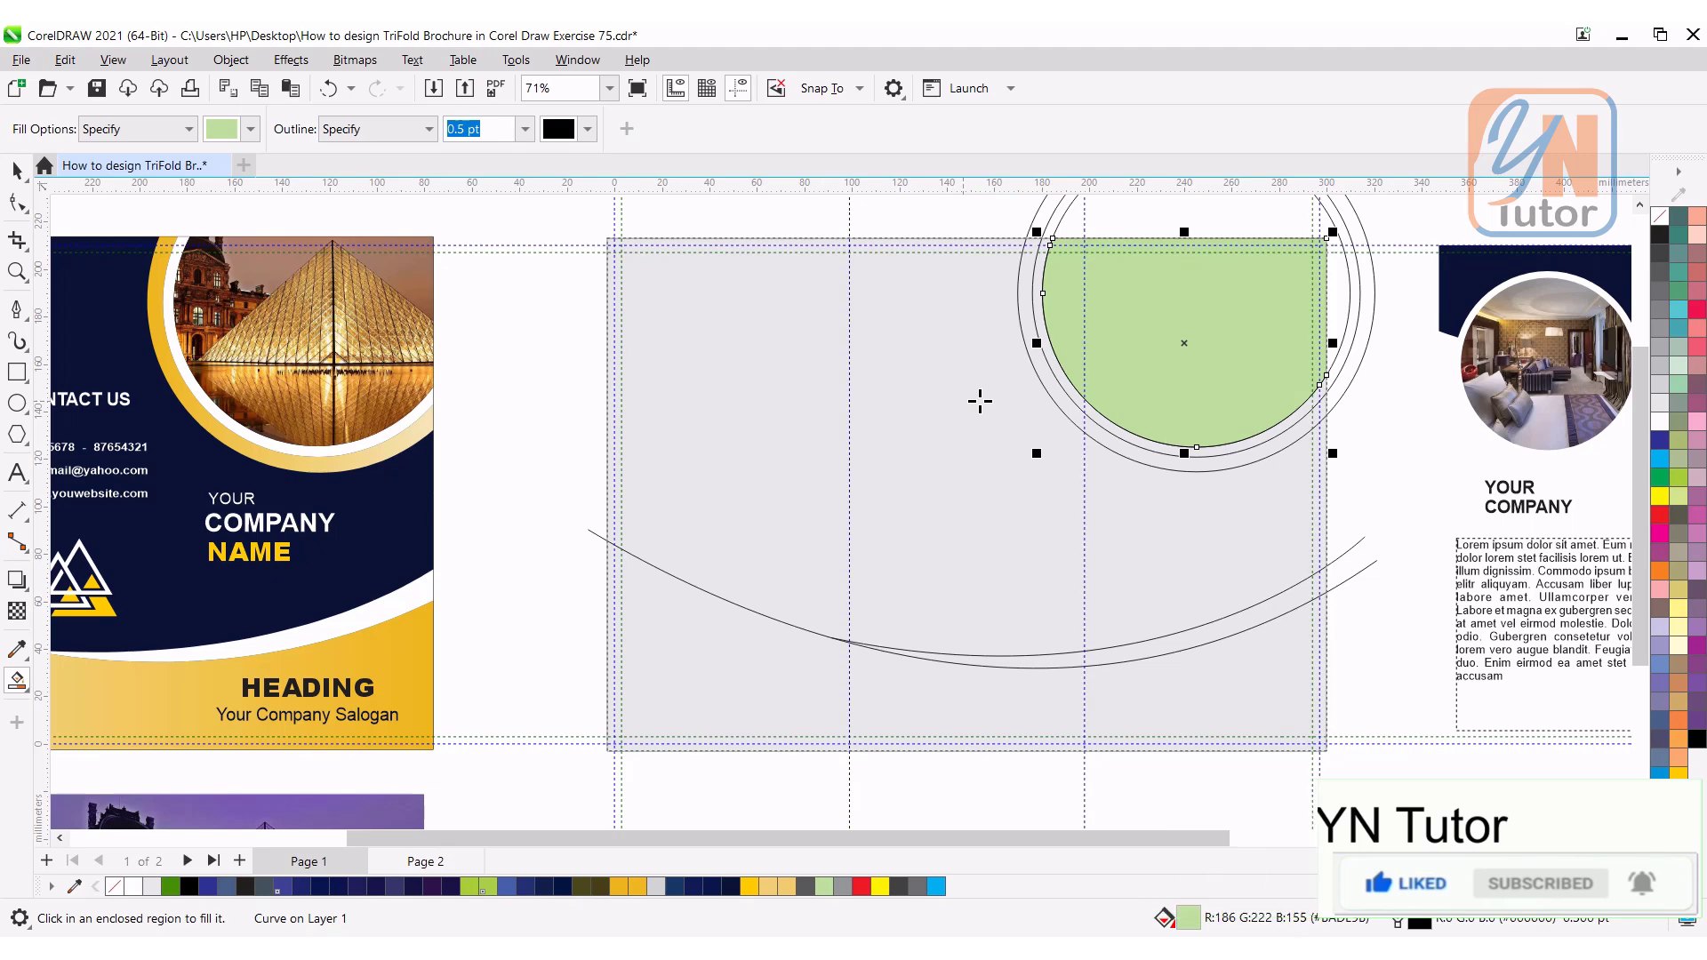
{"action": "mouse_move", "coordinate": [1056, 368]}
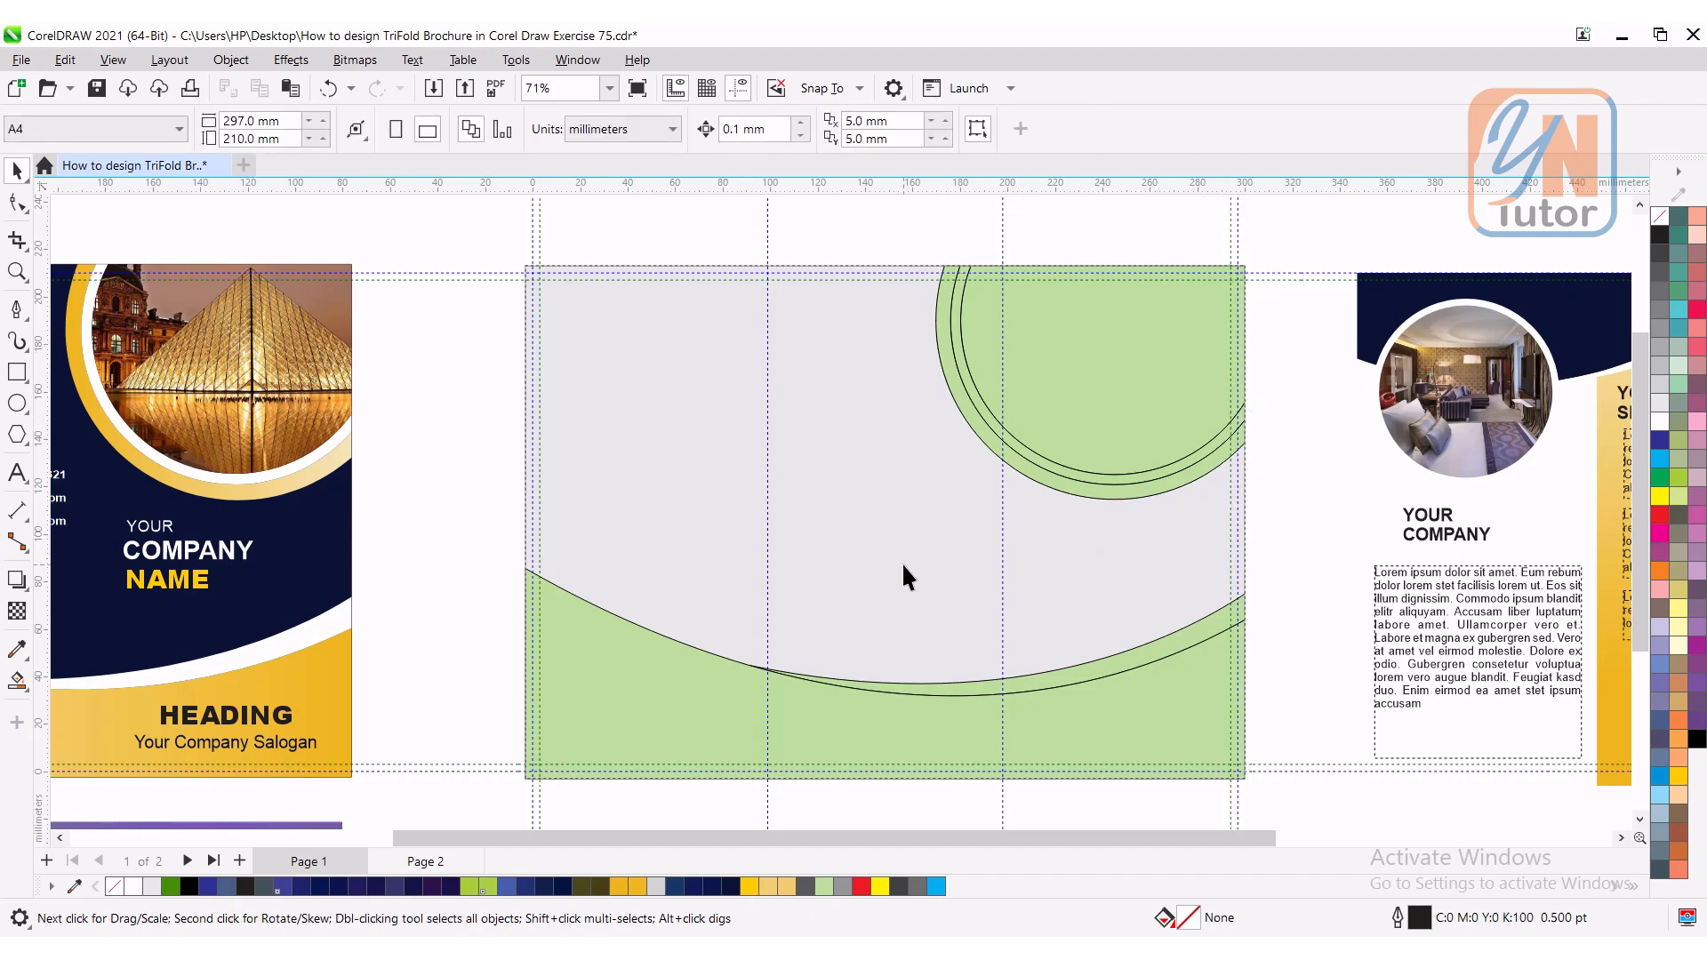
{"action": "mouse_move", "coordinate": [793, 517]}
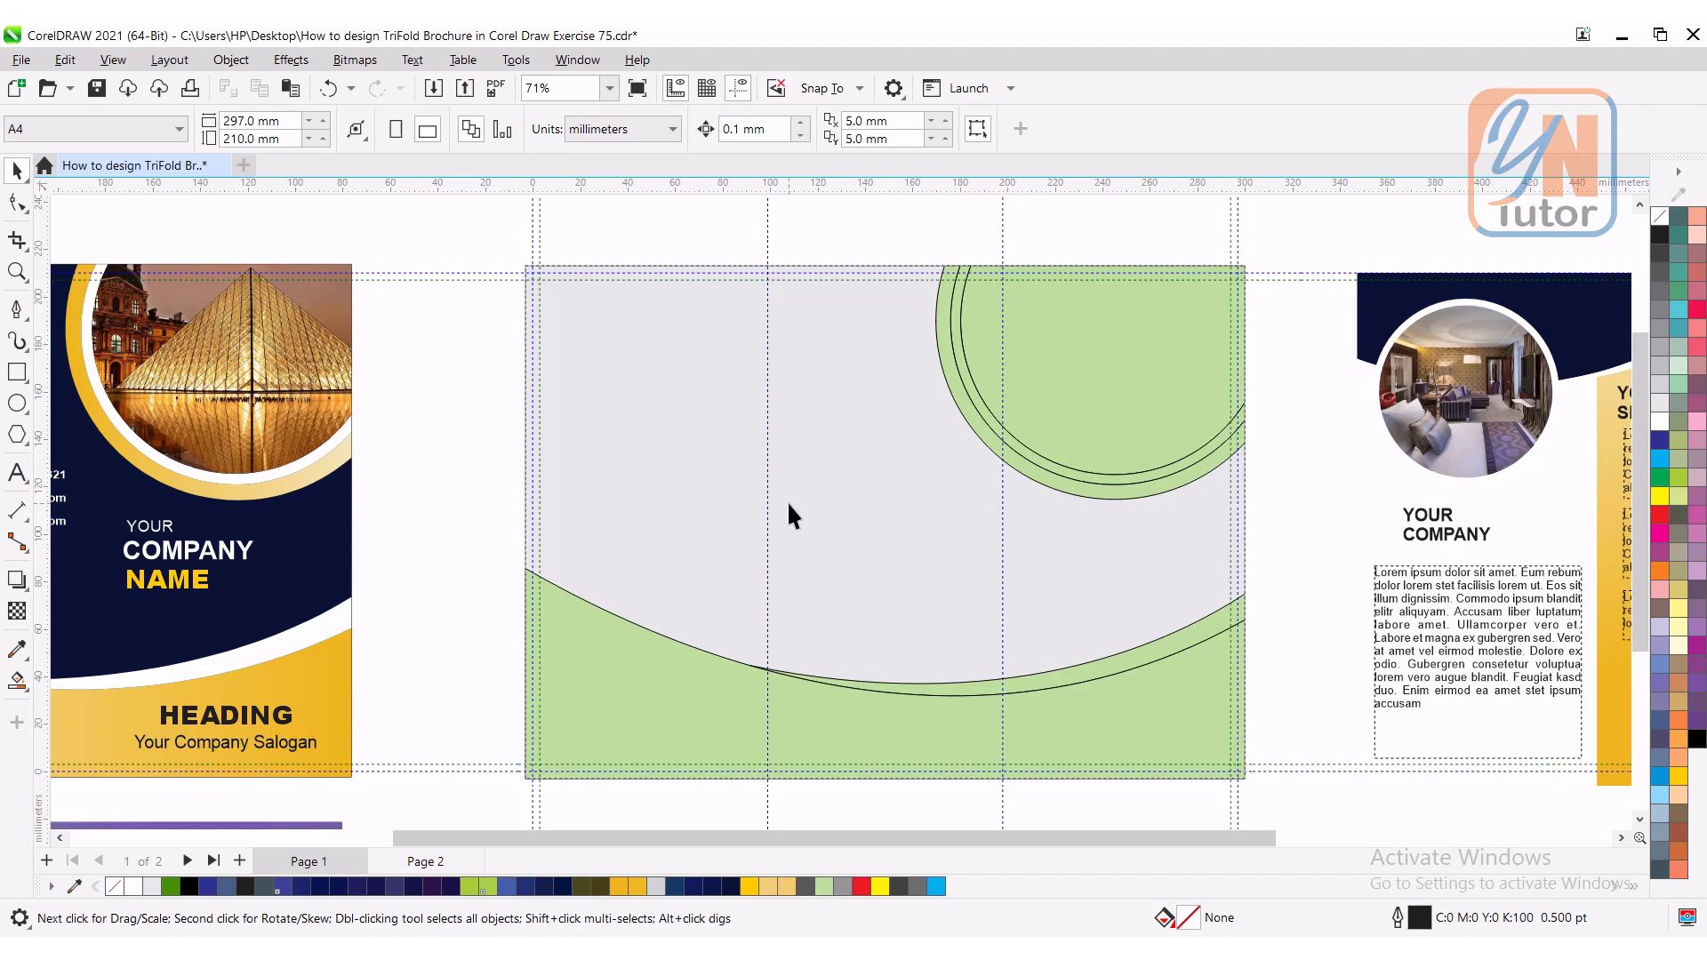
{"action": "mouse_move", "coordinate": [1062, 477]}
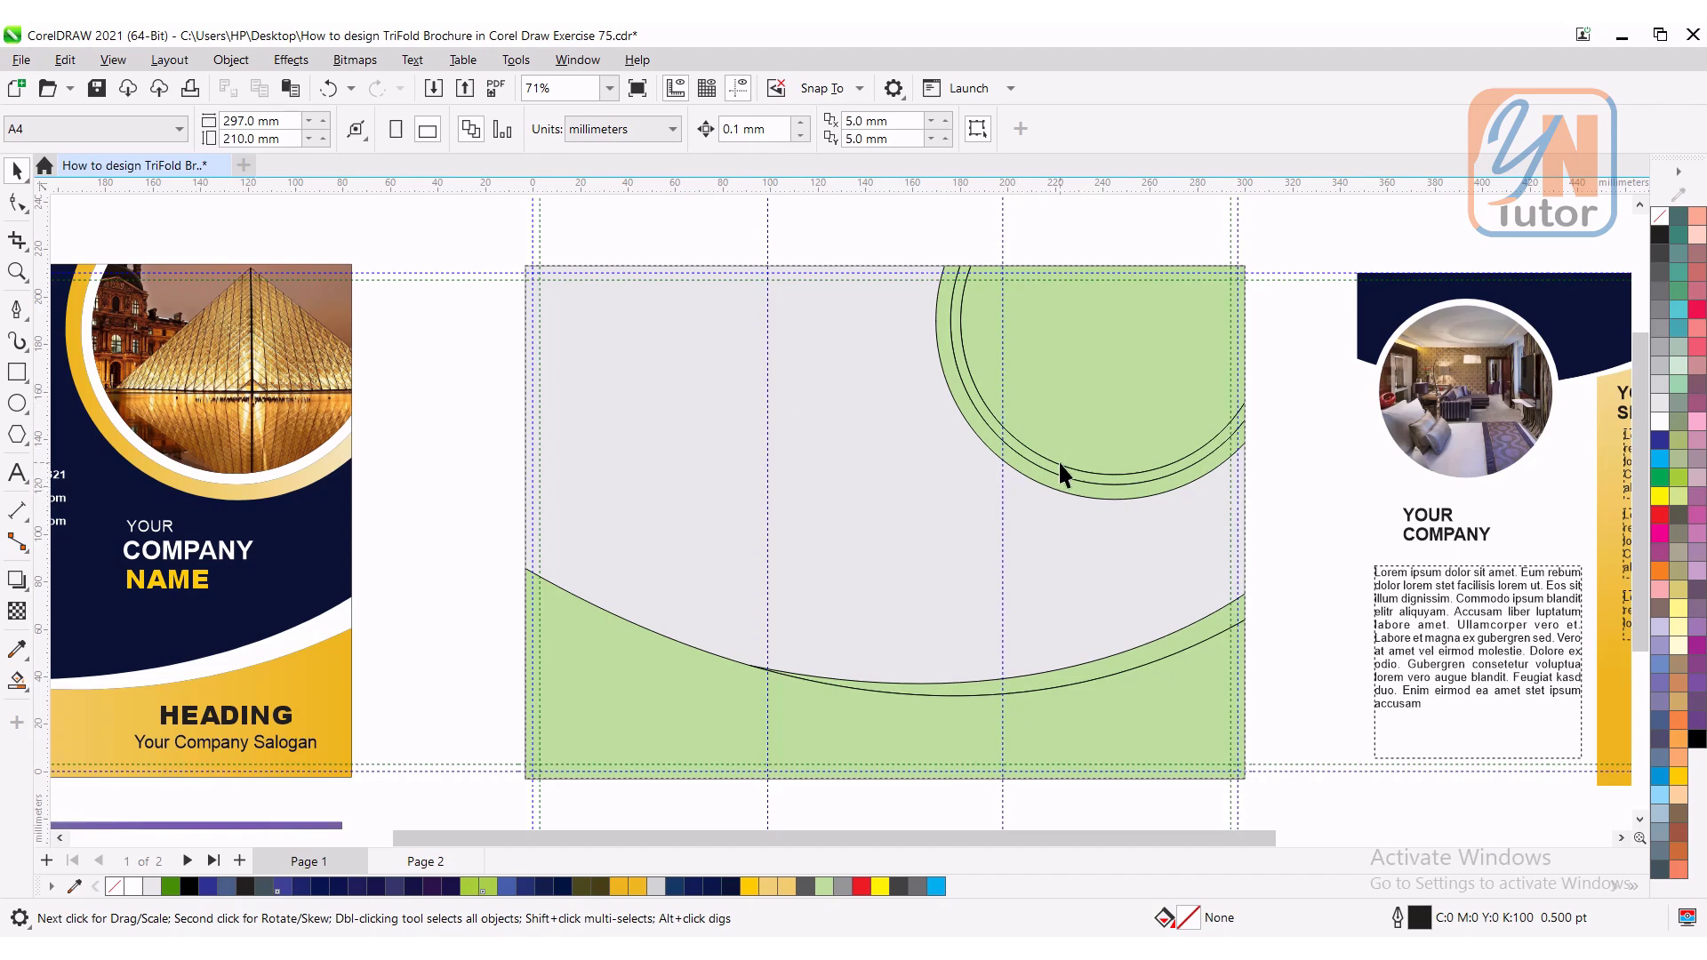
Step: Convert the green top-right circle shape into an empty PowerClip frame
{"action": "left_click", "coordinate": [1073, 457]}
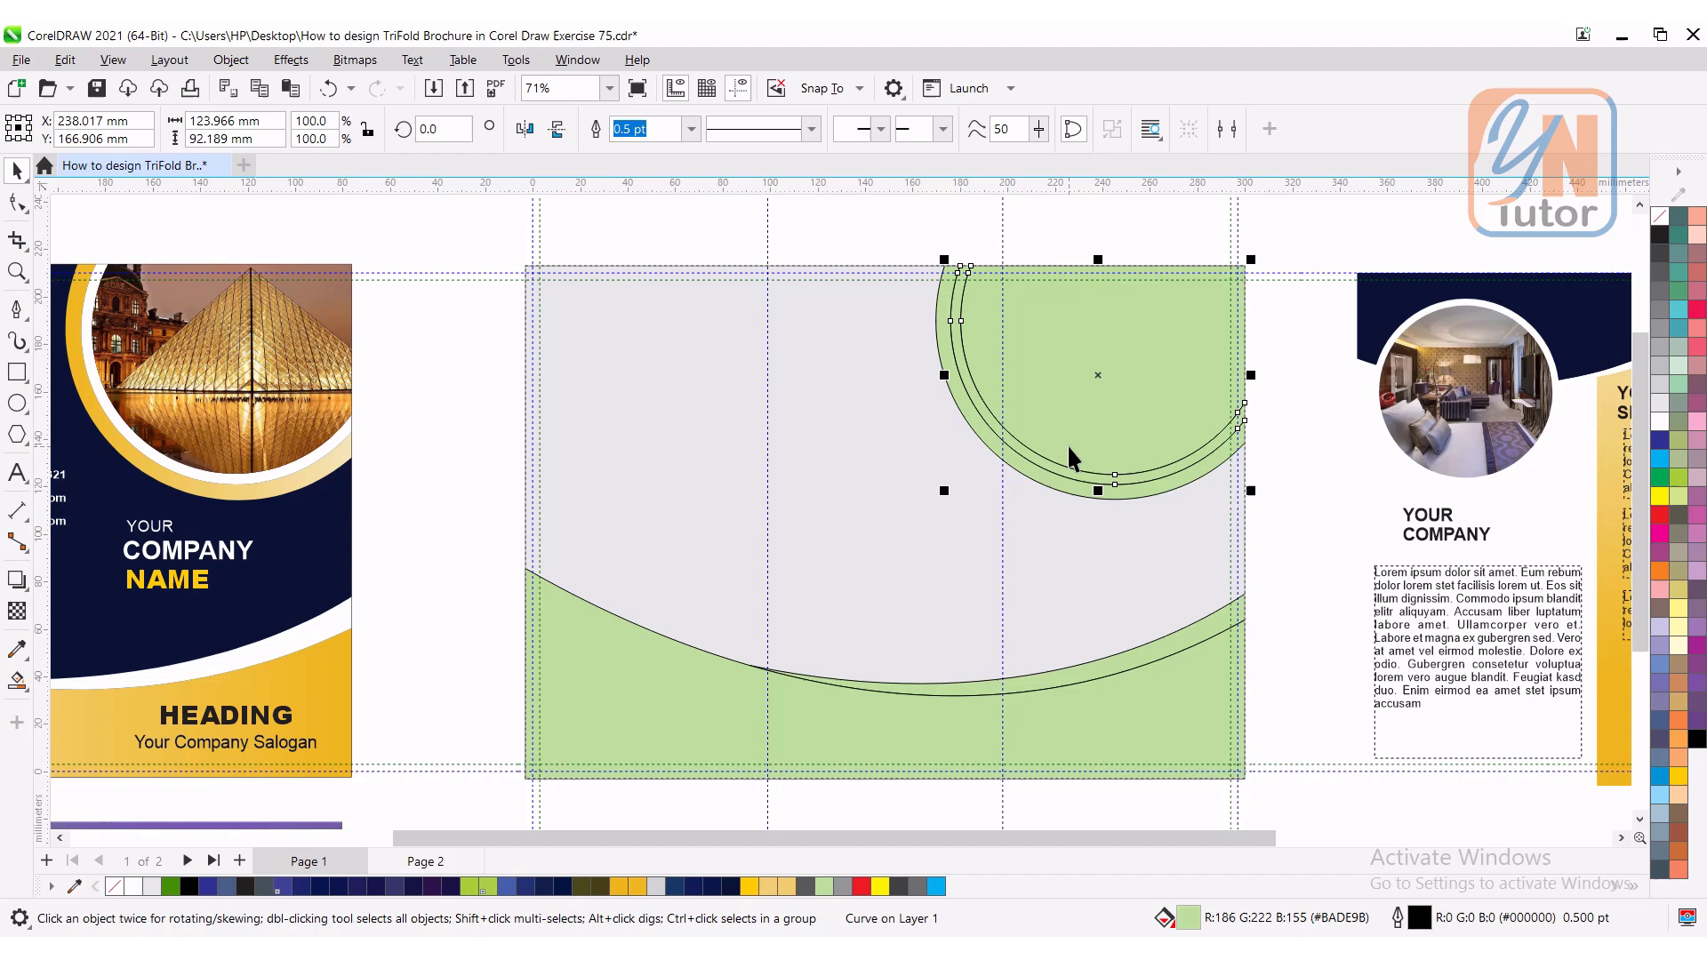
{"action": "right_click", "coordinate": [1097, 457]}
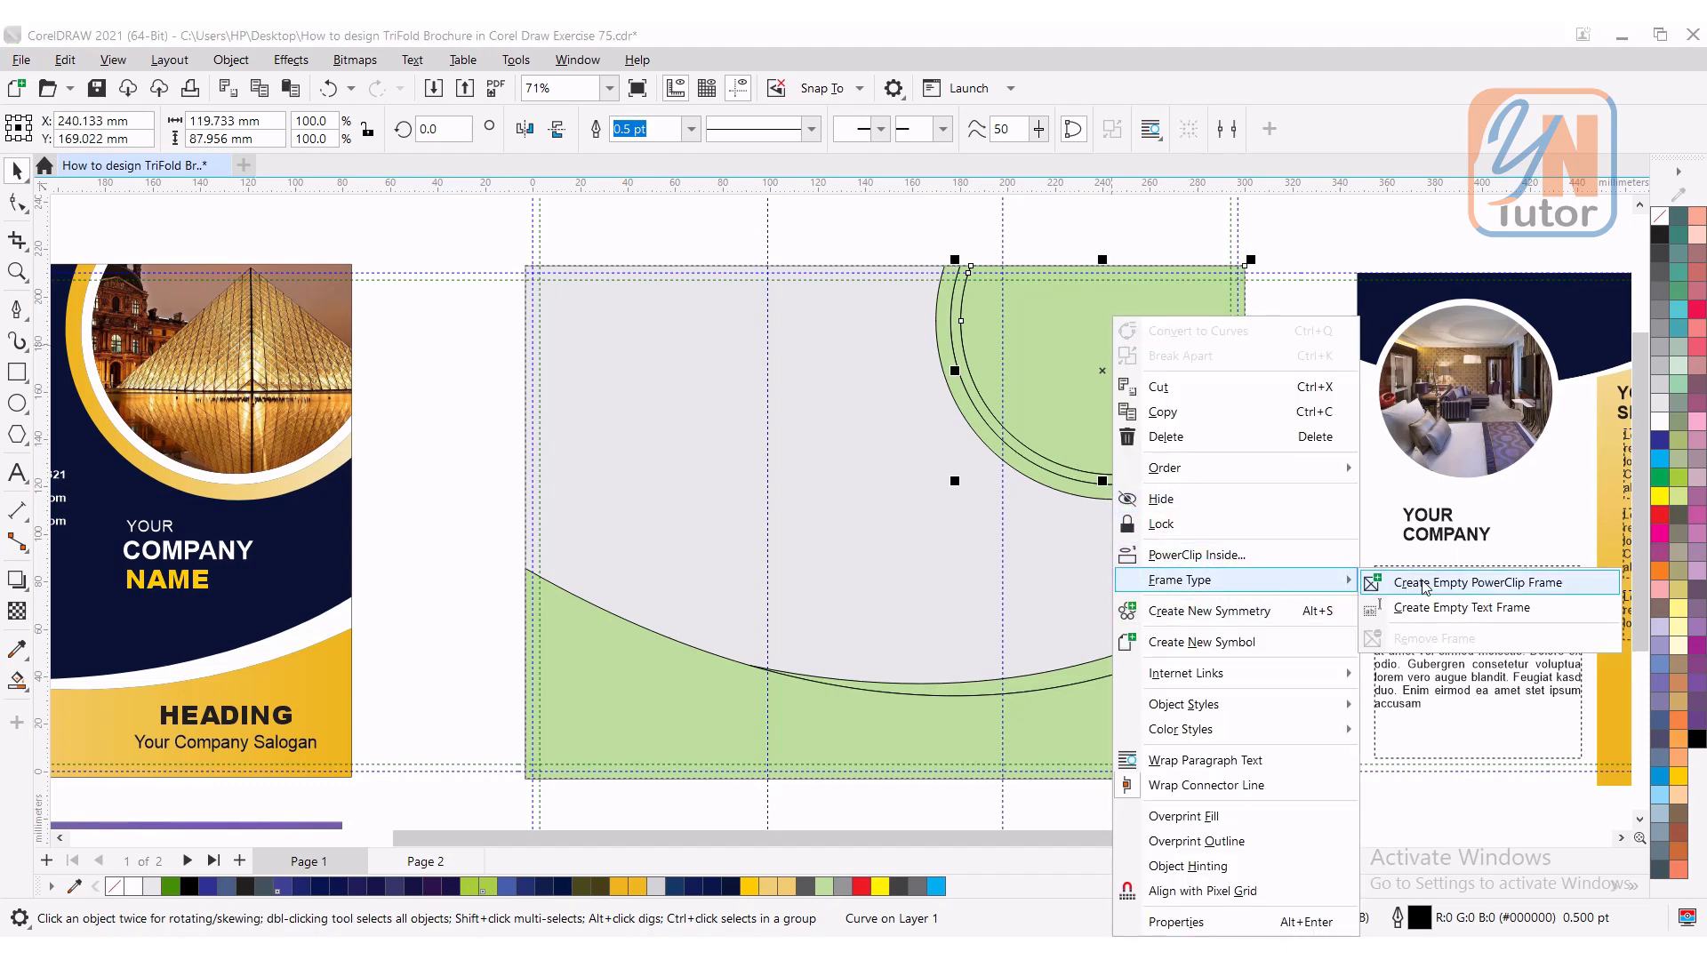
{"action": "left_click", "coordinate": [1464, 583]}
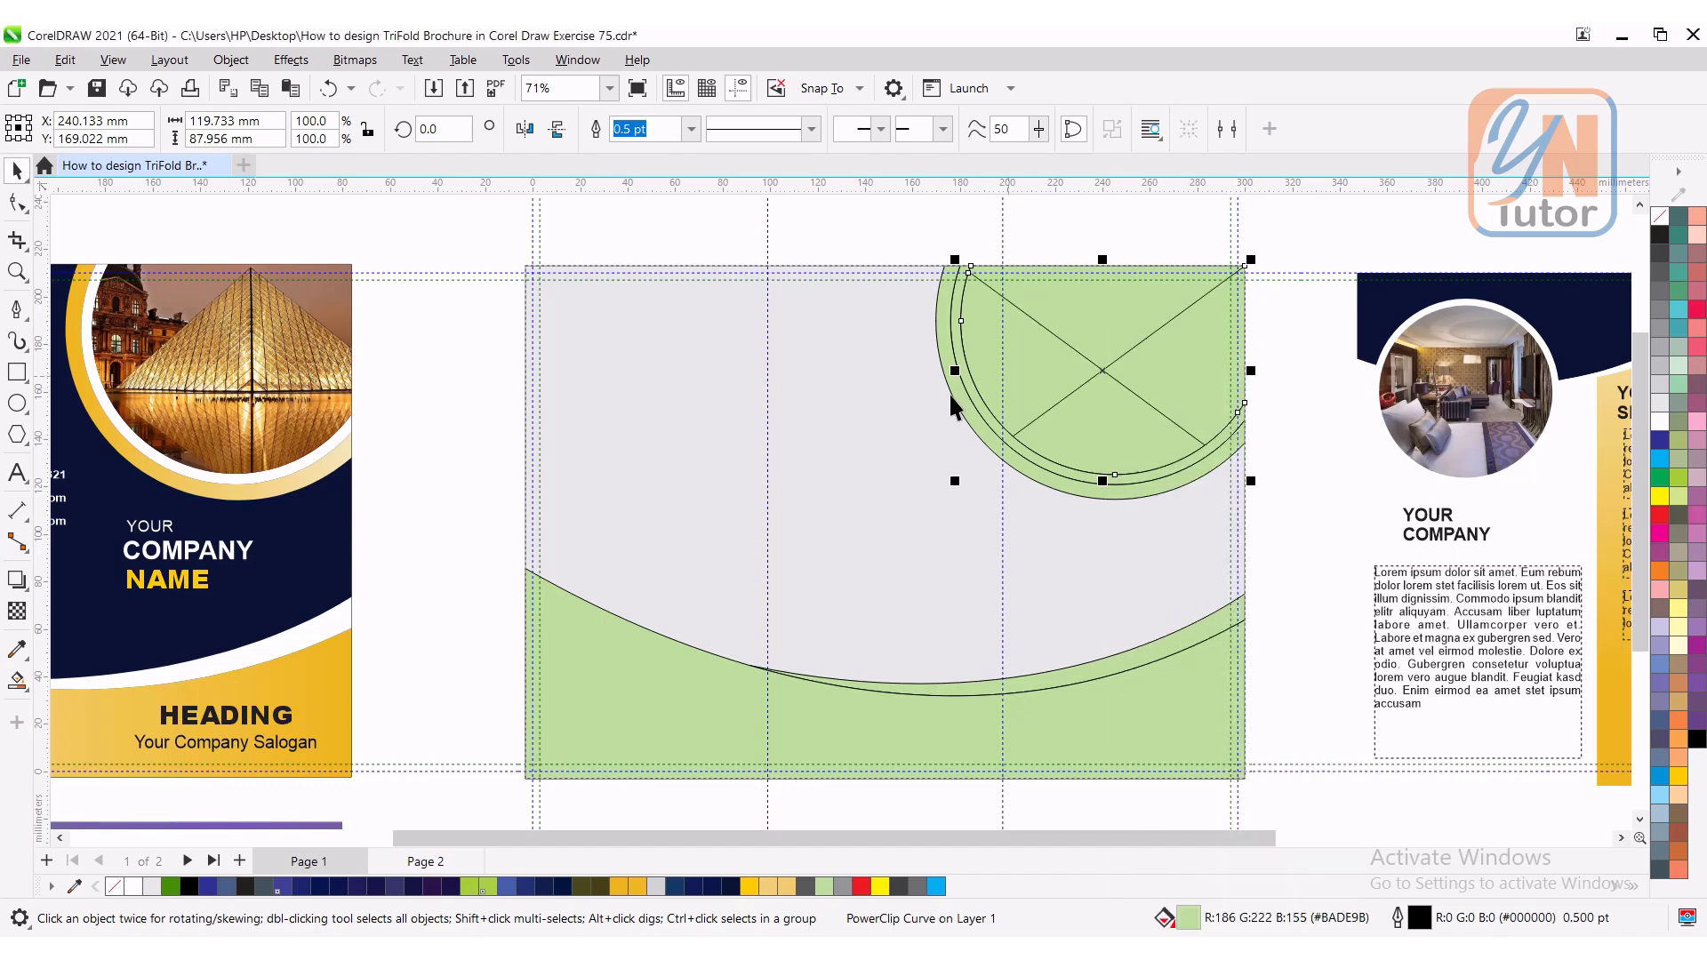
{"action": "mouse_move", "coordinate": [35, 425]}
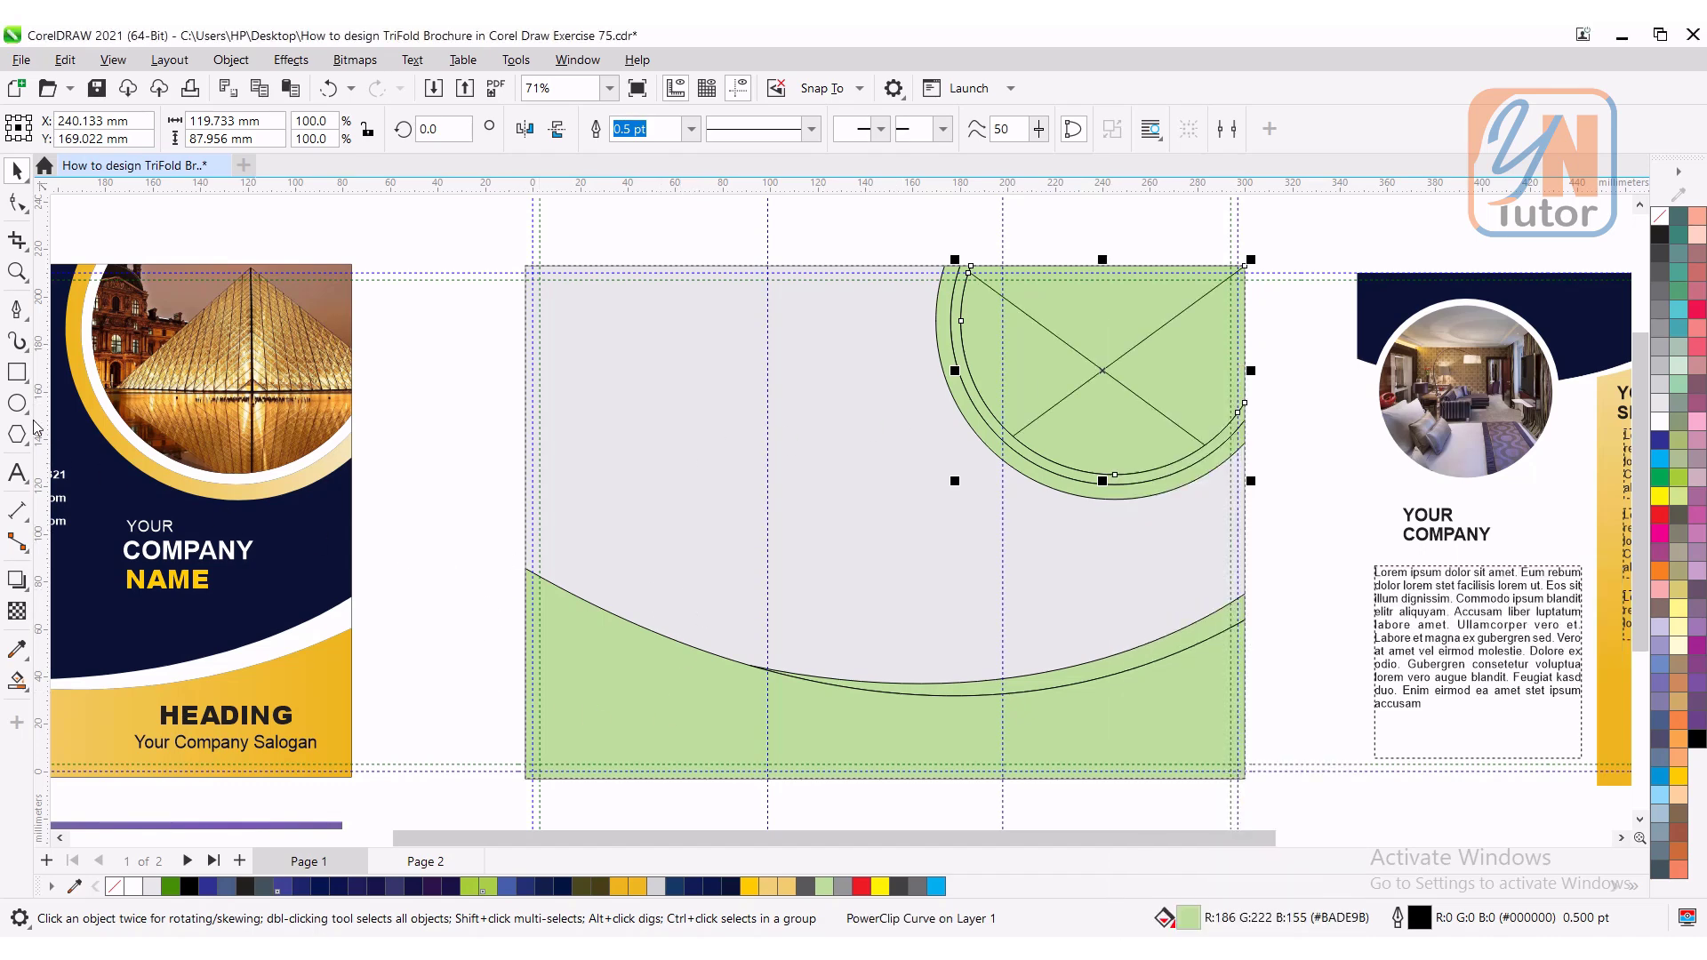
Step: Draw a small circle on the lower curve and make it an empty PowerClip frame
{"action": "left_click", "coordinate": [18, 404]}
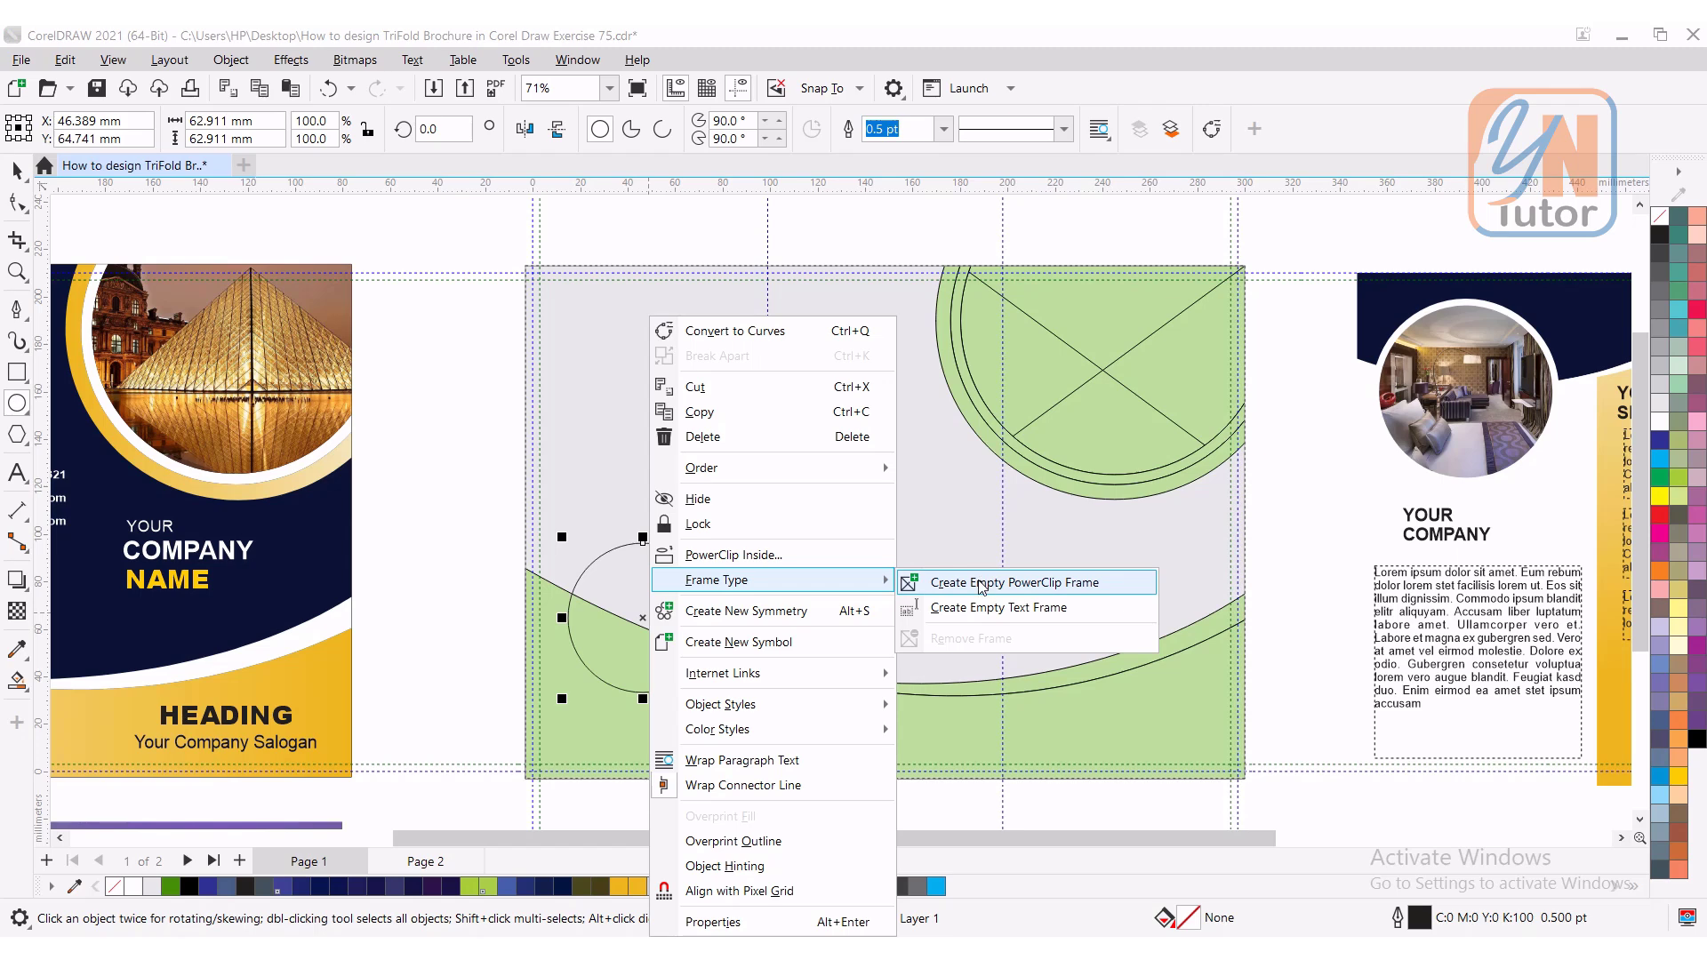
{"action": "left_click", "coordinate": [1018, 583]}
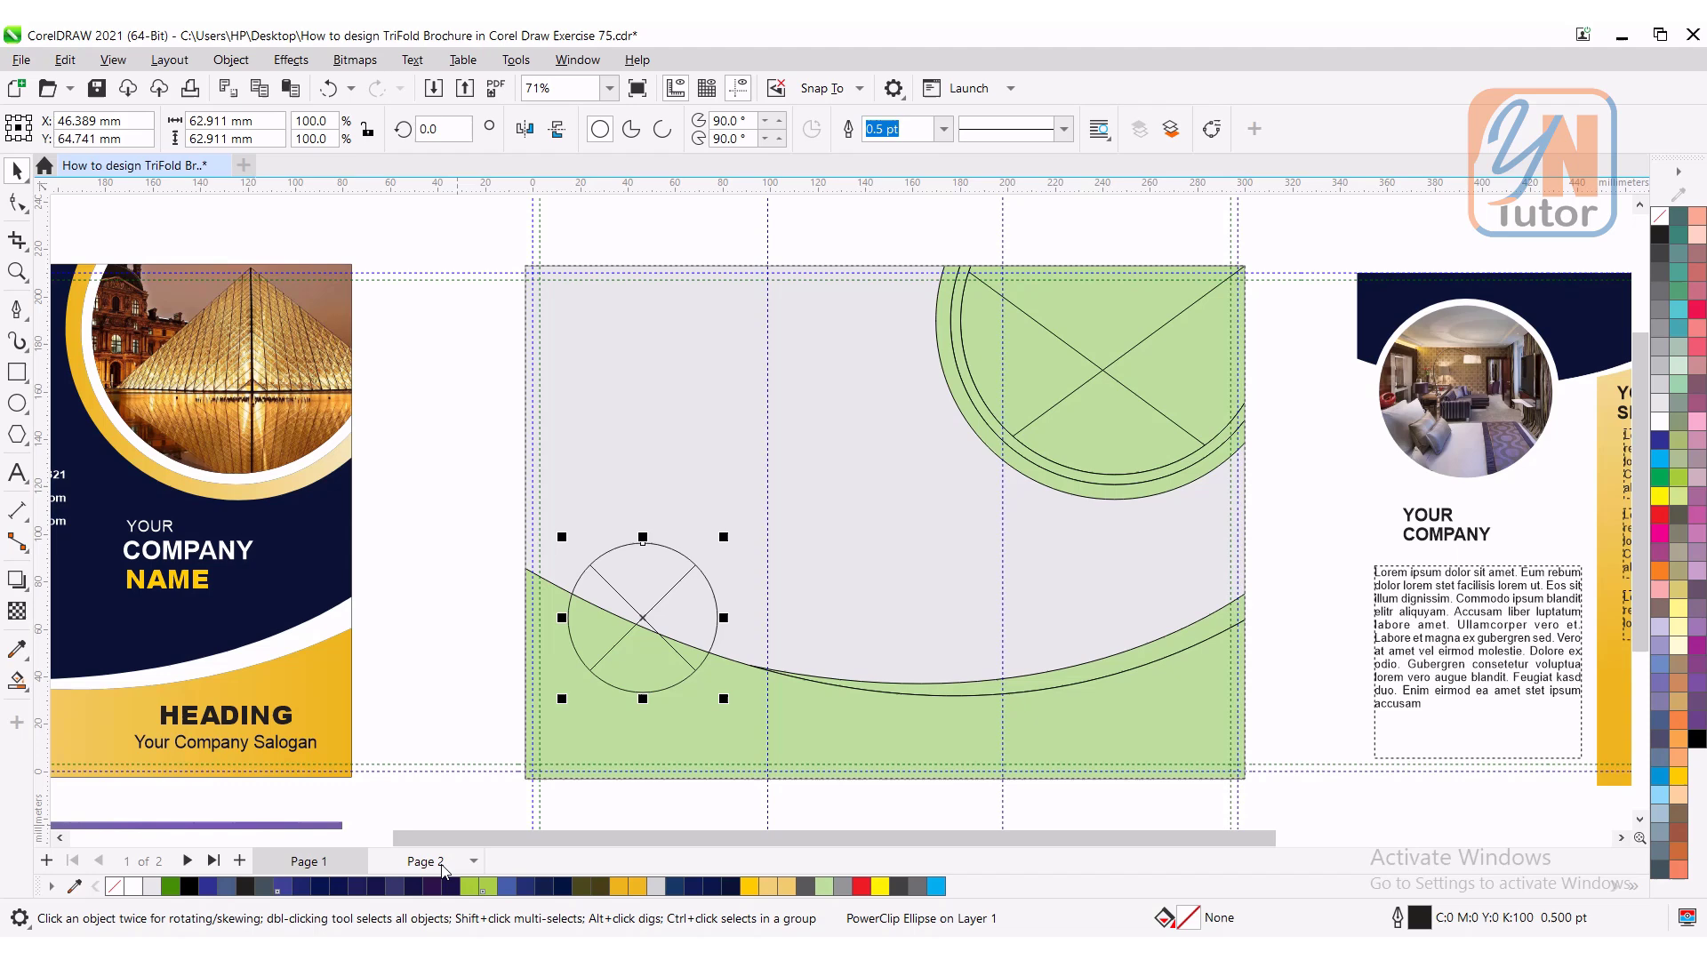
Step: Switch to page 2 of the brochure and bring its blank spread into view
{"action": "left_click", "coordinate": [425, 860]}
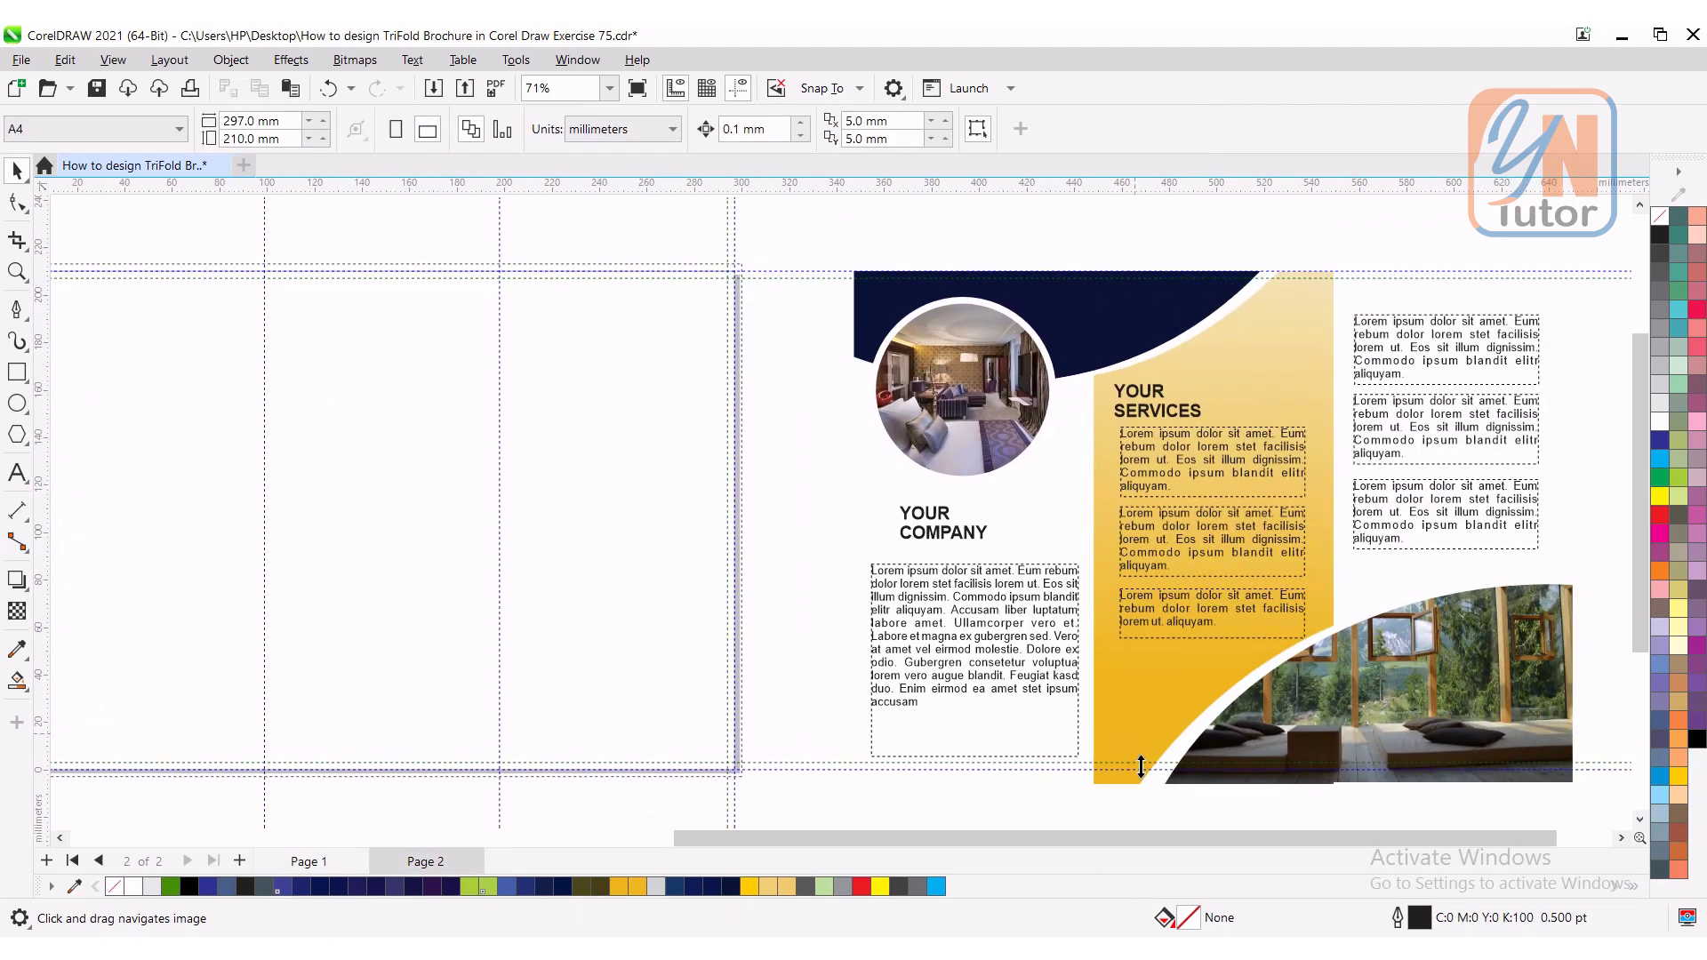
{"action": "mouse_move", "coordinate": [1307, 738]}
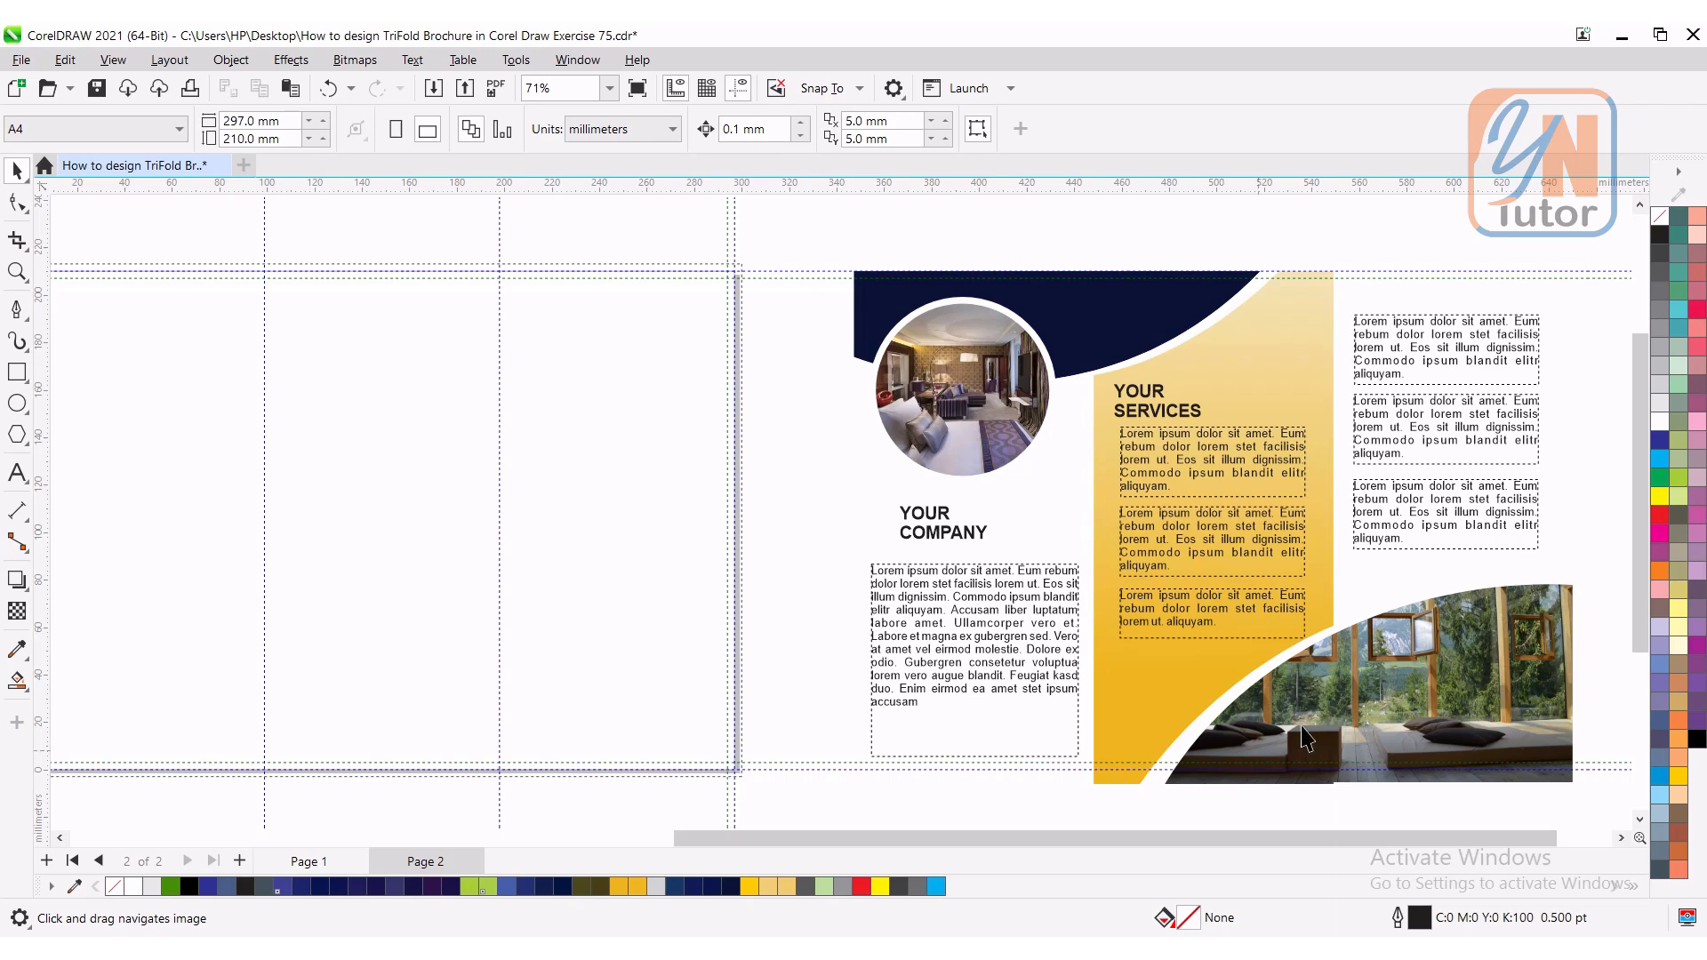
{"action": "mouse_move", "coordinate": [942, 420]}
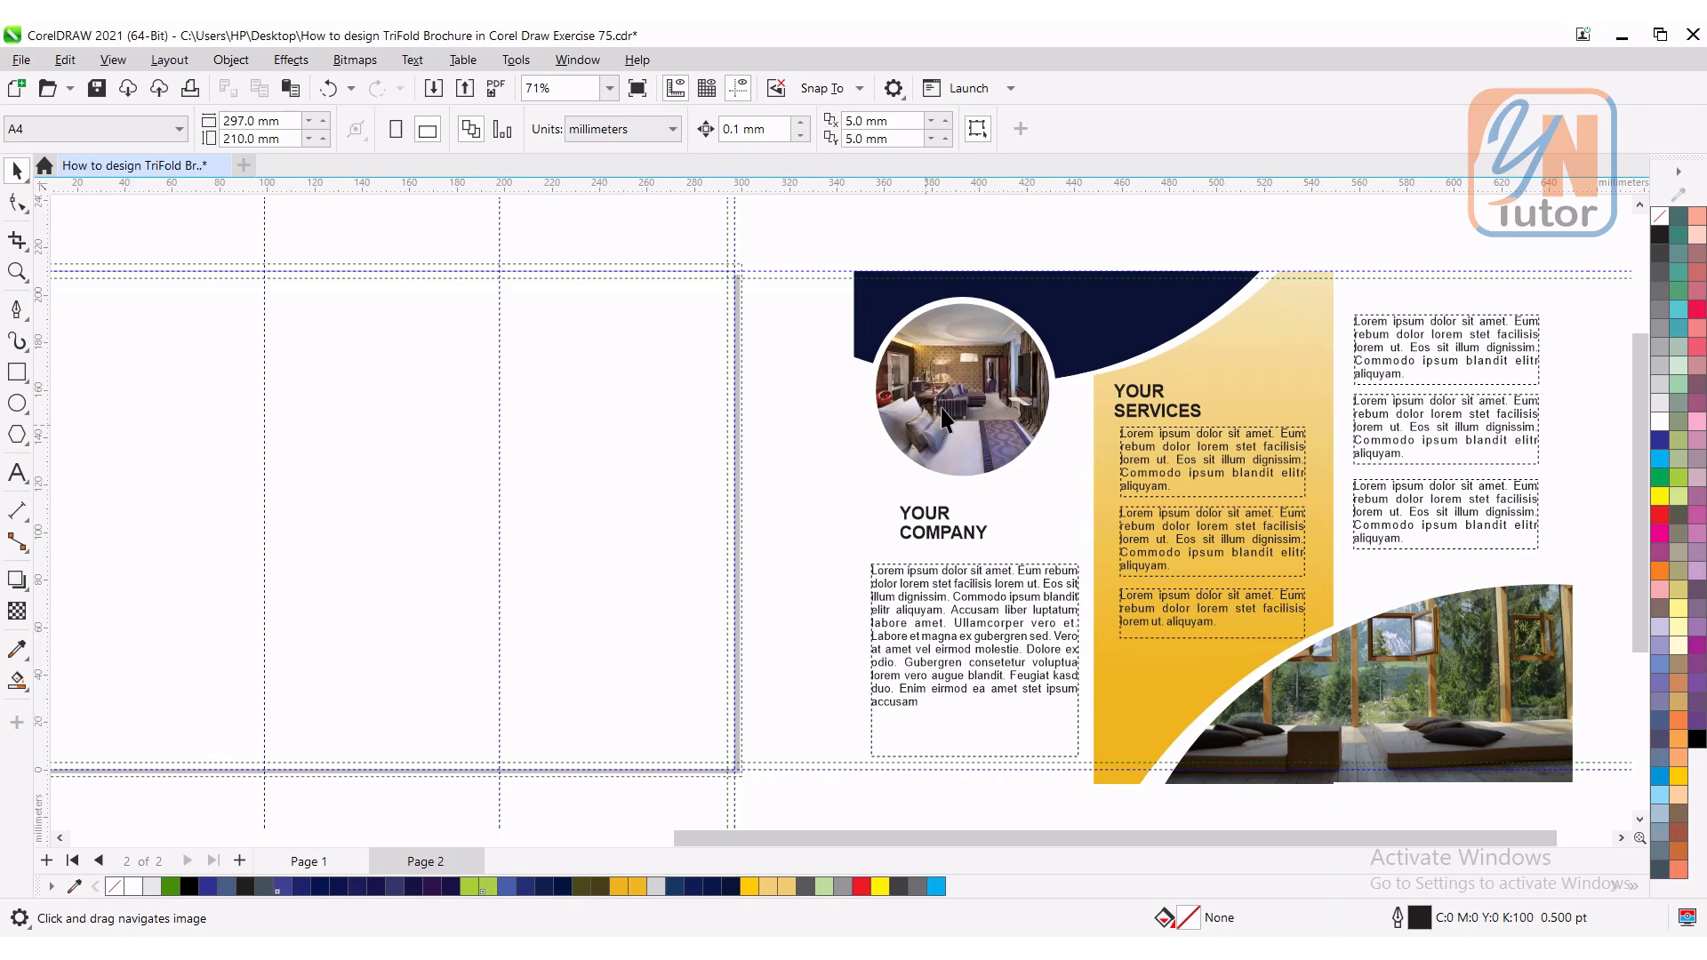
{"action": "mouse_move", "coordinate": [1282, 379]}
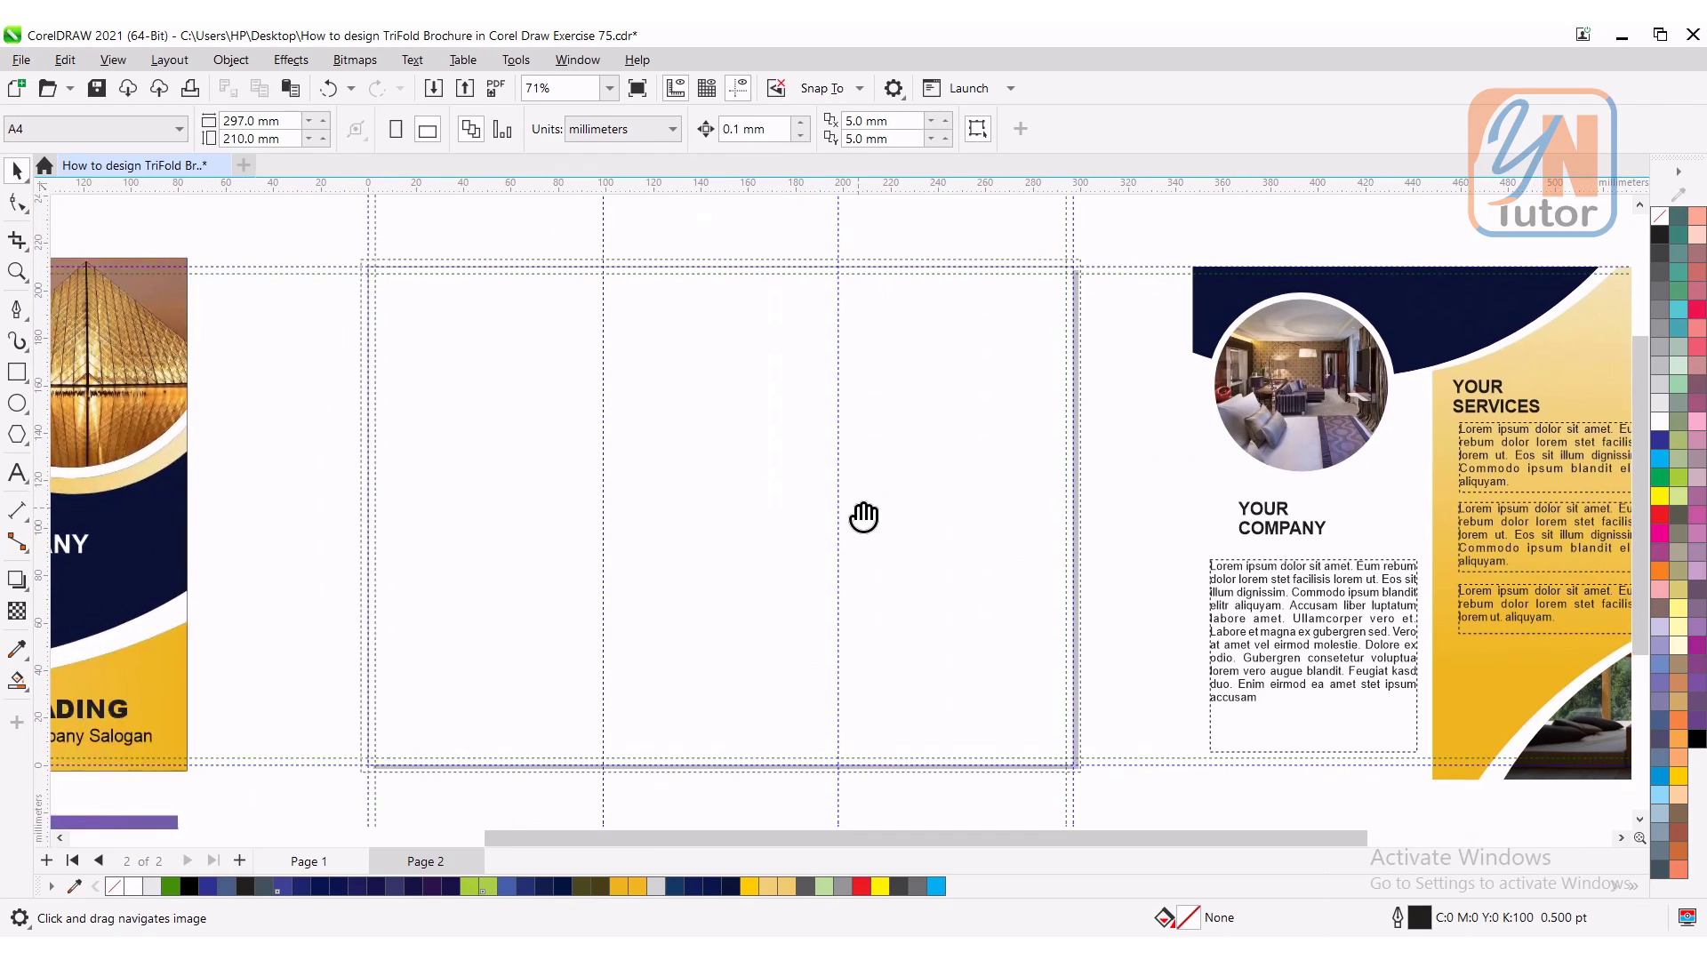
{"action": "mouse_move", "coordinate": [434, 403]}
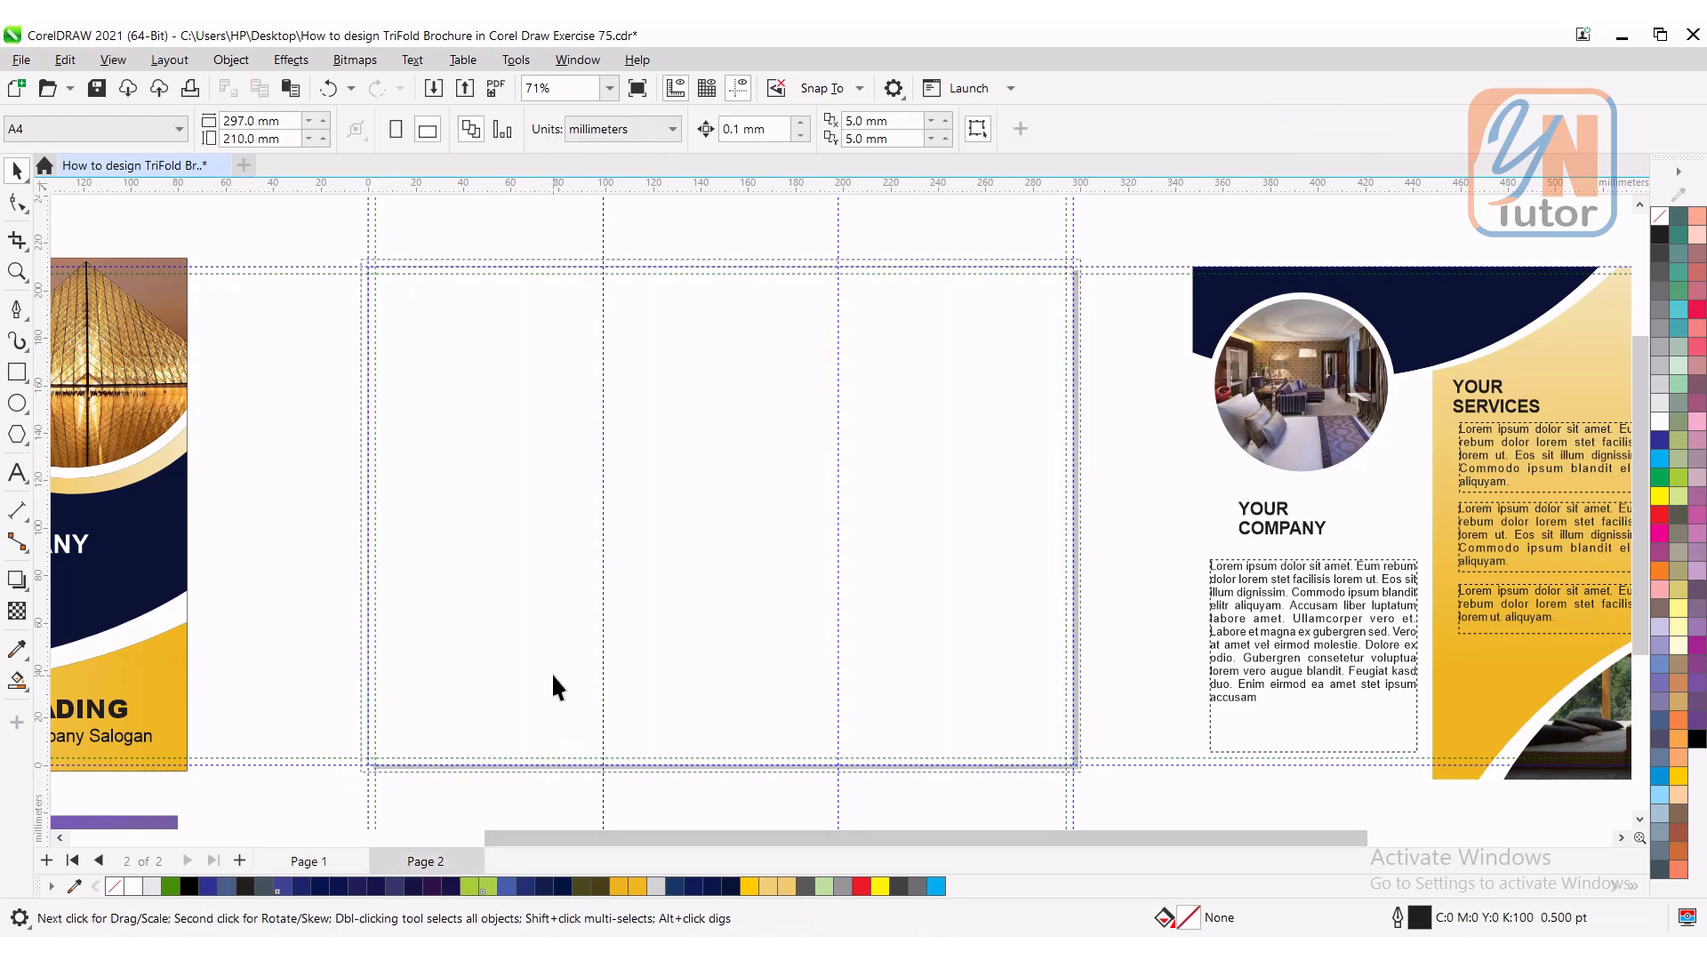
Step: Select the grey page 2 panel and draw an arc rising from bottom left to its right side
{"action": "left_click", "coordinate": [719, 491]}
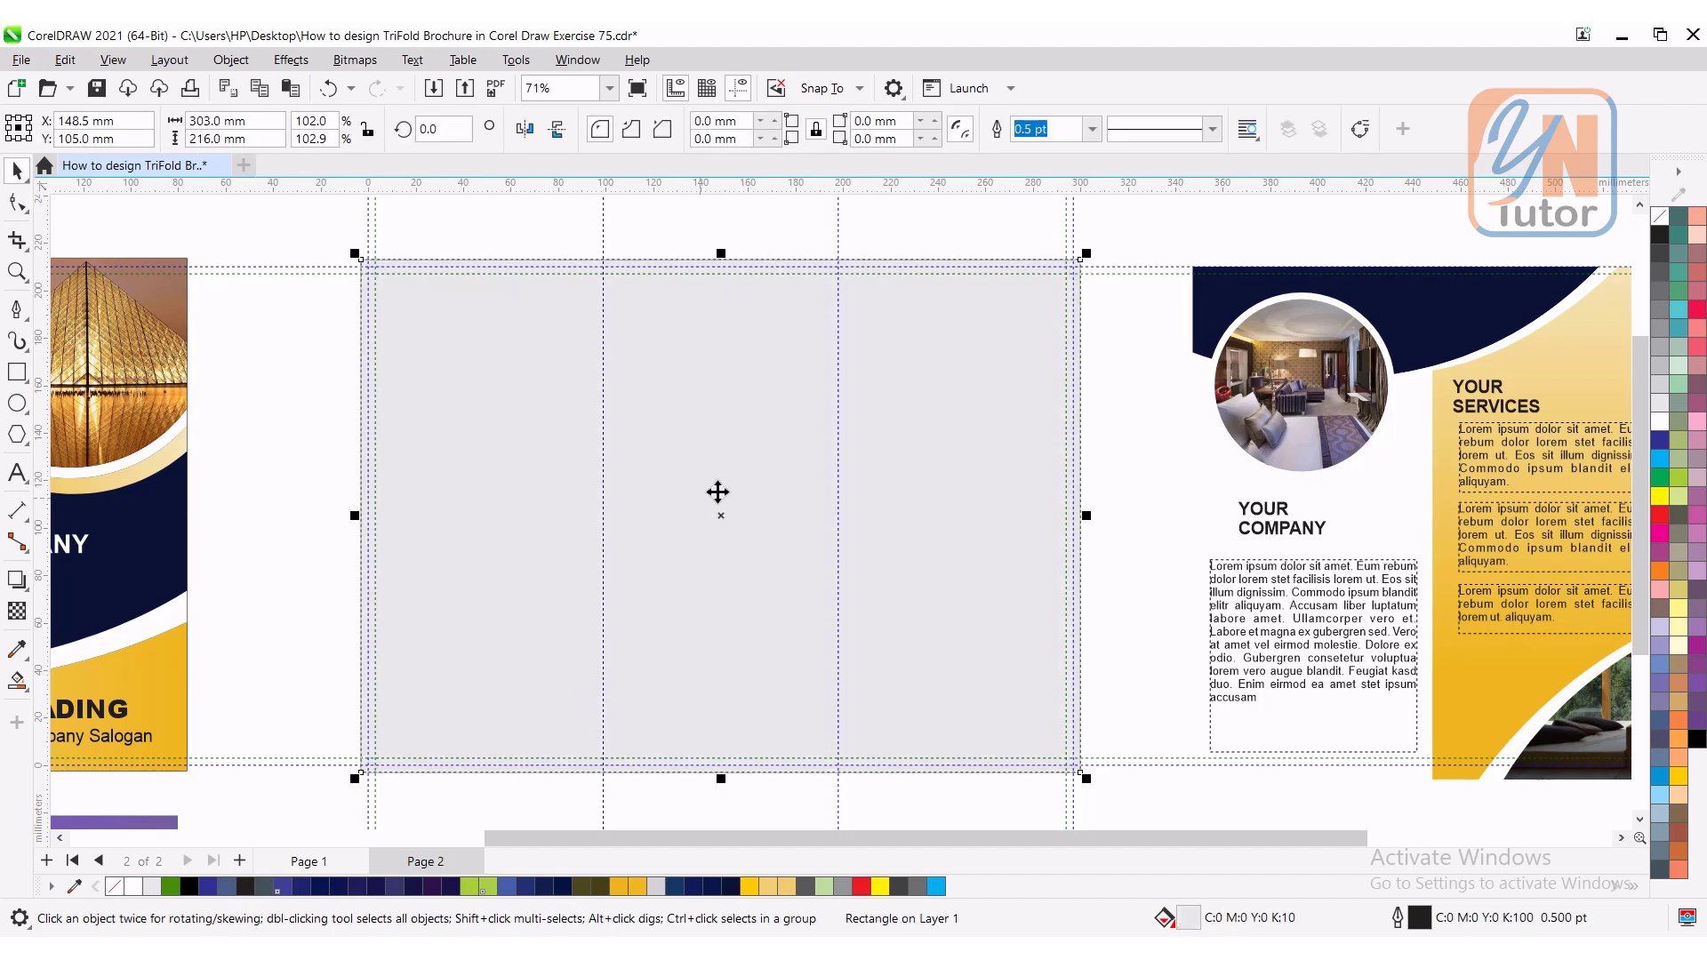
{"action": "mouse_move", "coordinate": [434, 585]}
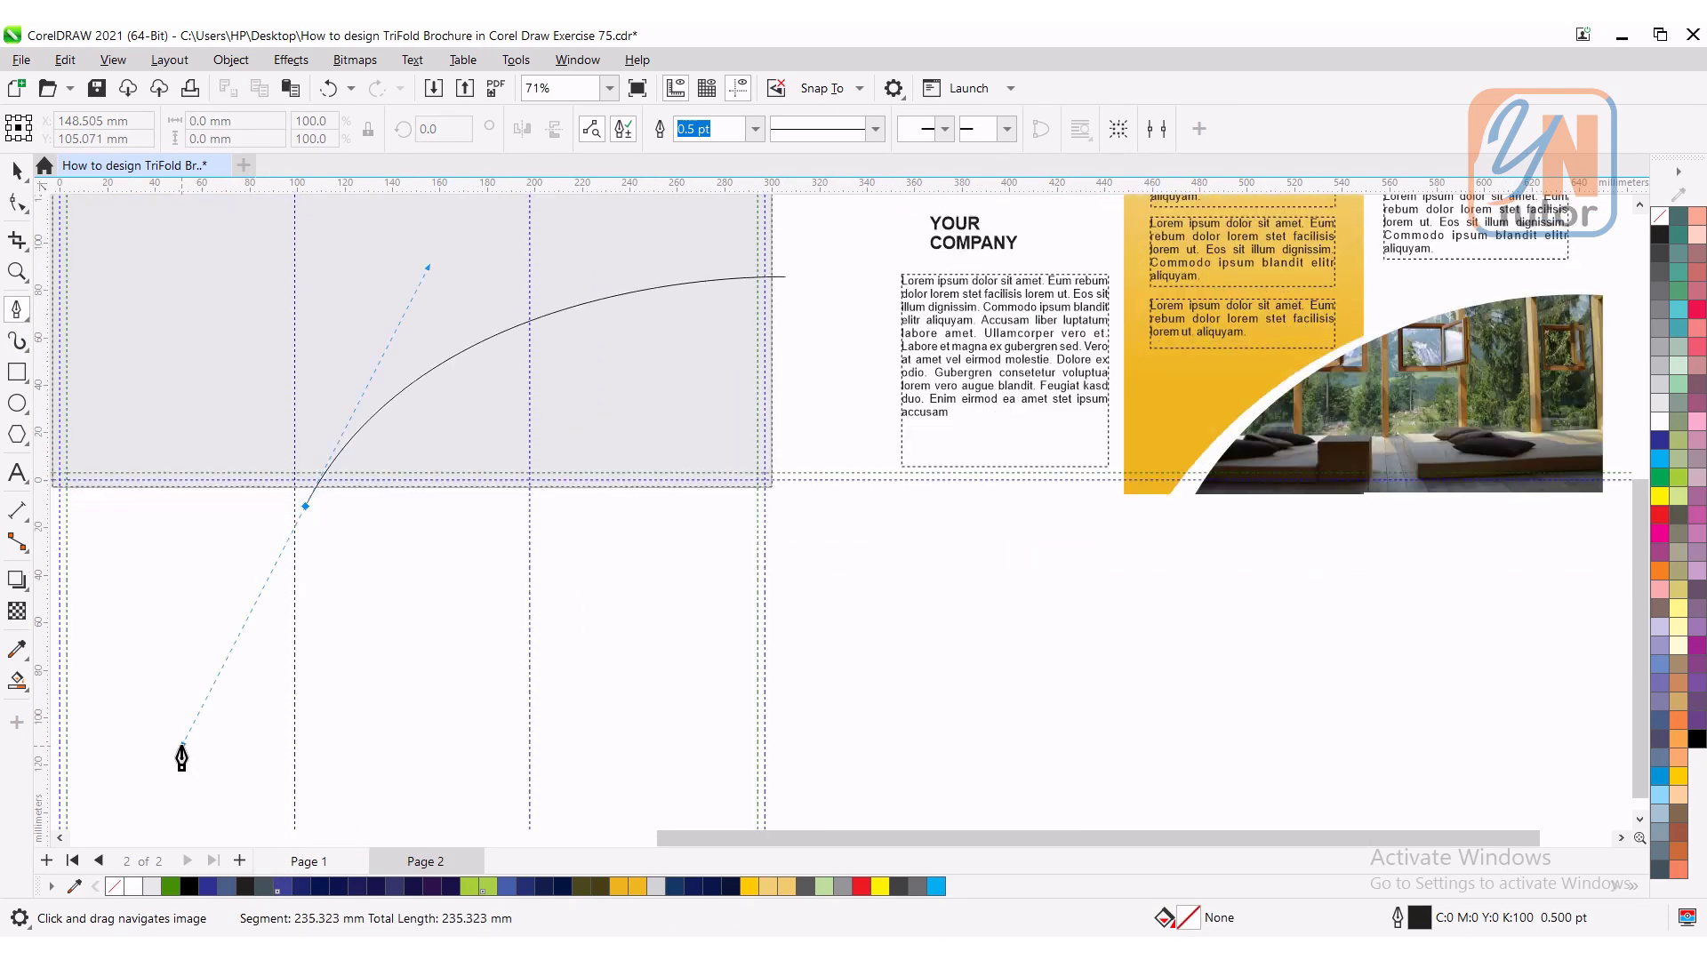
{"action": "left_click", "coordinate": [294, 528]}
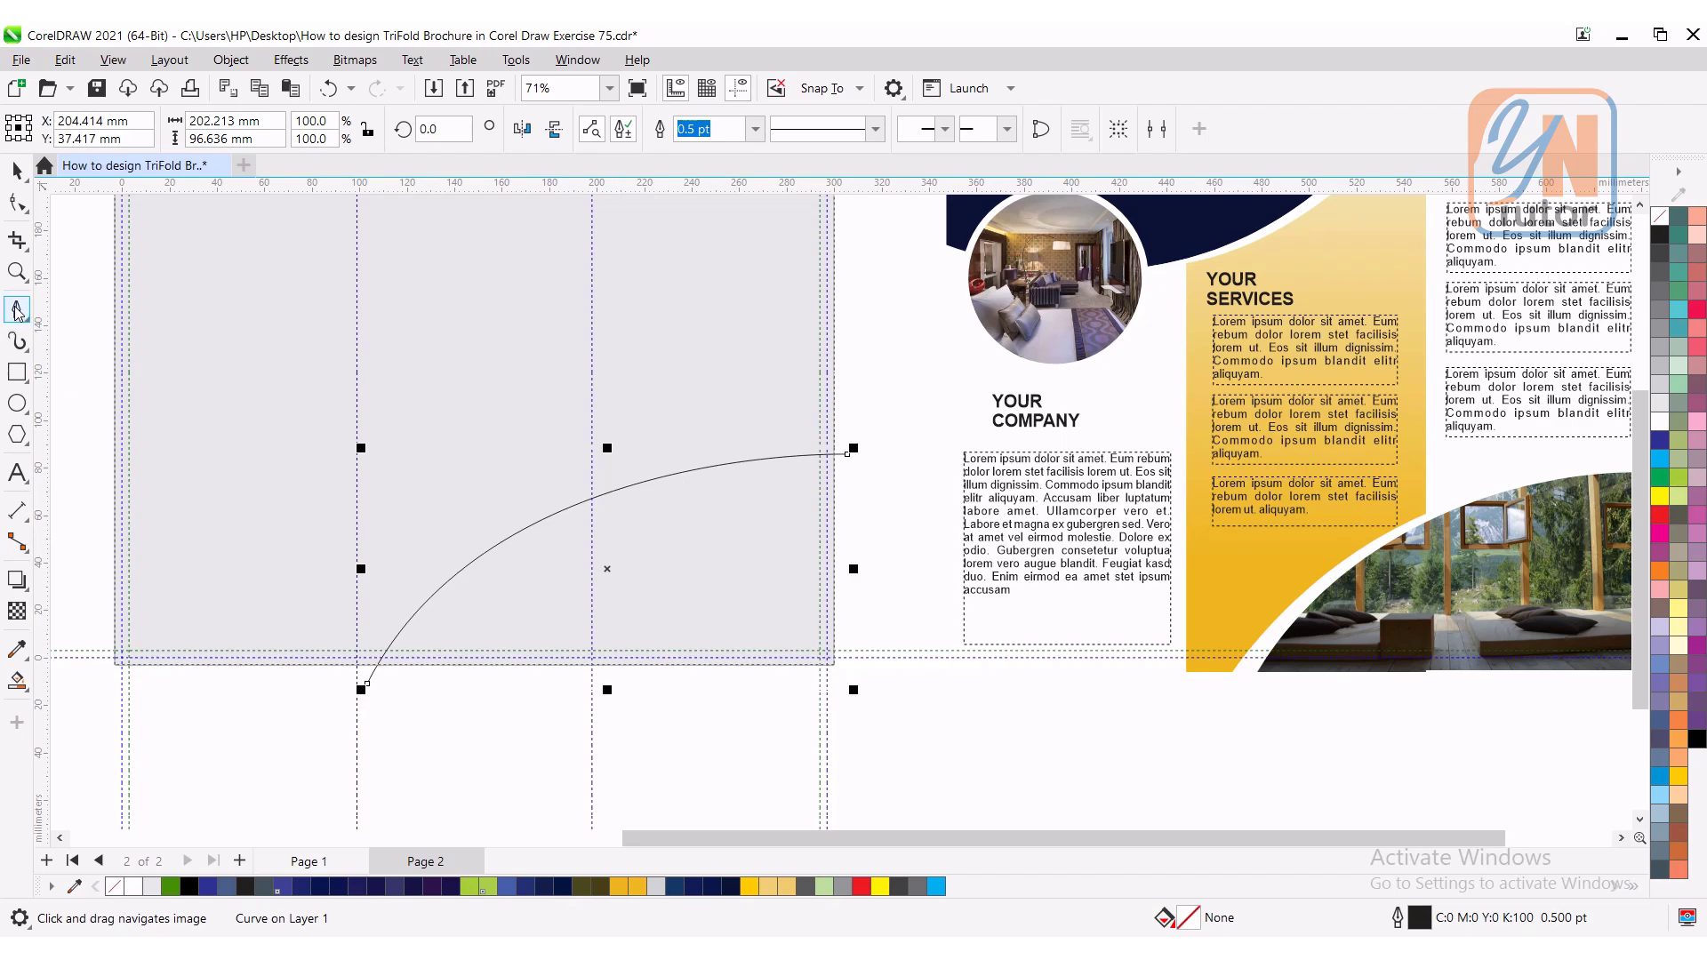
{"action": "mouse_move", "coordinate": [302, 709]}
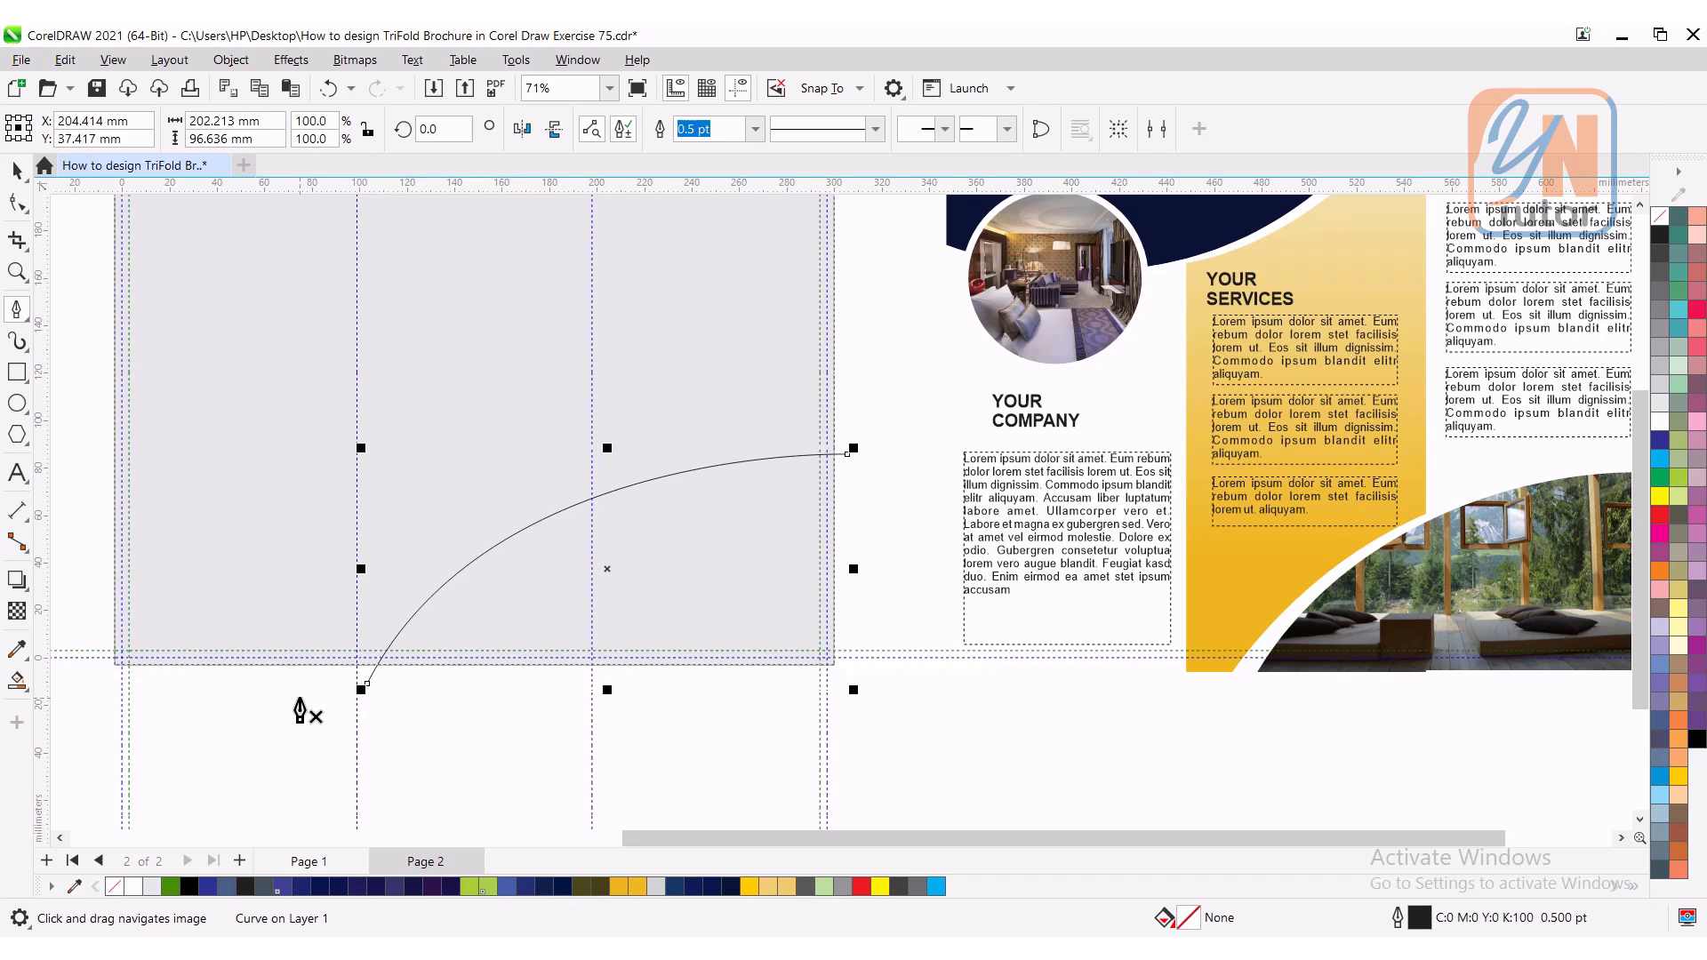
{"action": "mouse_move", "coordinate": [575, 536]}
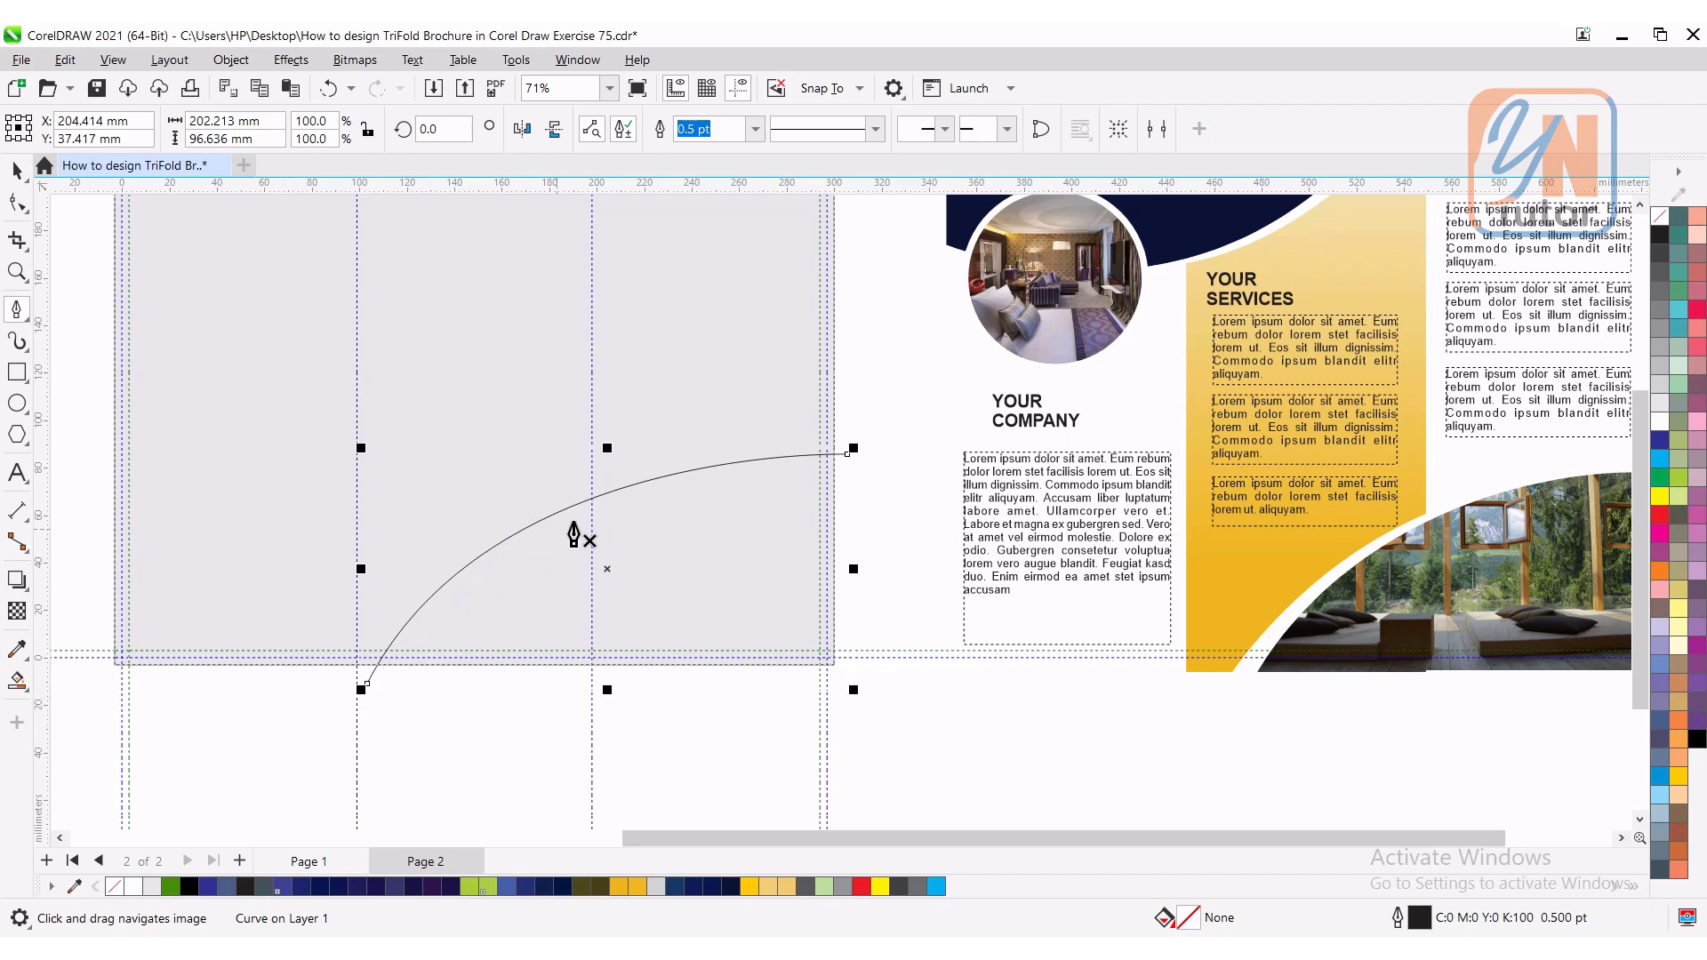
{"action": "mouse_move", "coordinate": [336, 692]}
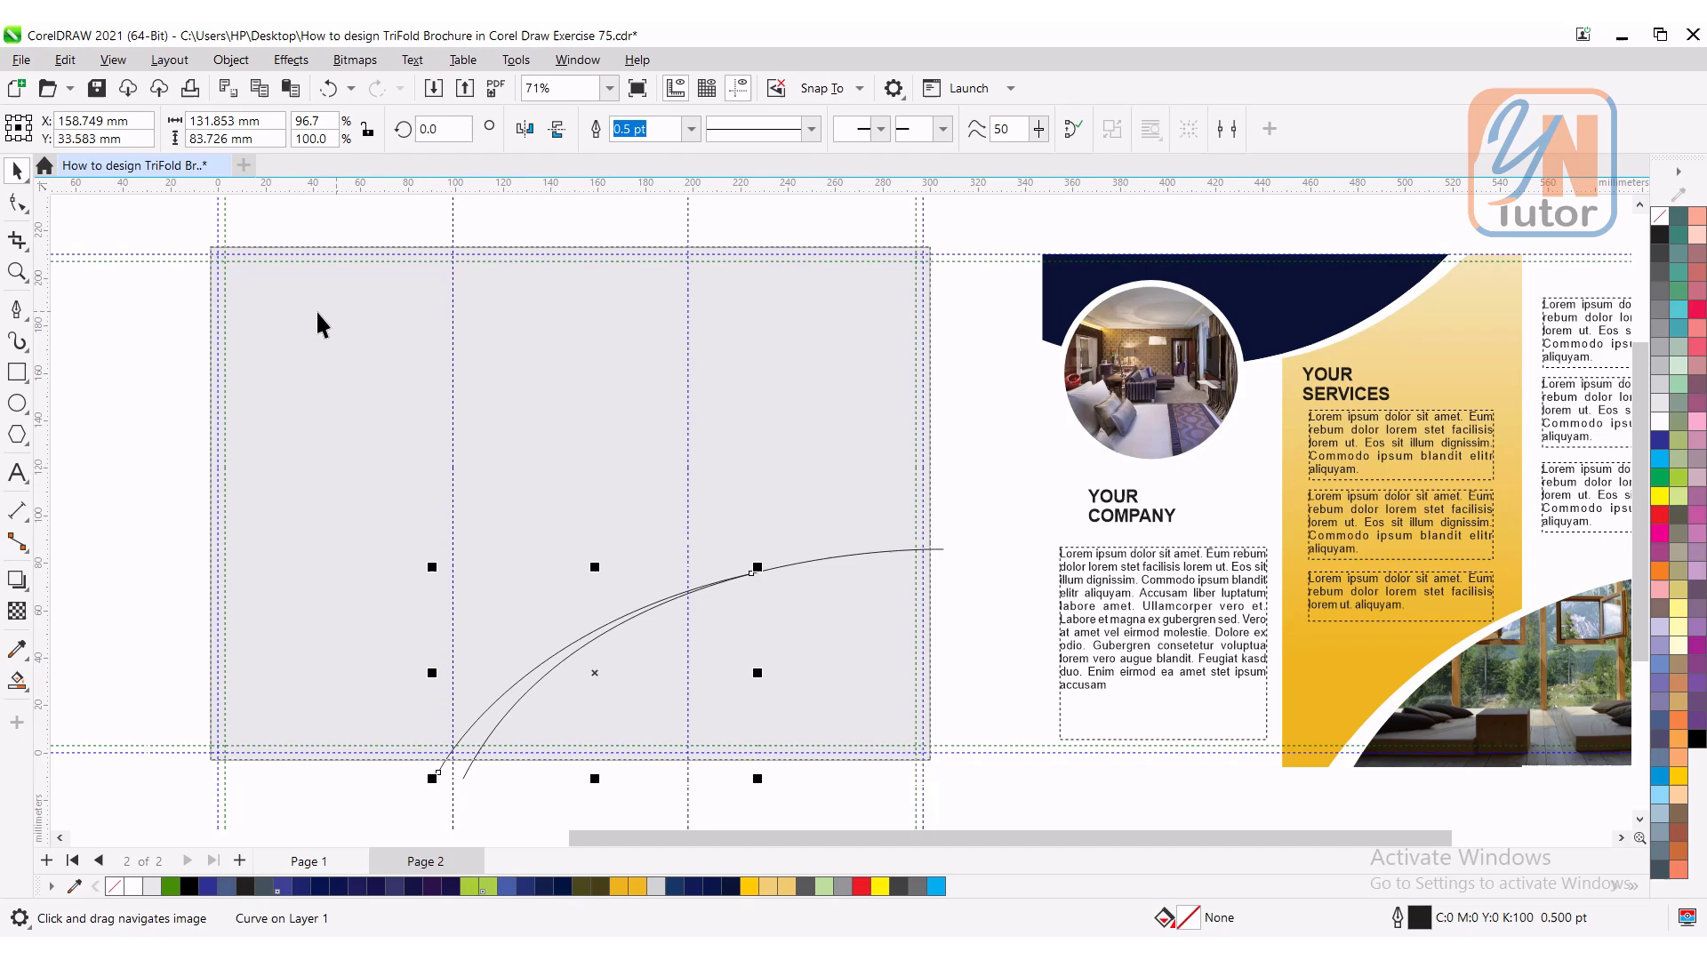
{"action": "mouse_move", "coordinate": [199, 333]}
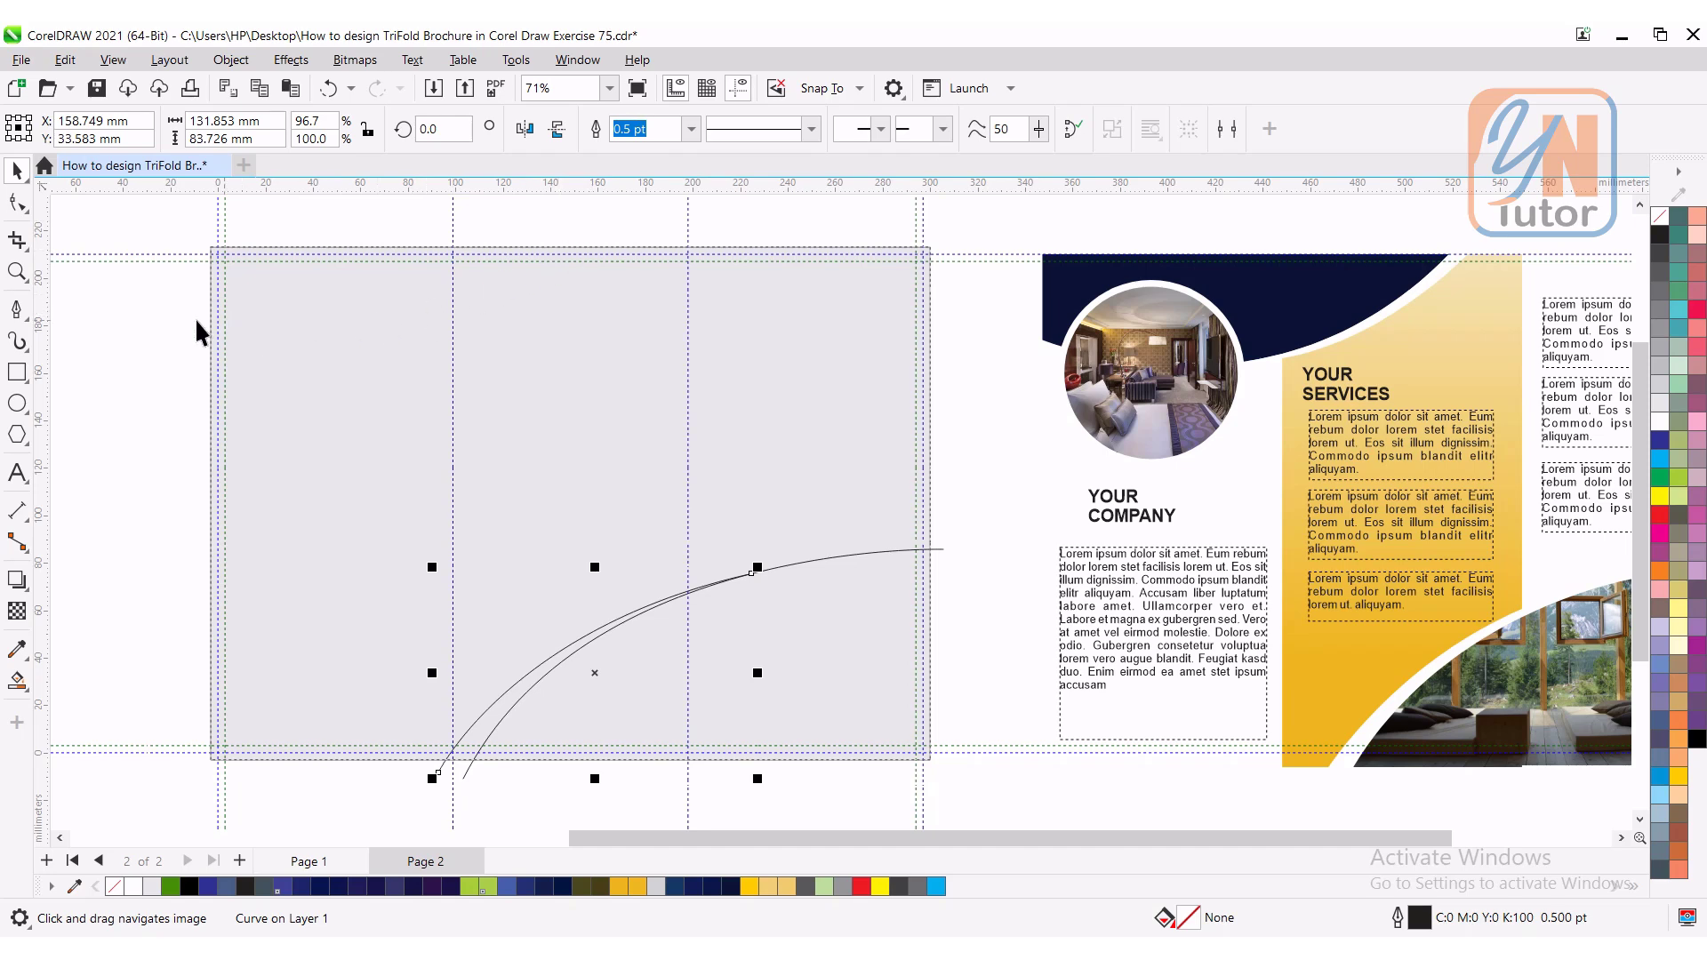
Step: Draw two Pen-tool curves sweeping across the top-left edge of the page 2 panel
{"action": "left_click", "coordinate": [16, 313]}
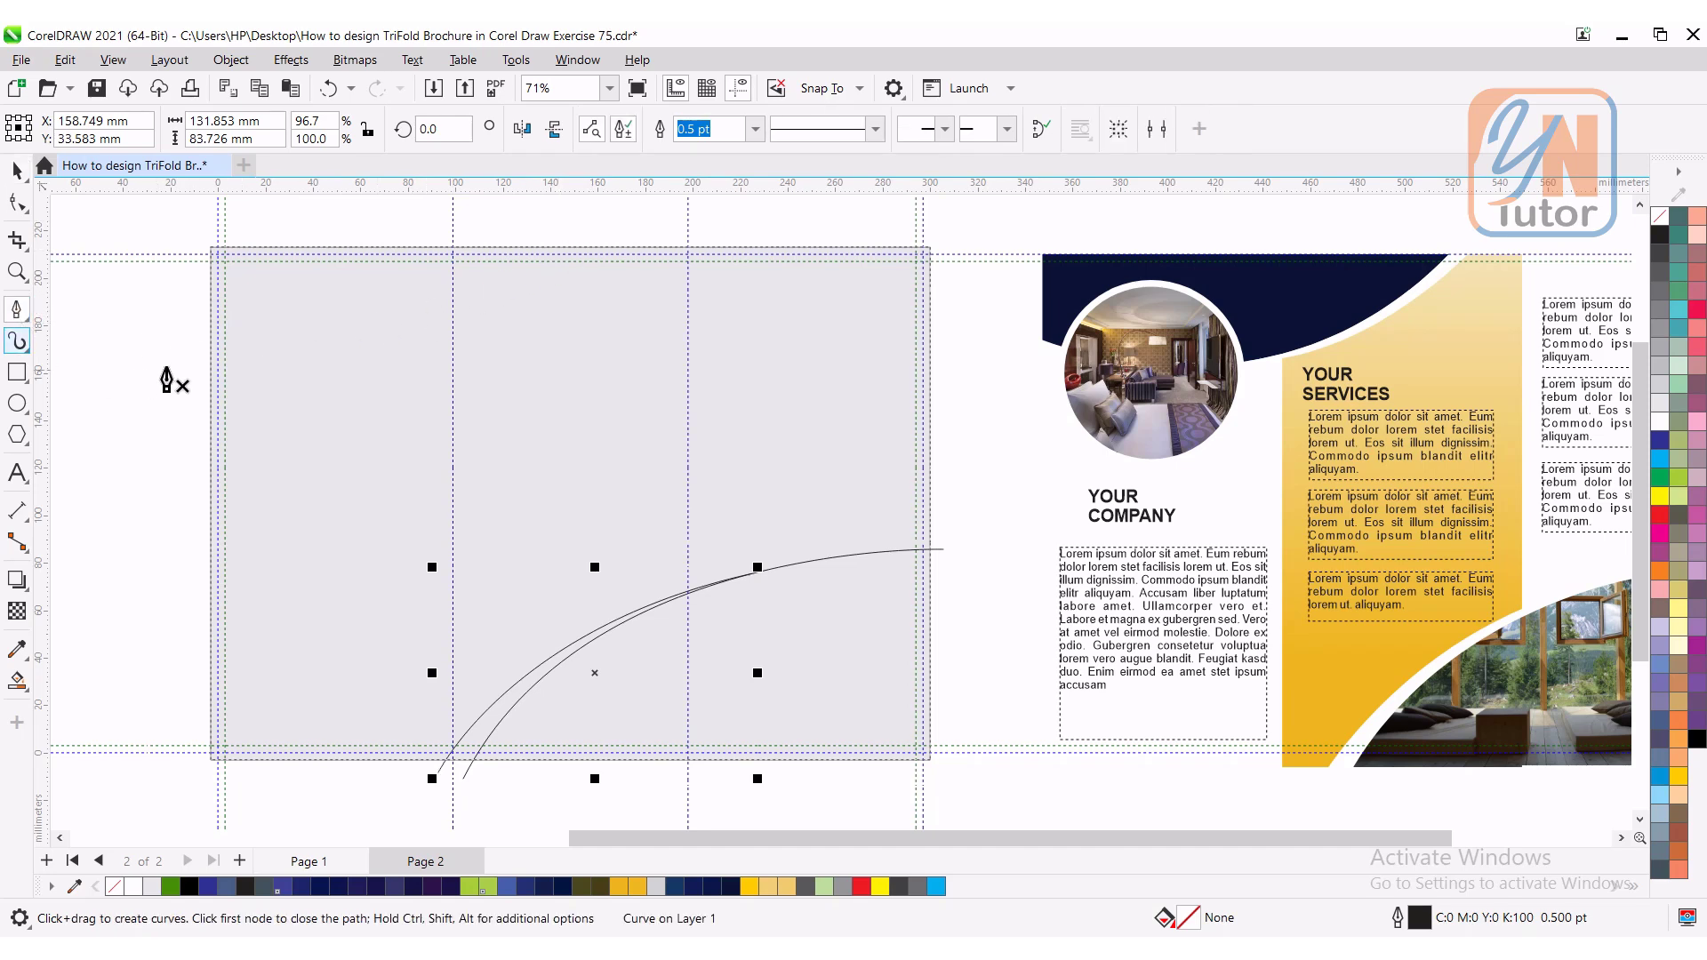
{"action": "left_click", "coordinate": [713, 215]}
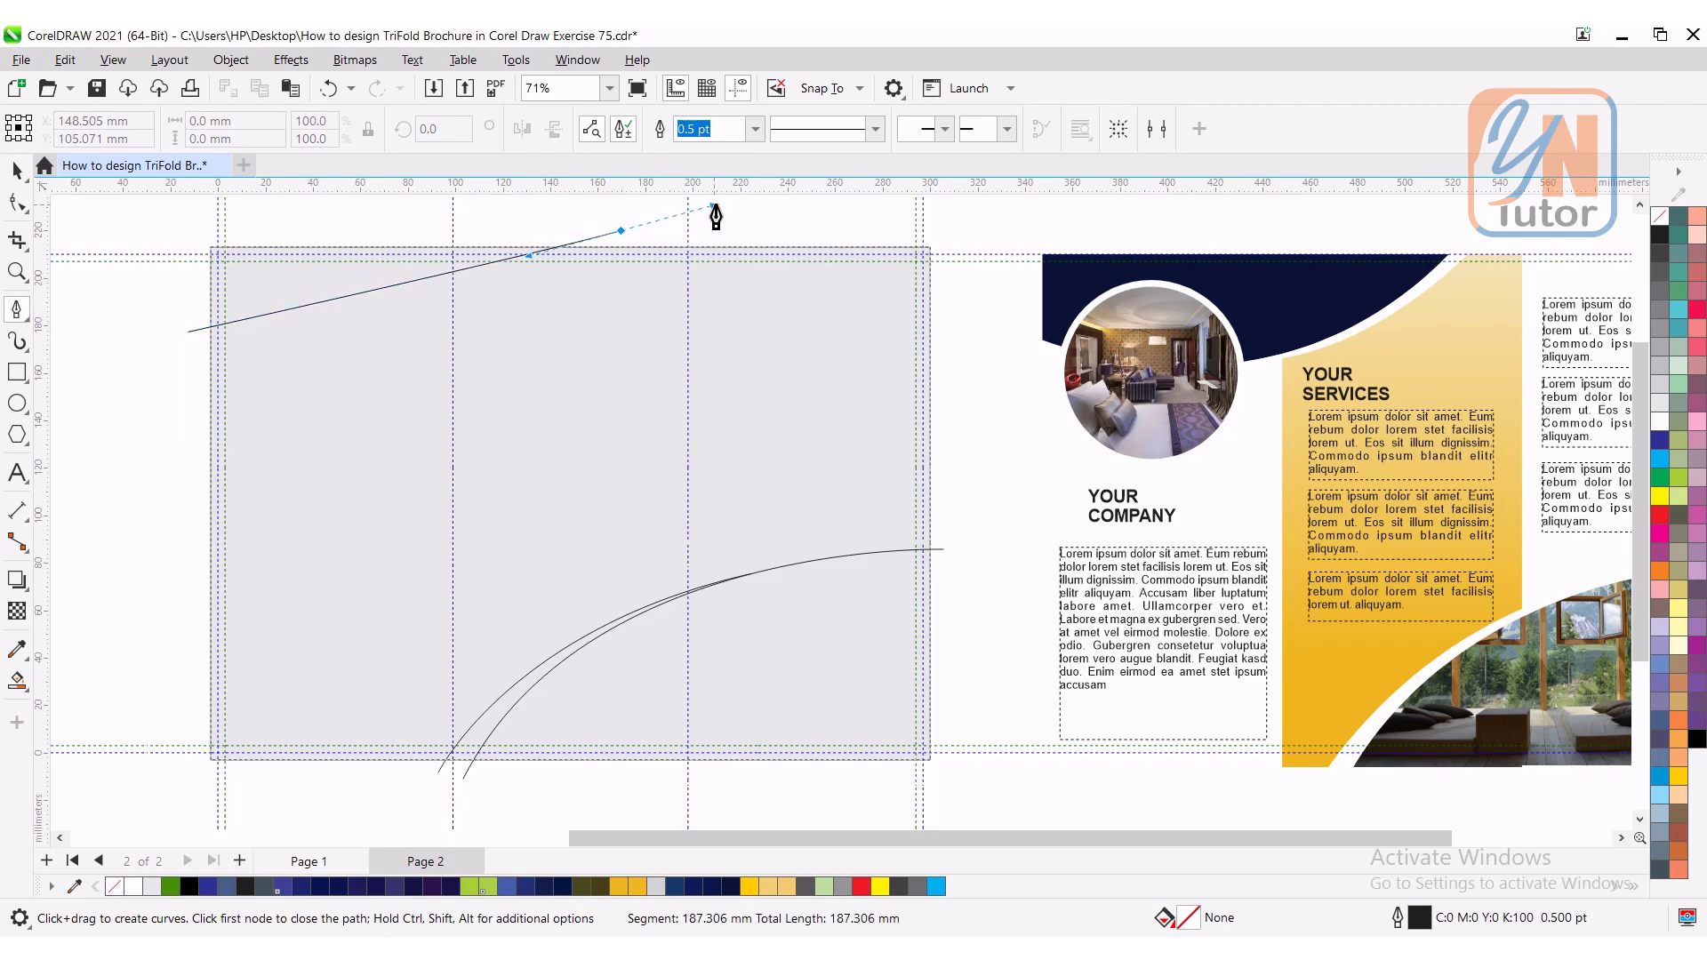
{"action": "scroll", "scroll_direction": "down", "scroll_amount": 3}
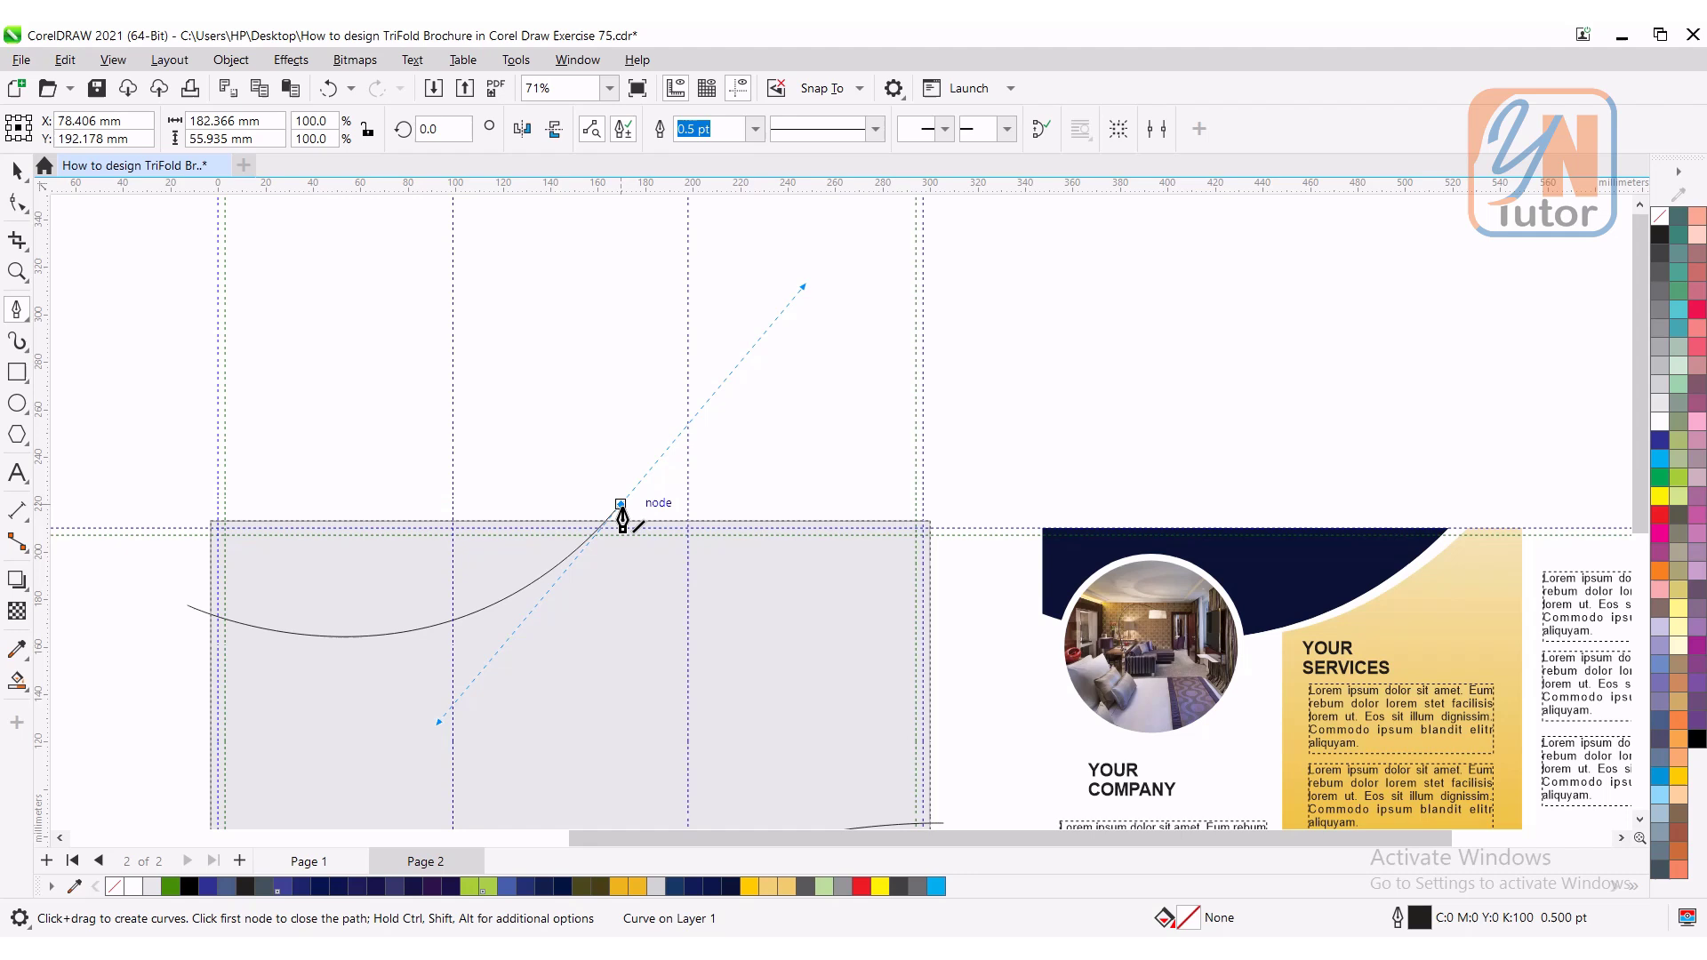
{"action": "left_click", "coordinate": [18, 310]}
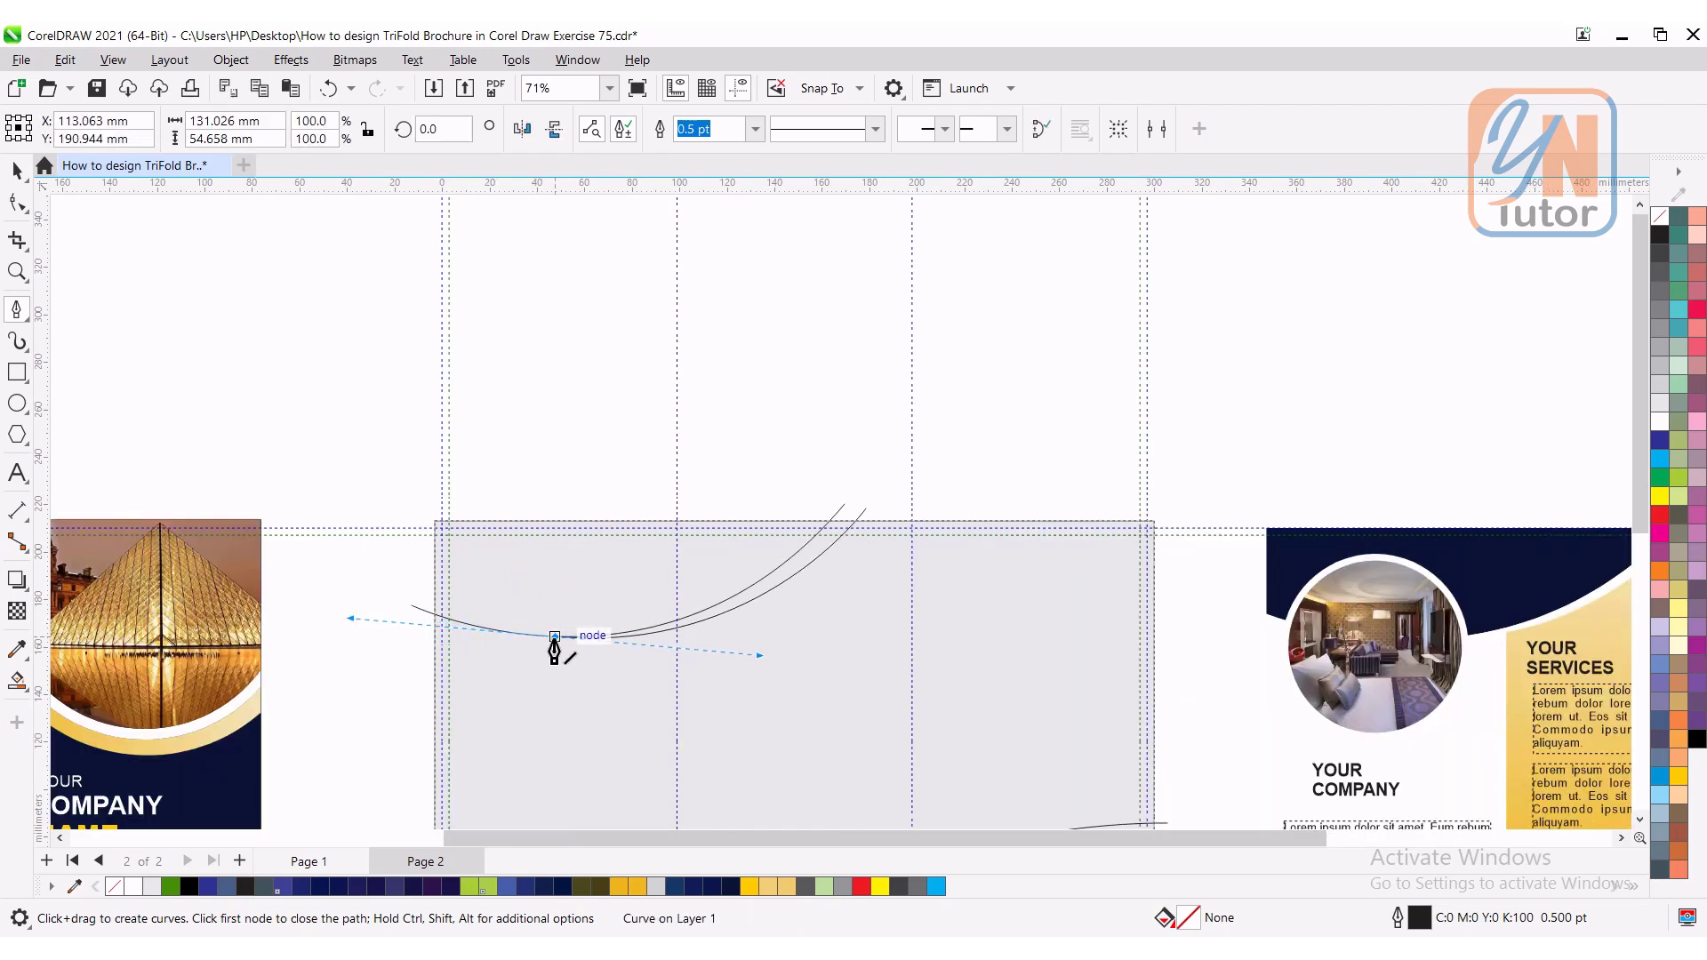
{"action": "left_click", "coordinate": [16, 171]}
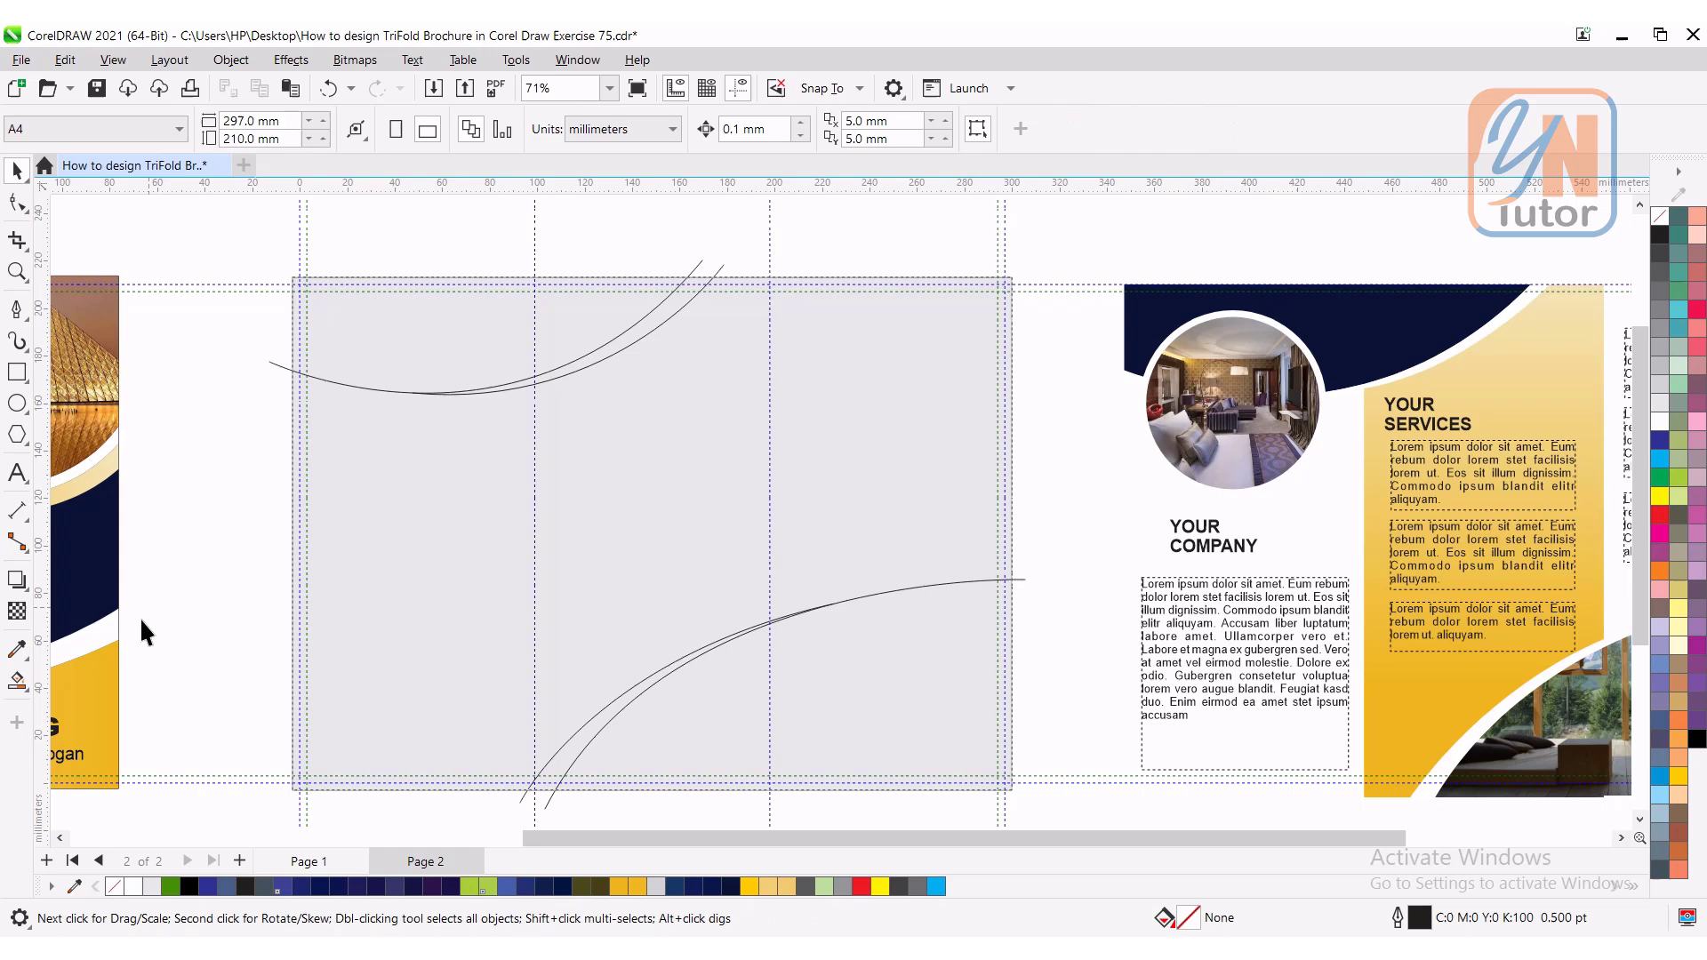
{"action": "mouse_move", "coordinate": [18, 681]}
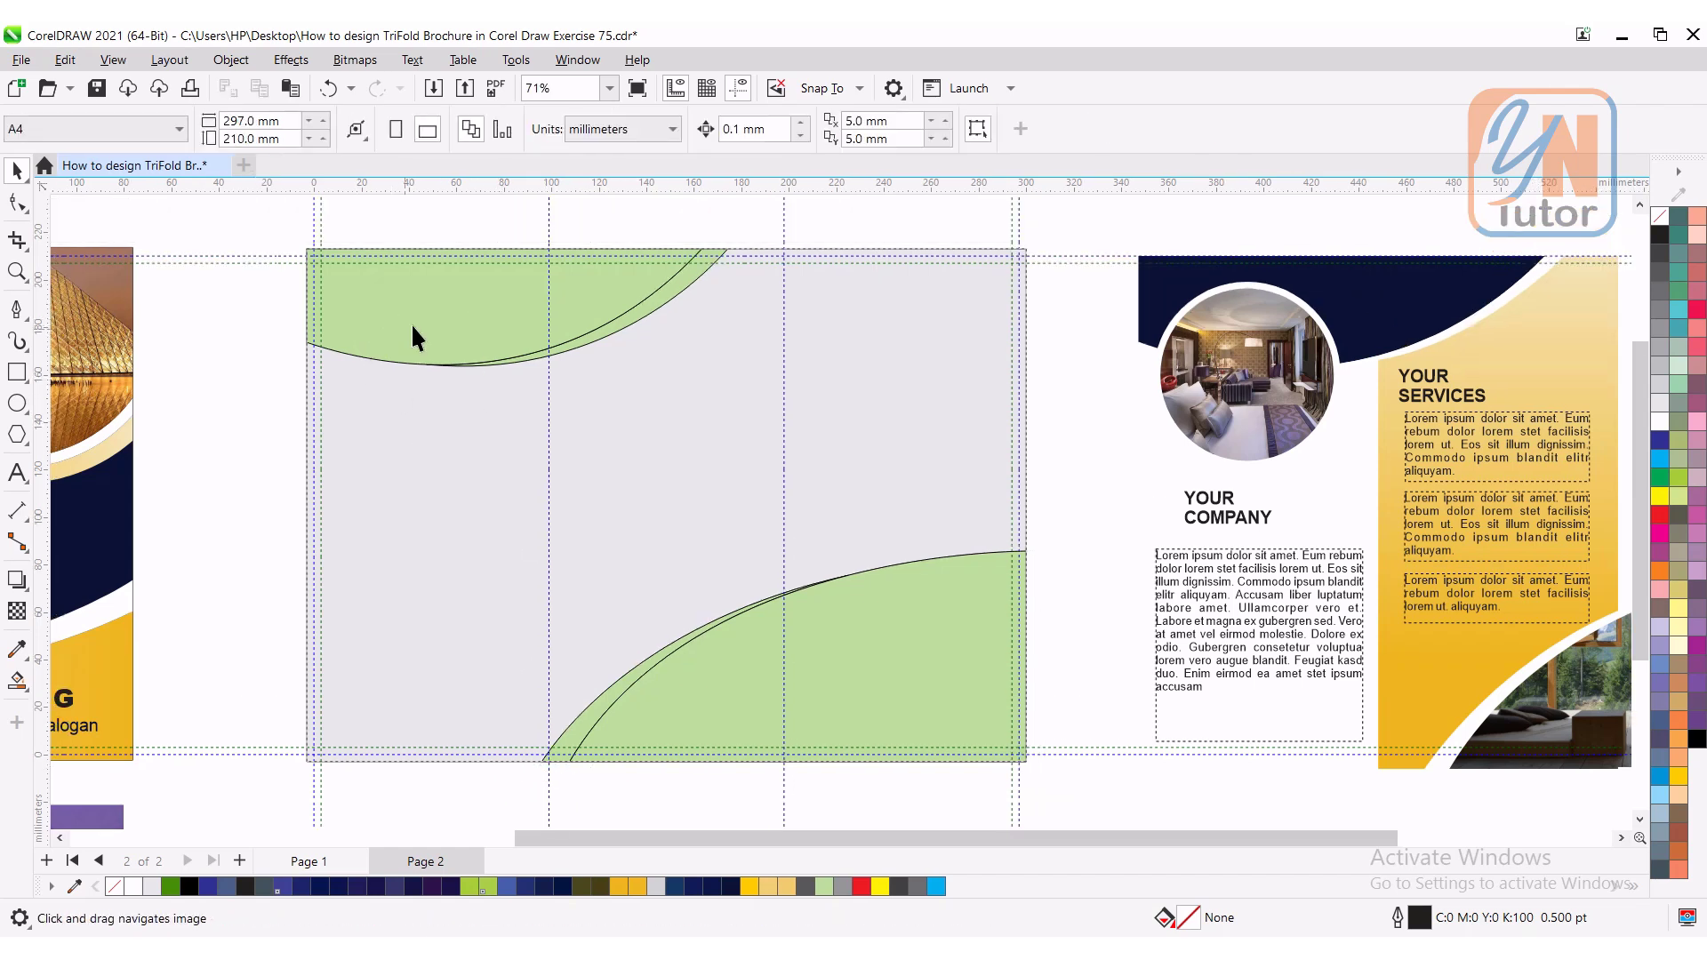
Step: Draw a circle at the top left of the page 2 panel with the Ellipse tool
{"action": "left_click", "coordinate": [17, 404]}
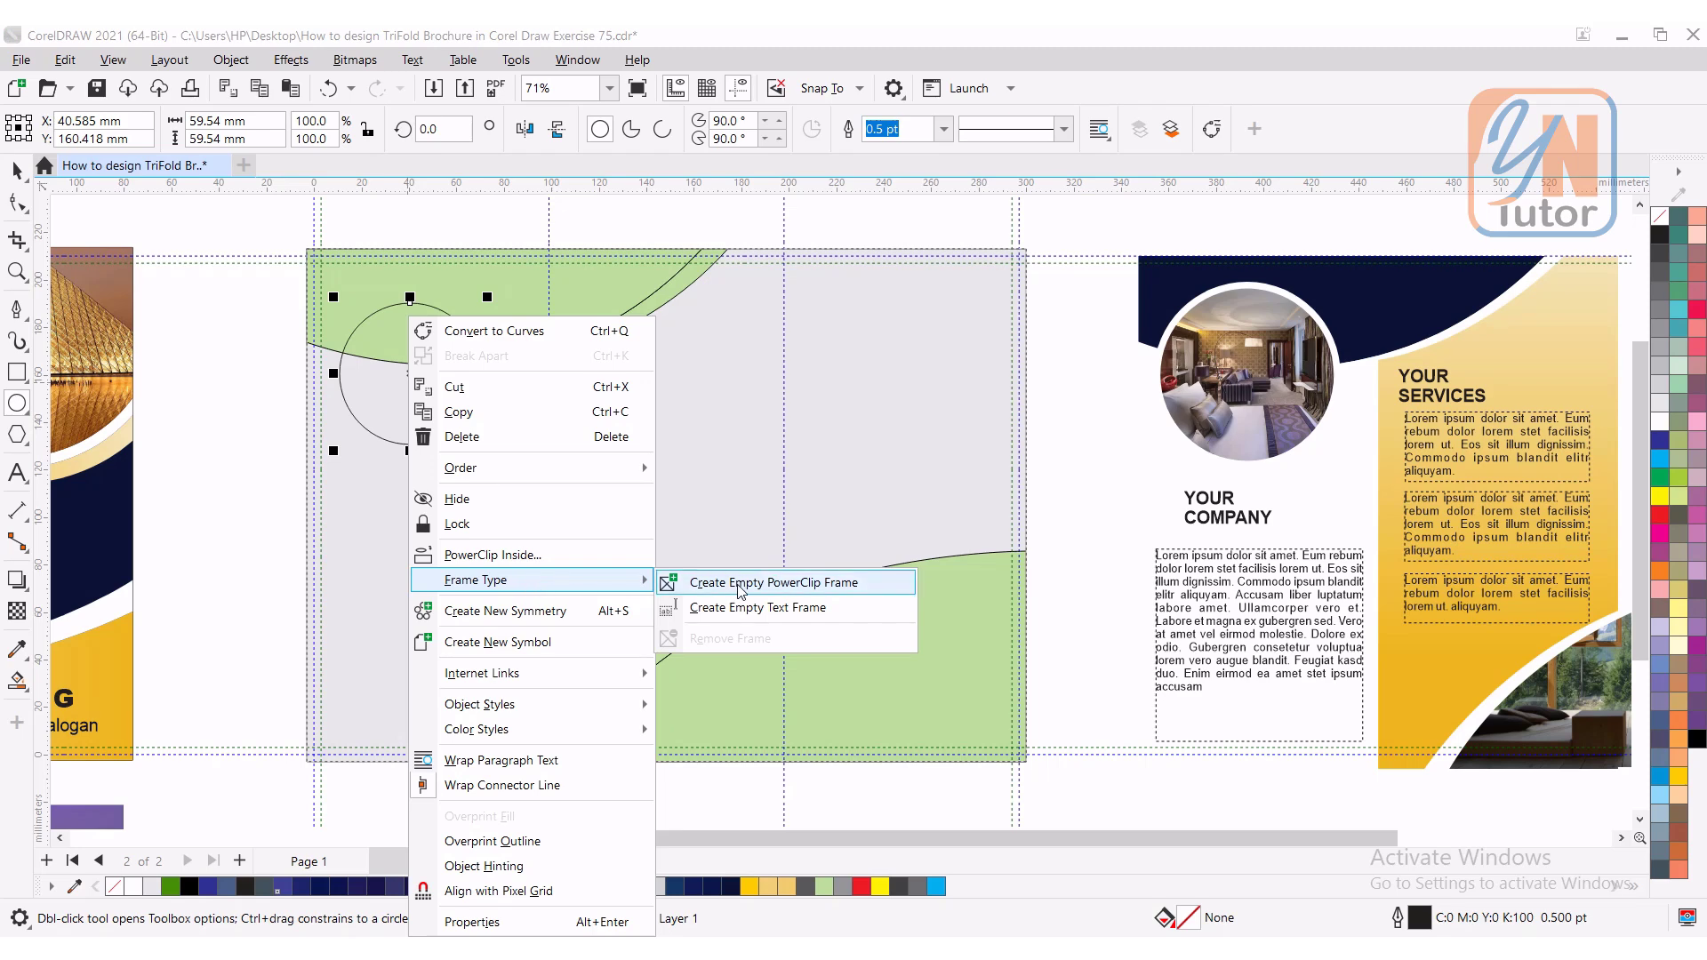
{"action": "left_click", "coordinate": [773, 583]}
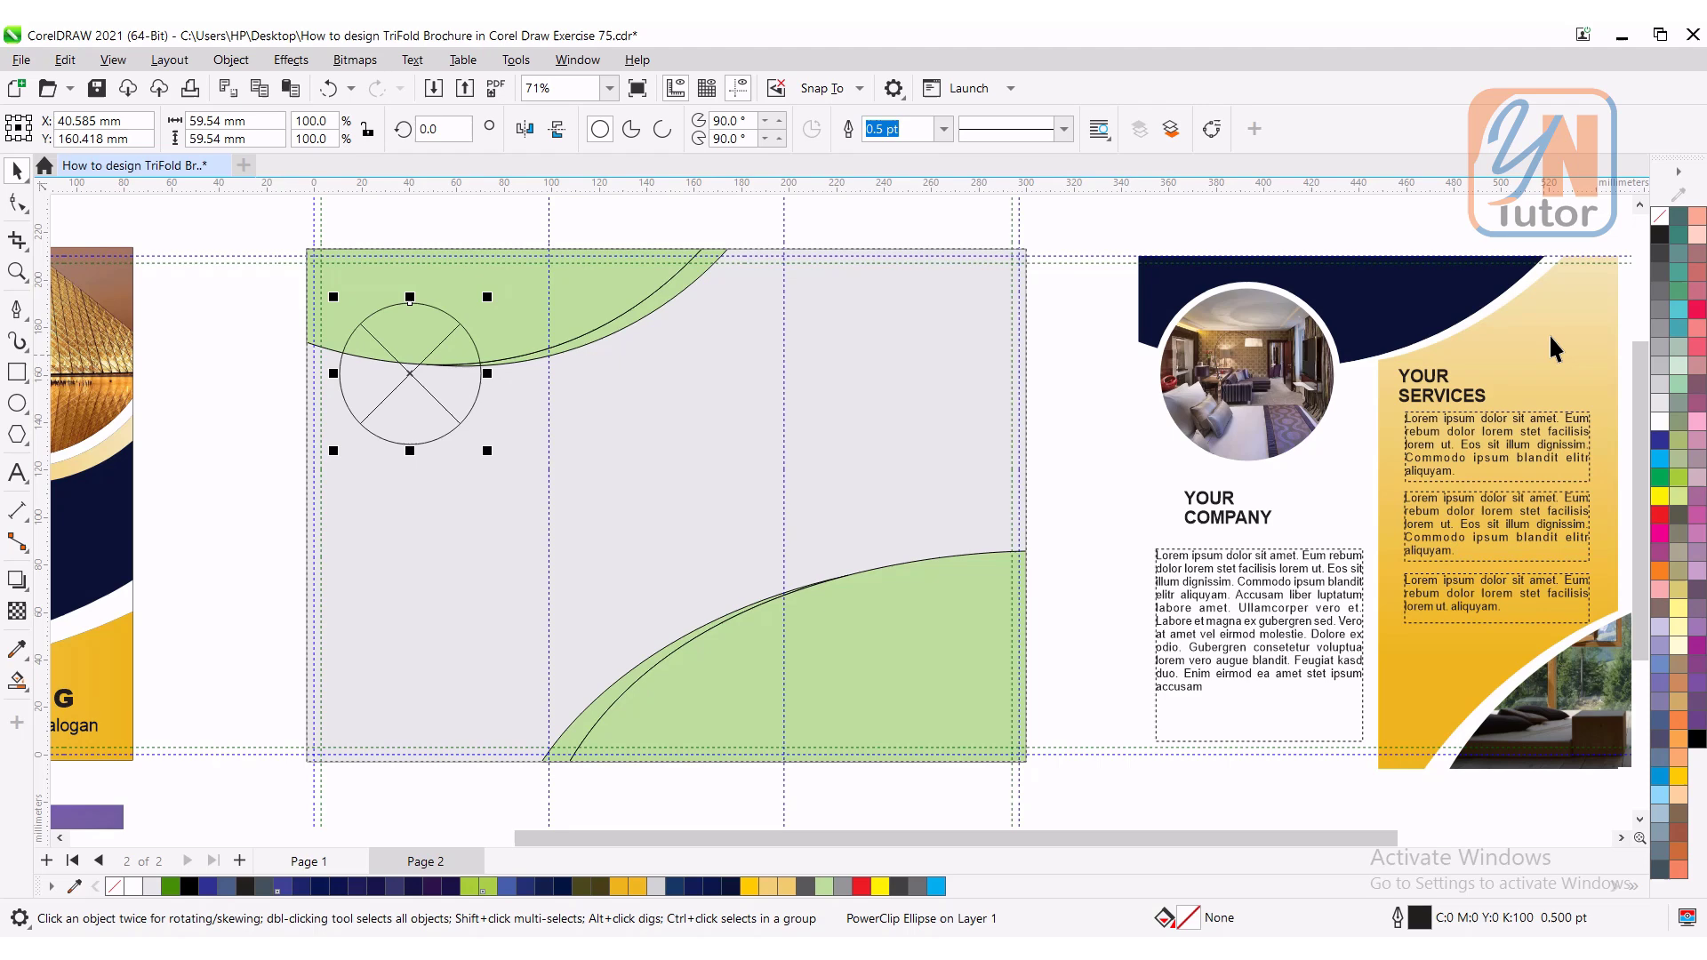
{"action": "mouse_move", "coordinate": [1298, 510]}
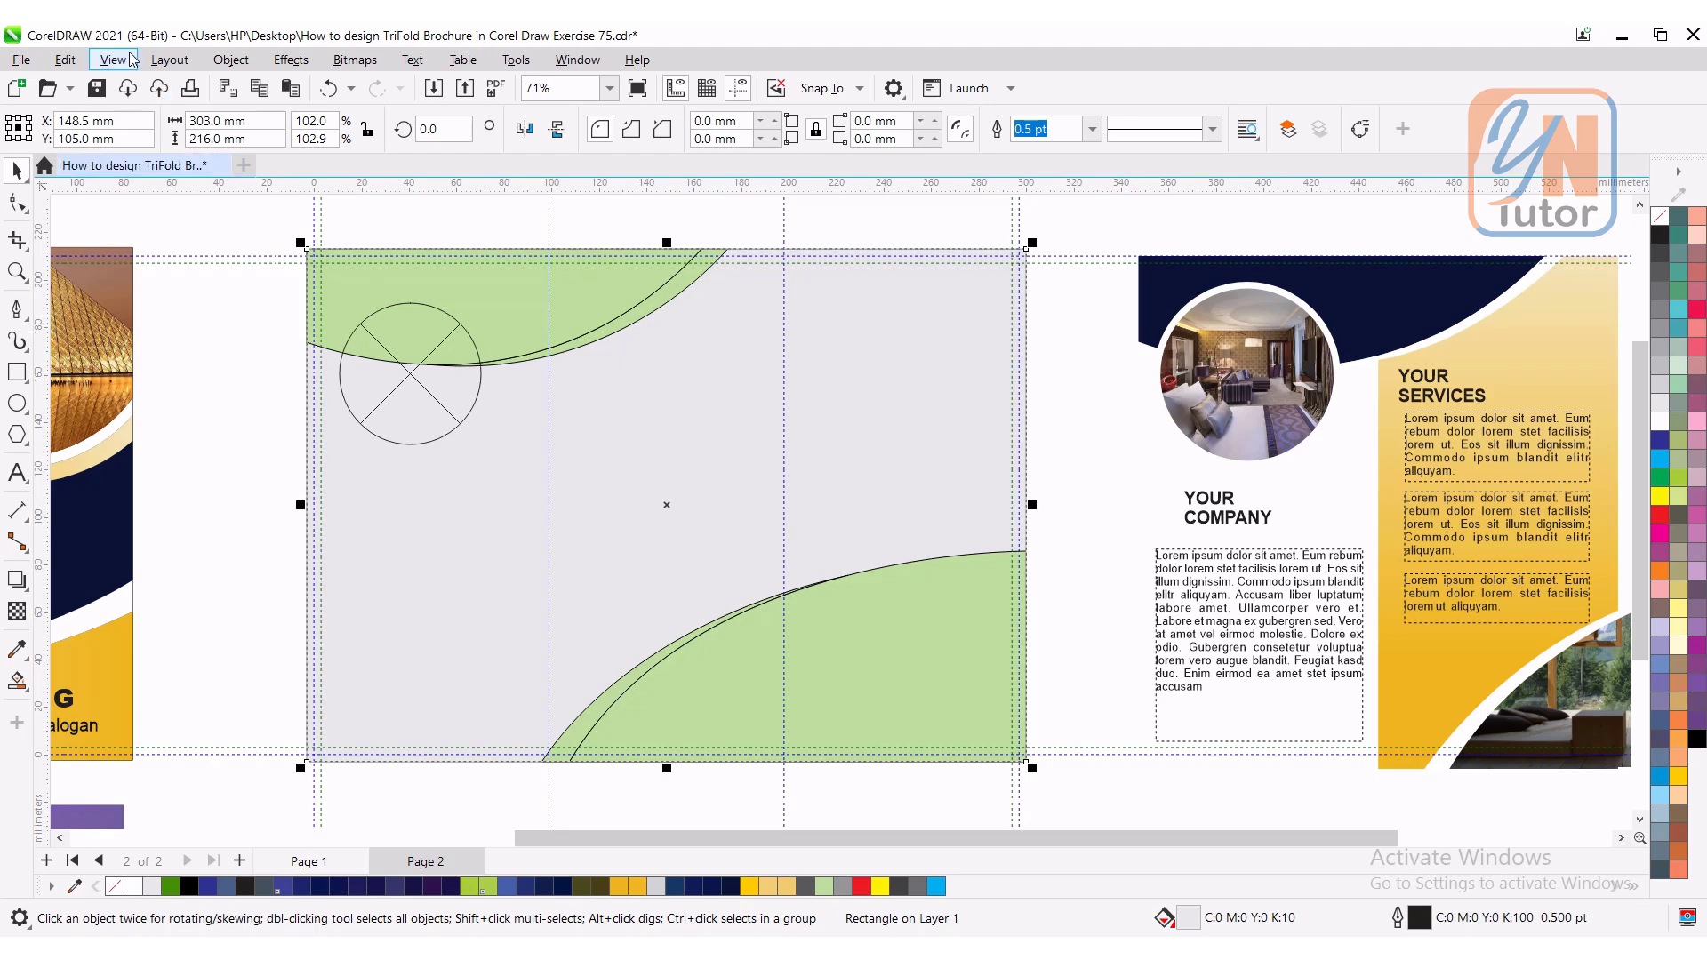
Step: Enable snapping to guidelines from View > Snap To
{"action": "left_click", "coordinate": [112, 61]}
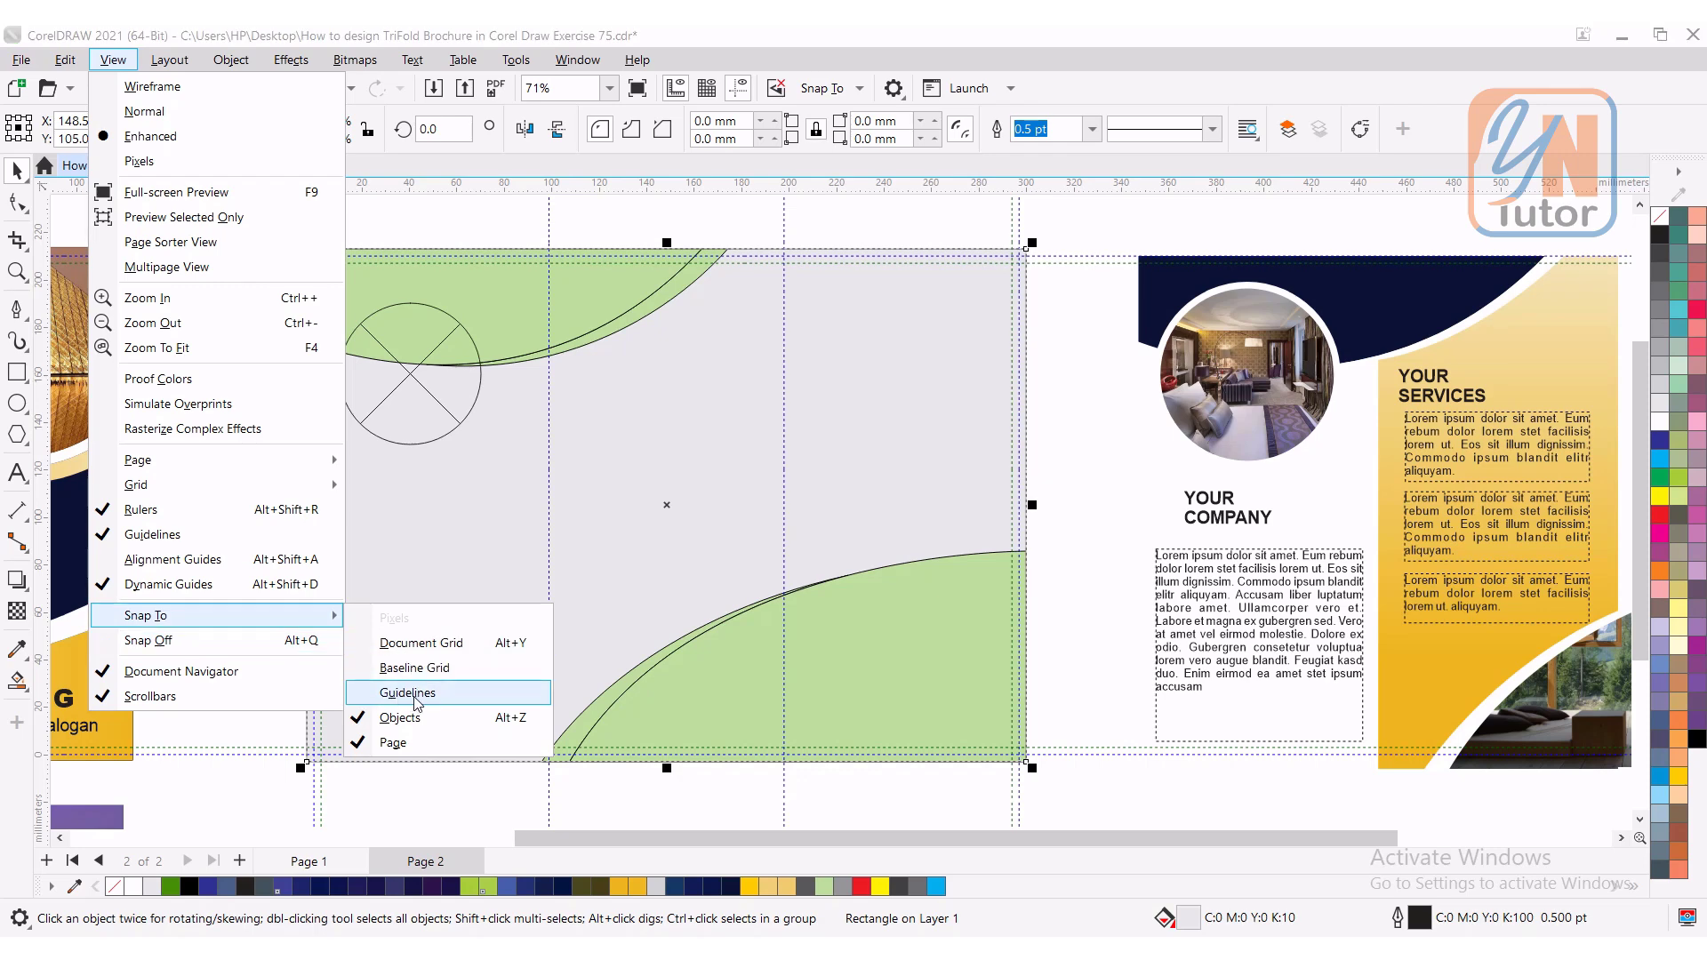
{"action": "left_click", "coordinate": [405, 692]}
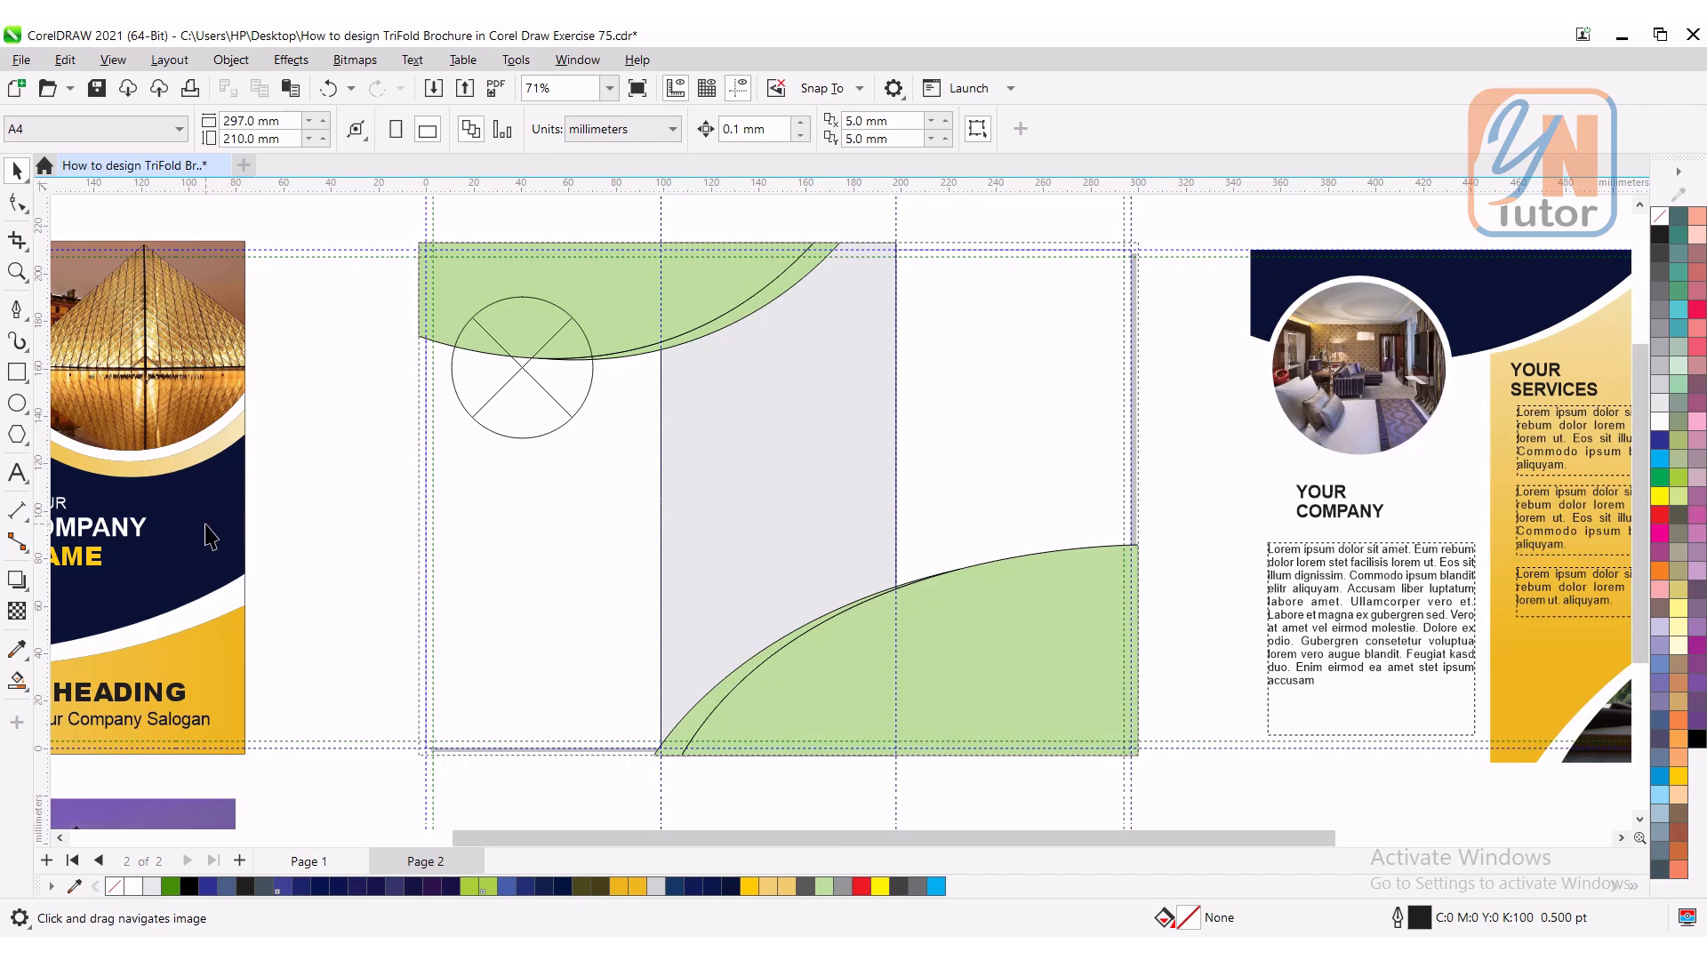
{"action": "mouse_move", "coordinate": [964, 683]}
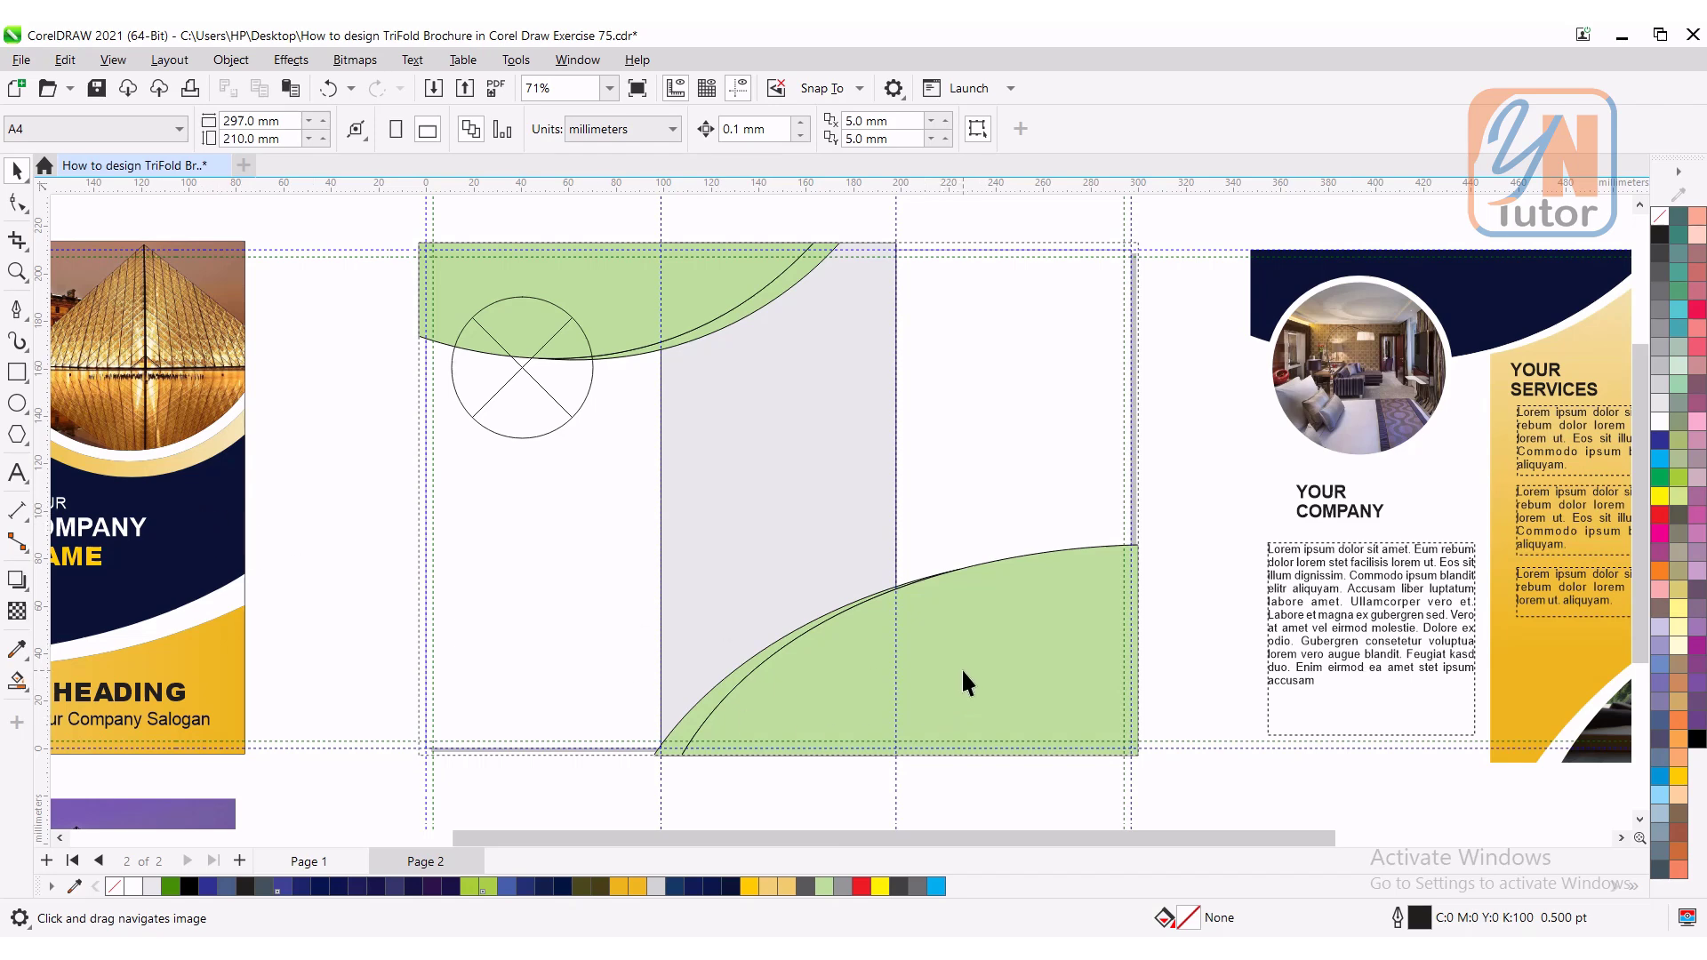
{"action": "mouse_move", "coordinate": [969, 795]}
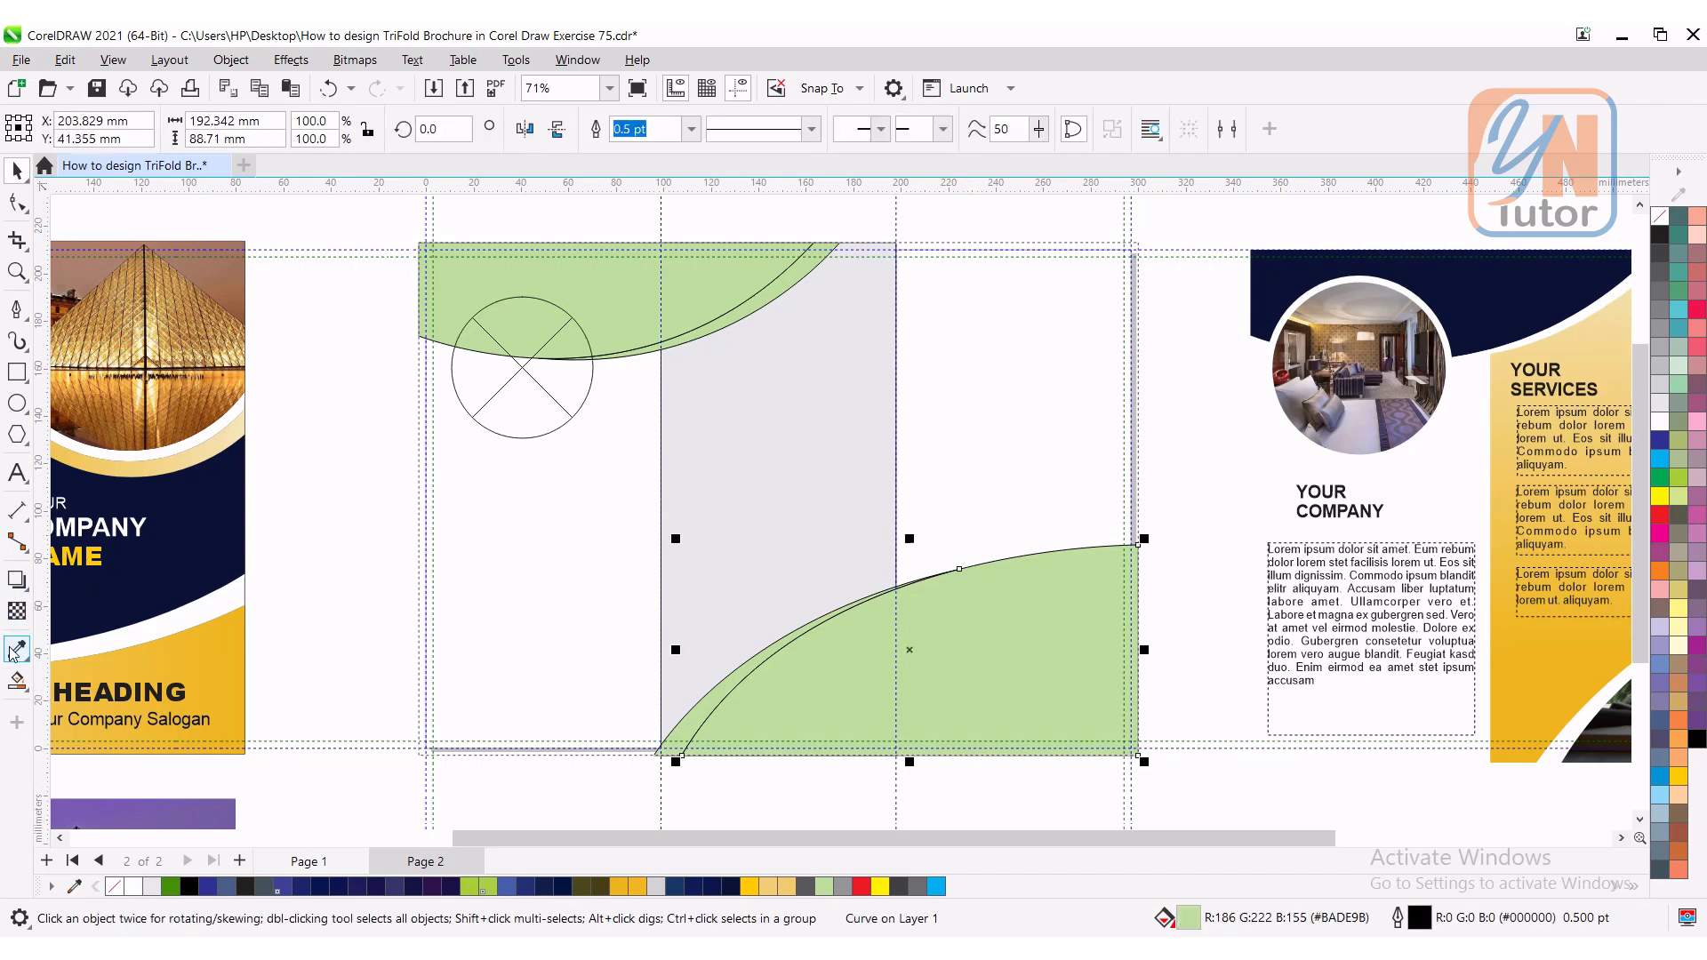
Step: Eyedrop the cover navy onto both curved shapes and turn the thin accent strips white
{"action": "left_click", "coordinate": [16, 651]}
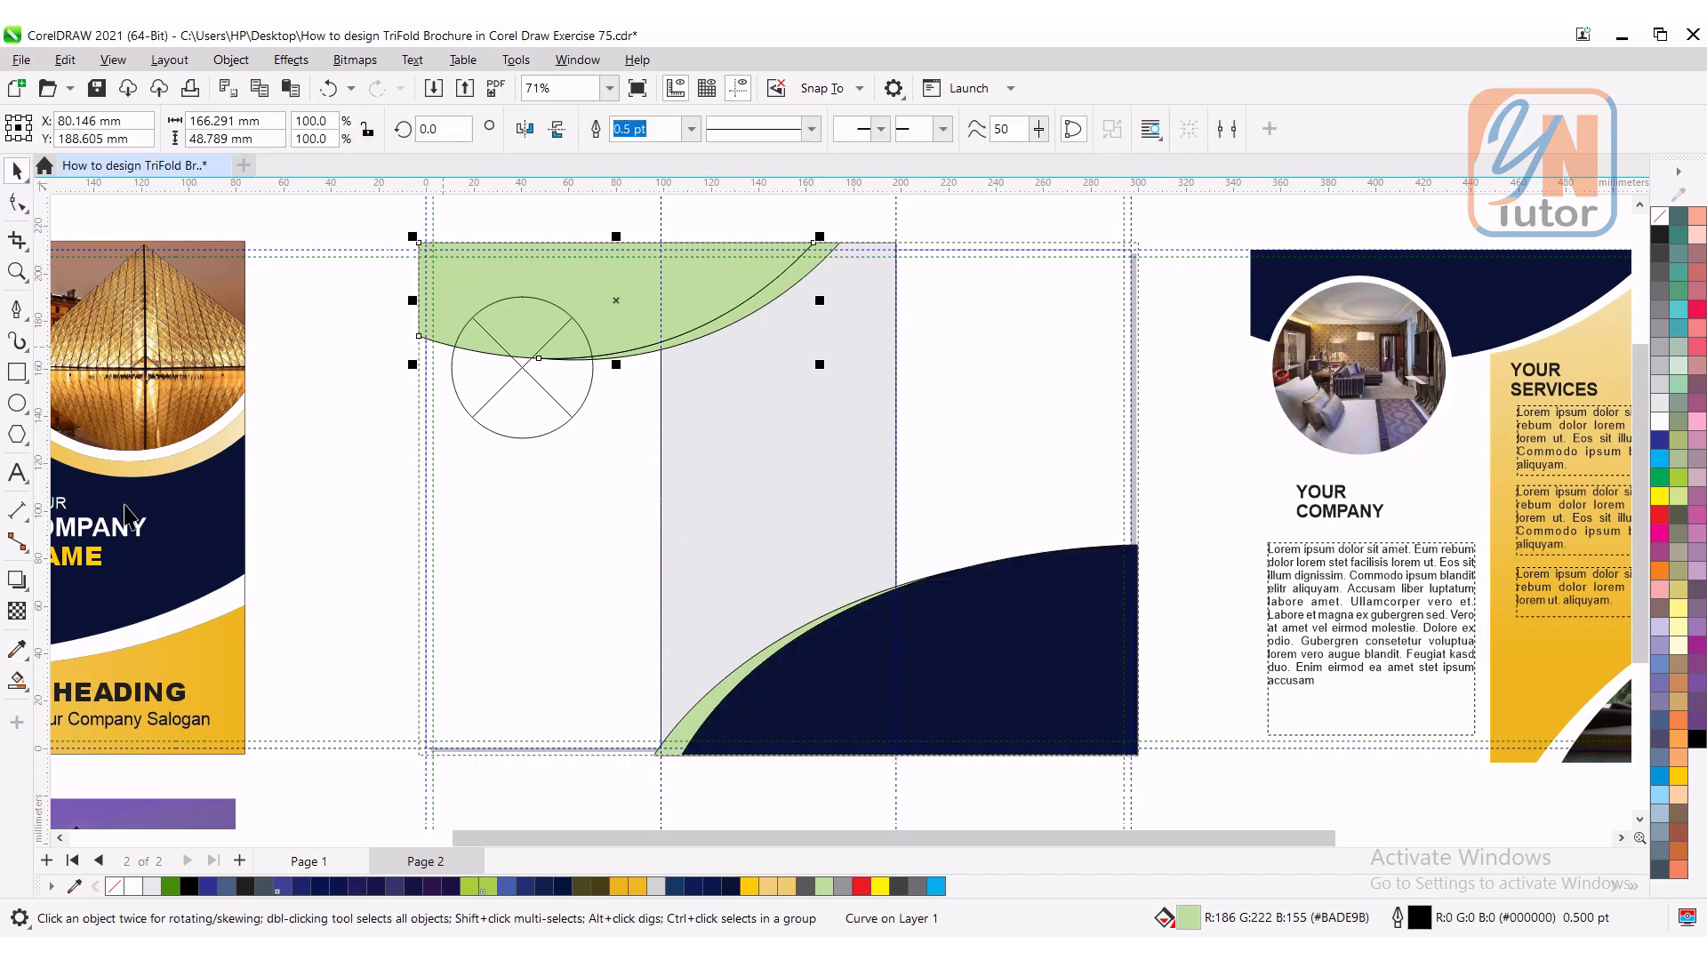
{"action": "left_click", "coordinate": [18, 649]}
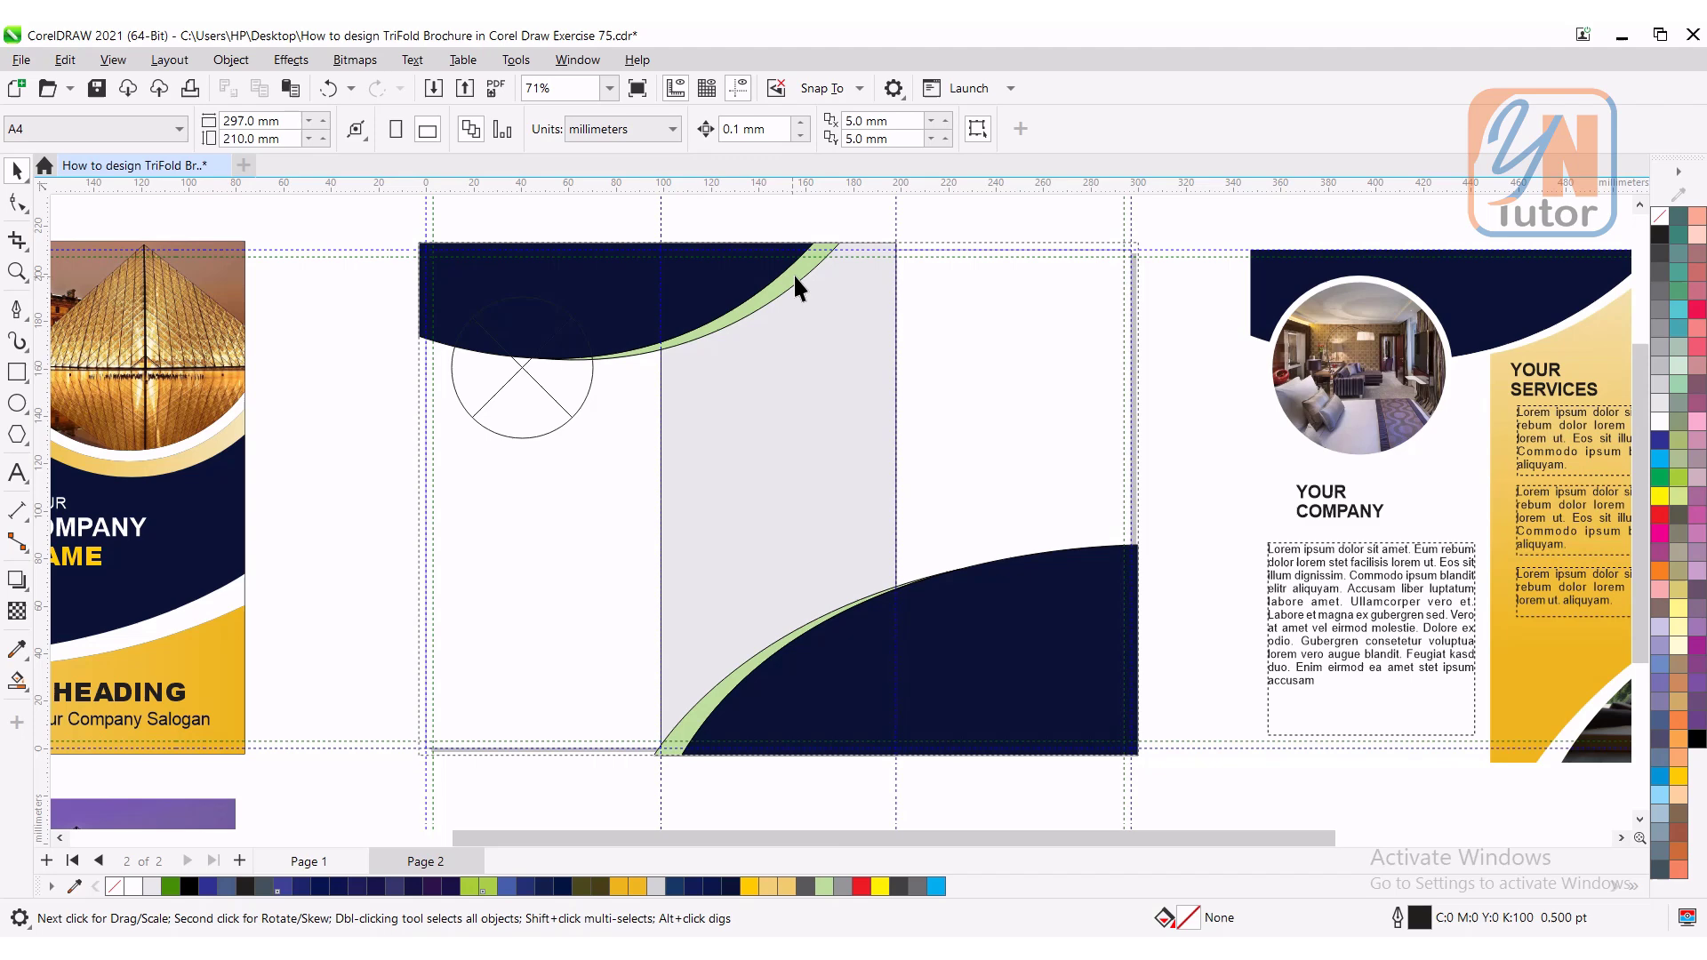
{"action": "left_click", "coordinate": [795, 283]}
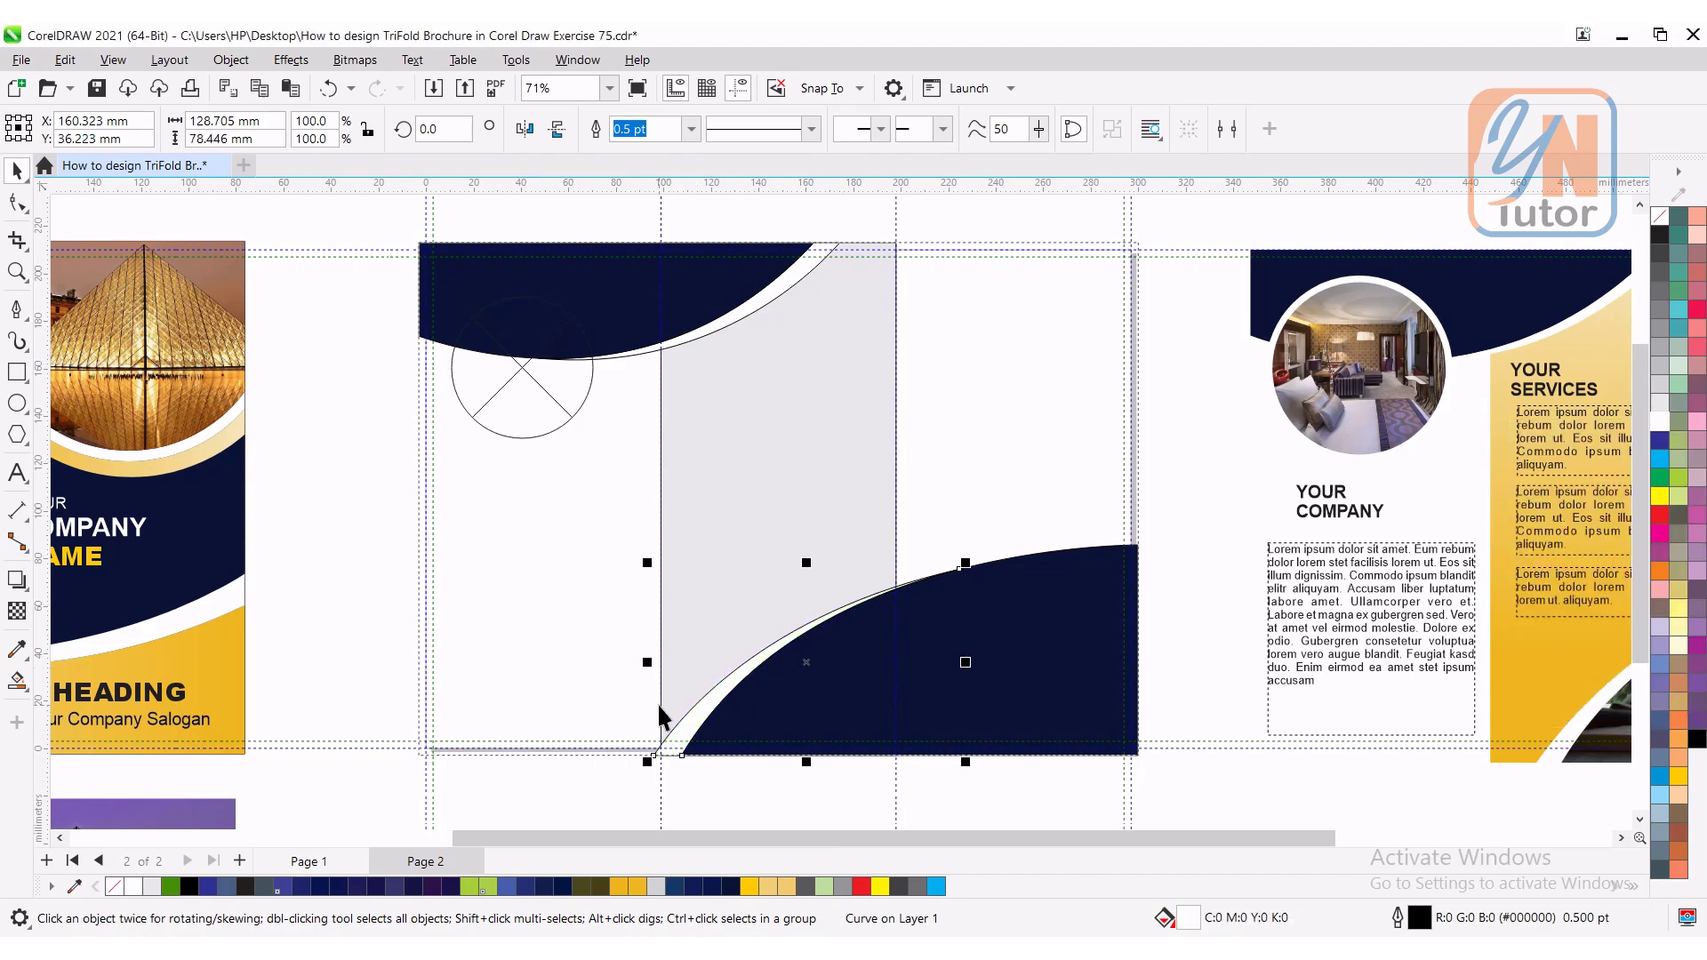
Step: Select all panel shapes and remove their outlines via the no-colour swatch
{"action": "left_click", "coordinate": [991, 381]}
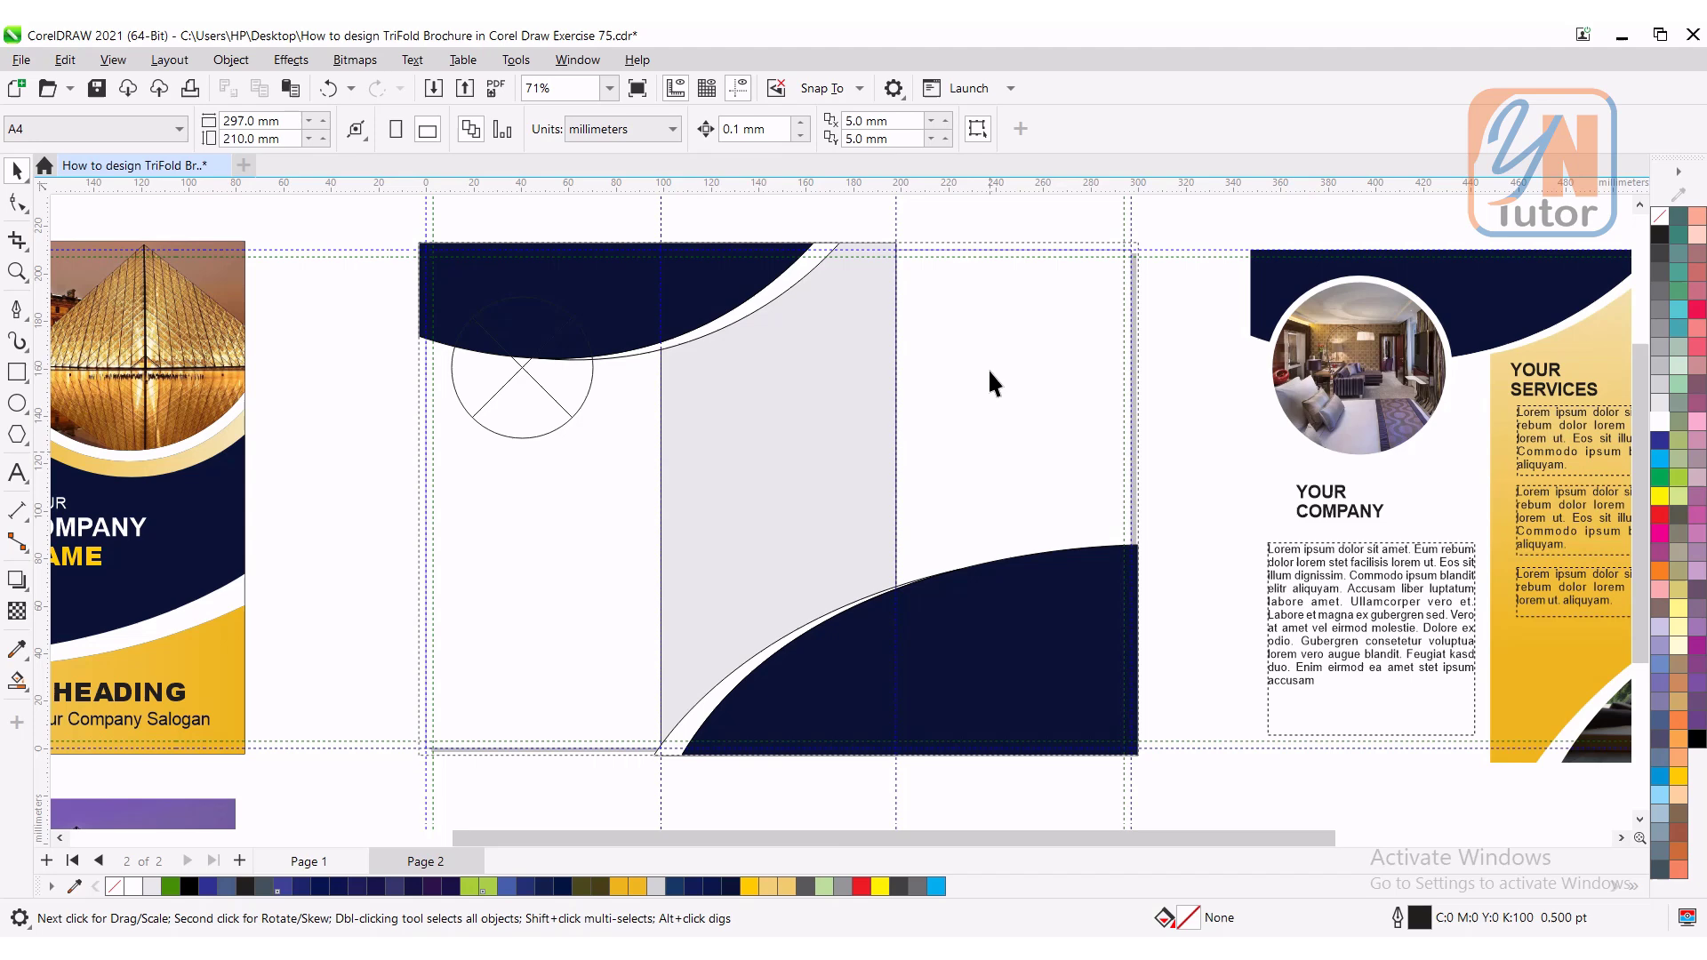
{"action": "mouse_move", "coordinate": [1177, 605]}
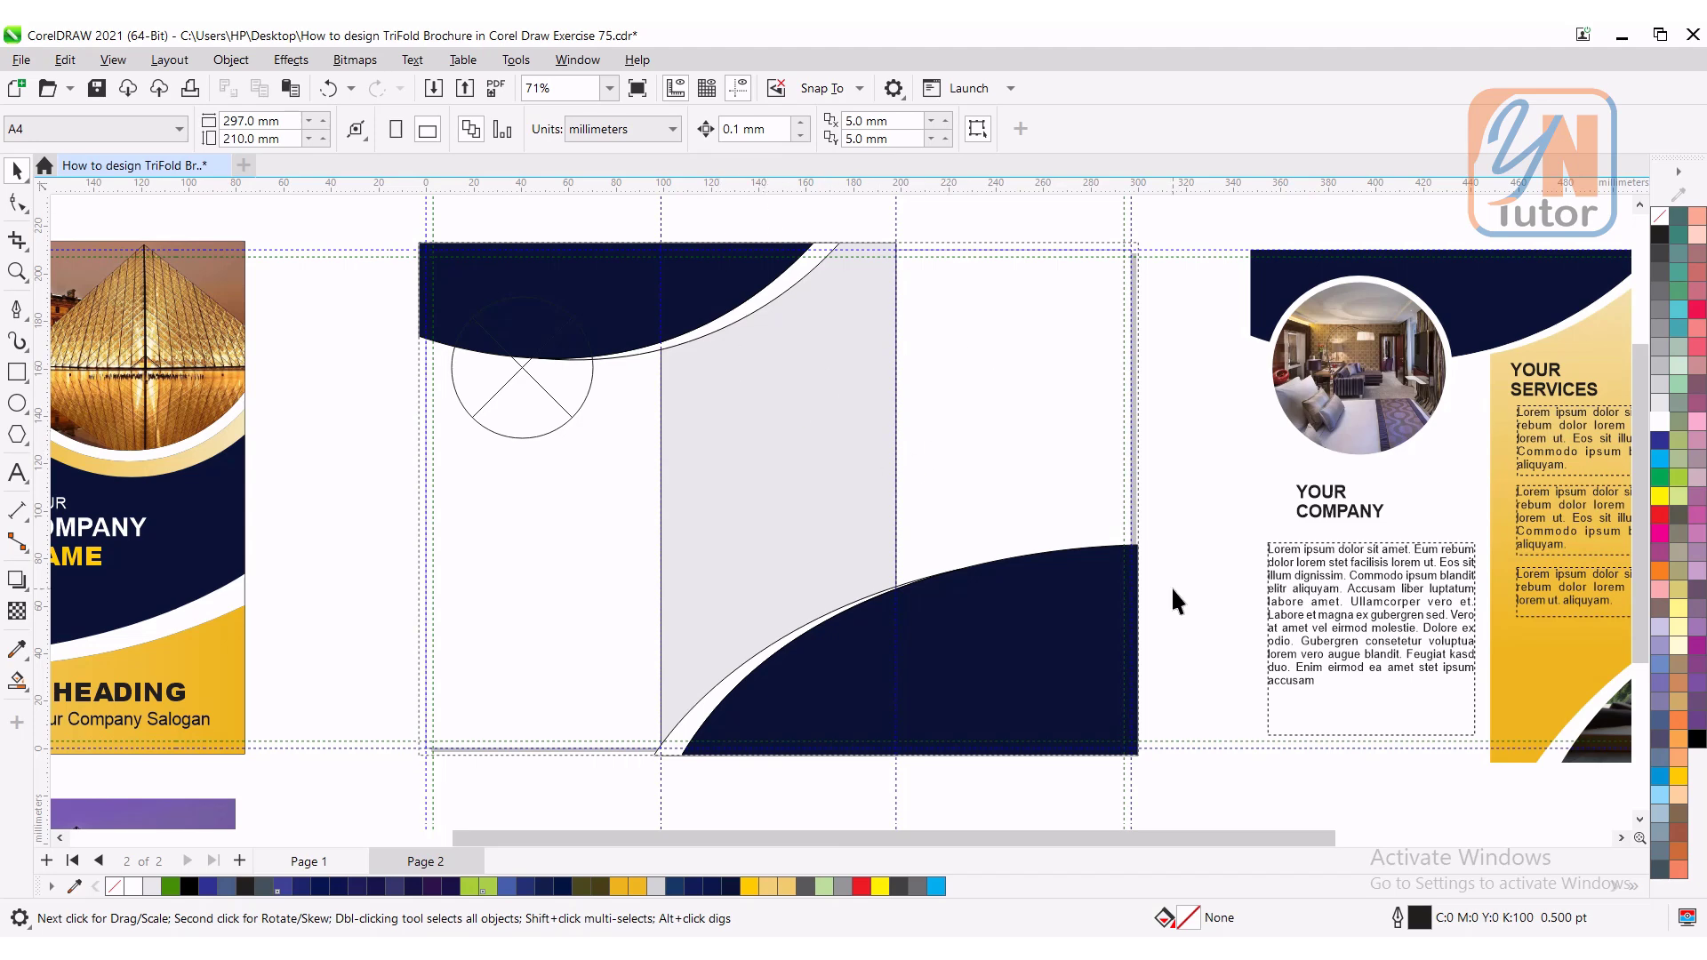
{"action": "left_click", "coordinate": [777, 498]}
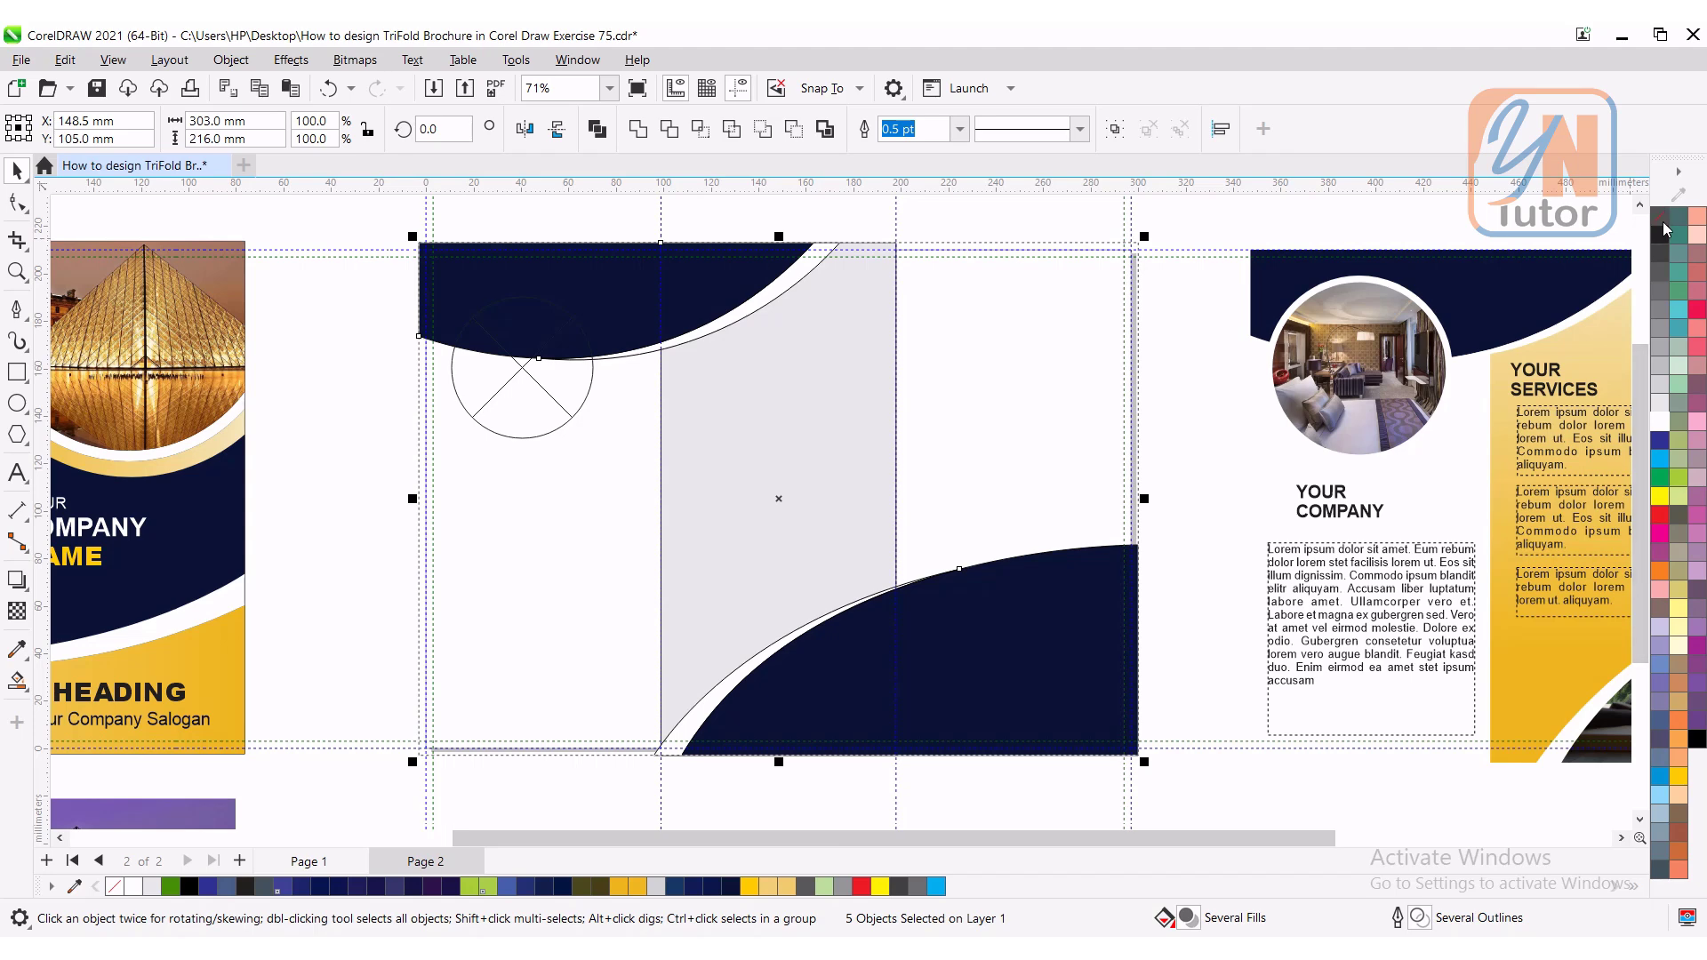
{"action": "right_click", "coordinate": [1682, 230]}
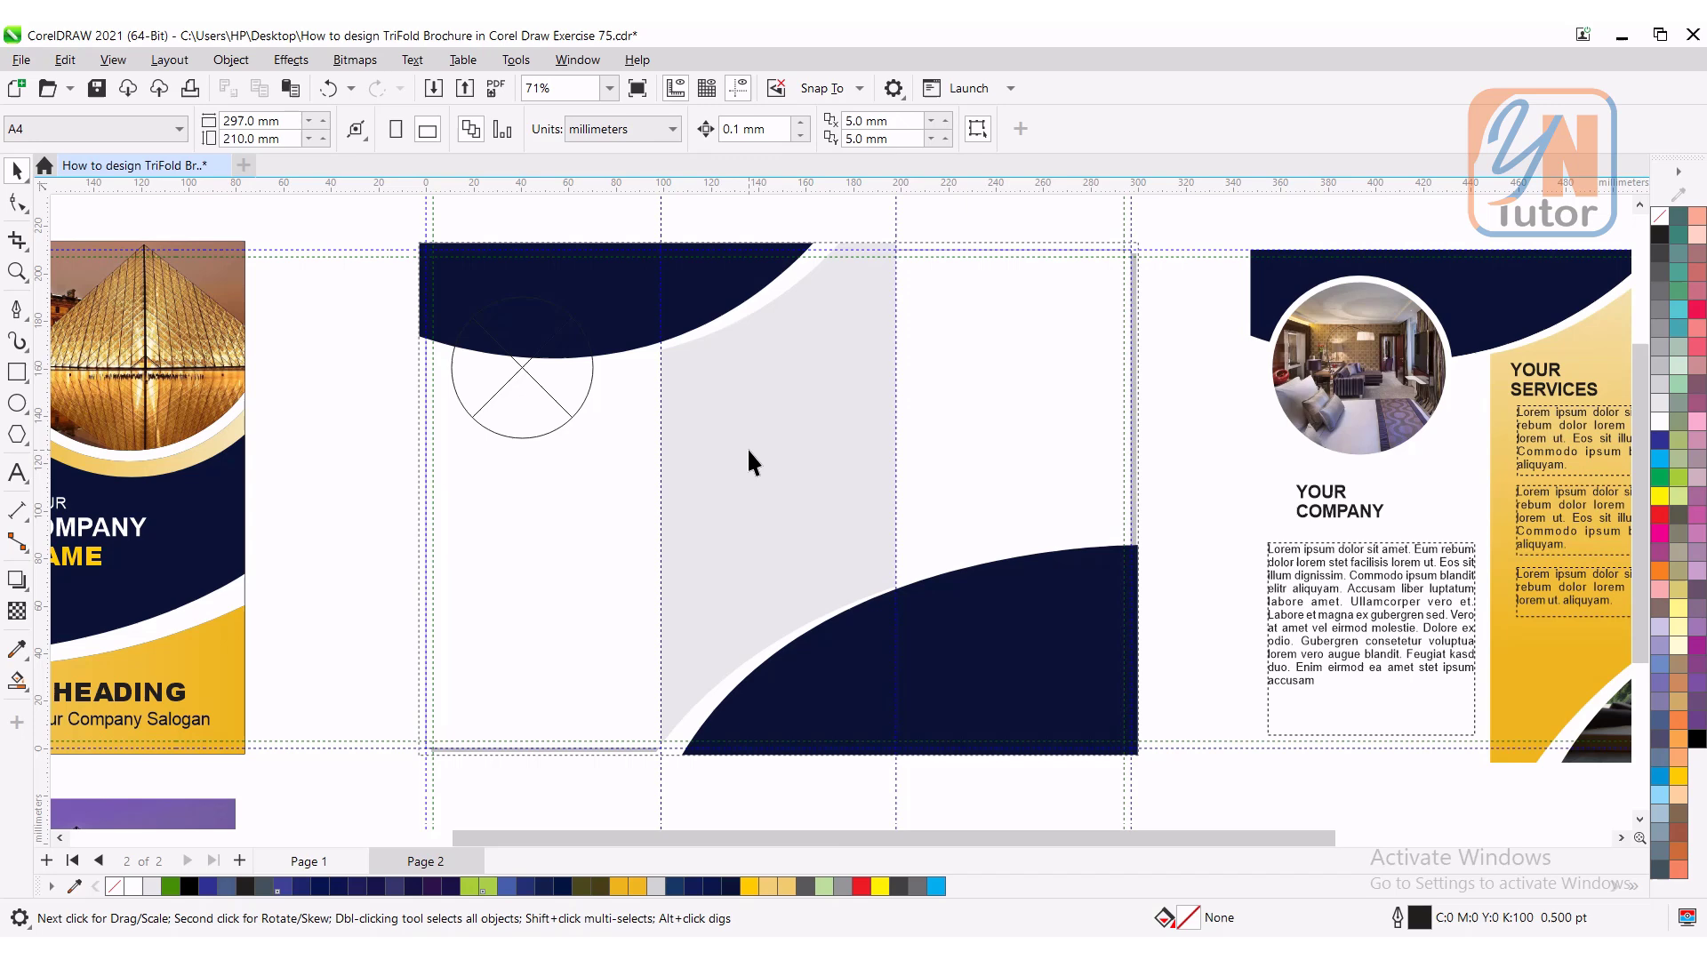
{"action": "left_click", "coordinate": [751, 438]}
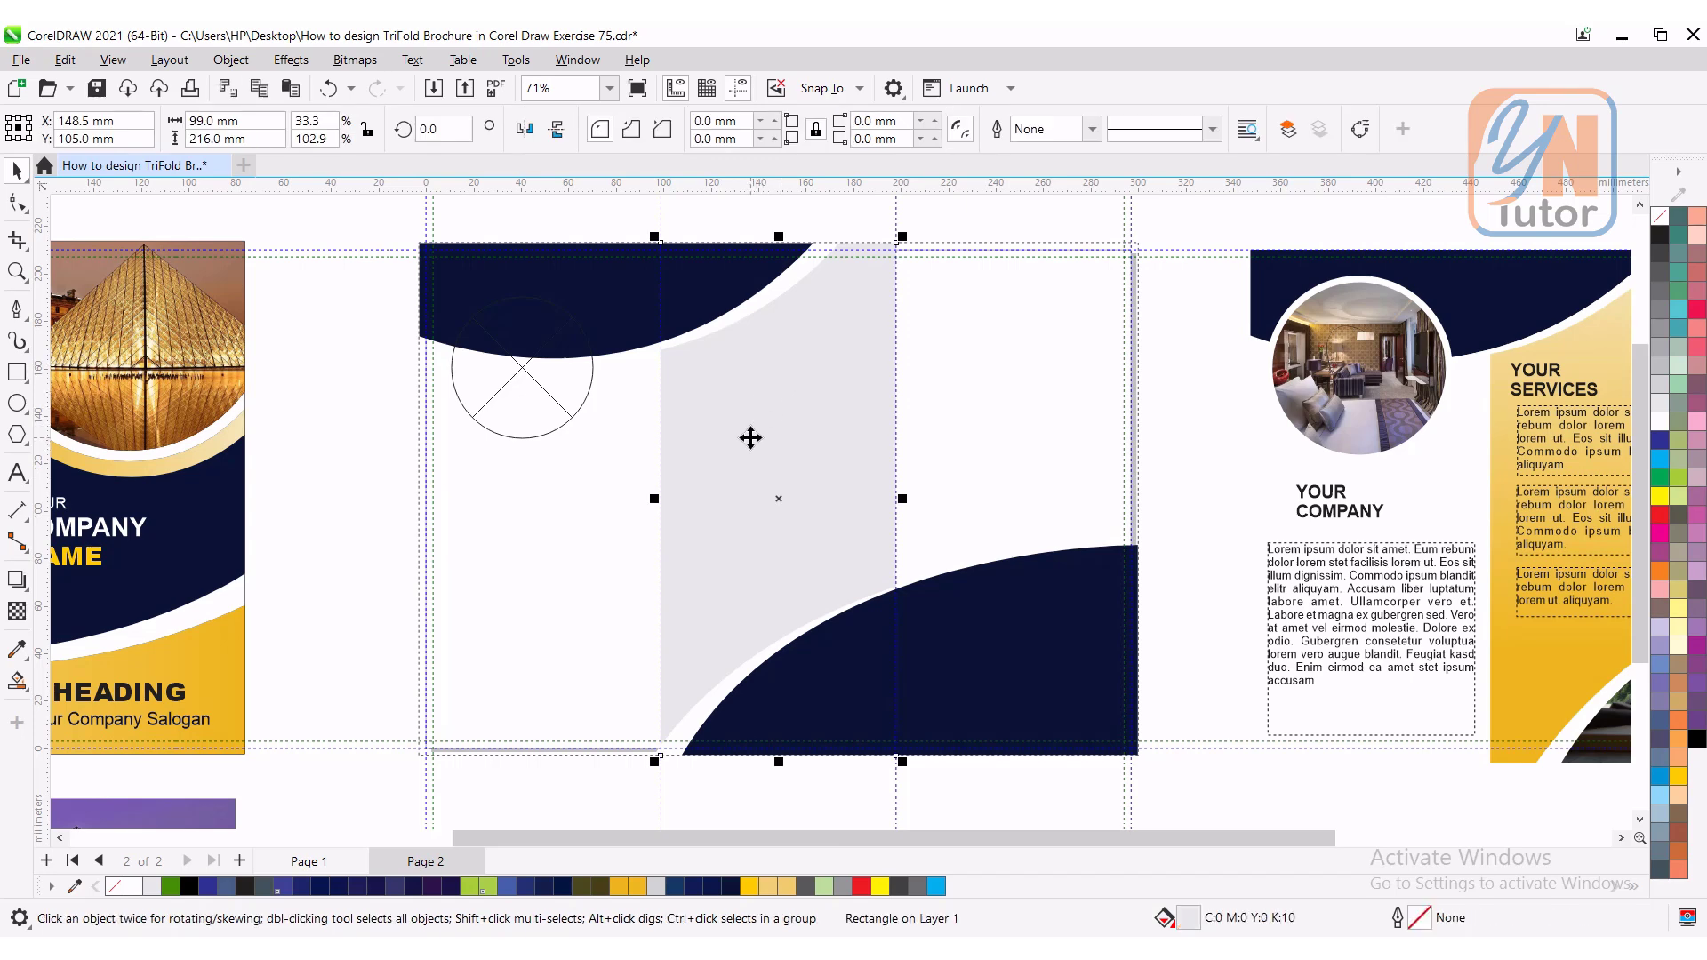
Step: Apply an interactive fountain fill to the middle panel, sampled gold at bottom fading lighter to top
{"action": "left_click", "coordinate": [18, 680]}
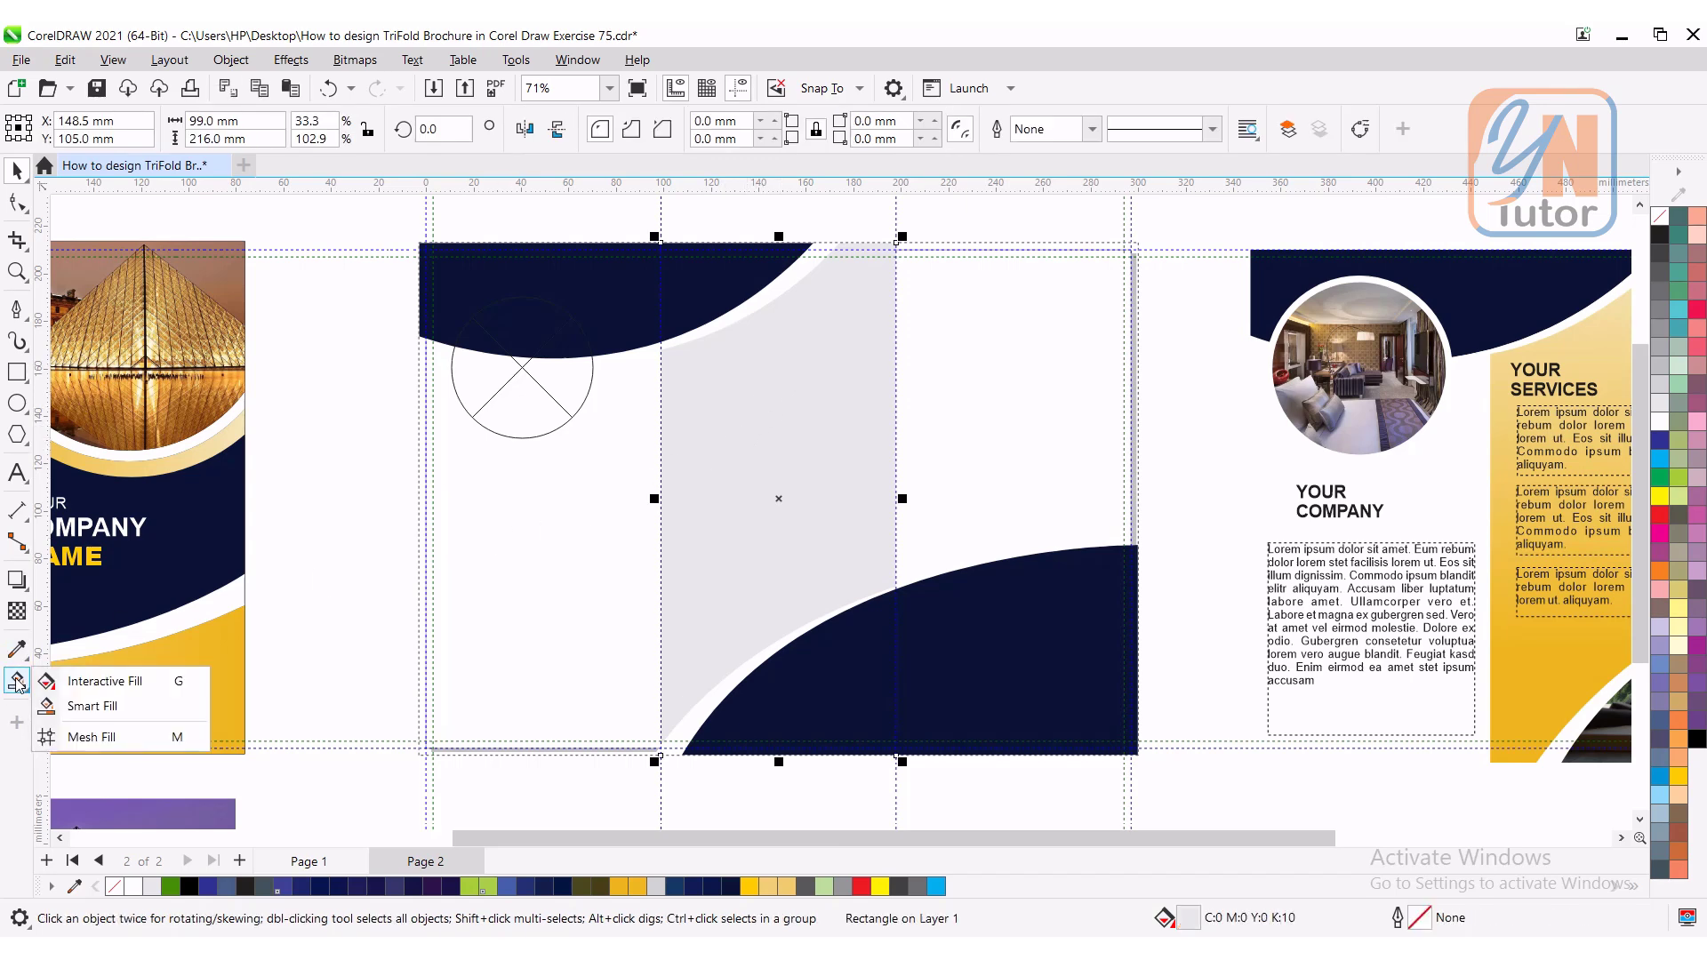
{"action": "left_click", "coordinate": [105, 681]}
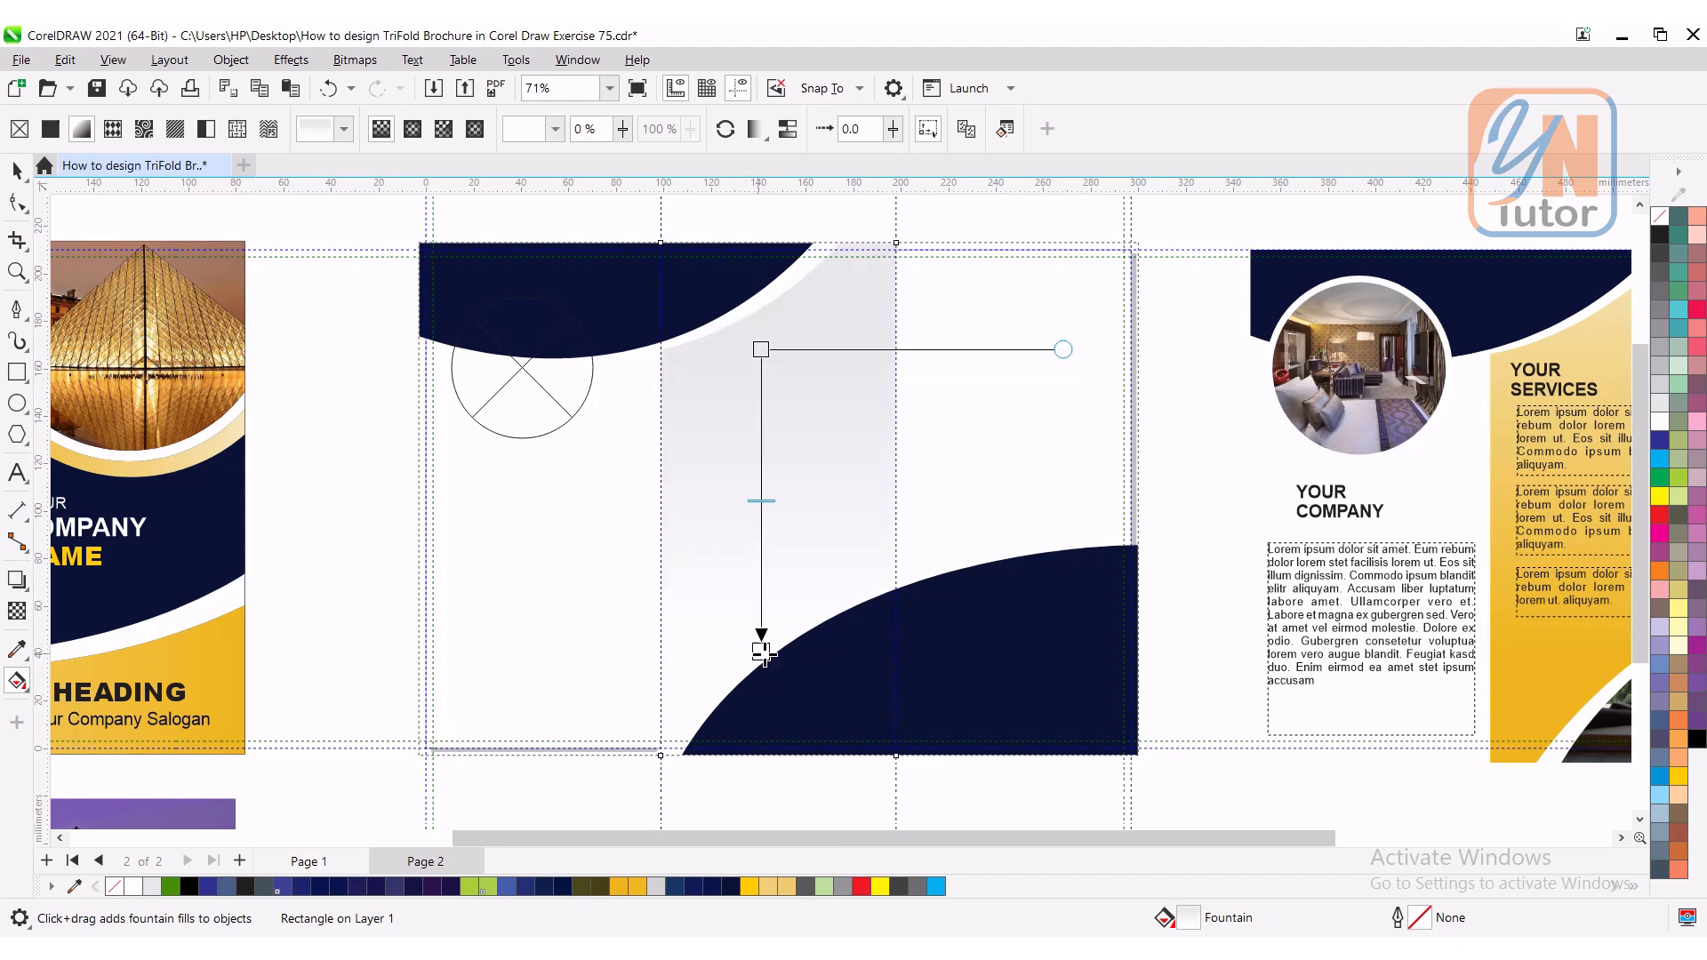
{"action": "mouse_move", "coordinate": [1551, 735]}
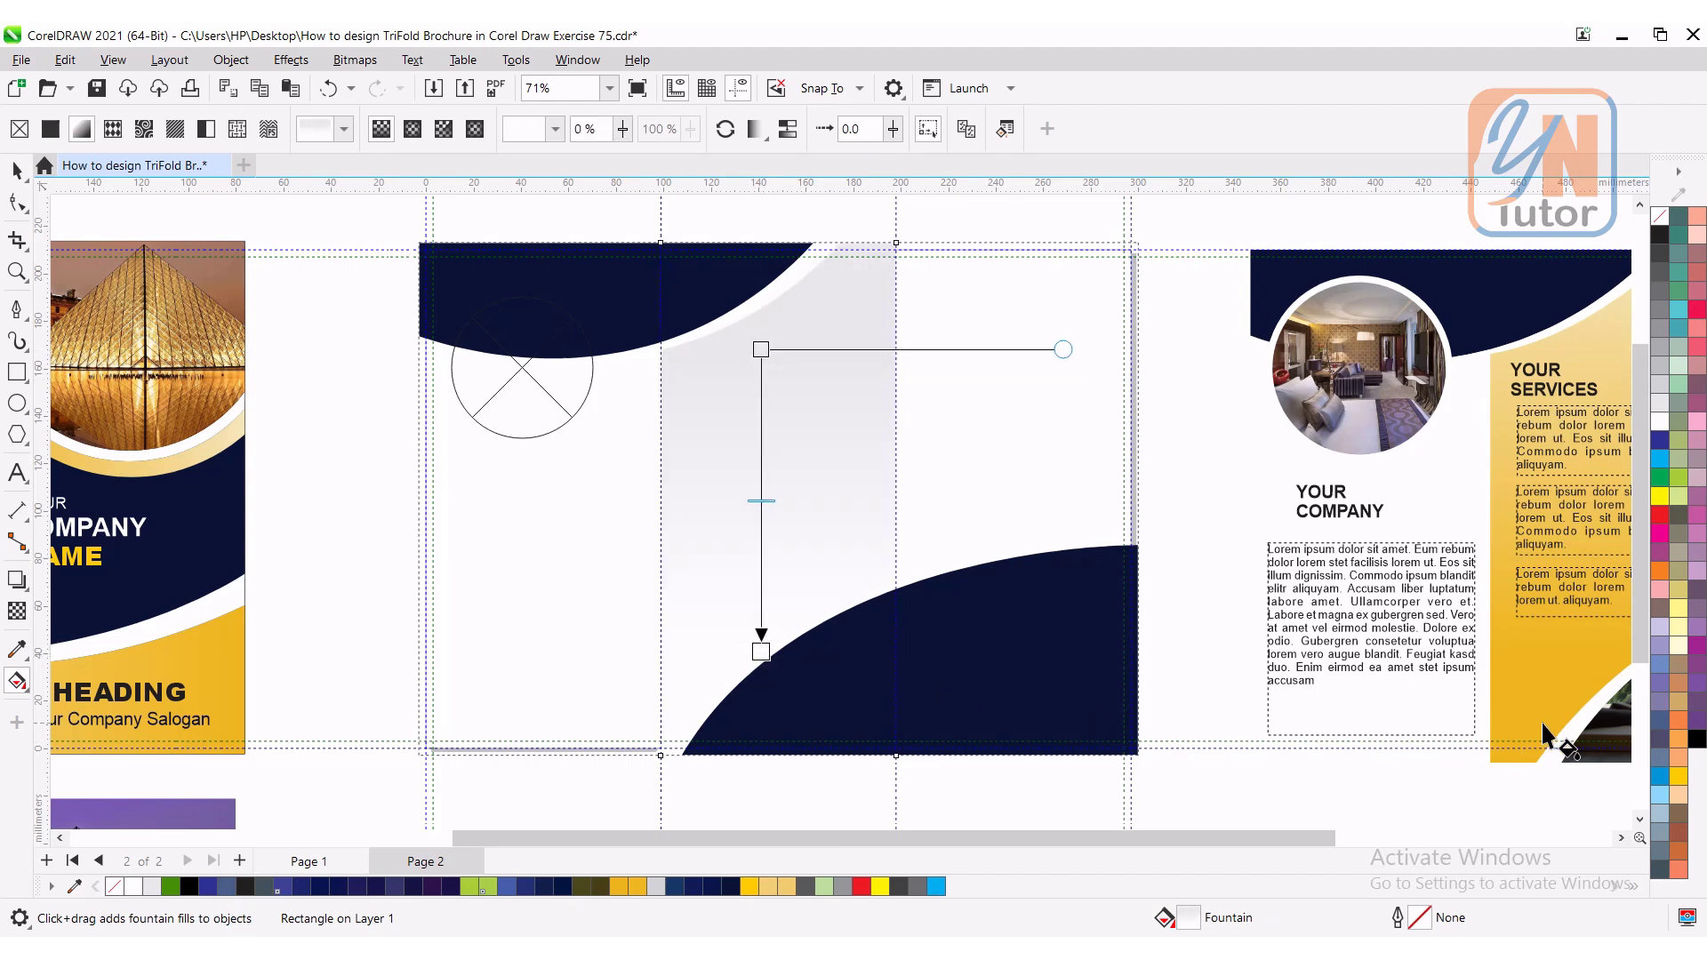
{"action": "mouse_move", "coordinate": [1598, 341]}
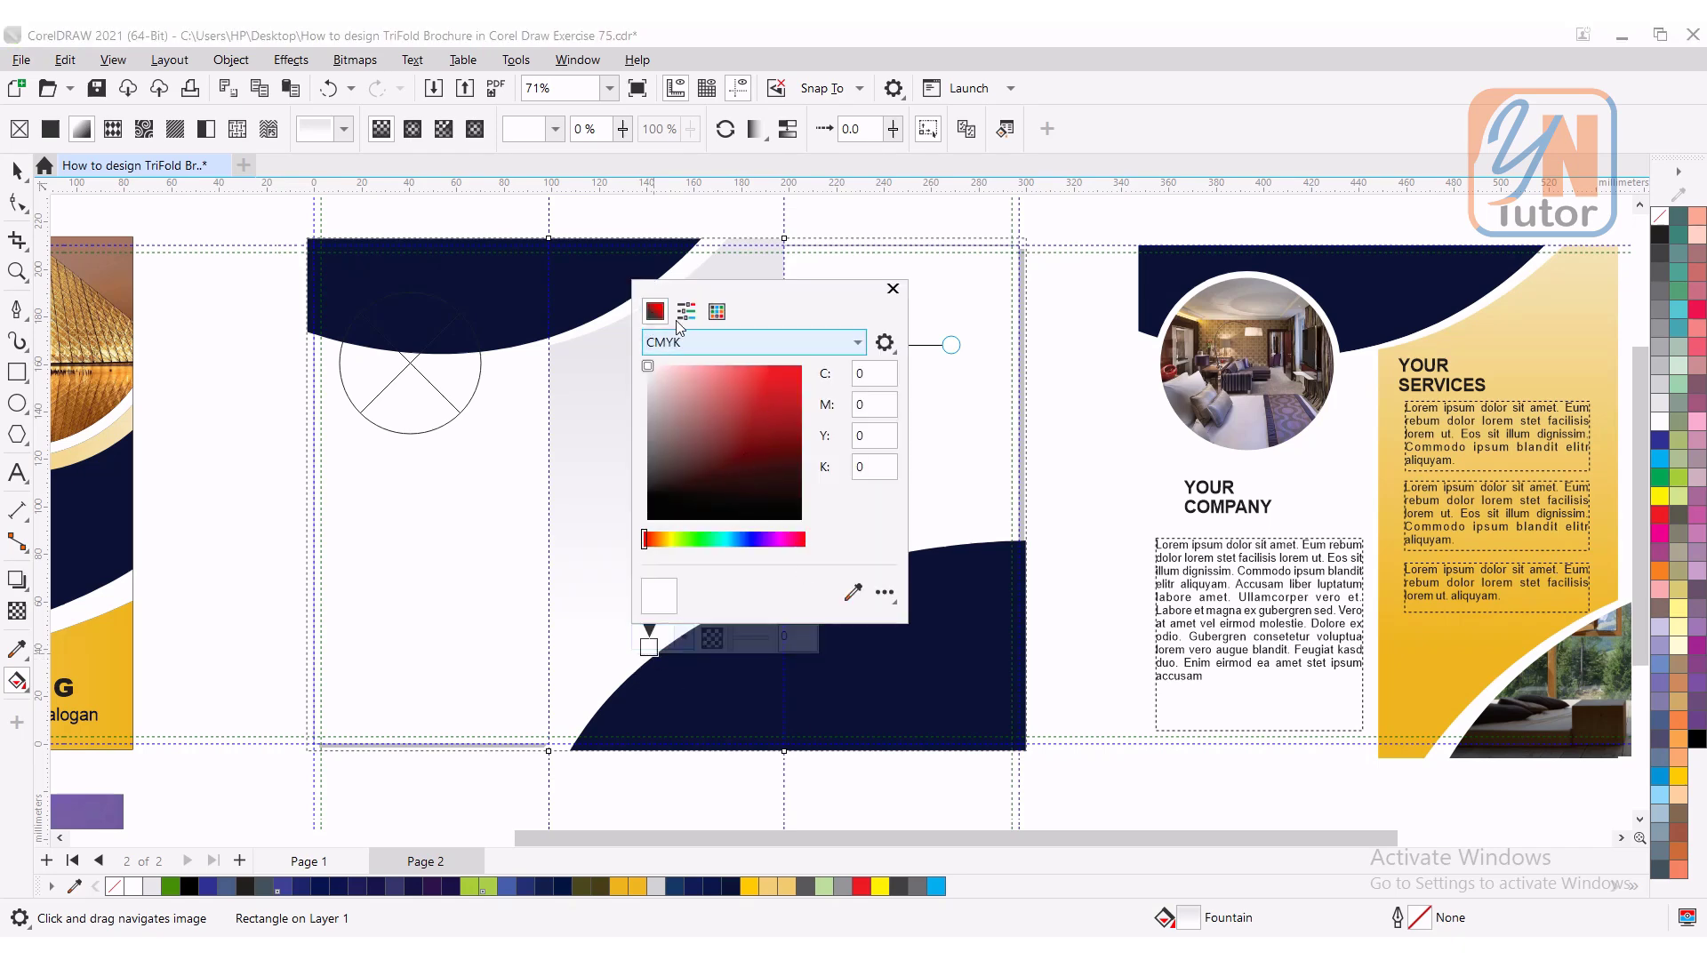
{"action": "left_click", "coordinate": [717, 311]}
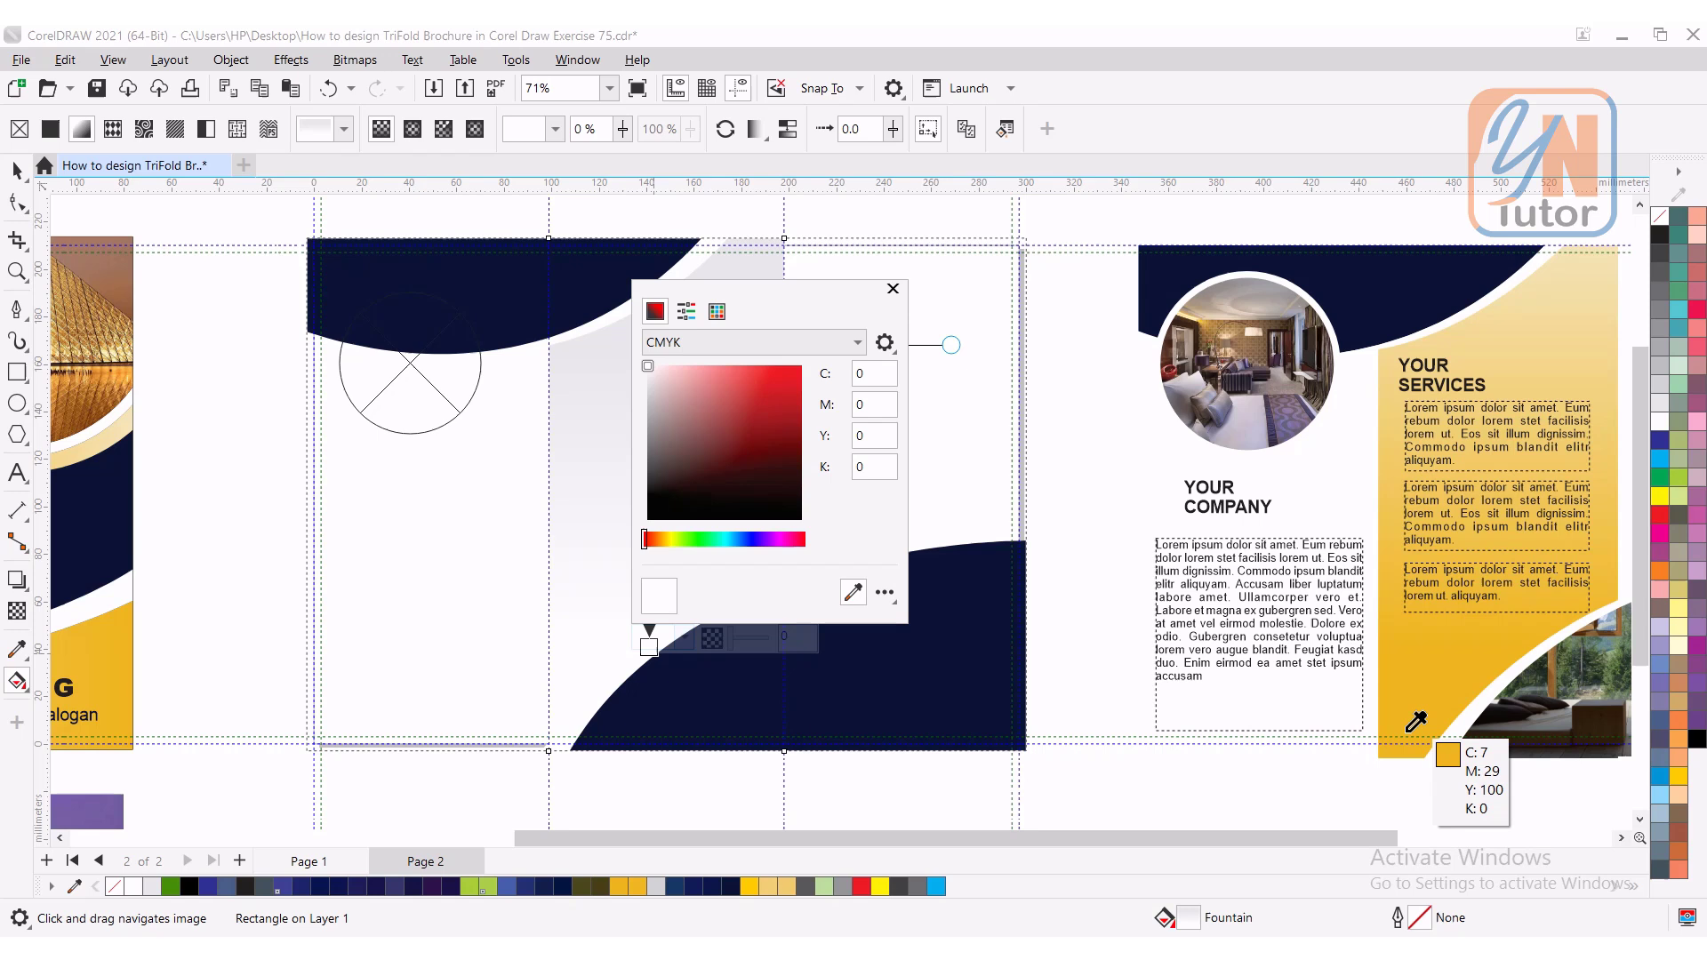
{"action": "left_click", "coordinate": [891, 288]}
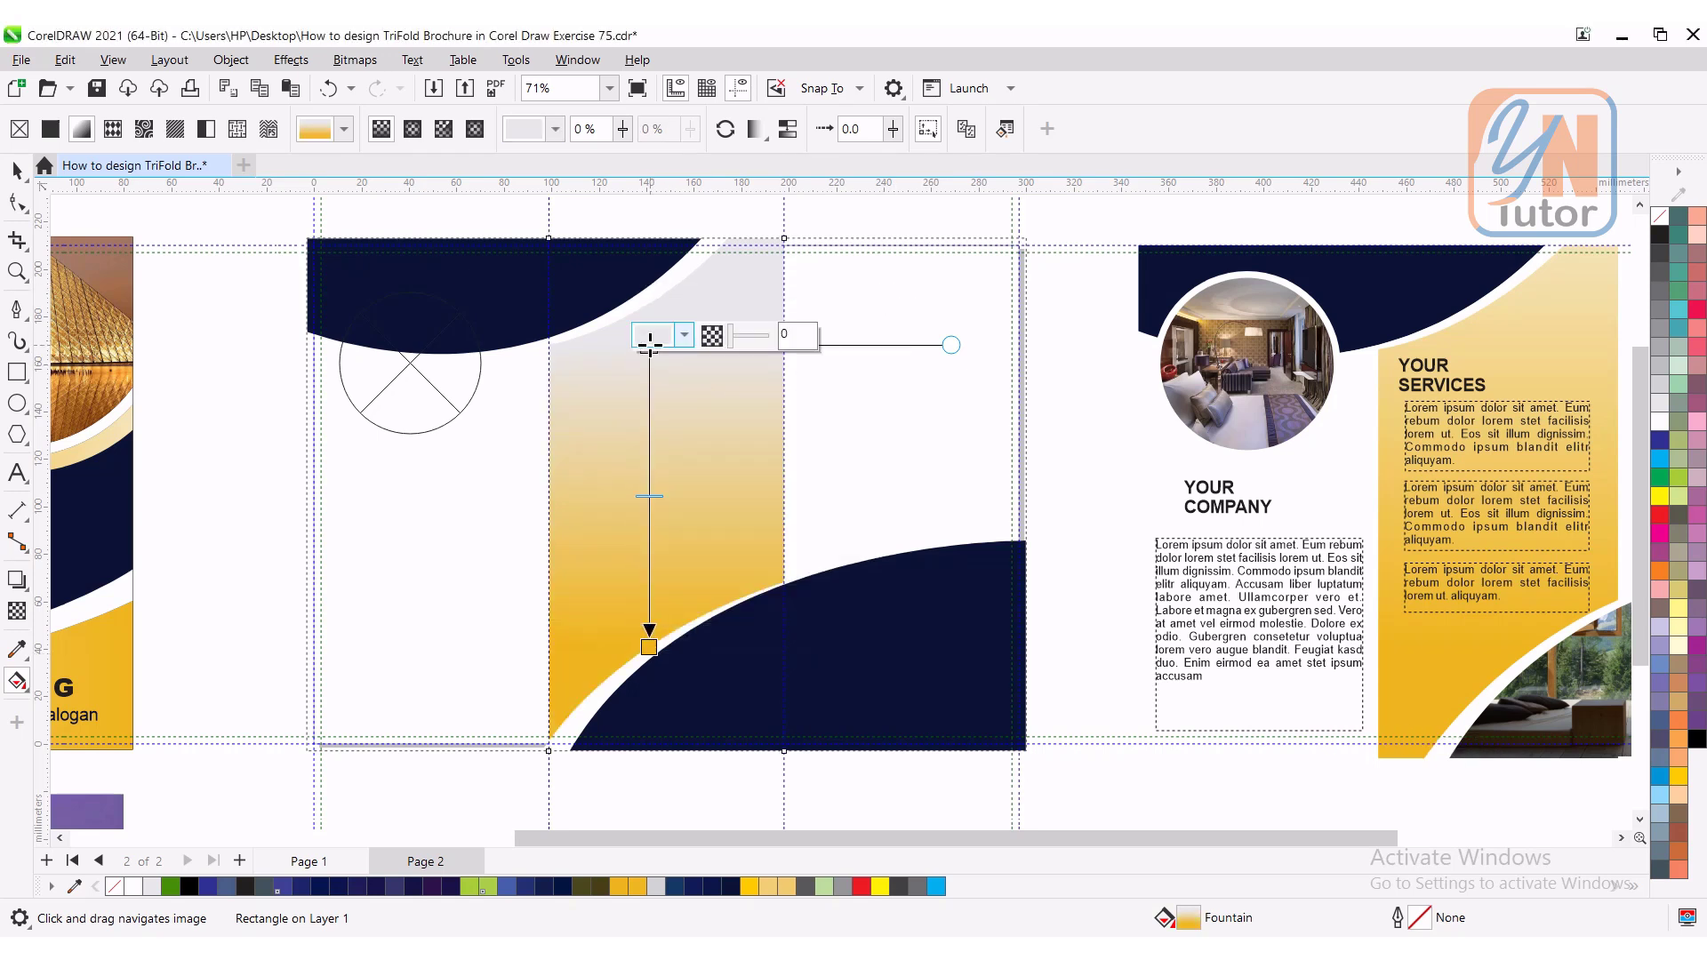
{"action": "left_click", "coordinate": [682, 334]}
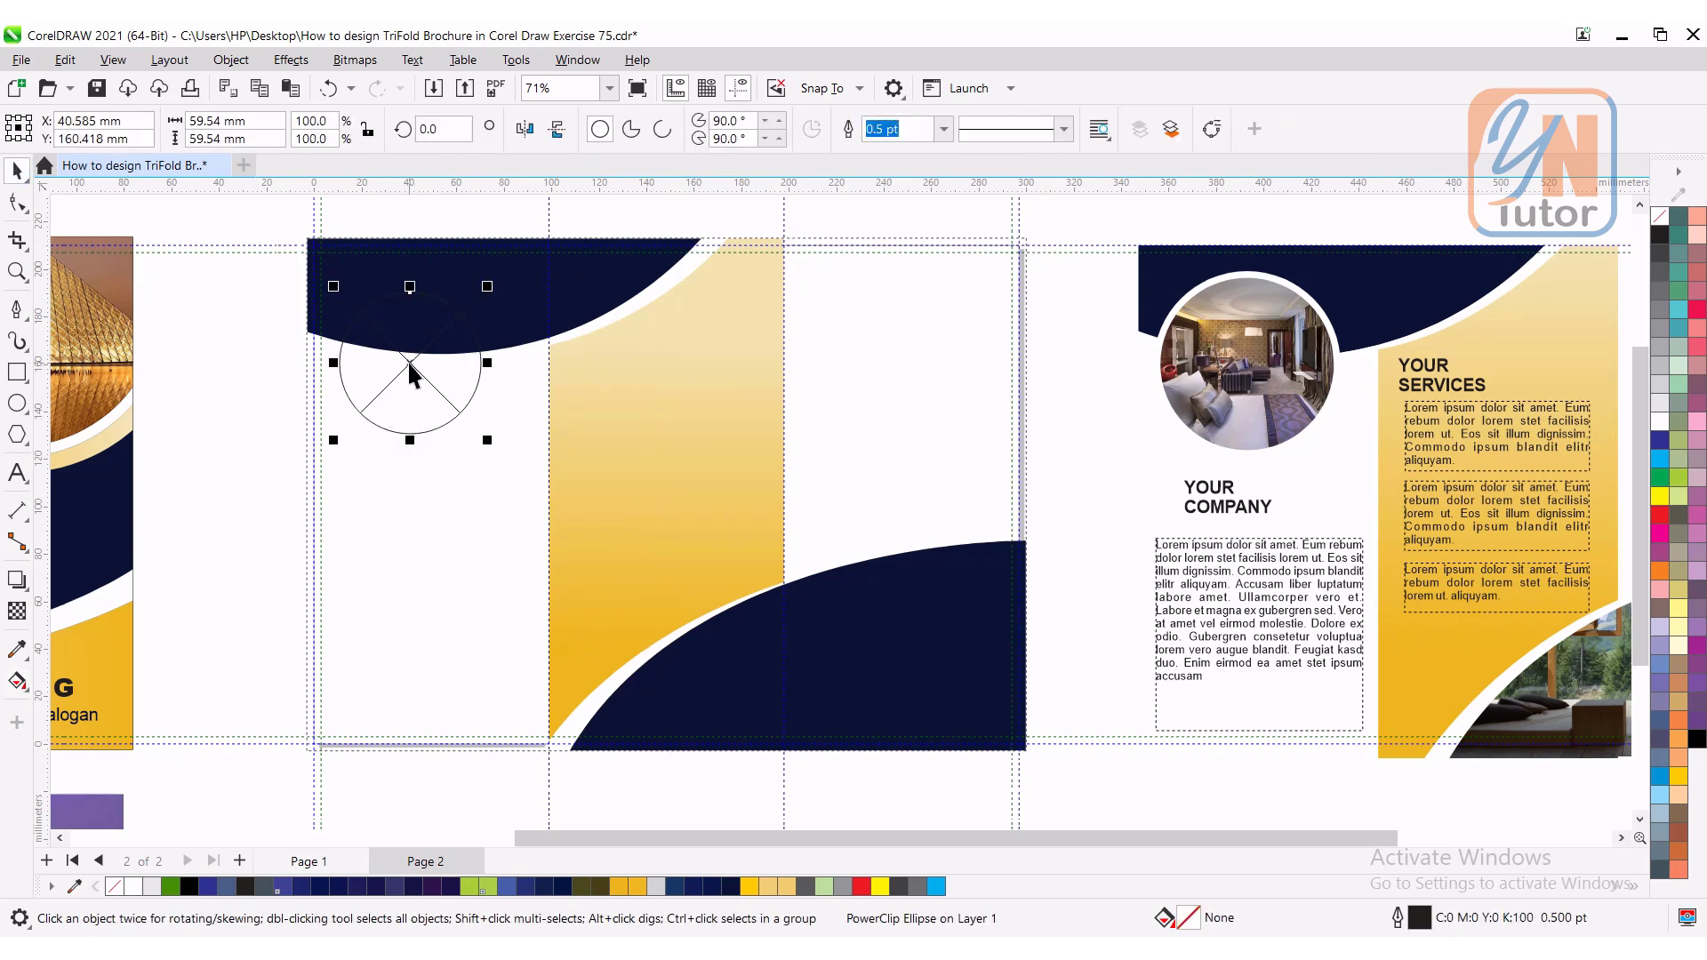
Step: Apply a thicker white outline width to the top-left circle PowerClip frame
{"action": "left_click", "coordinate": [941, 128]}
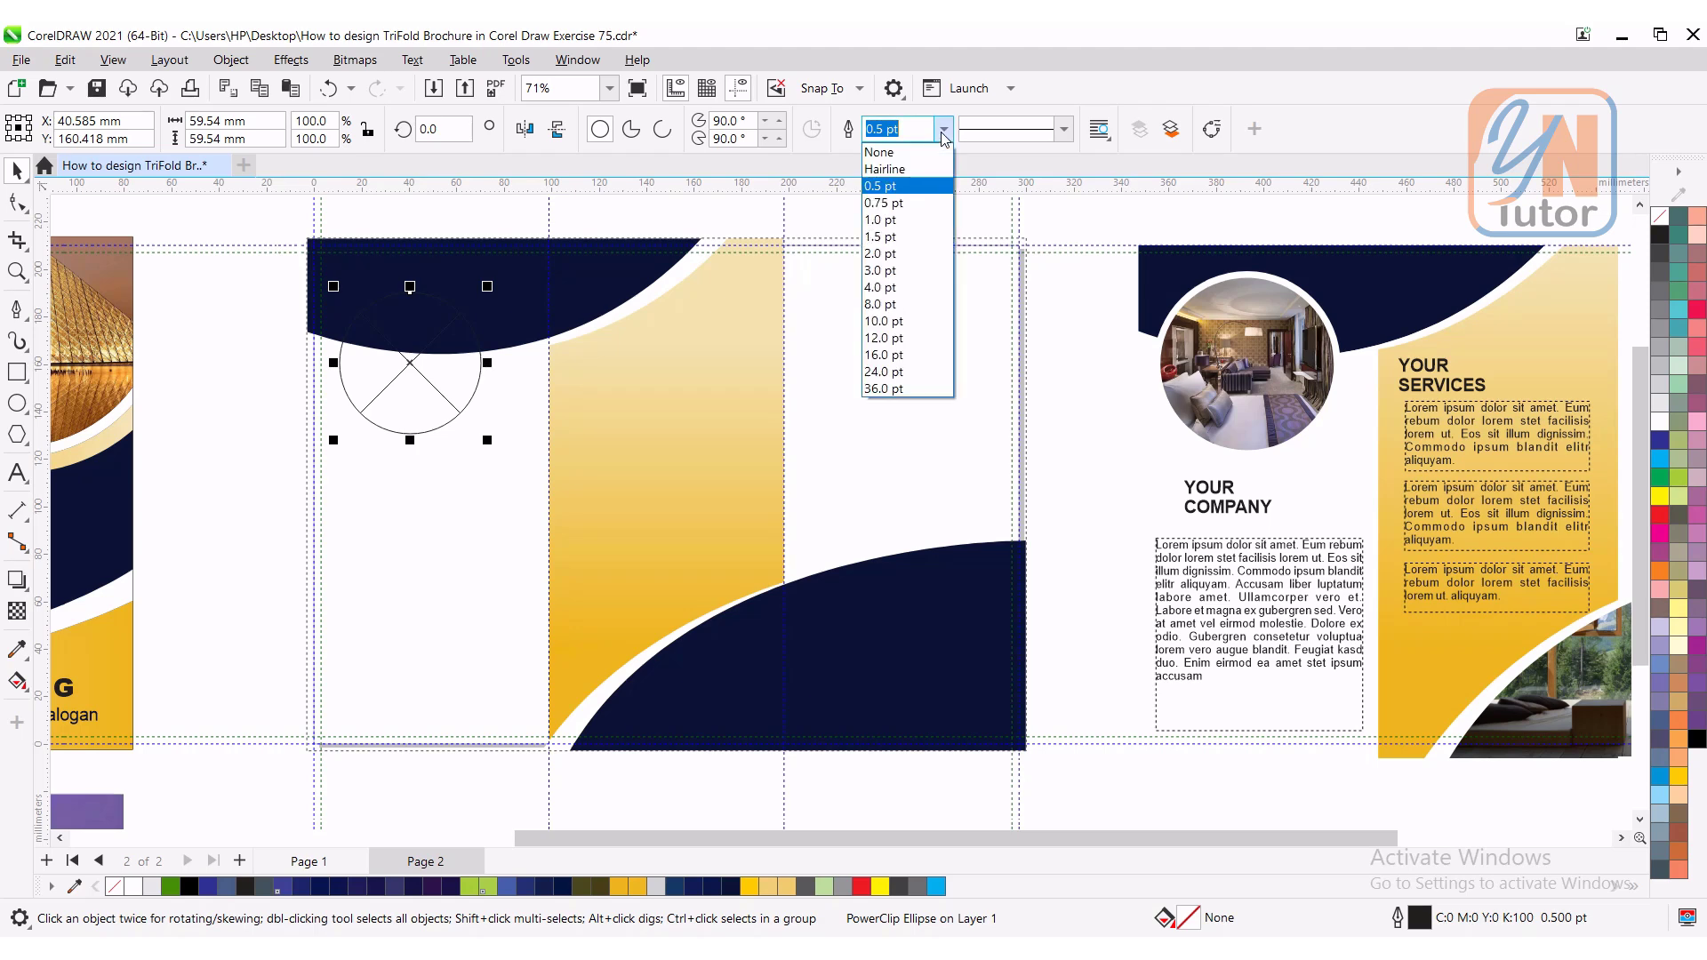
{"action": "left_click", "coordinate": [881, 305]}
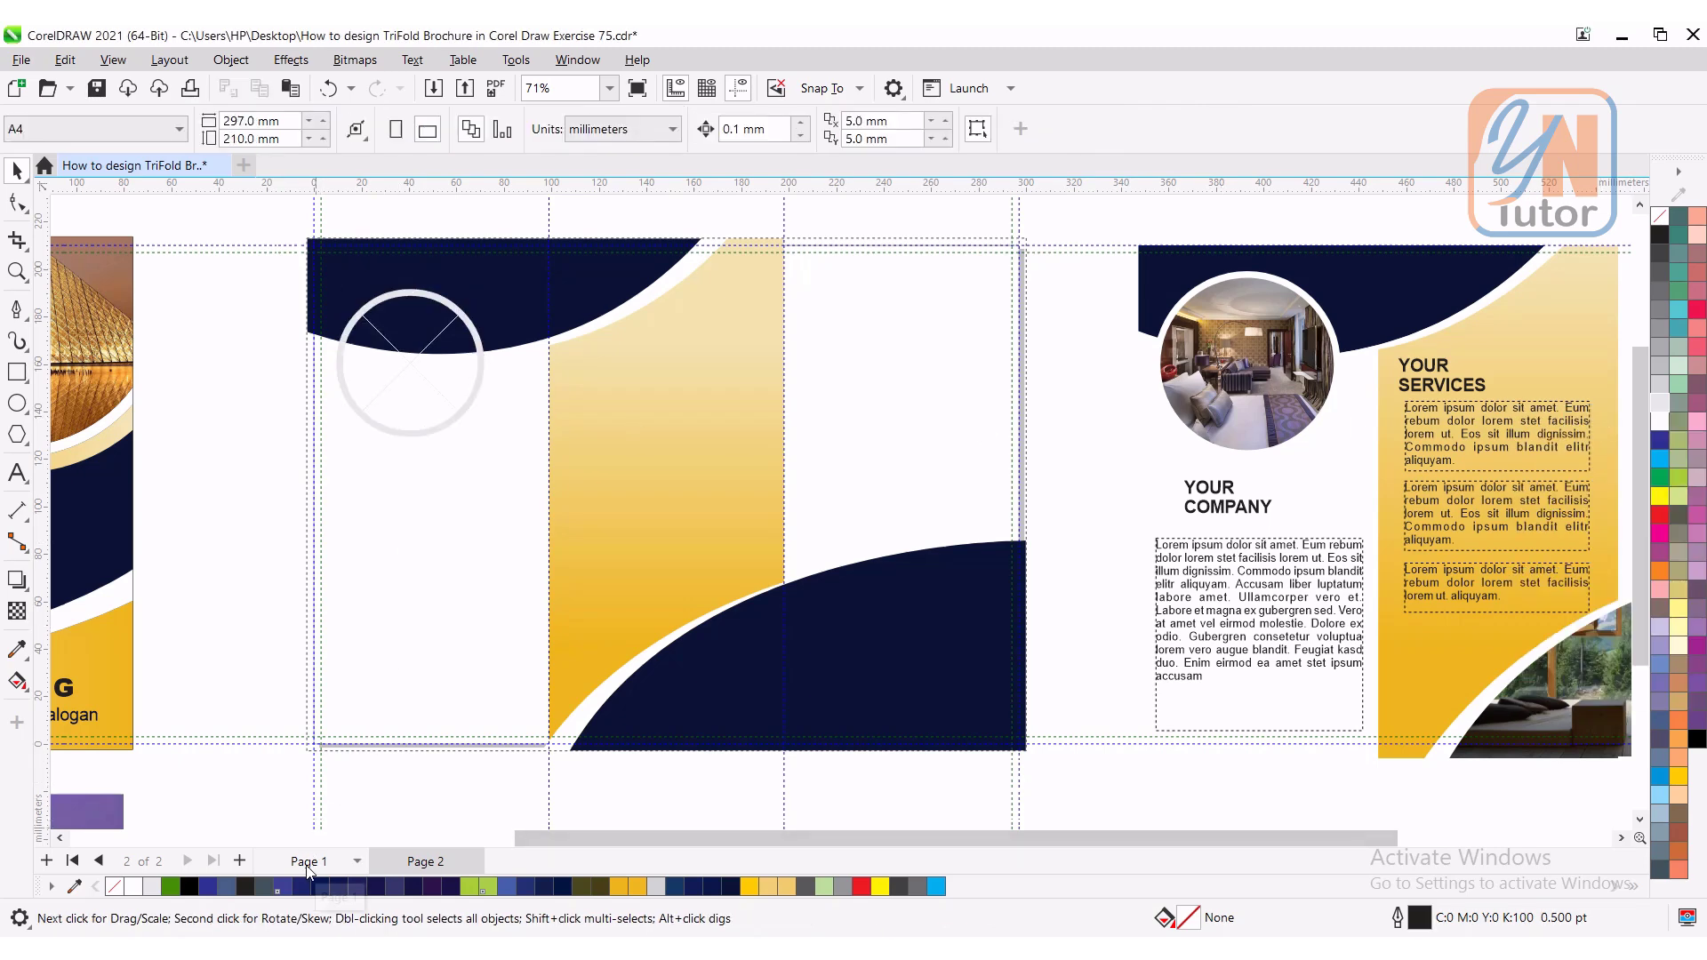
Step: On page 1, eyedrop navy onto the large top curve and white onto the strip and ring
{"action": "left_click", "coordinate": [310, 860]}
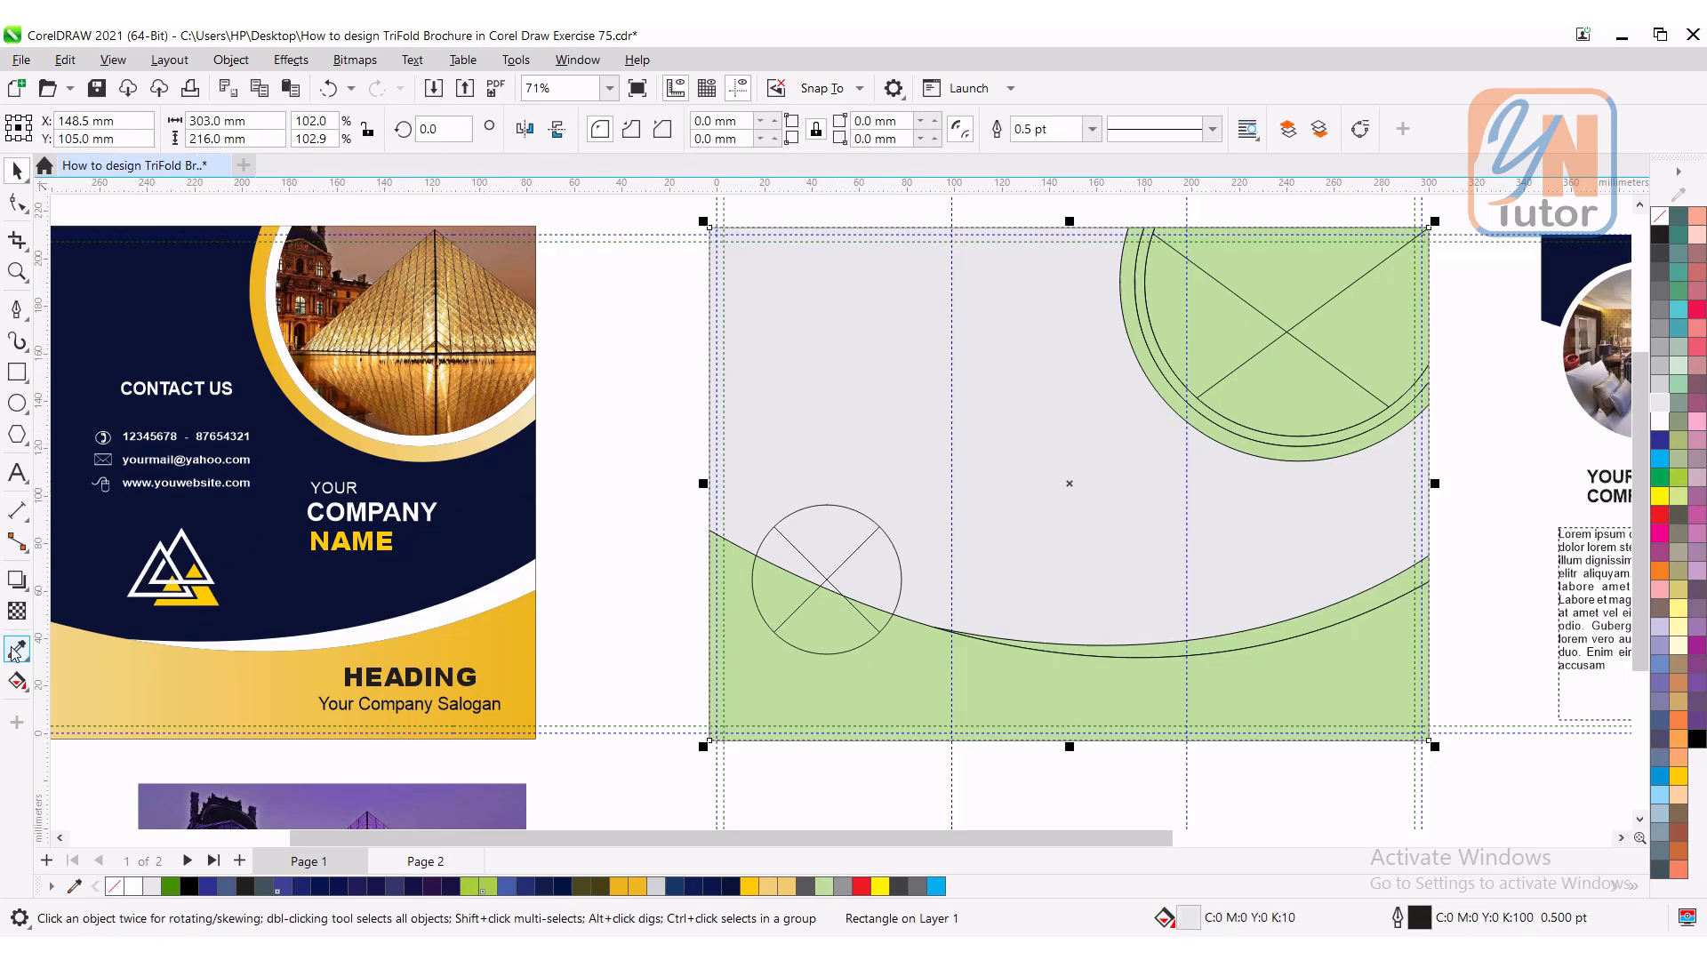
{"action": "left_click", "coordinate": [16, 651]}
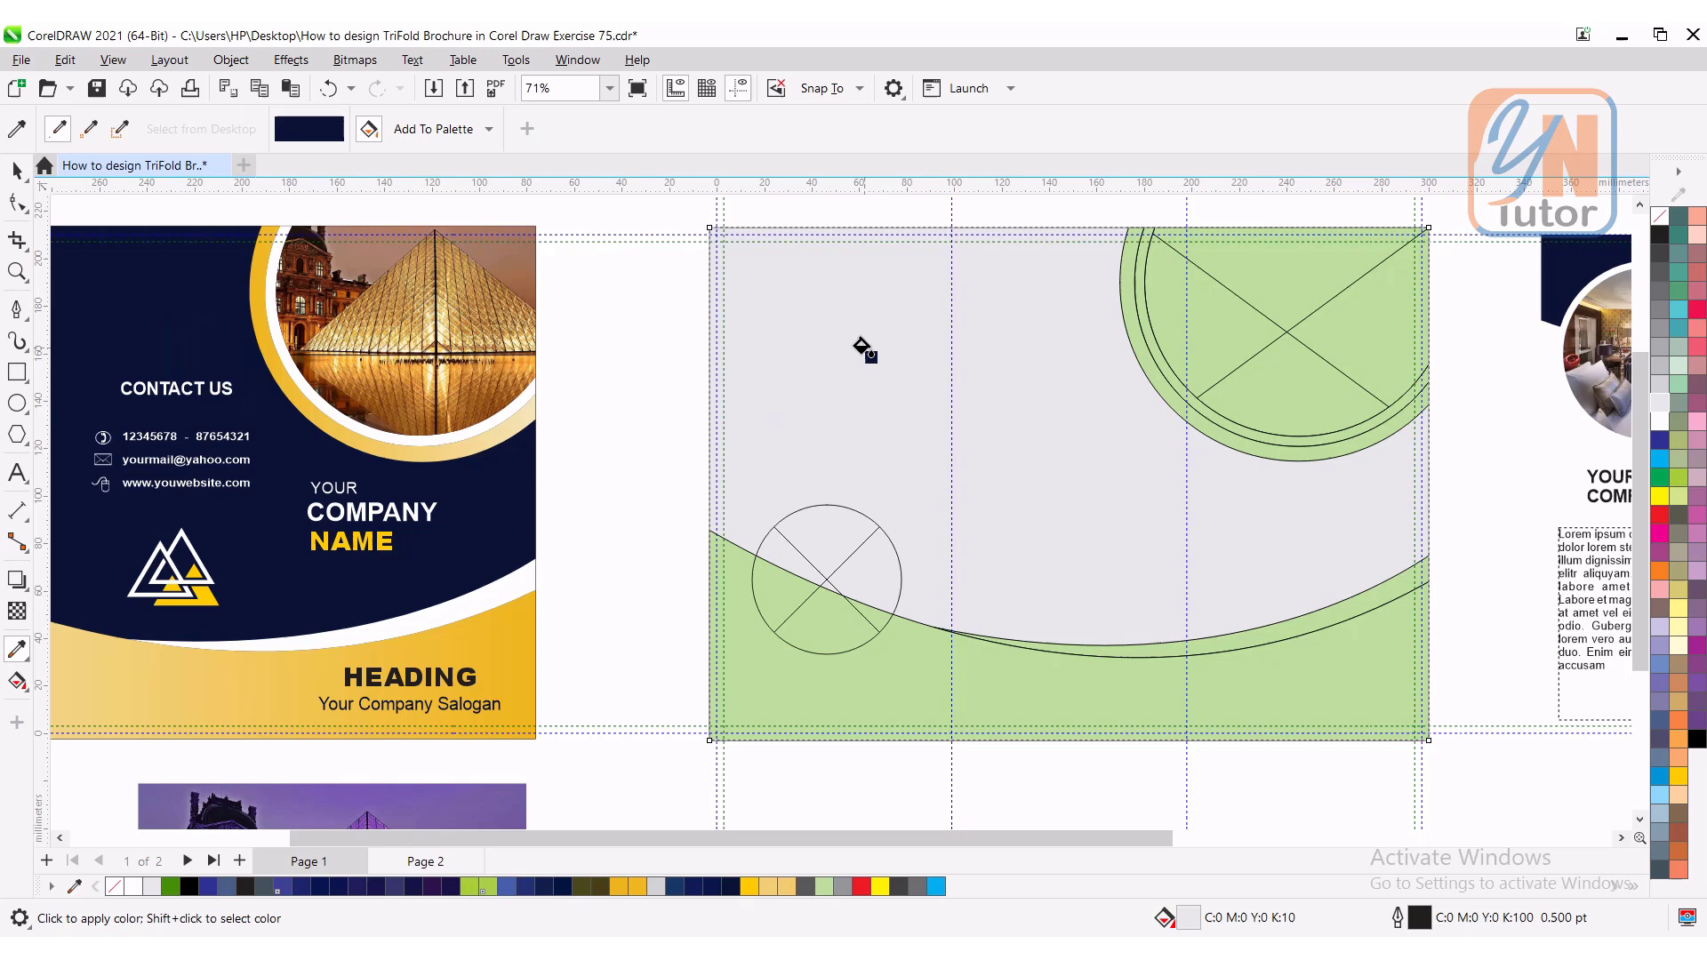
{"action": "left_click", "coordinate": [864, 351]}
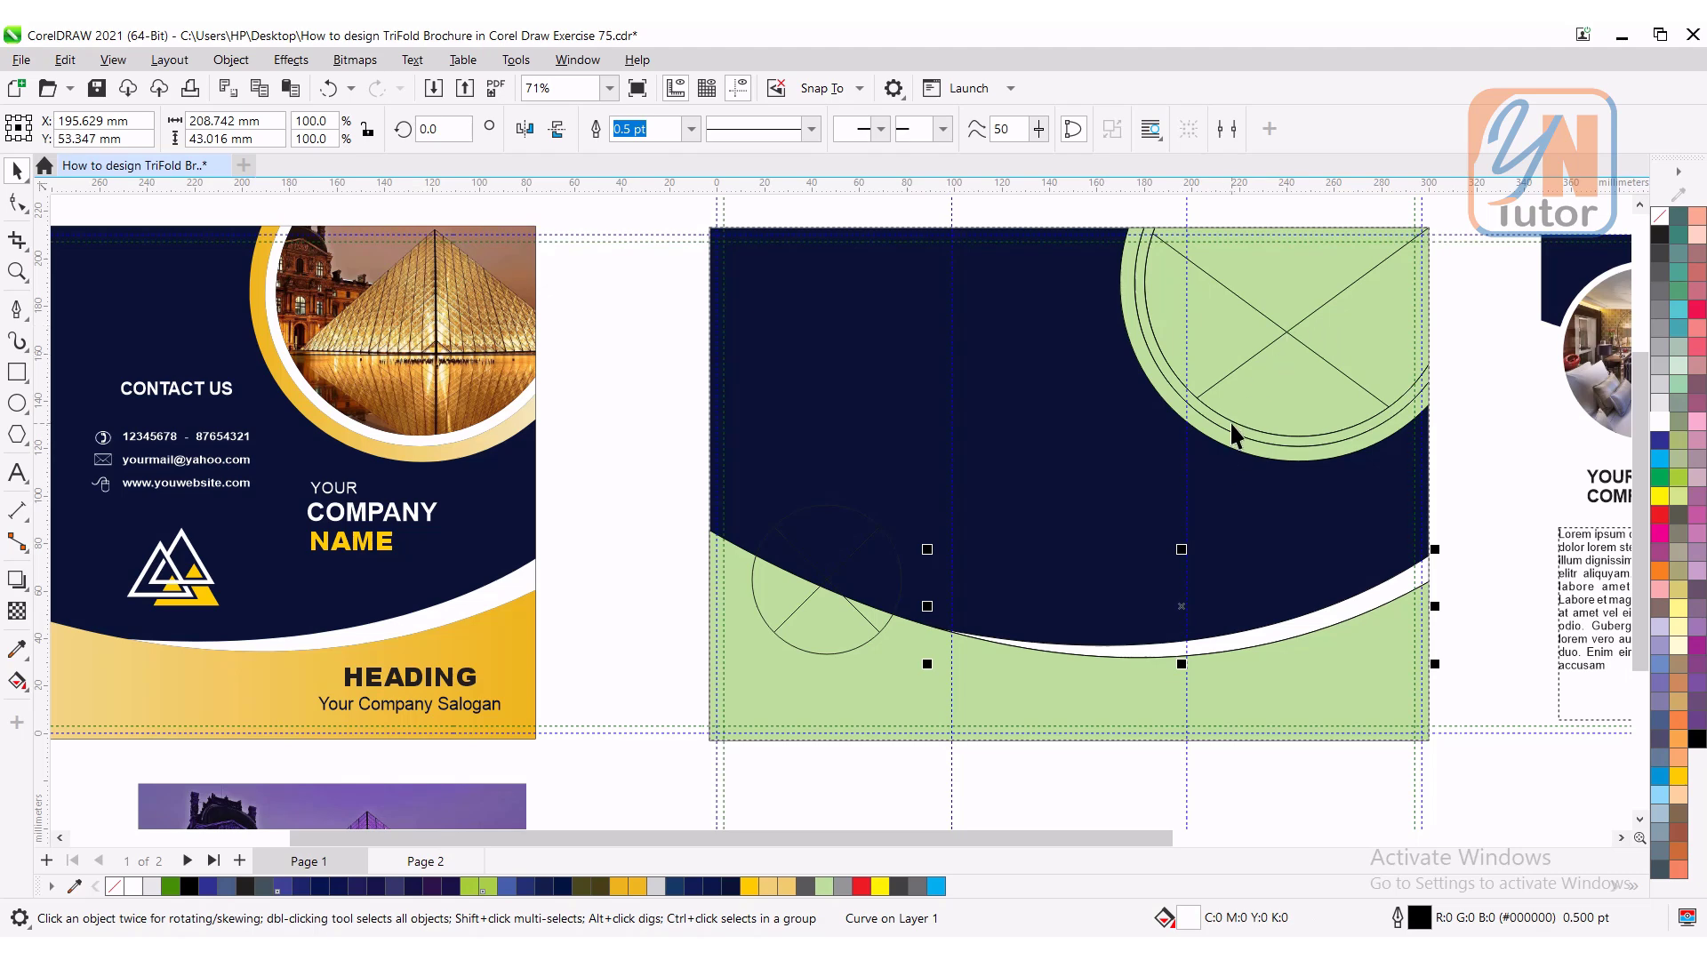
{"action": "left_click", "coordinate": [1236, 436]}
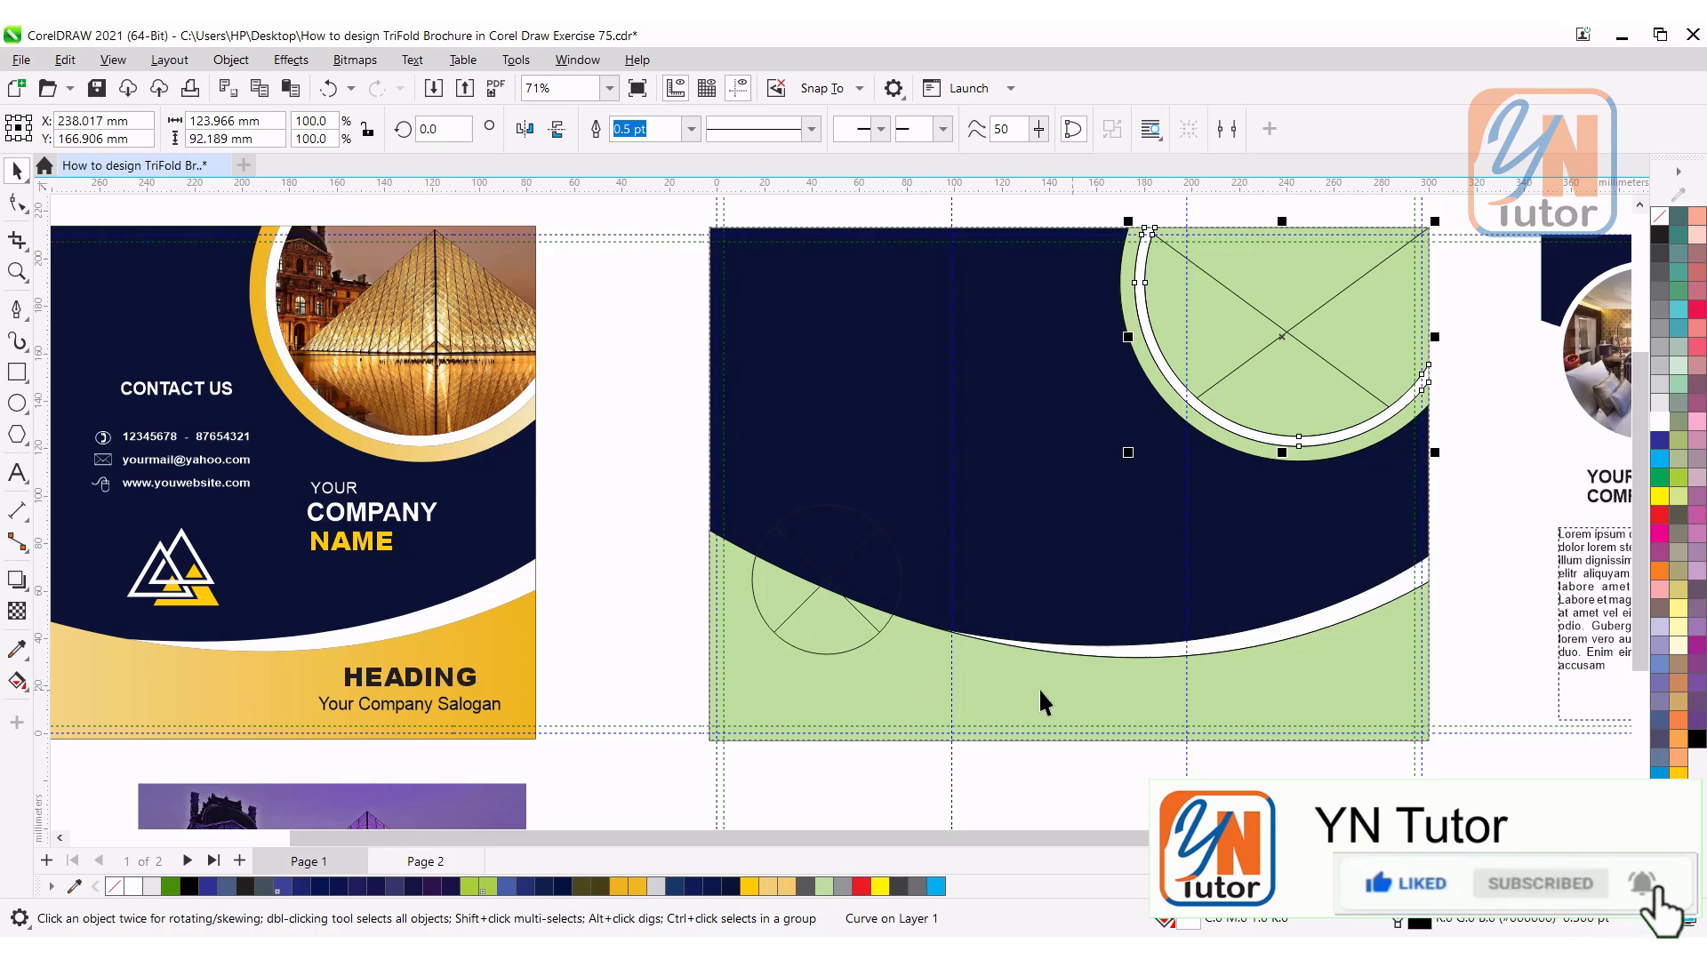
Step: Select the bottom green curve and bring up the fill tools for it
{"action": "left_click", "coordinate": [903, 713]}
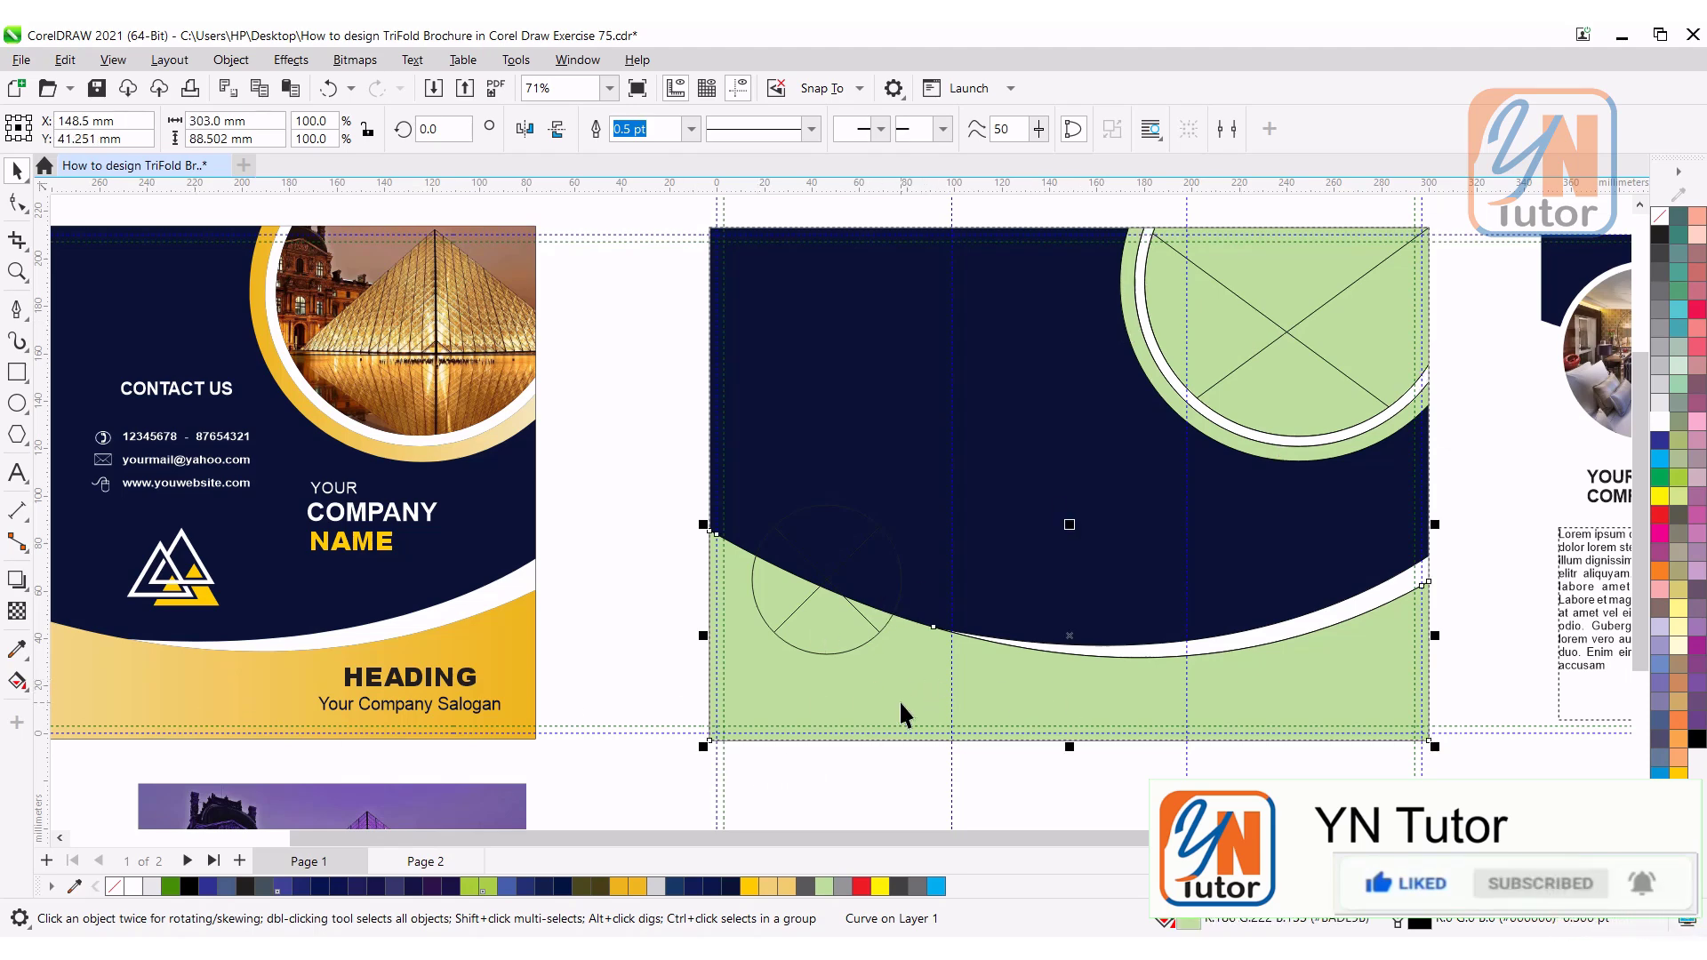
{"action": "left_click", "coordinate": [18, 681]}
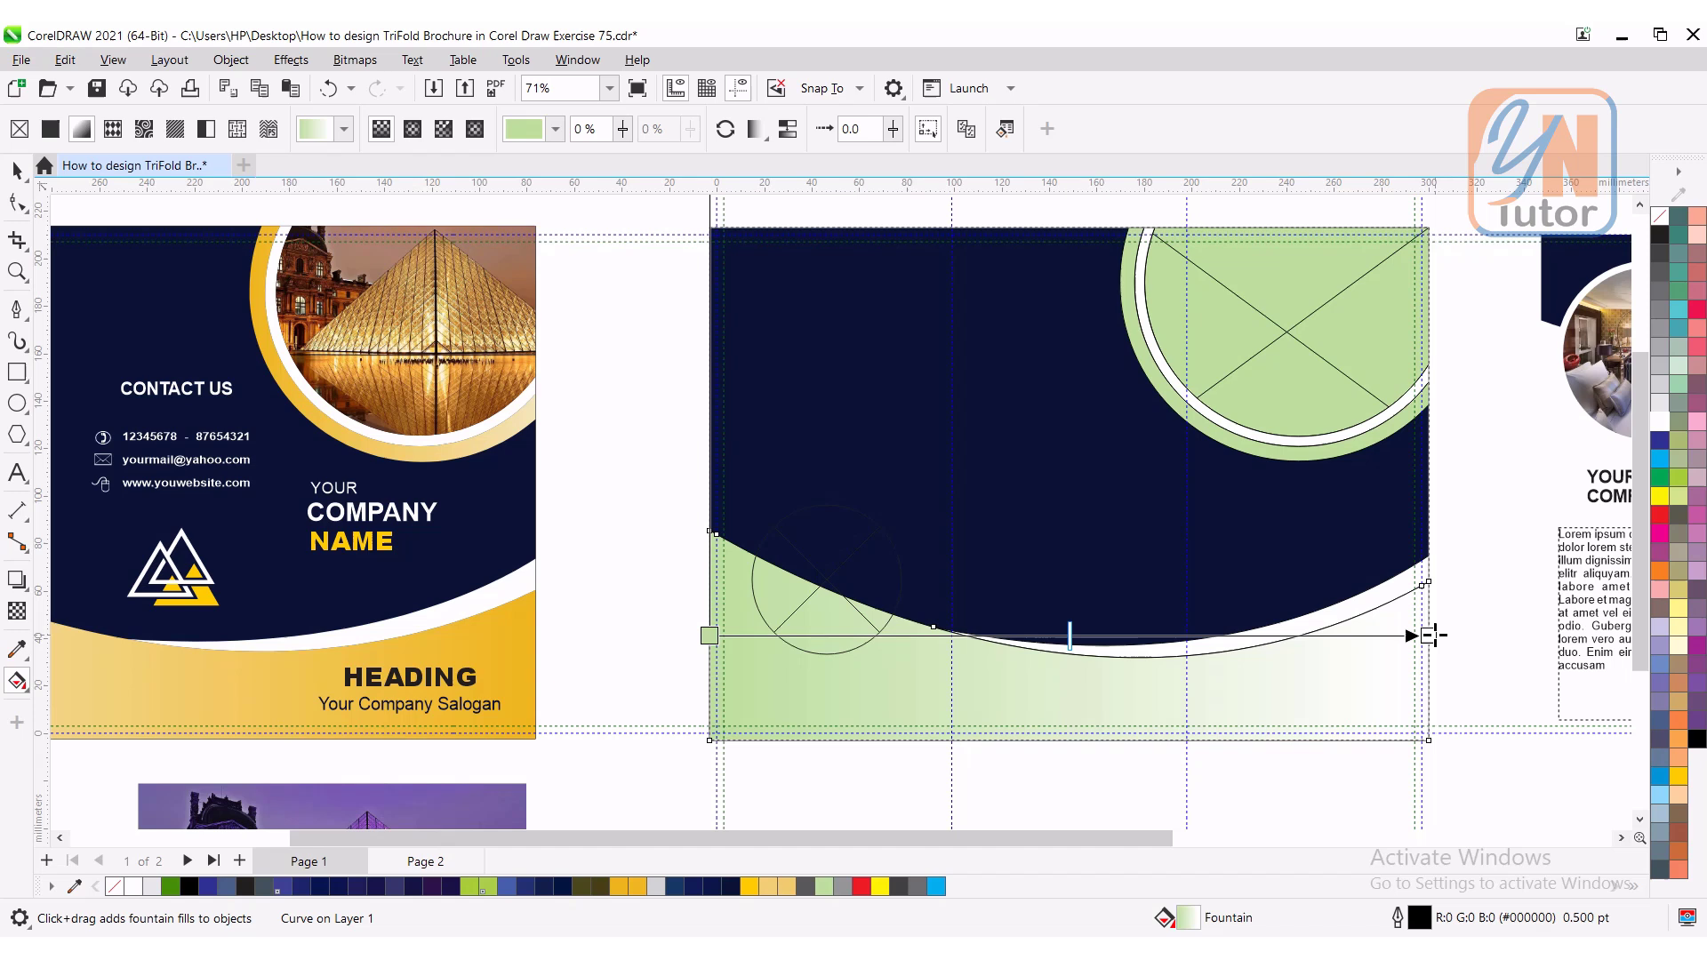
Step: Apply a horizontal fountain fill to the bottom curve with a lighter gold start stop
{"action": "left_click", "coordinate": [1410, 635]}
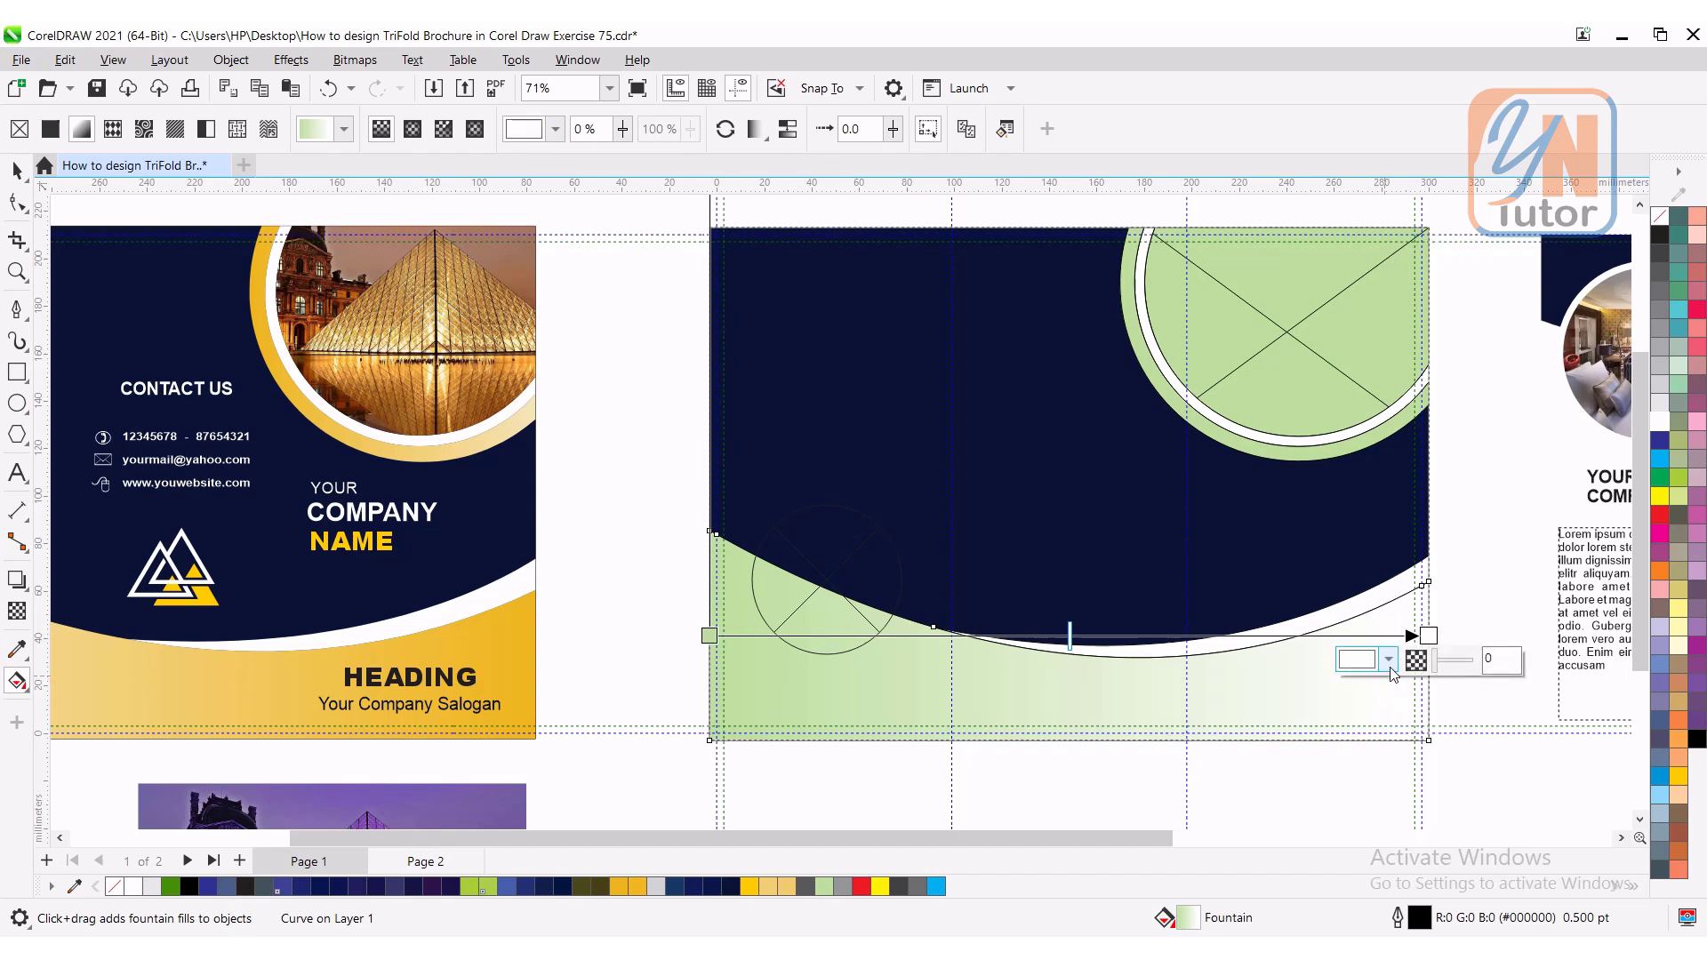
{"action": "left_click", "coordinate": [1387, 660]}
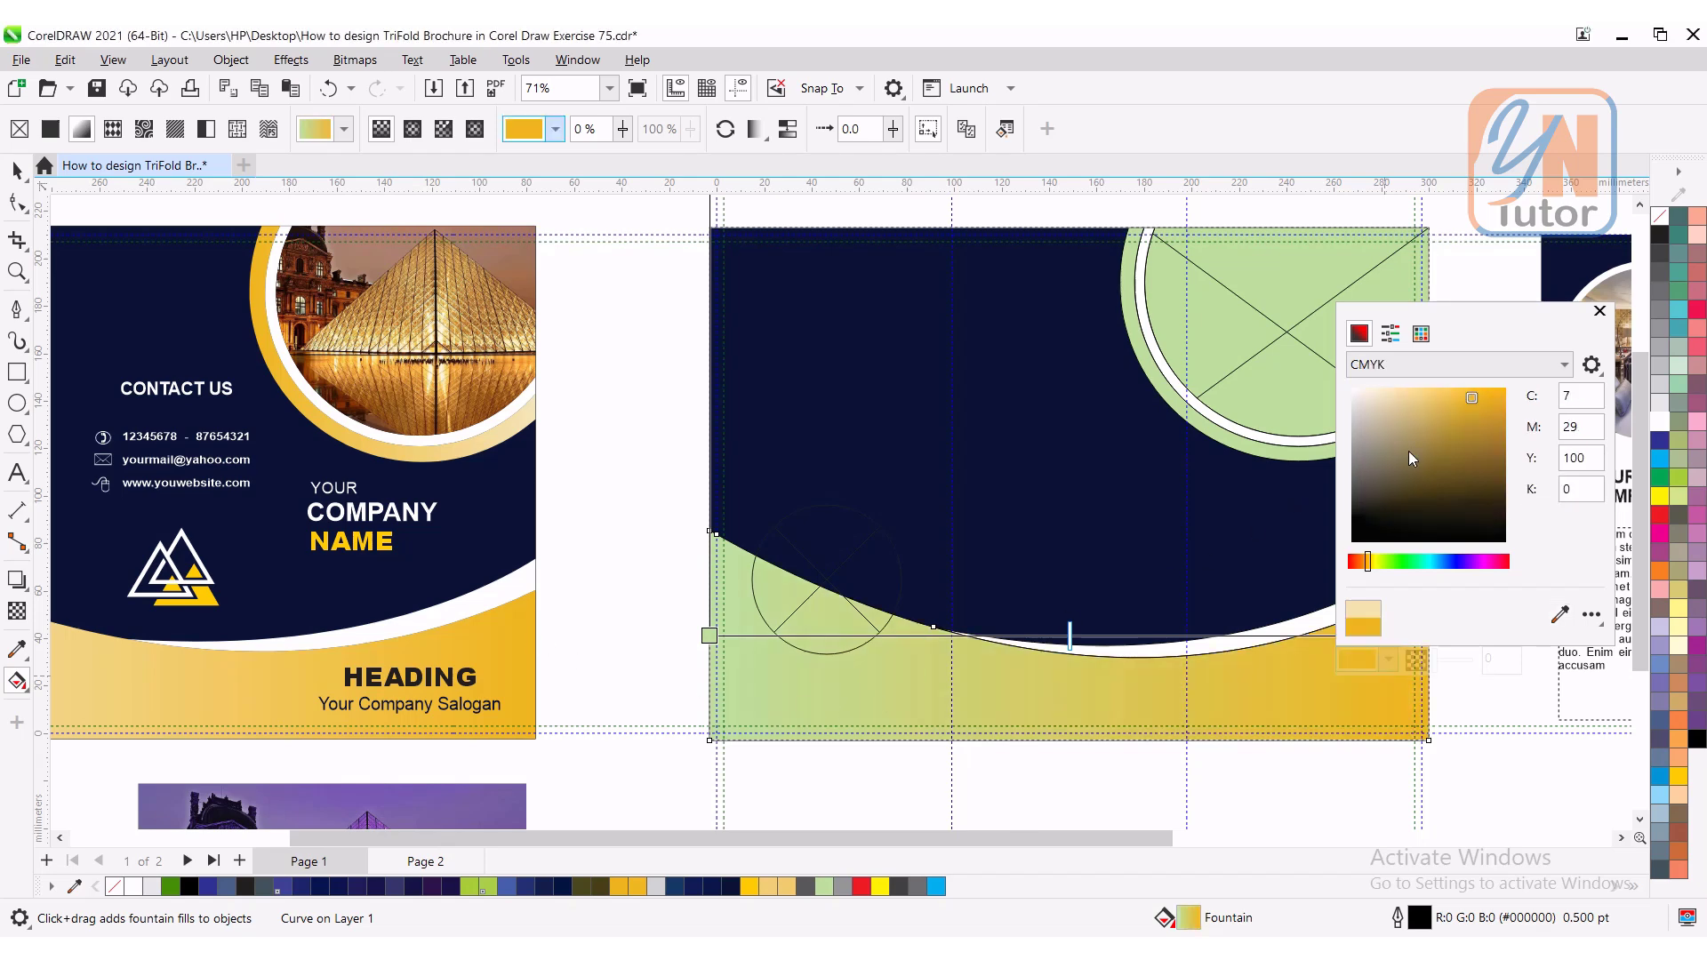
{"action": "left_click", "coordinate": [1599, 311]}
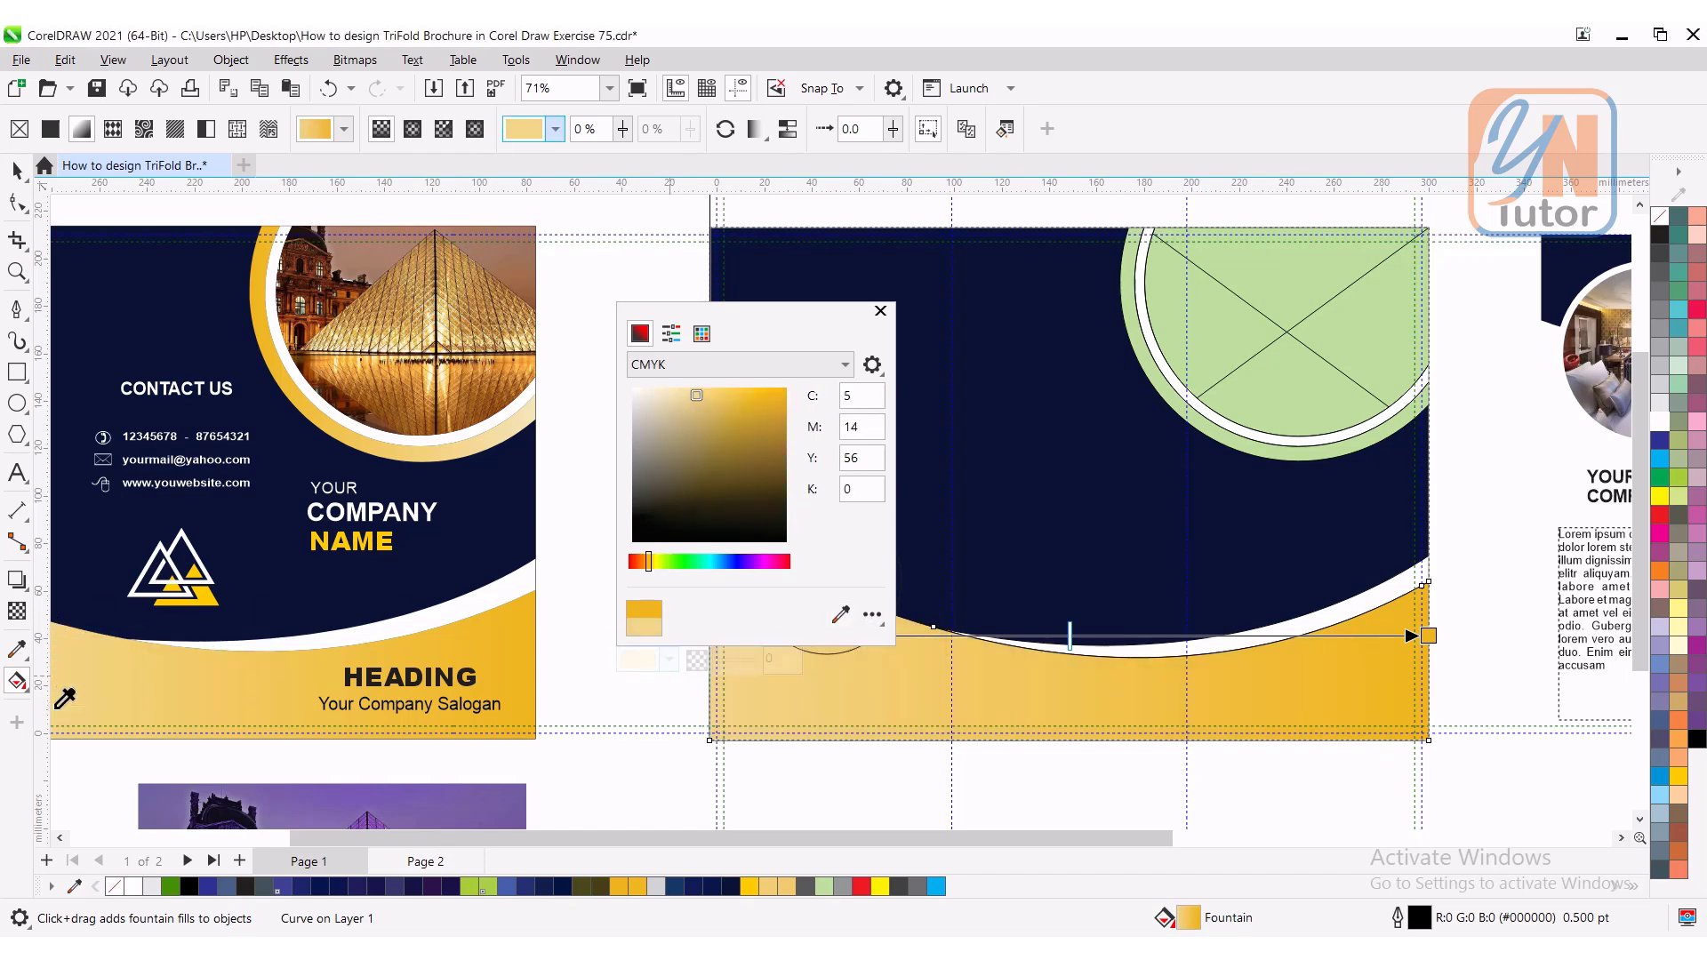
{"action": "mouse_move", "coordinate": [881, 320]}
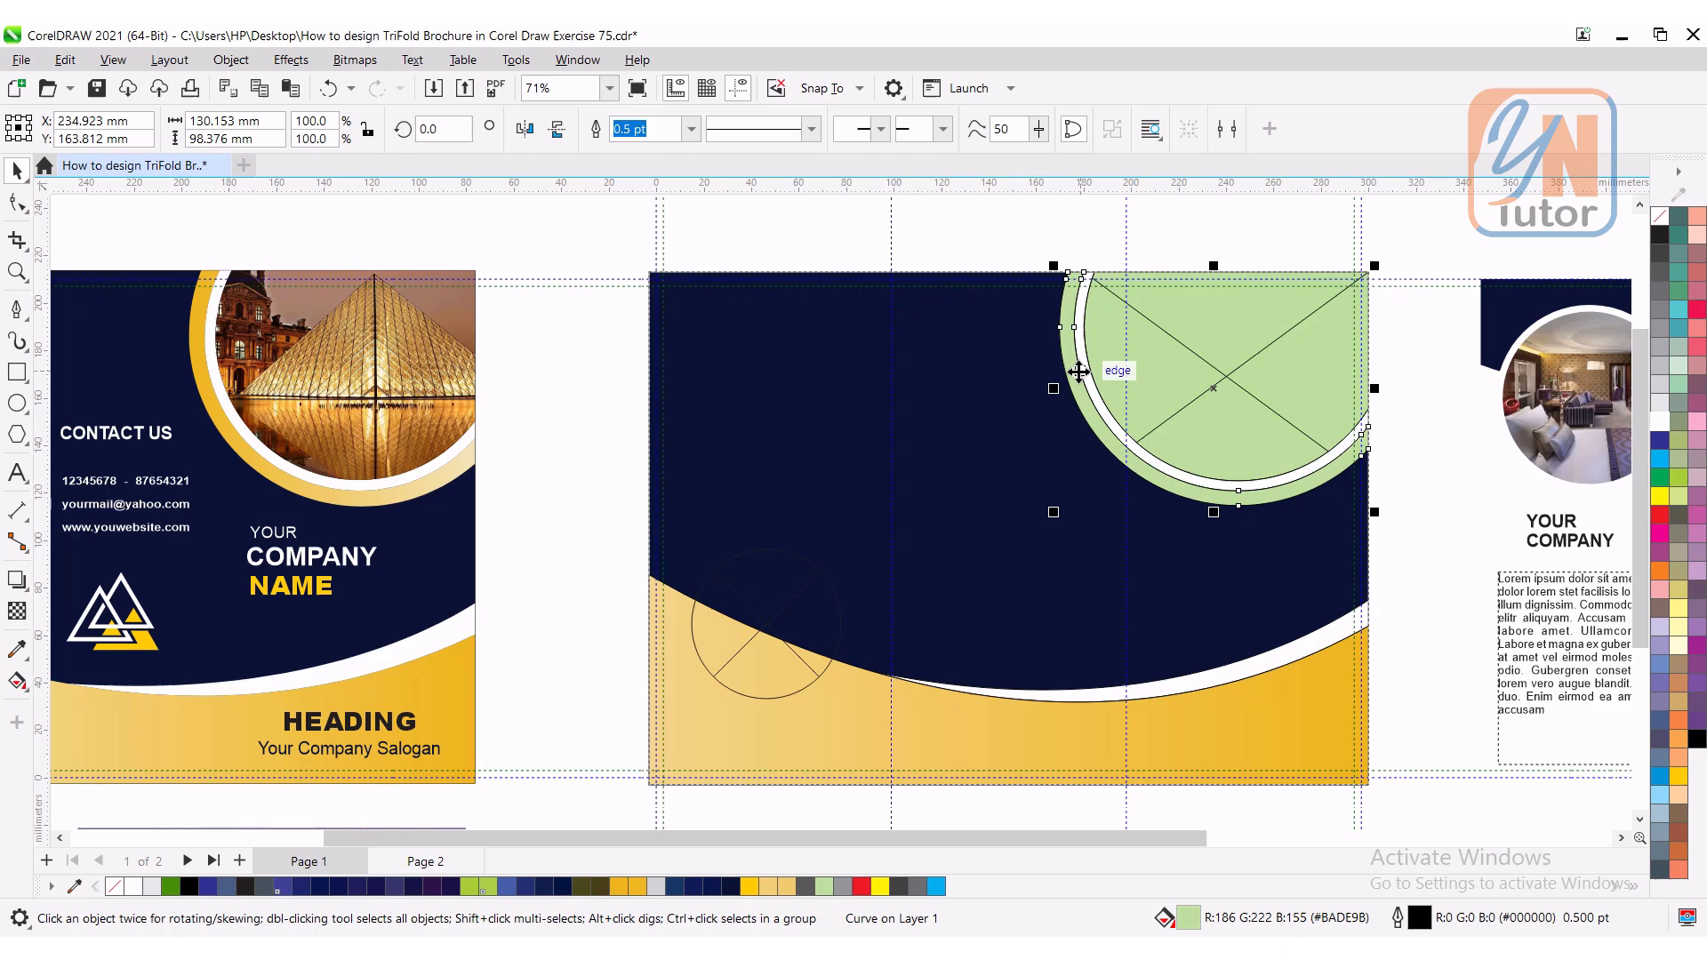
{"action": "mouse_move", "coordinate": [64, 61]}
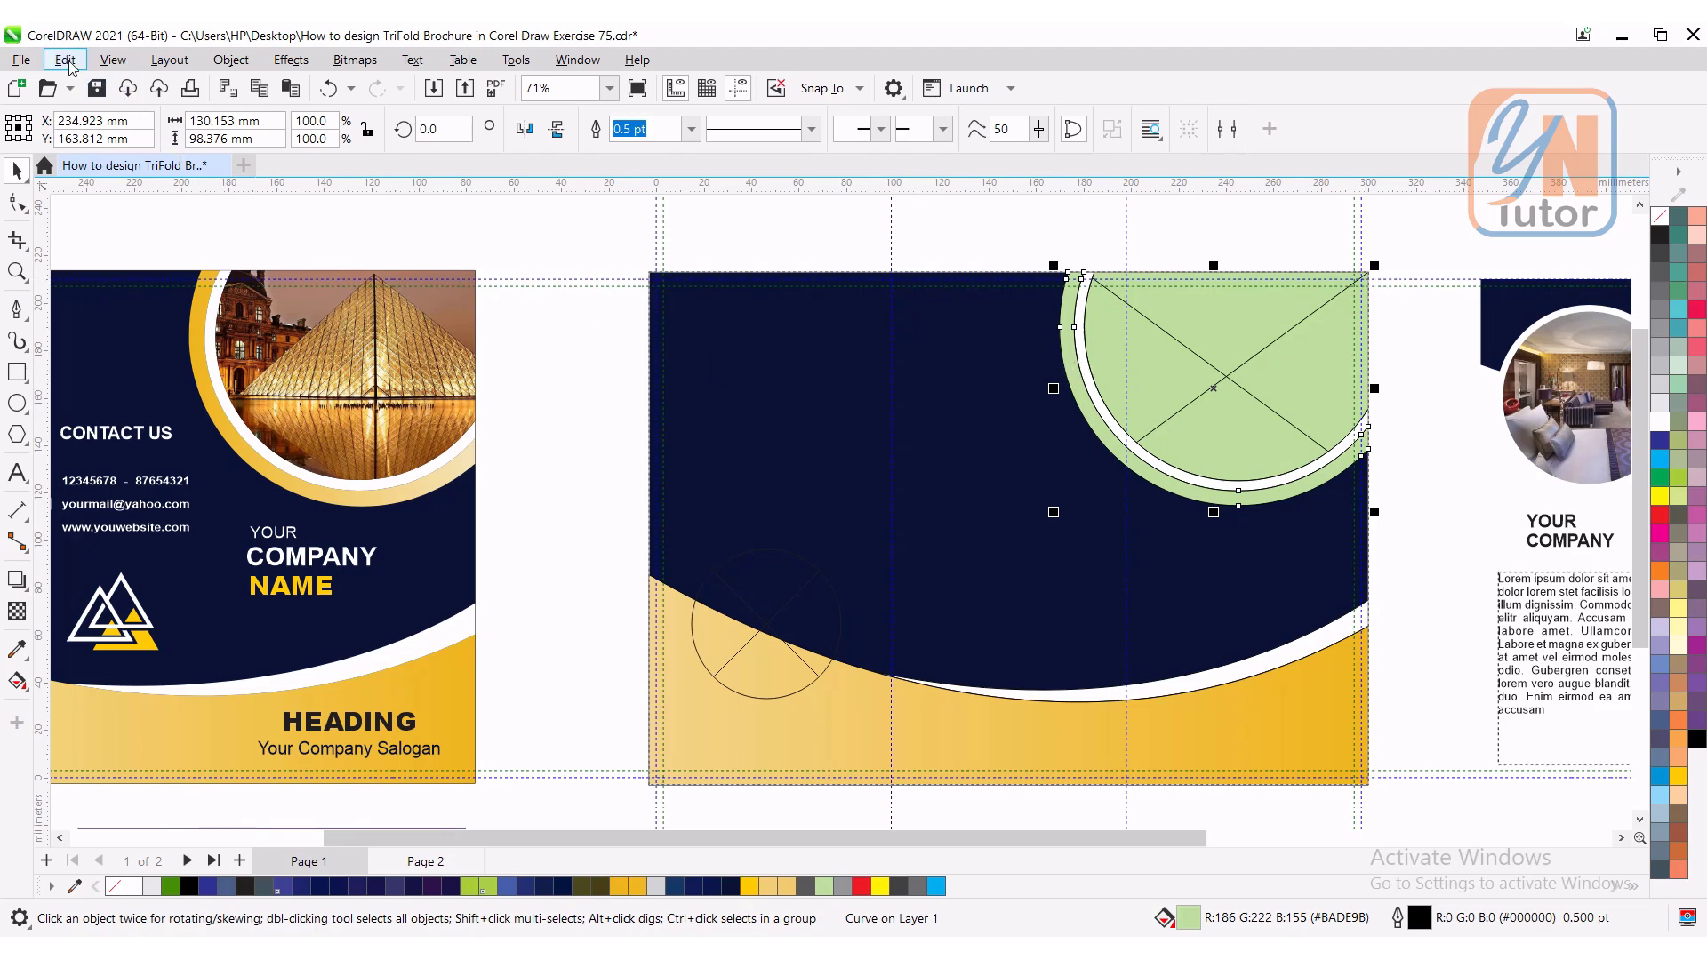
Step: Copy the lower panel's gold fill onto the ring via Copy Properties From, then reverse its direction
{"action": "left_click", "coordinate": [62, 59]}
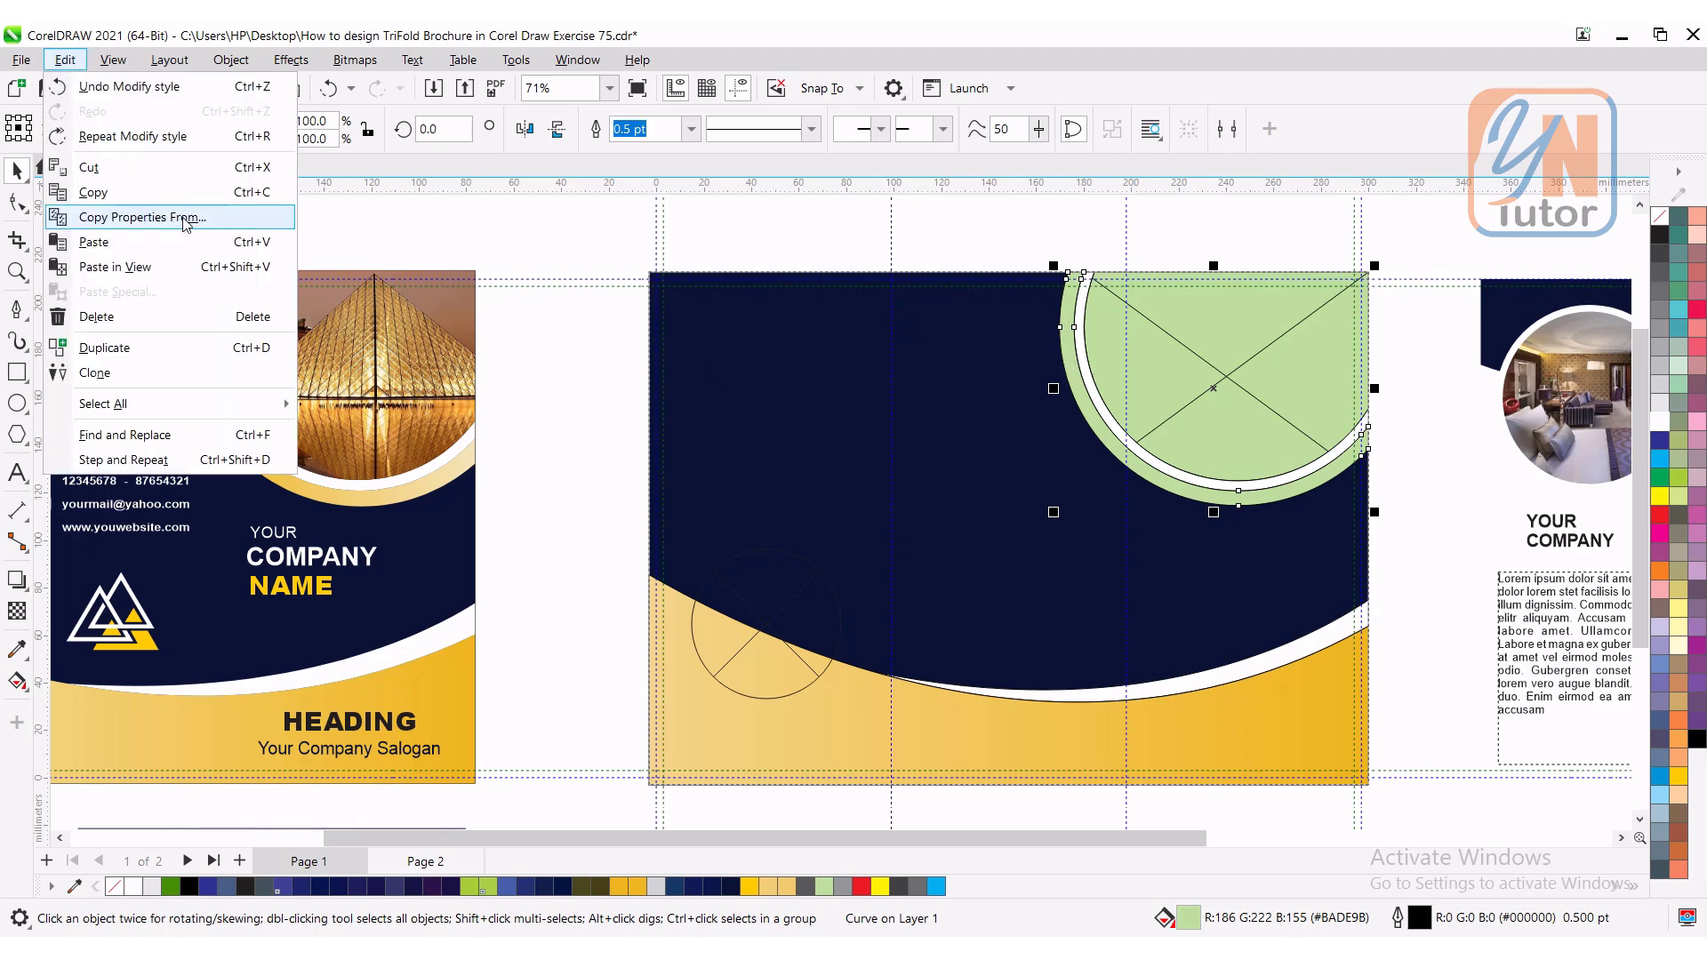
{"action": "left_click", "coordinate": [148, 217]}
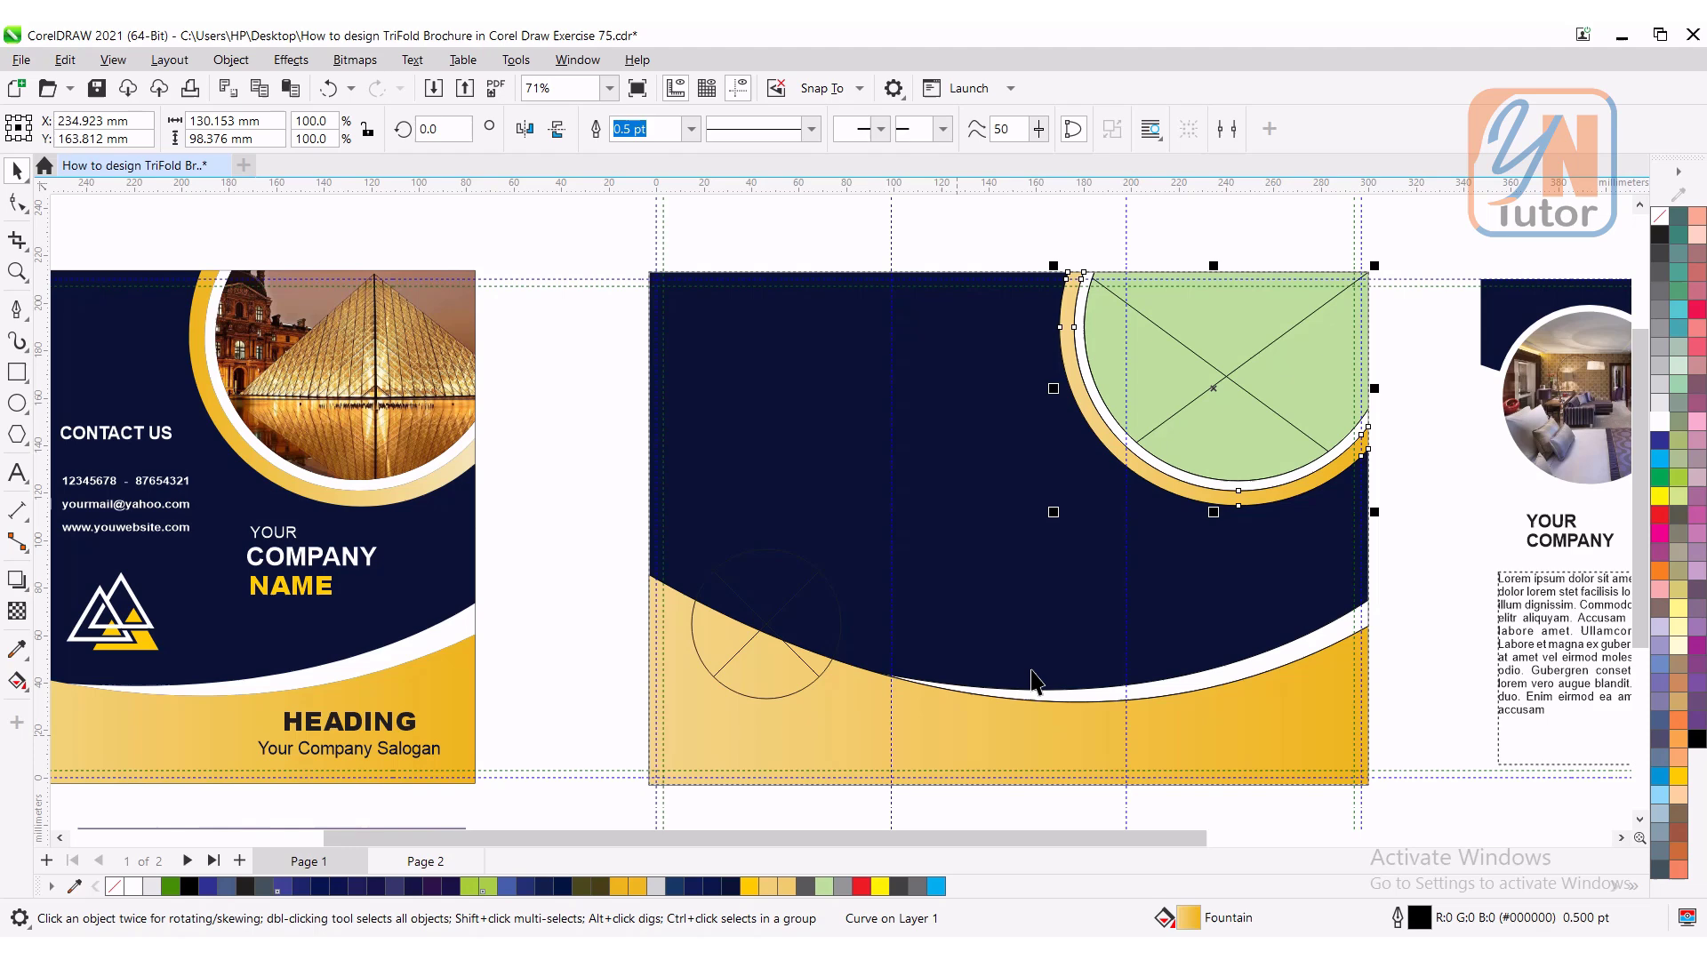
{"action": "mouse_move", "coordinate": [1108, 455]}
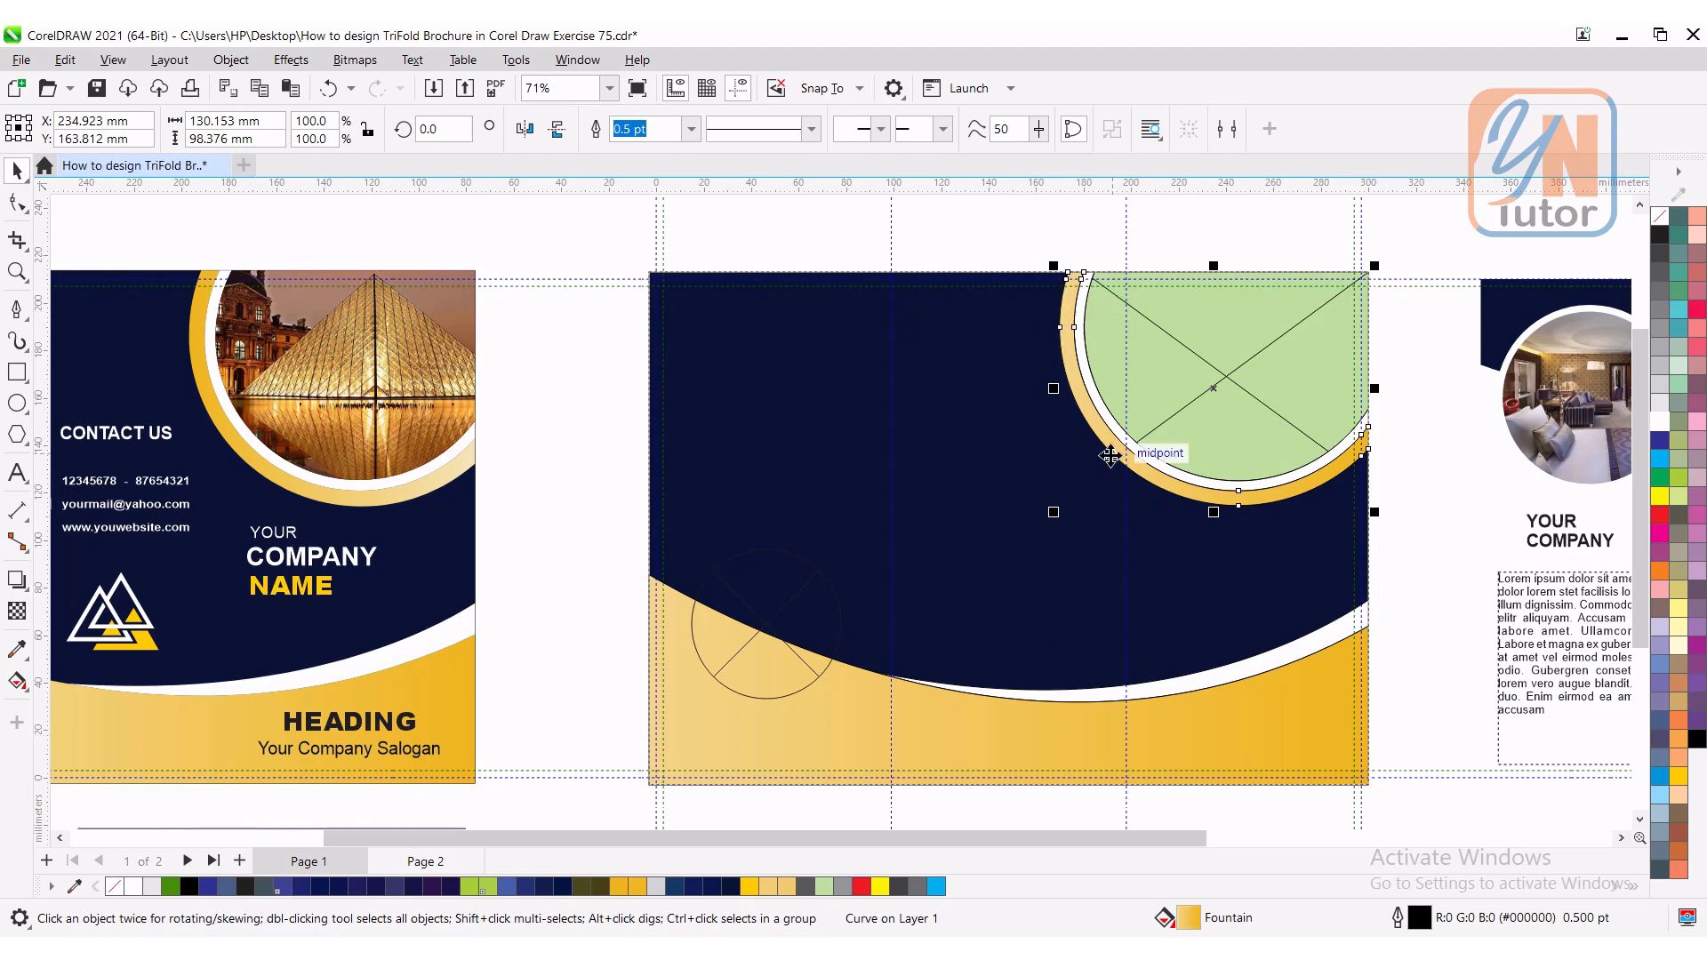
{"action": "mouse_move", "coordinate": [57, 703]}
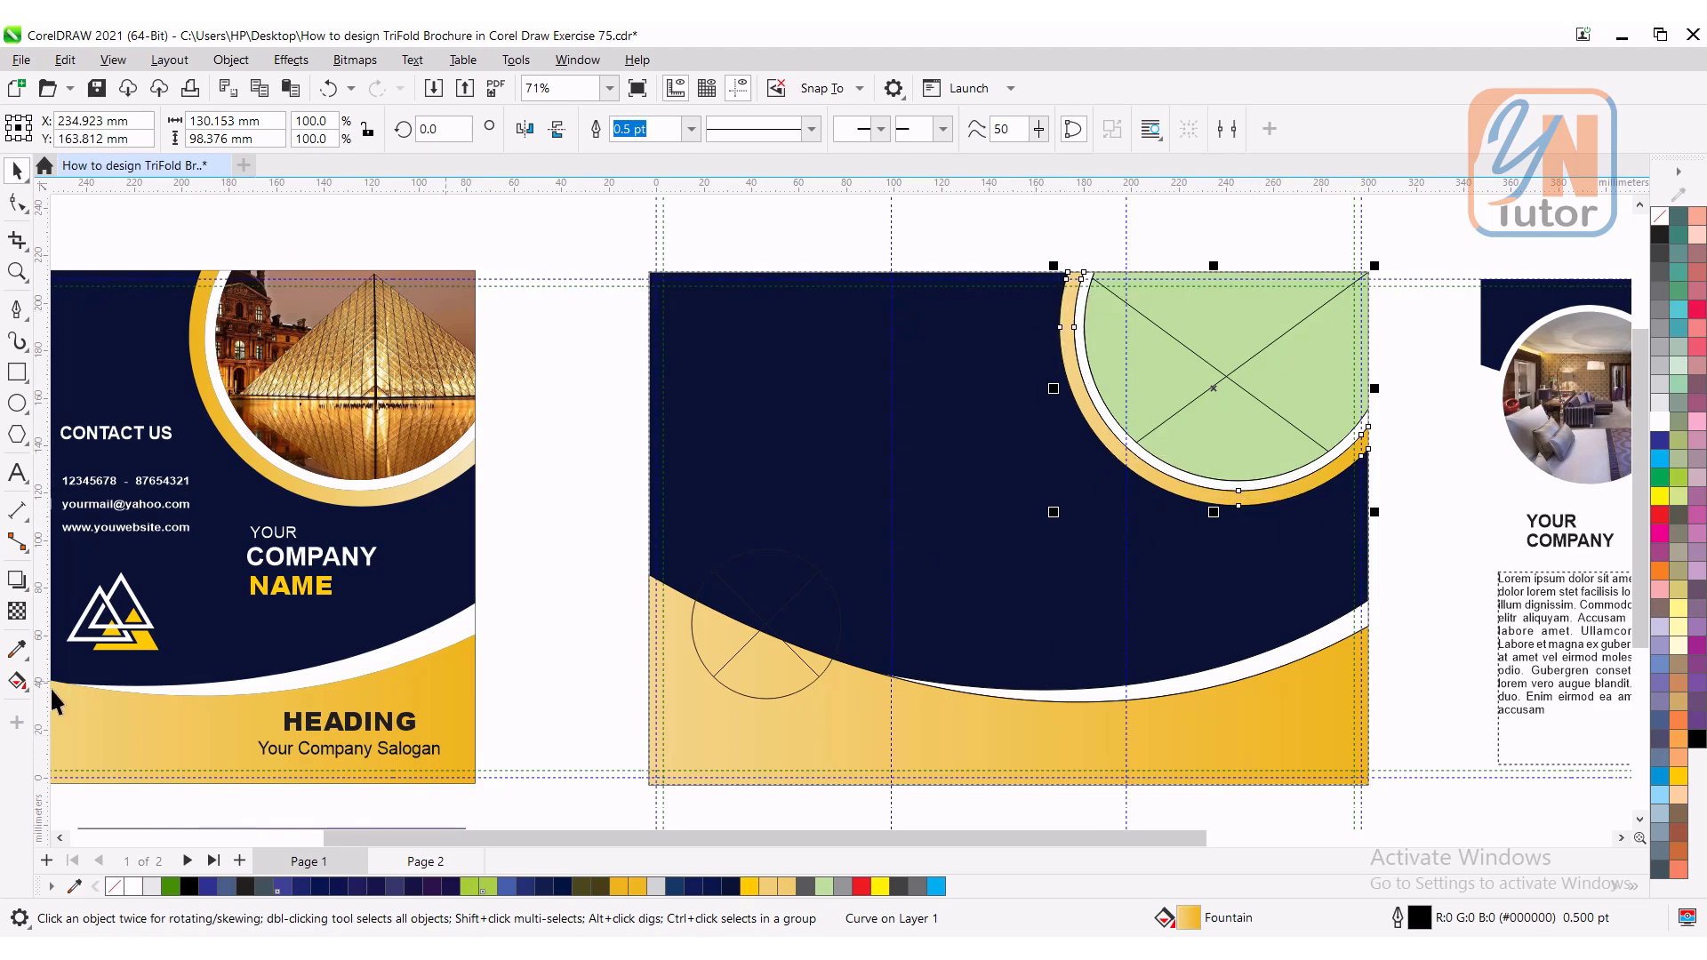
{"action": "left_click", "coordinate": [18, 681]}
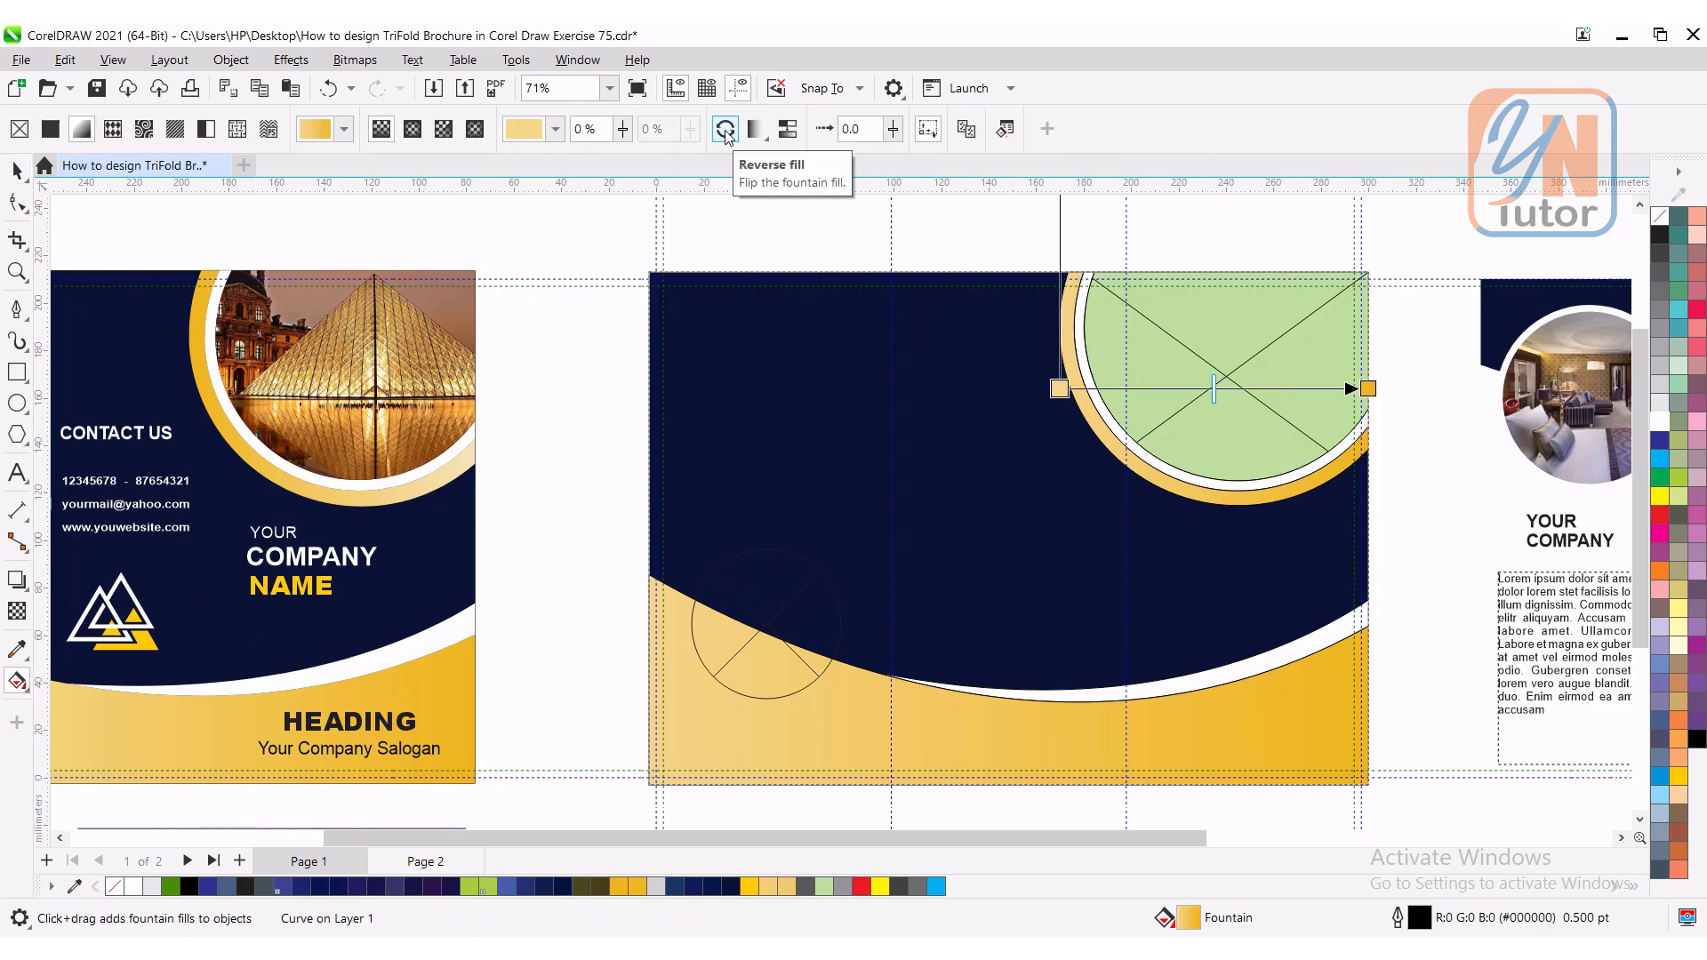
{"action": "left_click", "coordinate": [724, 128]}
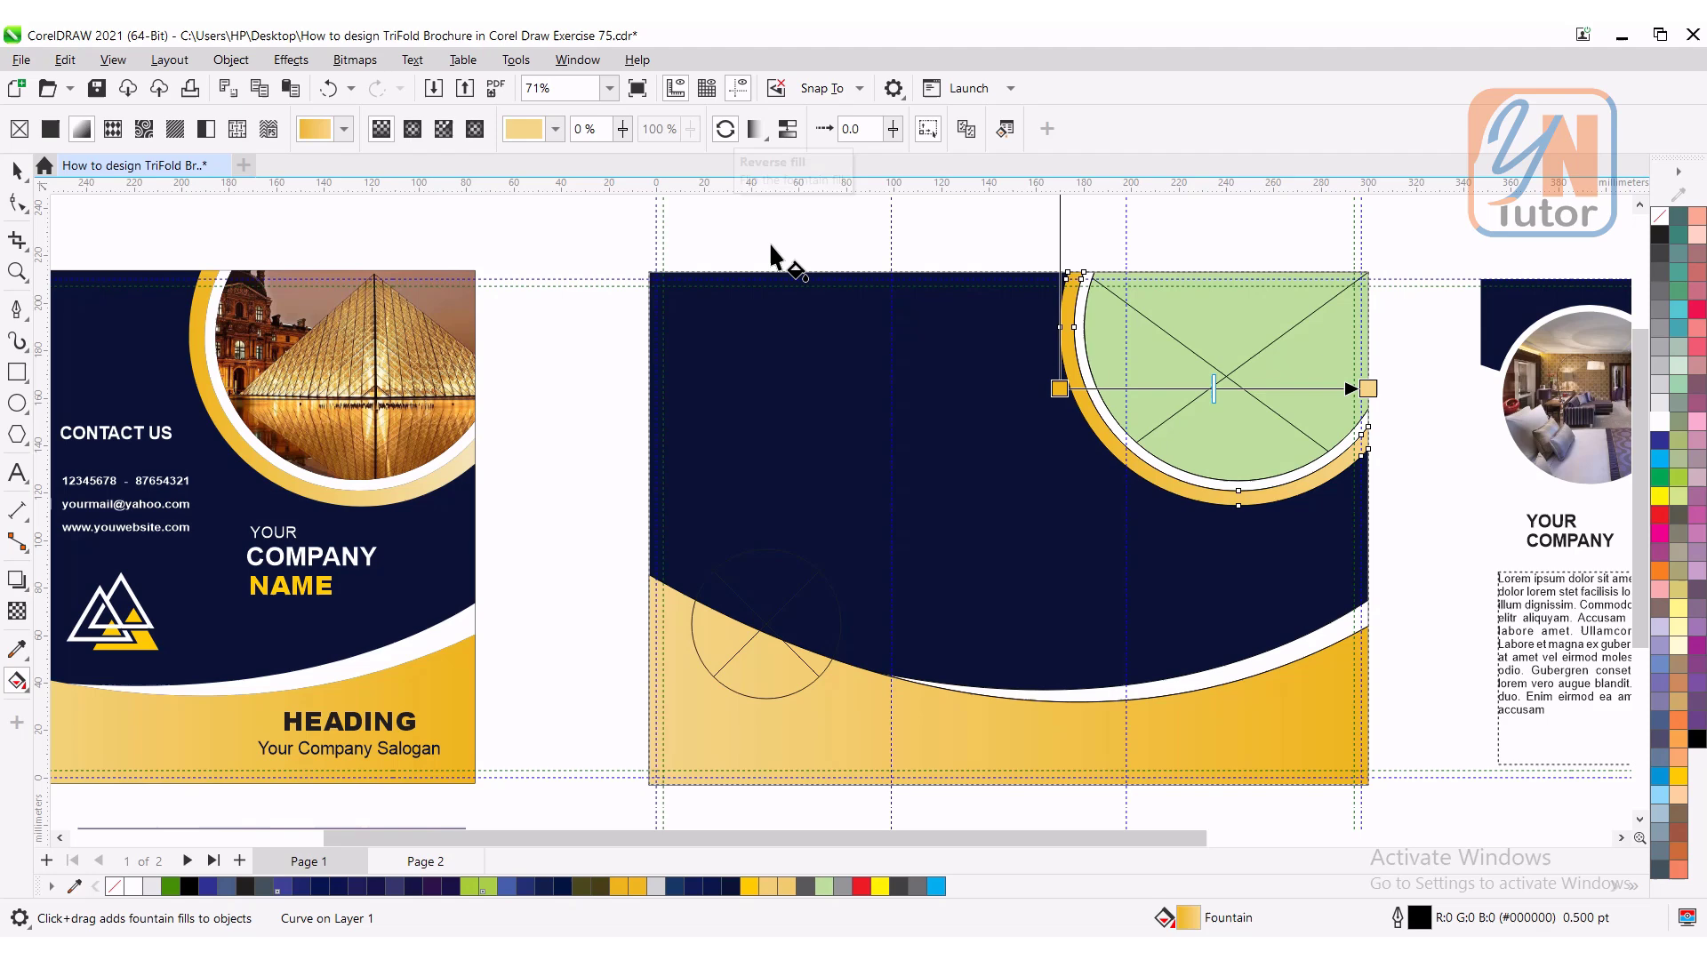
{"action": "mouse_move", "coordinate": [1361, 467]}
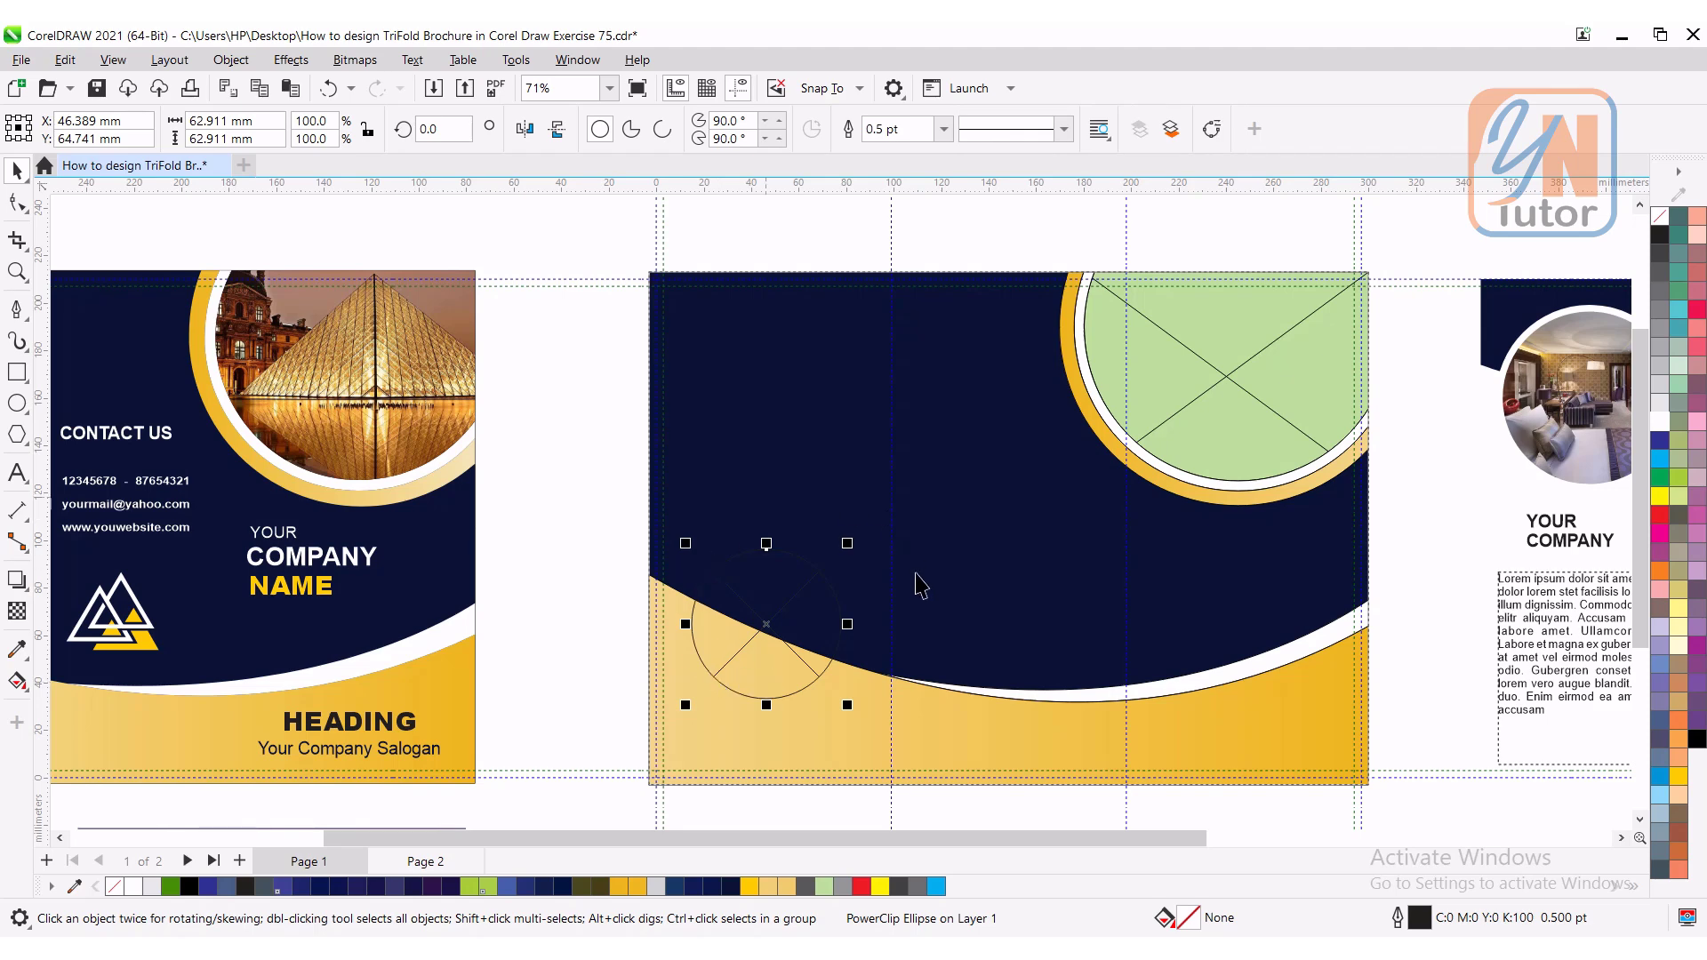
{"action": "mouse_move", "coordinate": [706, 672]}
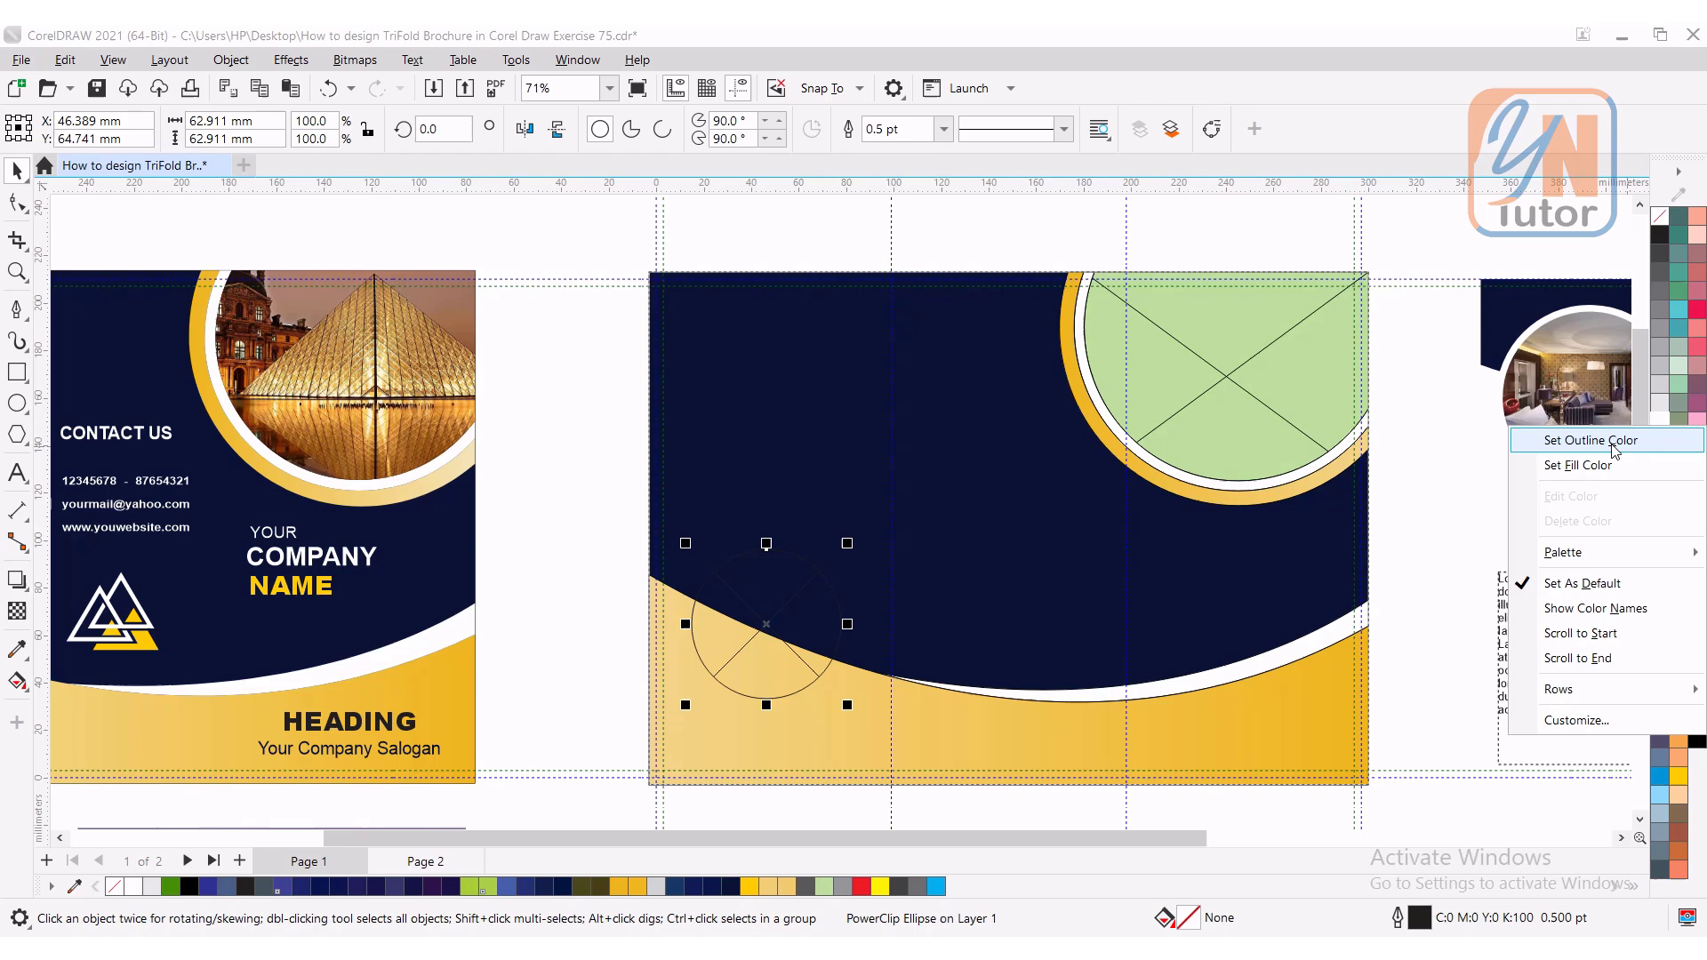
Step: Give the small circle on page 1's lower curve a white 8 pt outline
{"action": "left_click", "coordinate": [941, 128]}
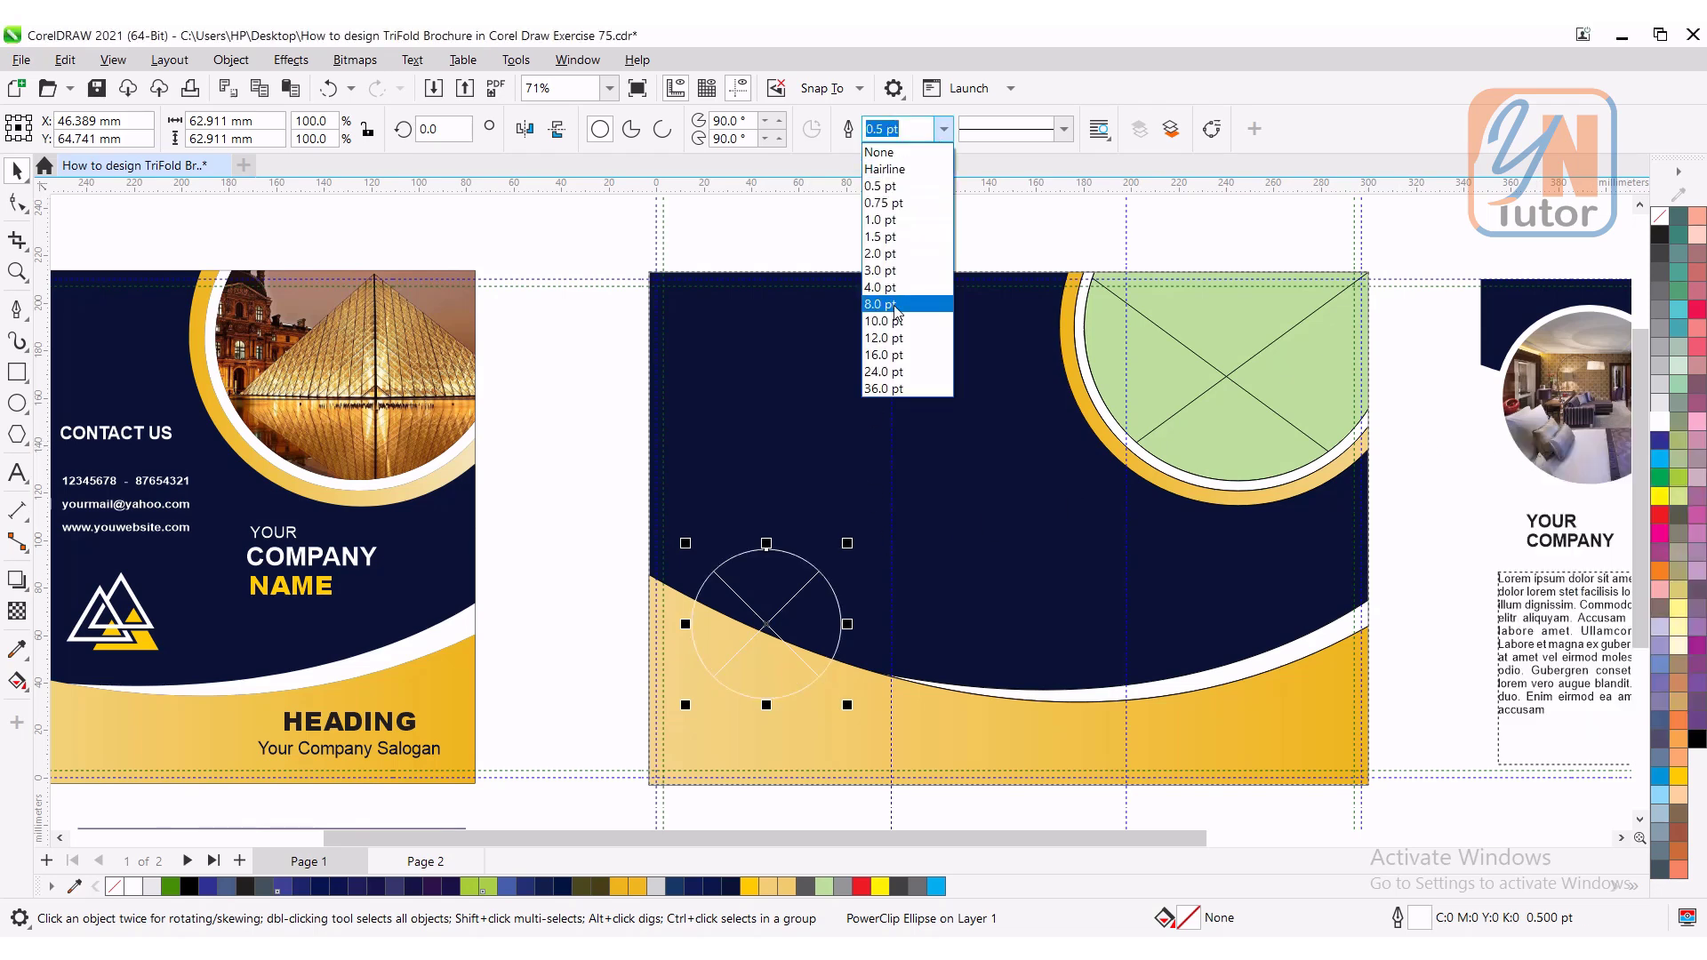
{"action": "left_click", "coordinate": [880, 304]}
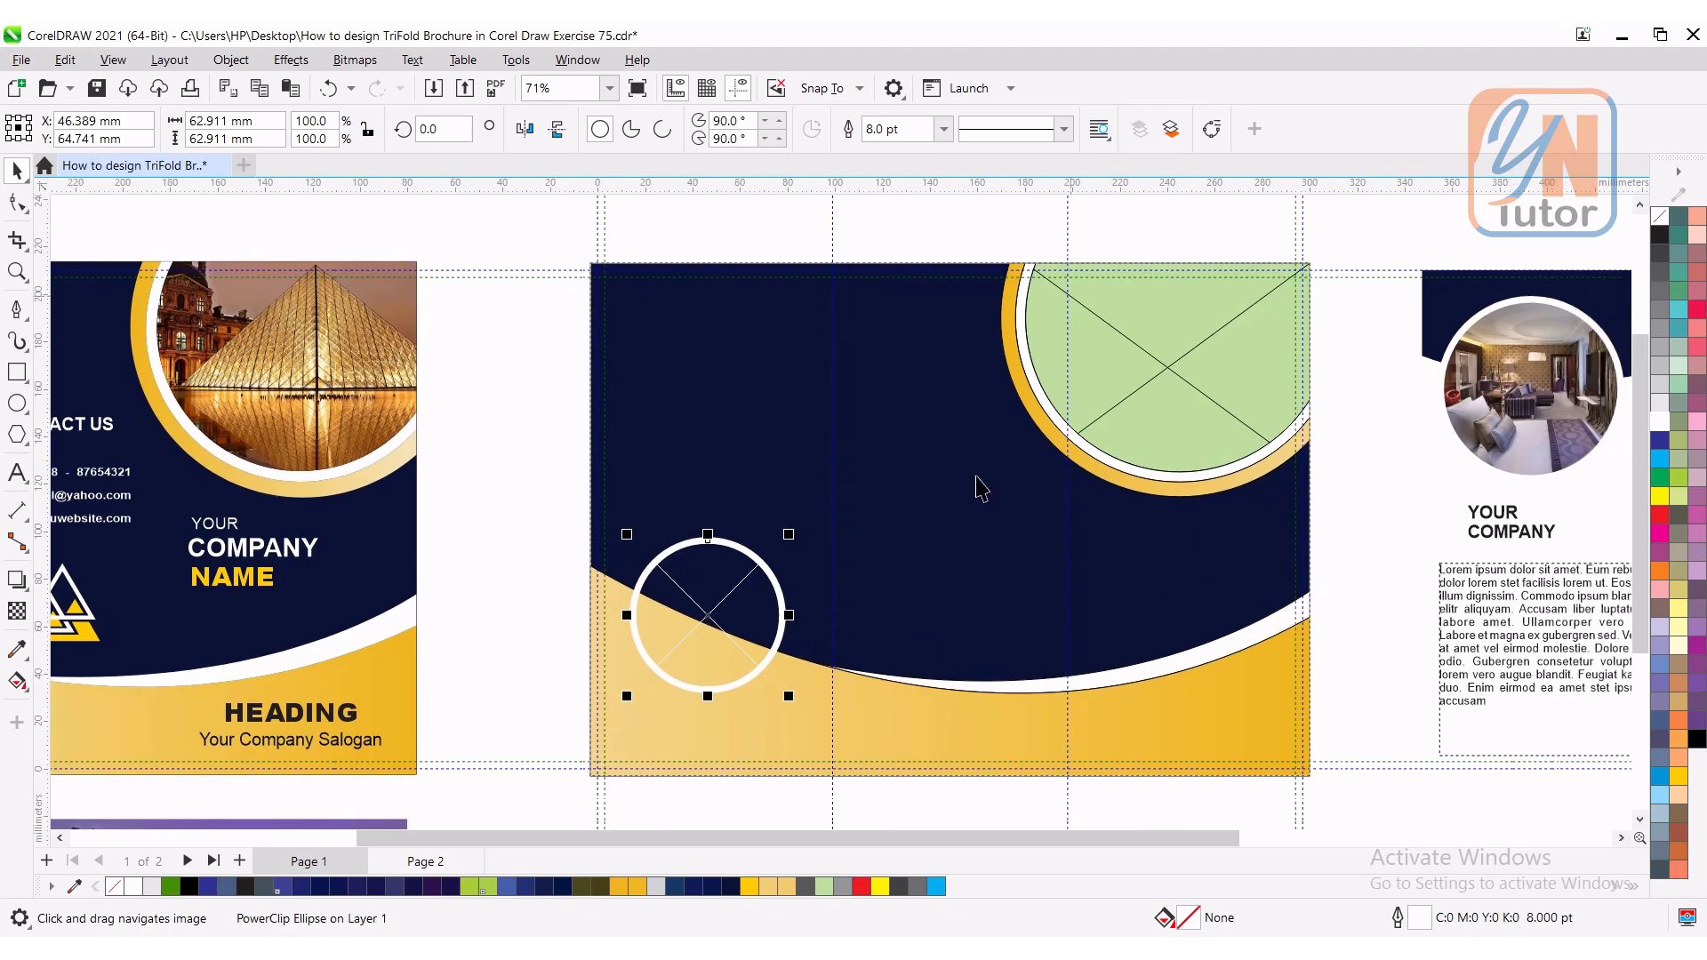
{"action": "mouse_move", "coordinate": [1337, 697]}
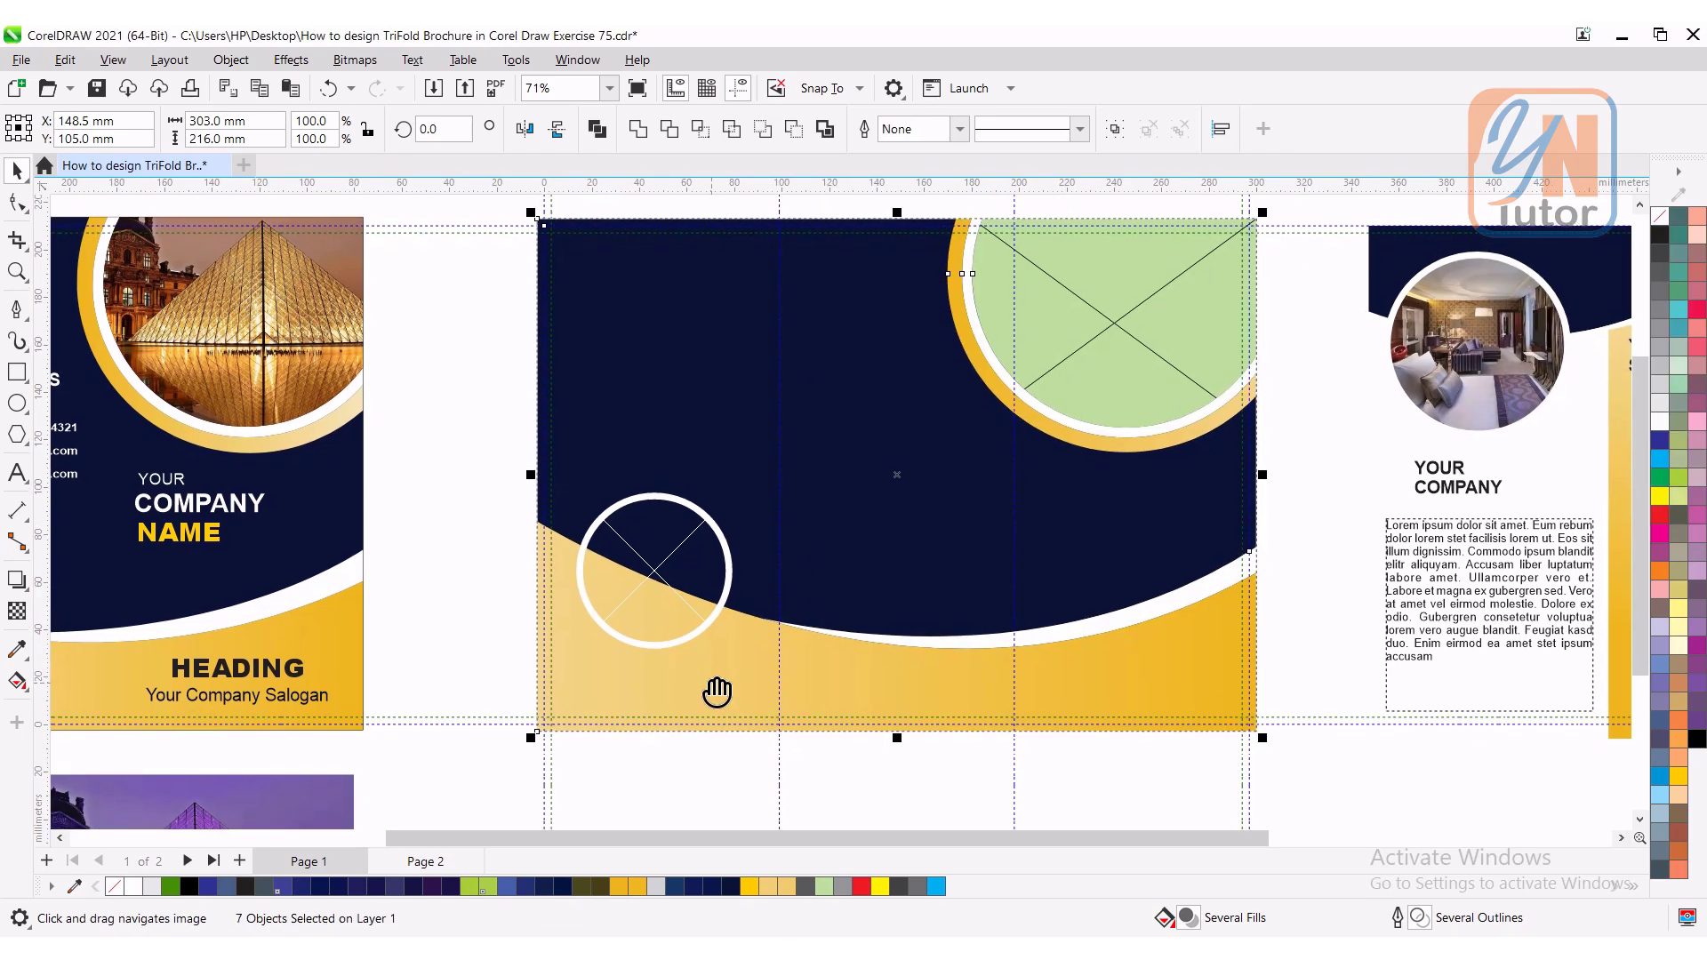
{"action": "mouse_move", "coordinate": [1085, 301]}
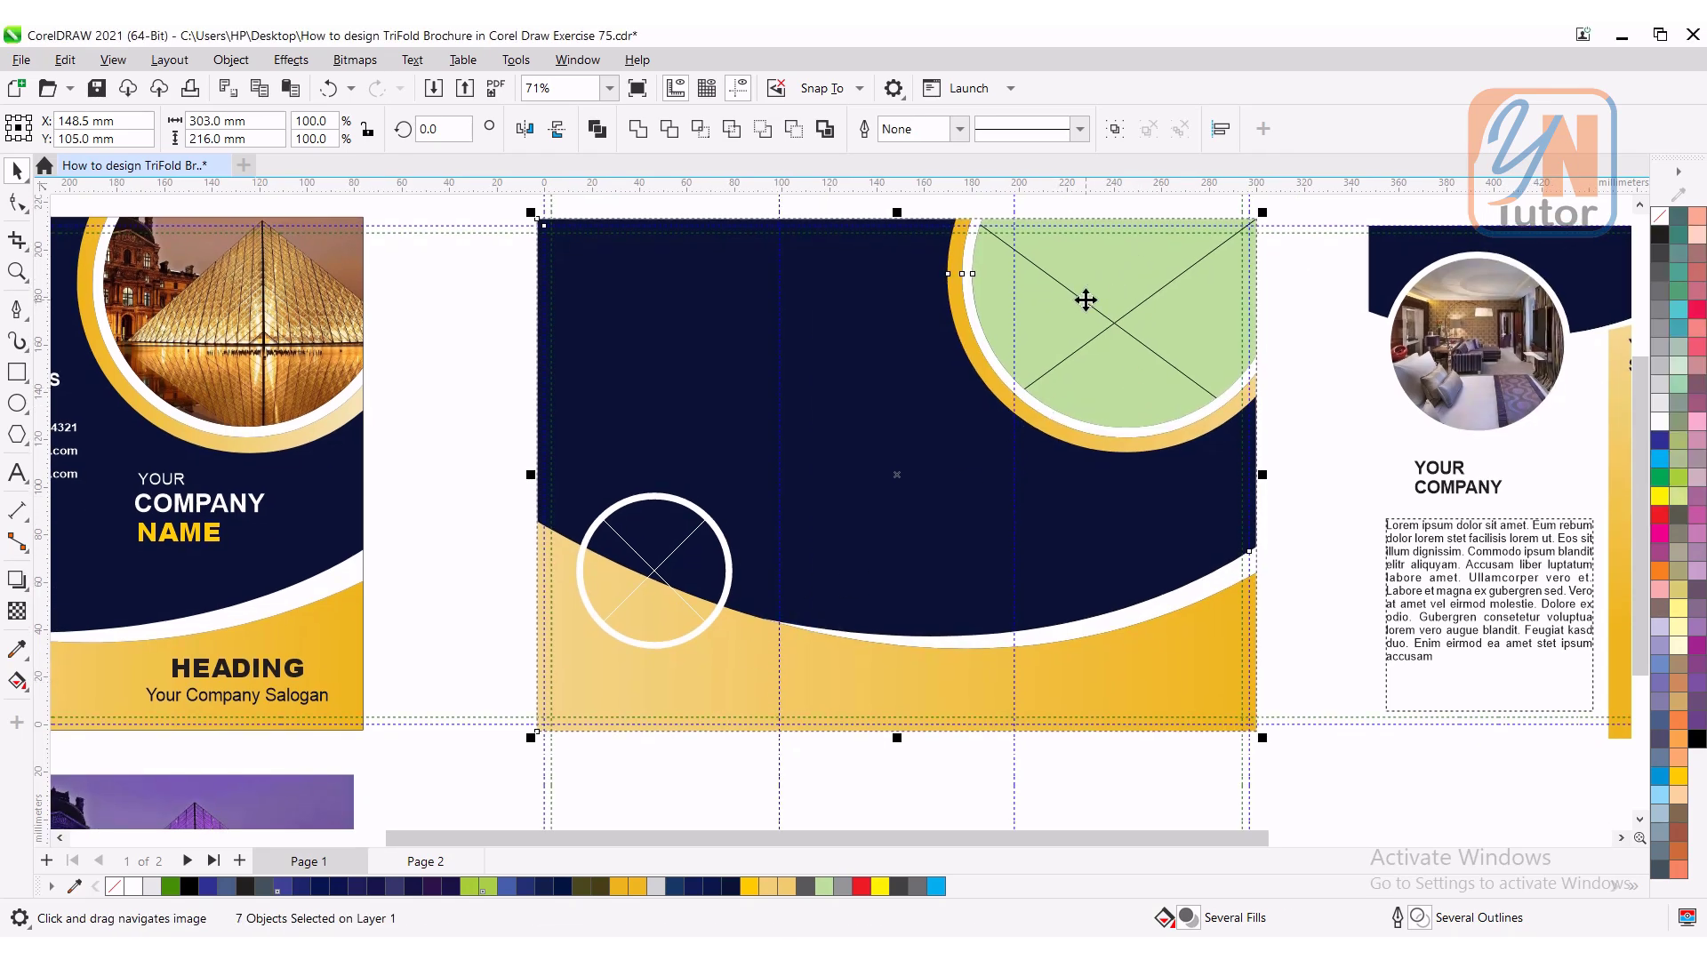
{"action": "mouse_move", "coordinate": [645, 635]}
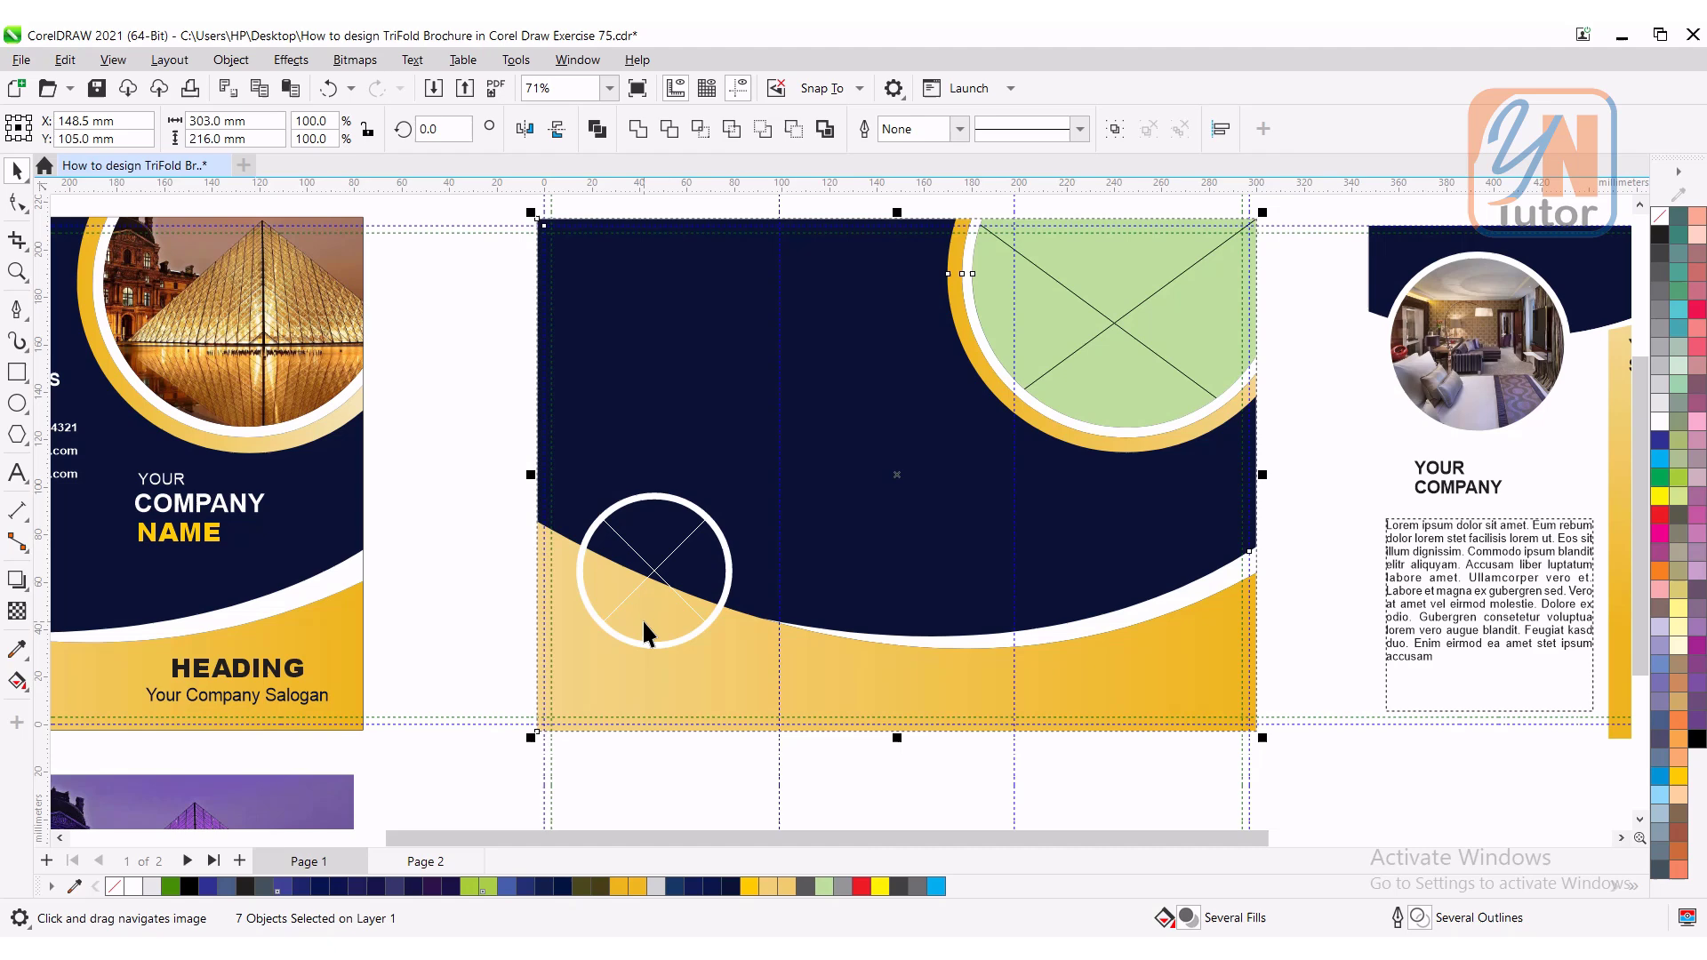
{"action": "mouse_move", "coordinate": [307, 808]}
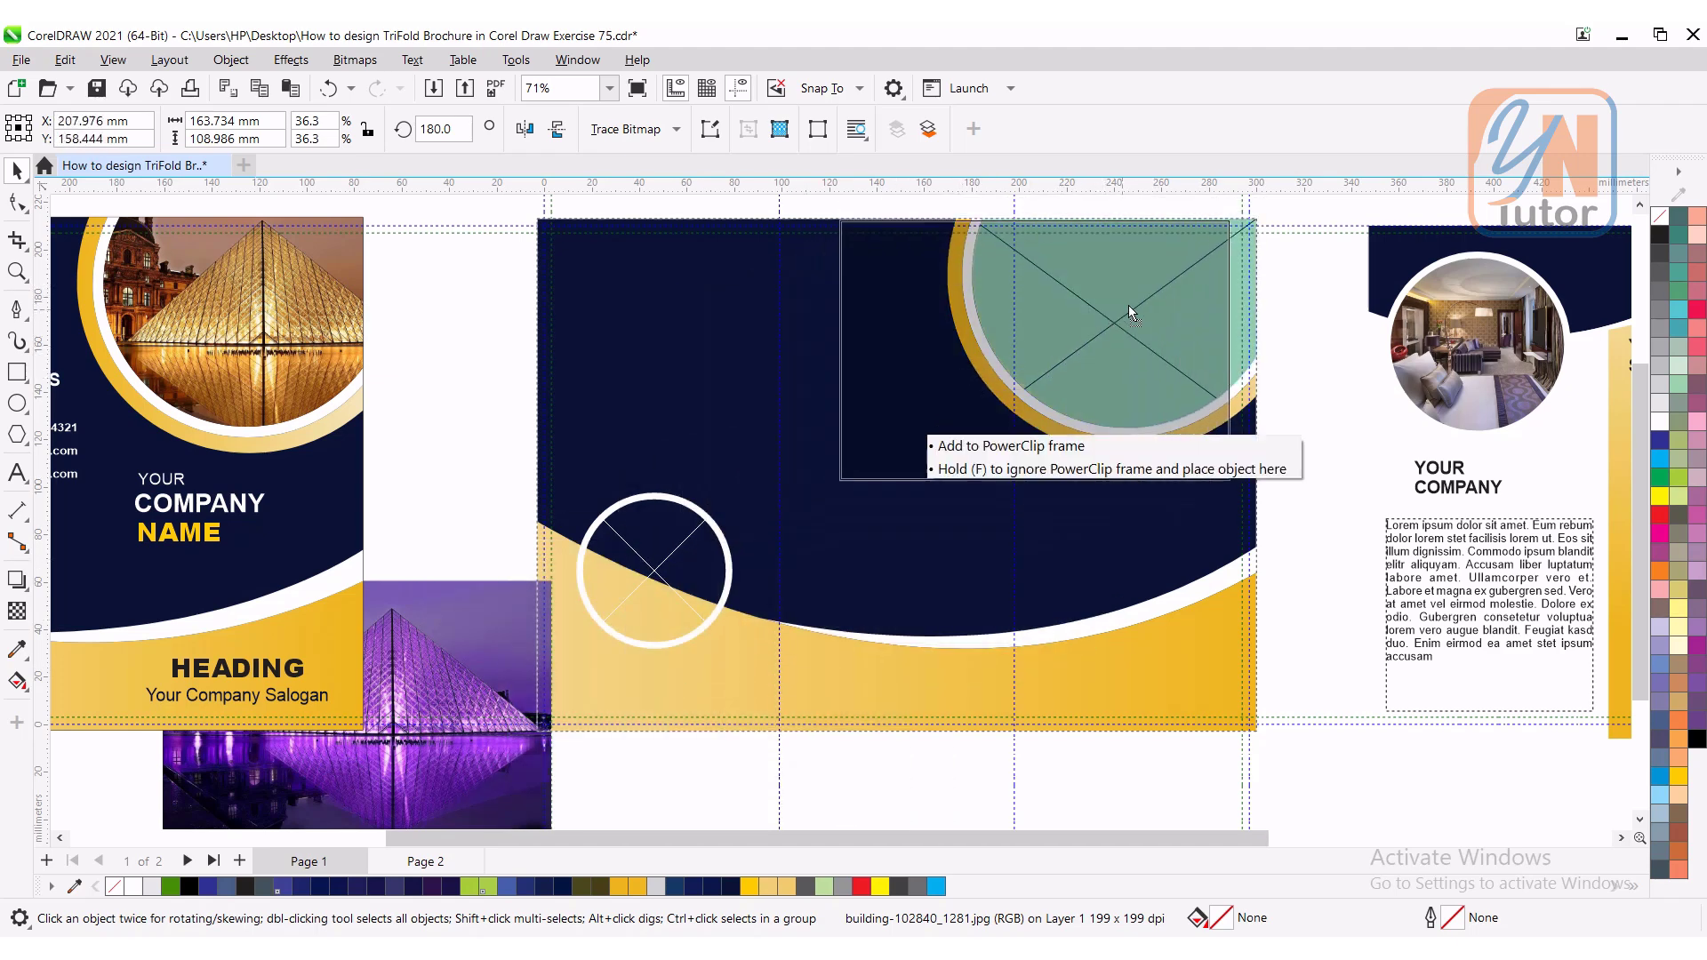
Step: Drop the purple-lit pyramid photo into the top-right circle PowerClip frame
{"action": "left_click", "coordinate": [1088, 343]}
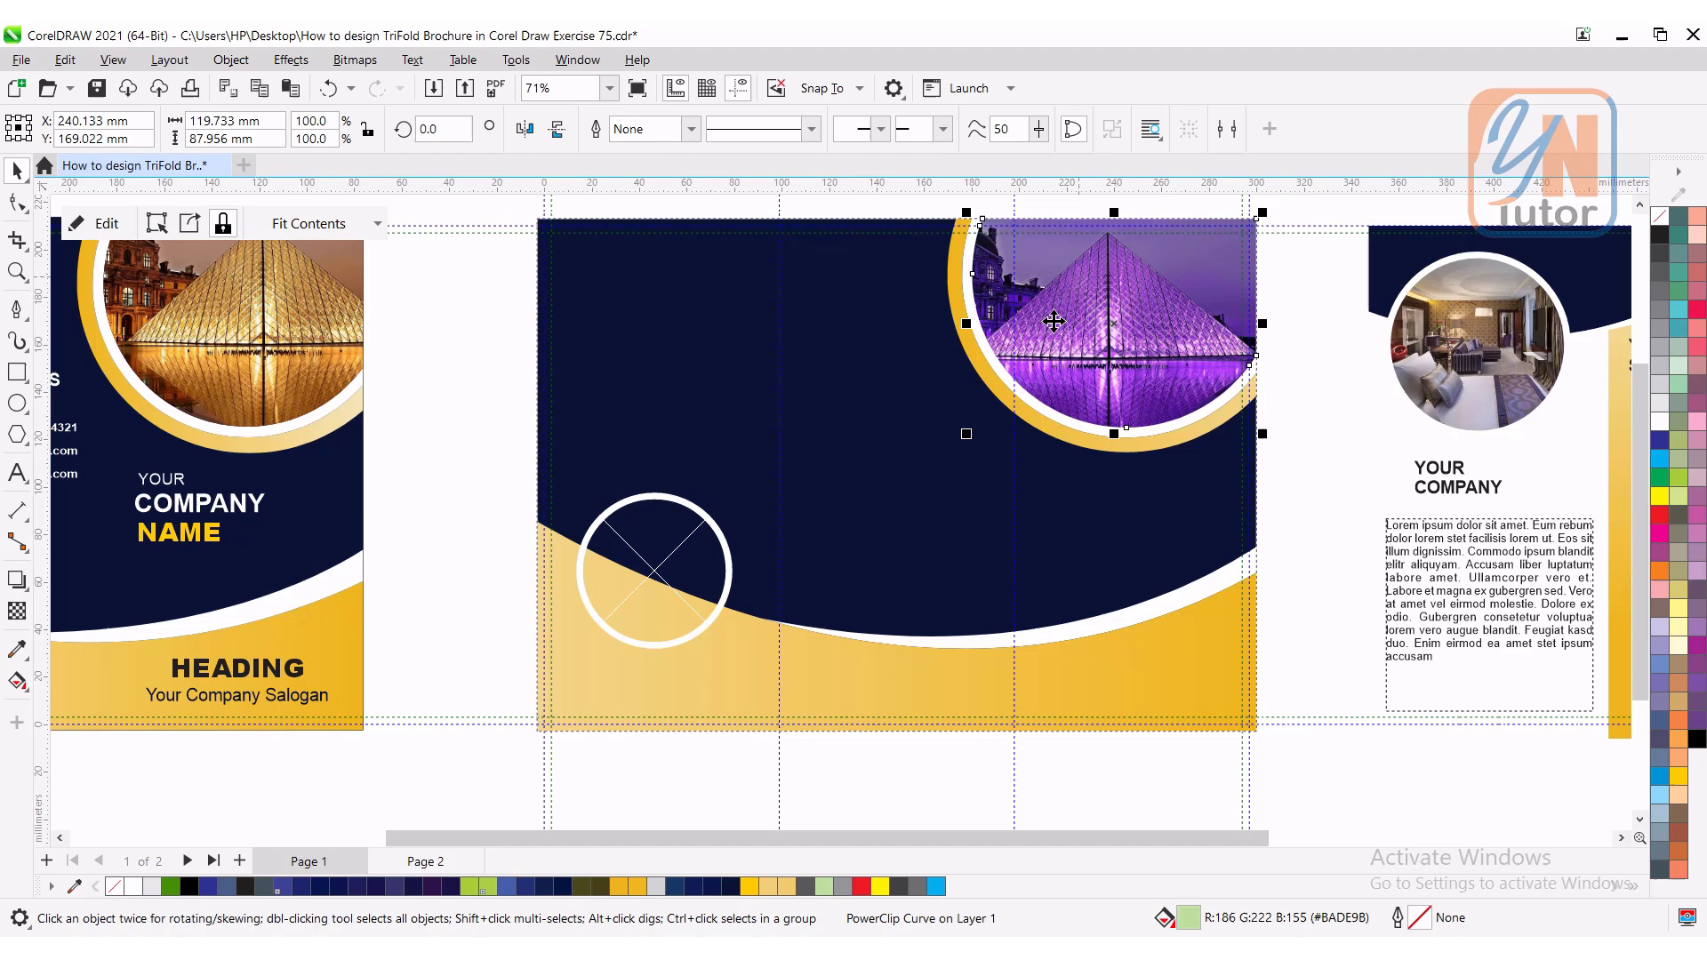
{"action": "mouse_move", "coordinate": [185, 244]}
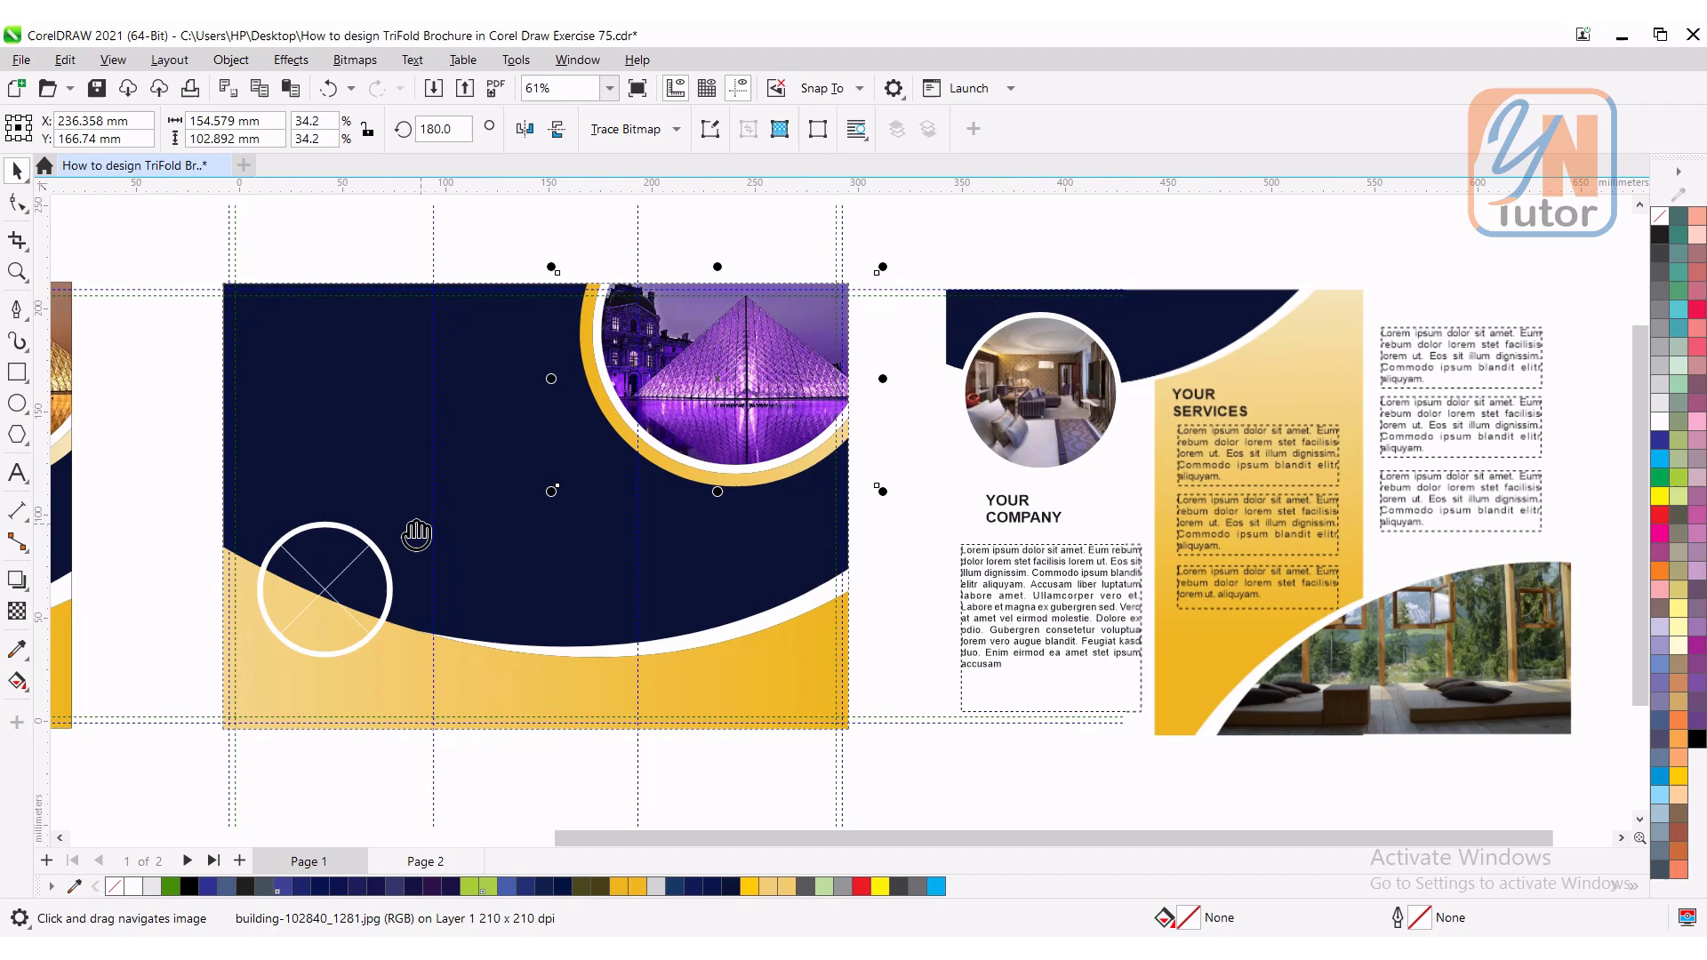
Step: On page 2, draw a paragraph text frame above the right panels and insert placeholder text
{"action": "left_click", "coordinate": [425, 861]}
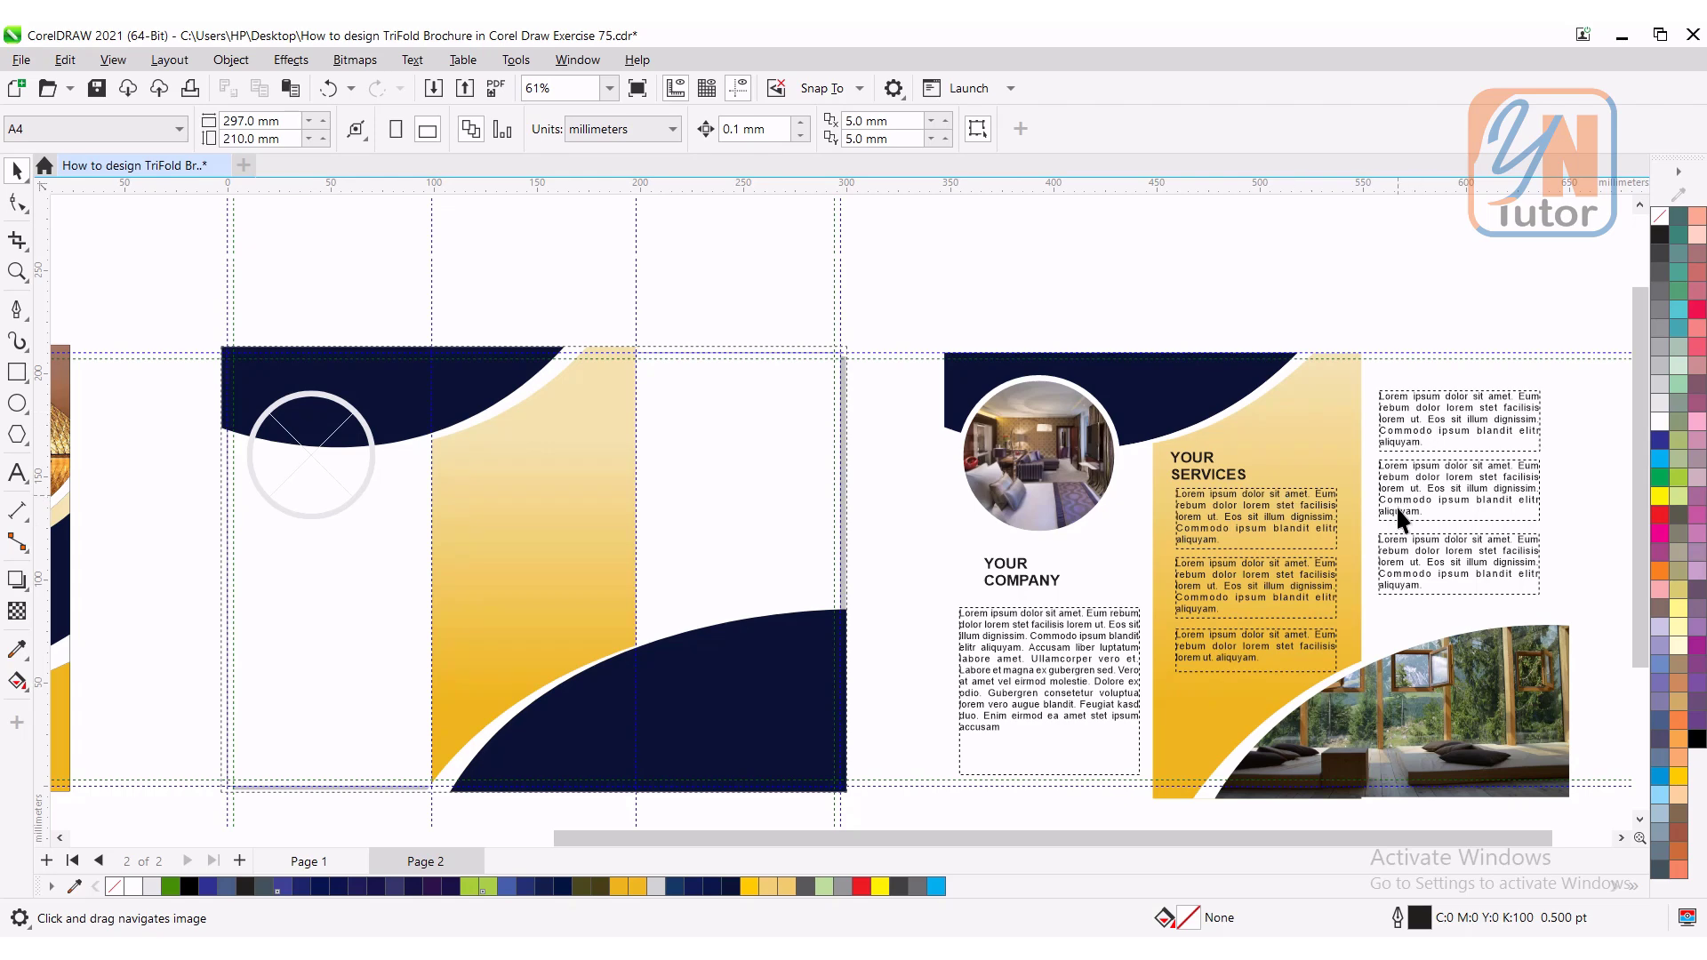
{"action": "left_click", "coordinate": [18, 476]}
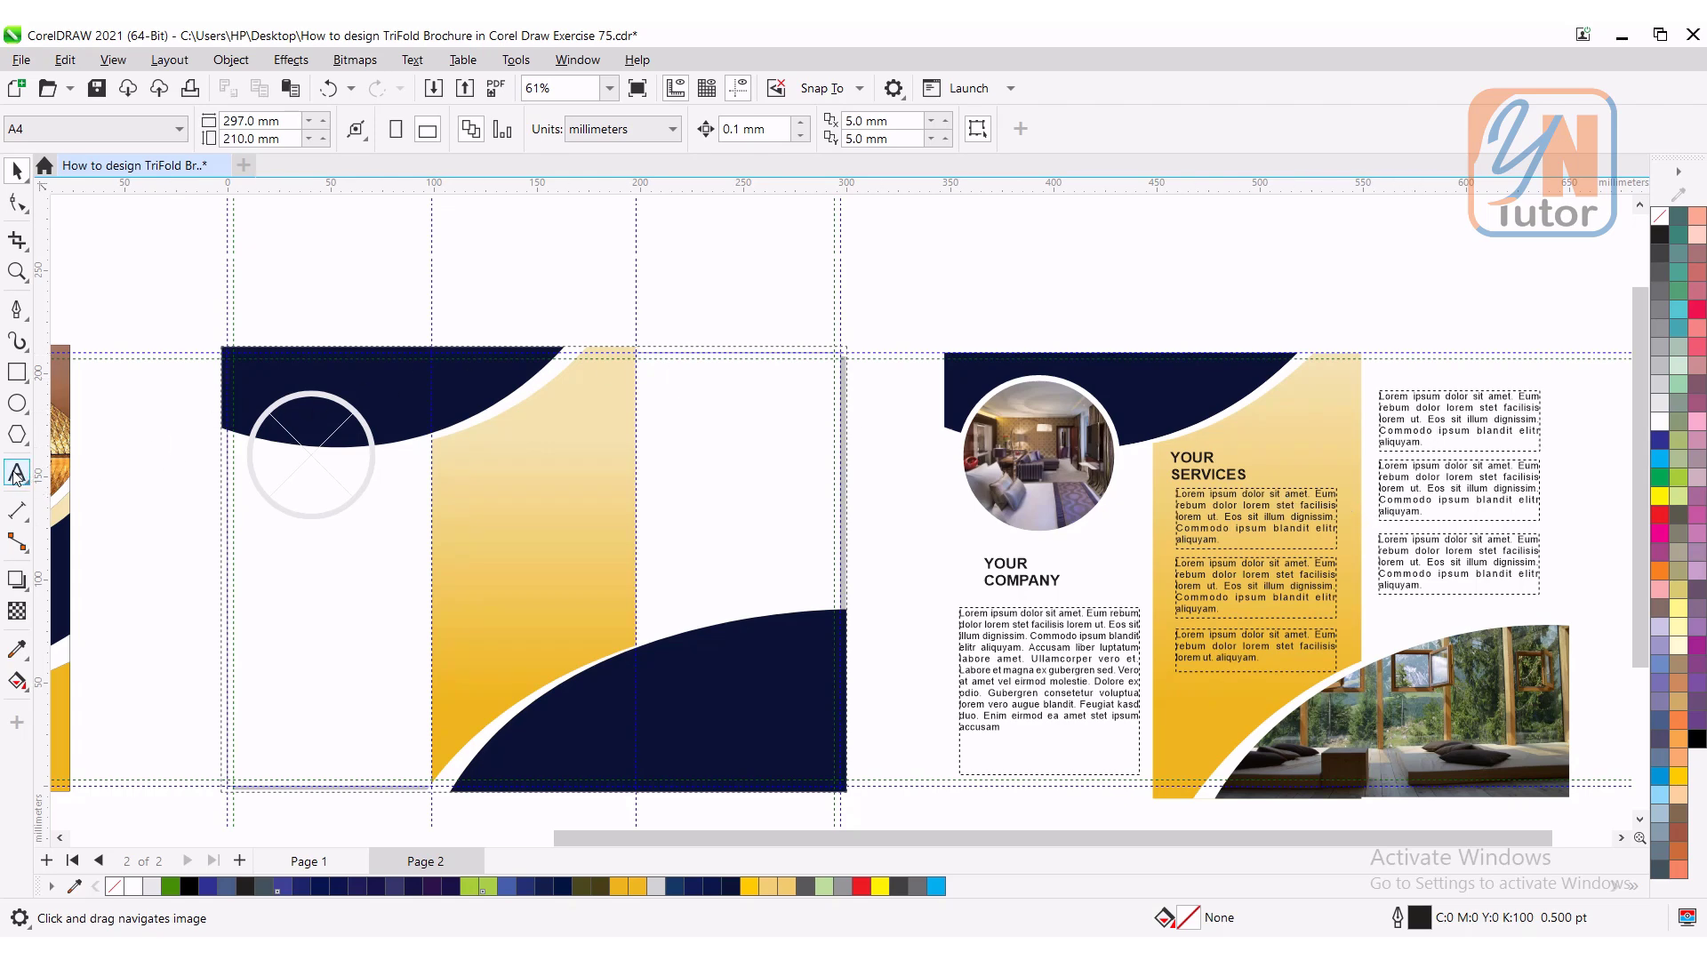
{"action": "left_click", "coordinate": [18, 475]}
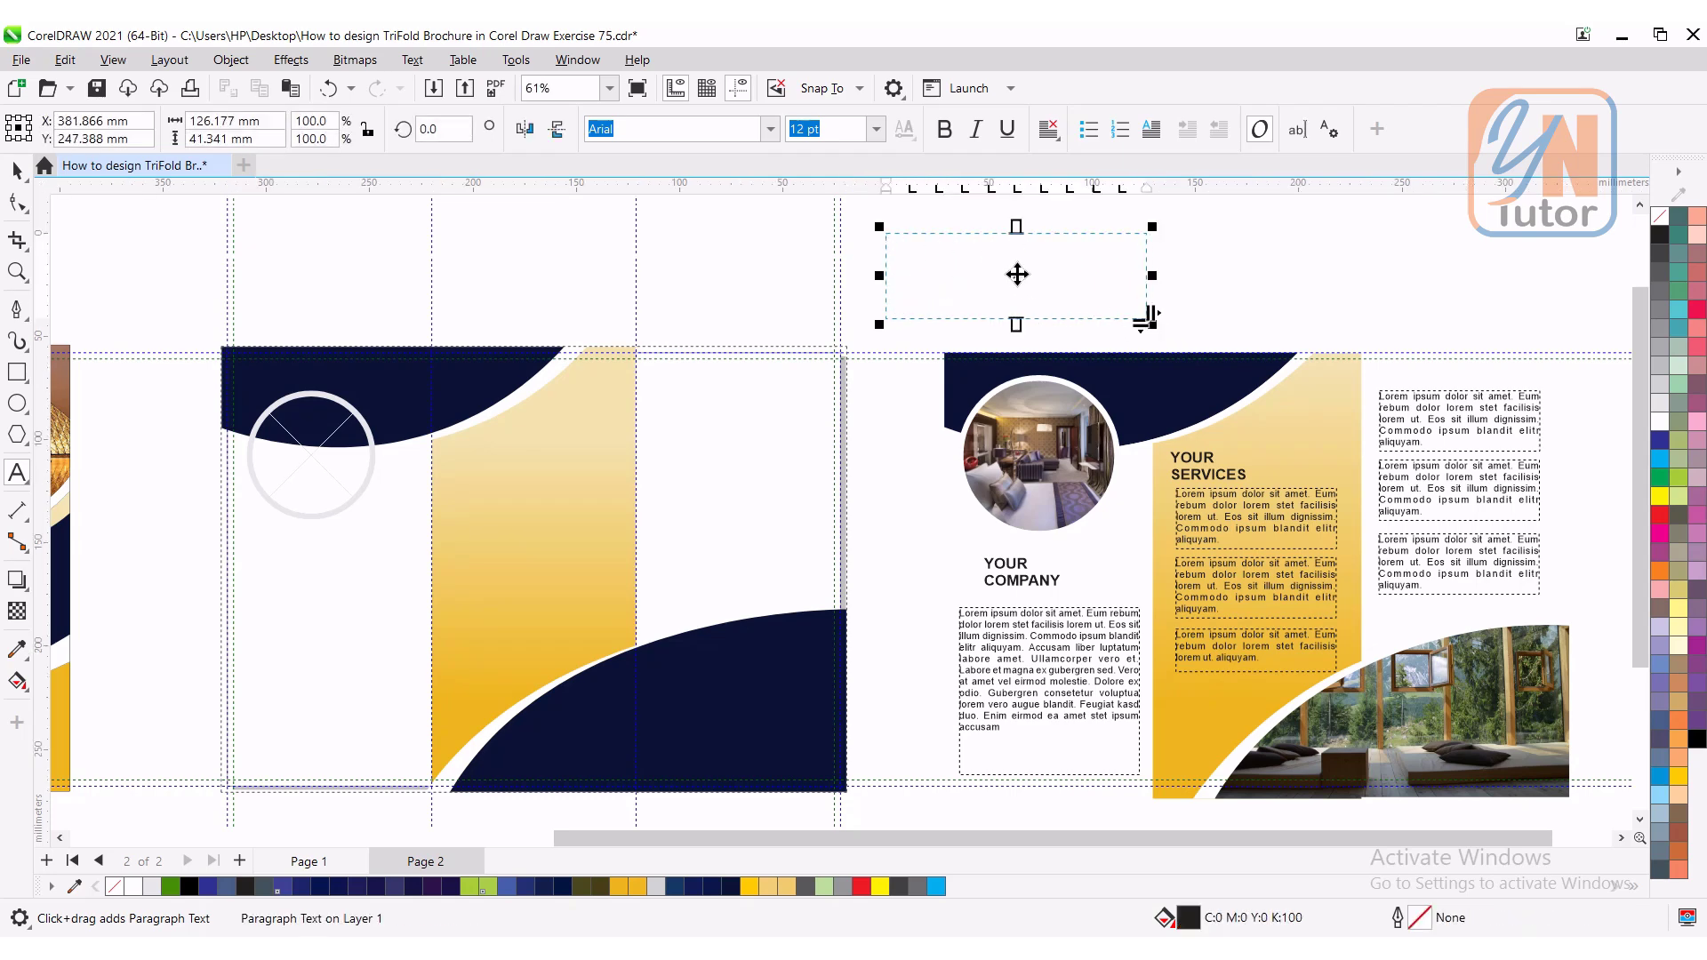
{"action": "right_click", "coordinate": [1016, 274]}
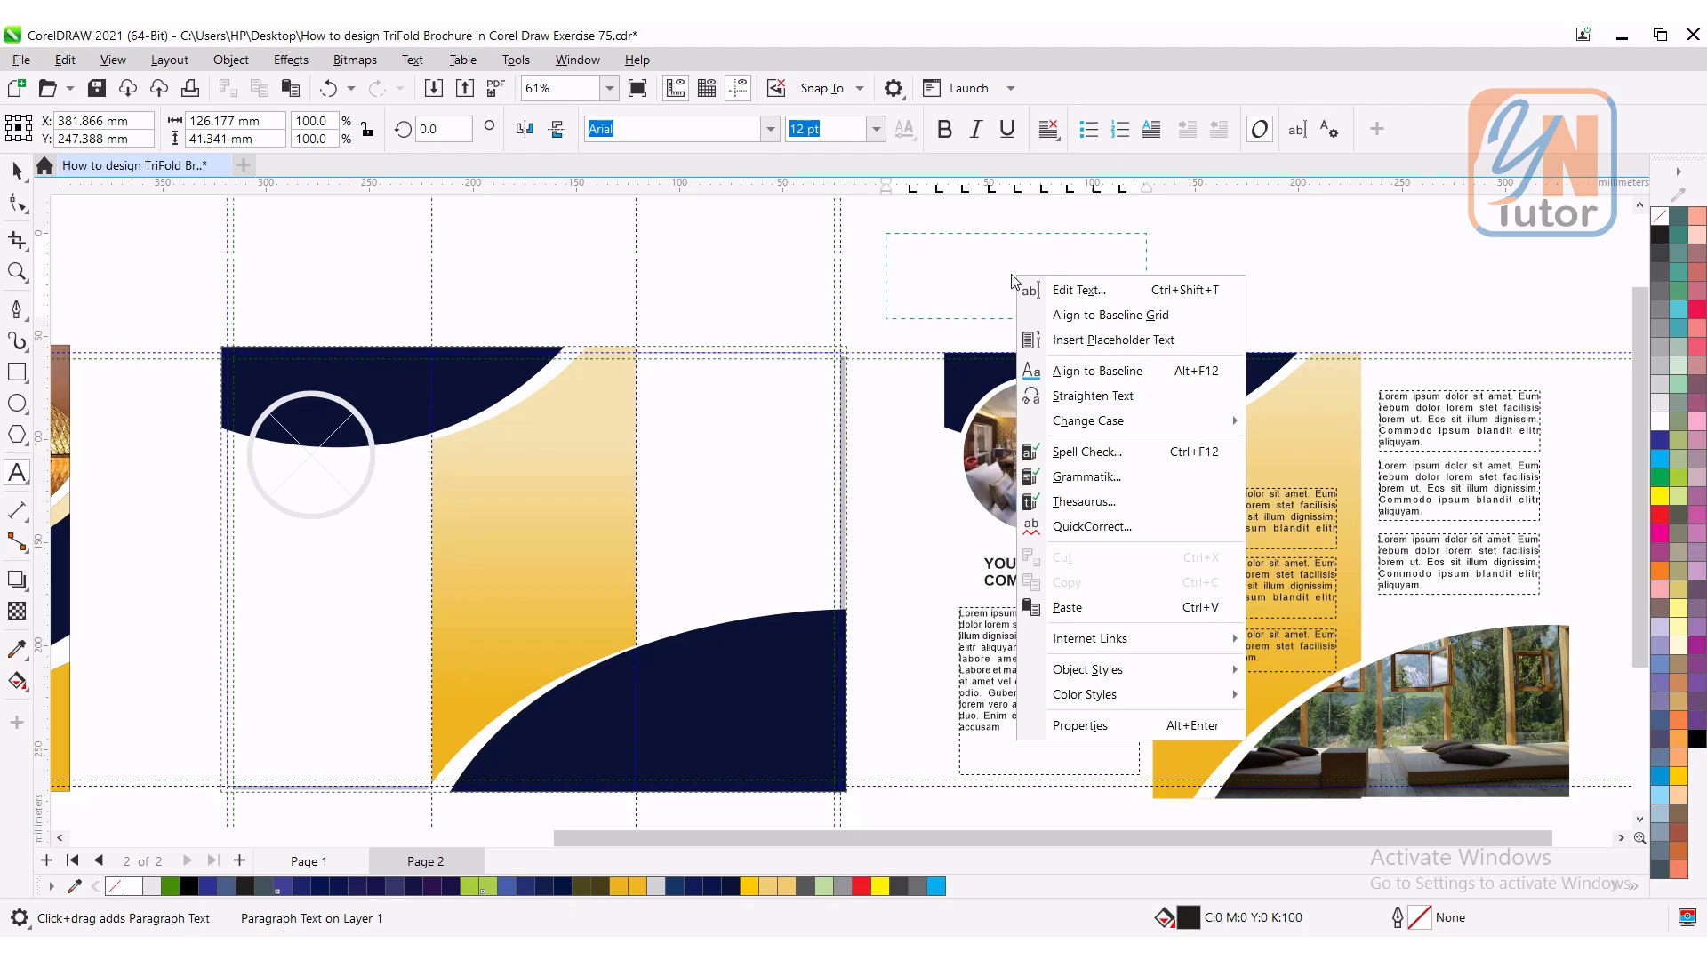
{"action": "mouse_move", "coordinate": [1110, 339]}
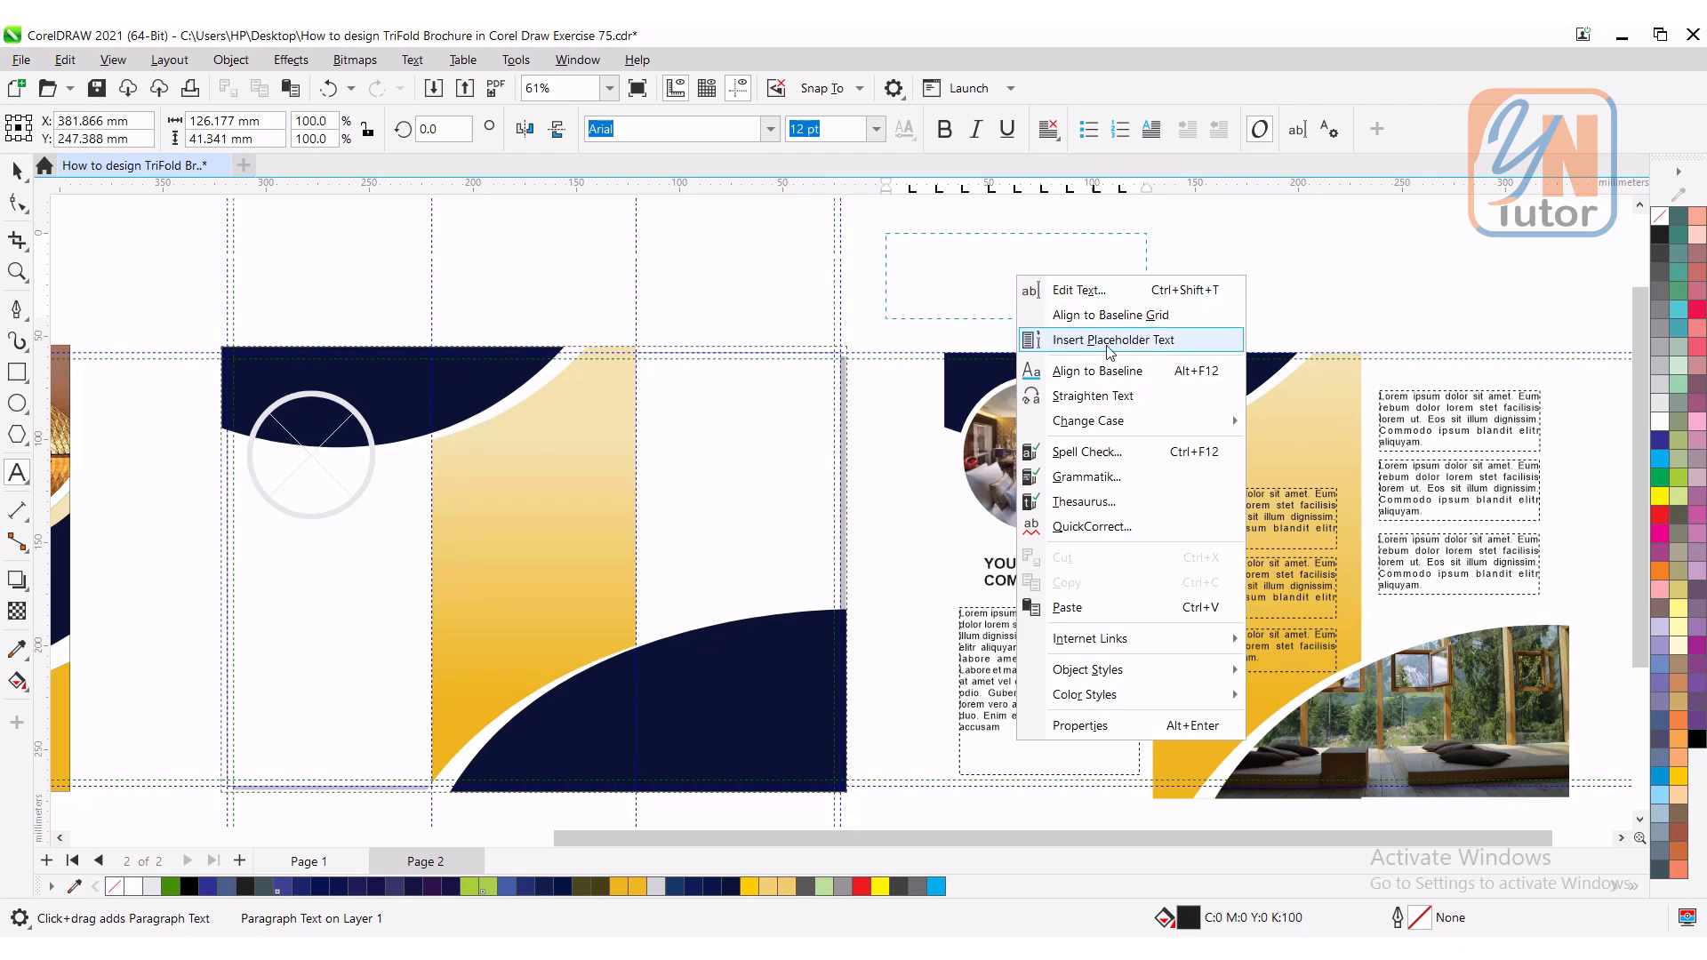
{"action": "left_click", "coordinate": [1114, 339]}
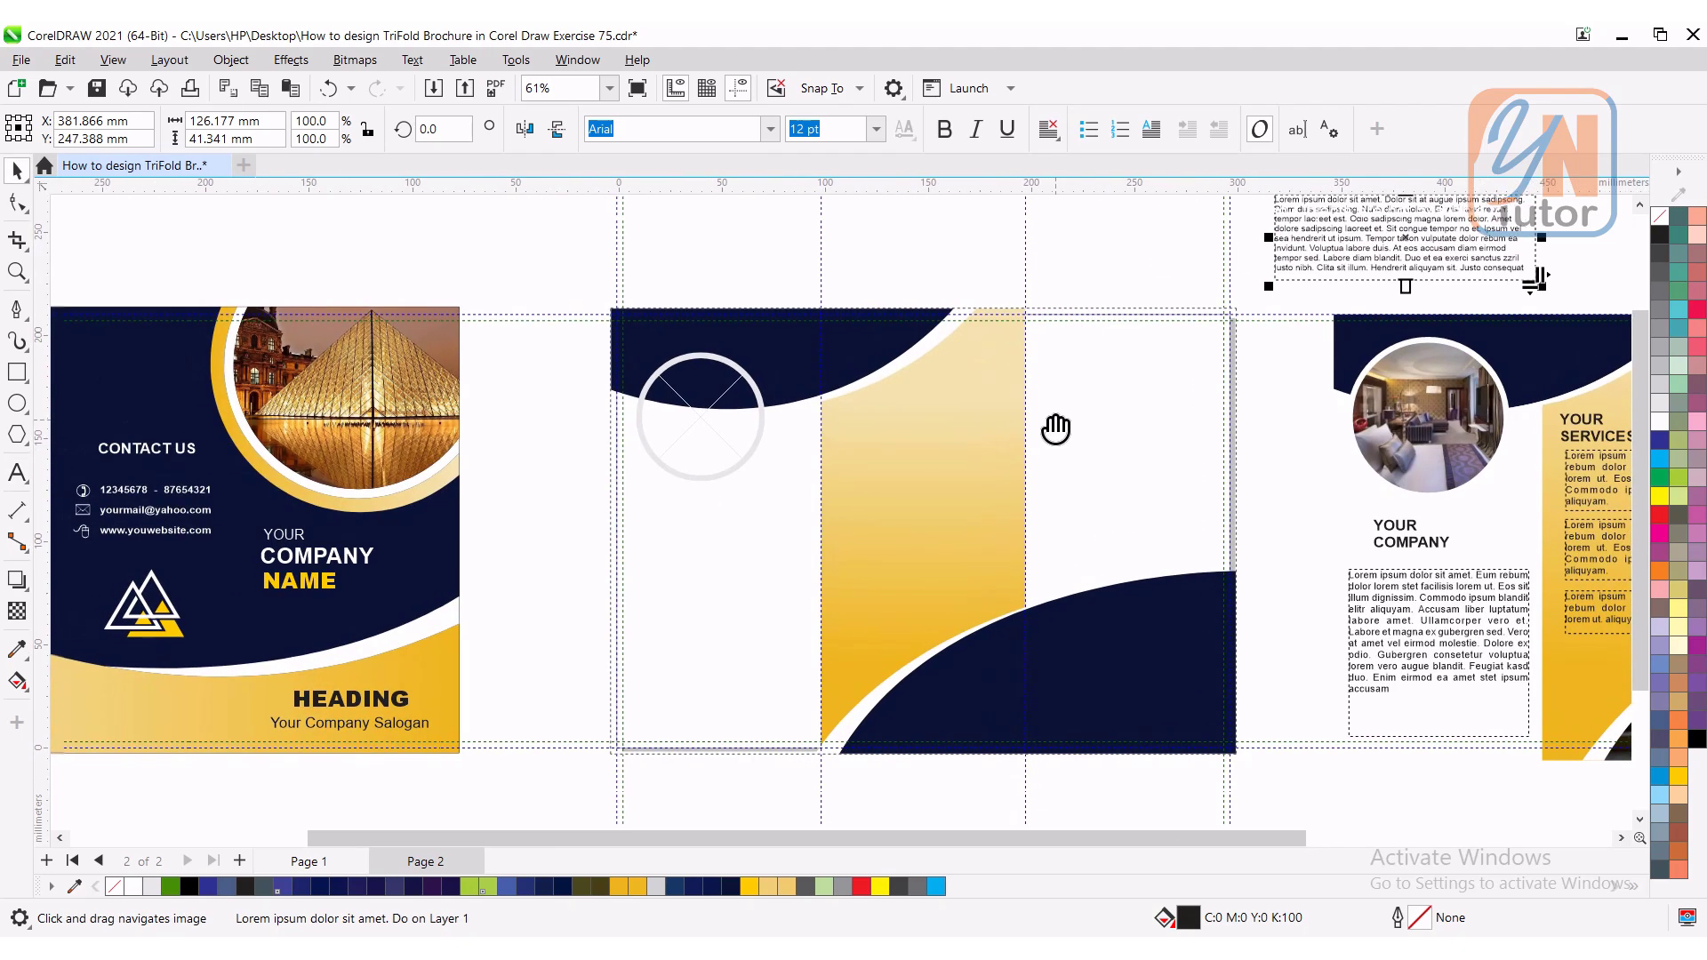
{"action": "left_click", "coordinate": [310, 861]}
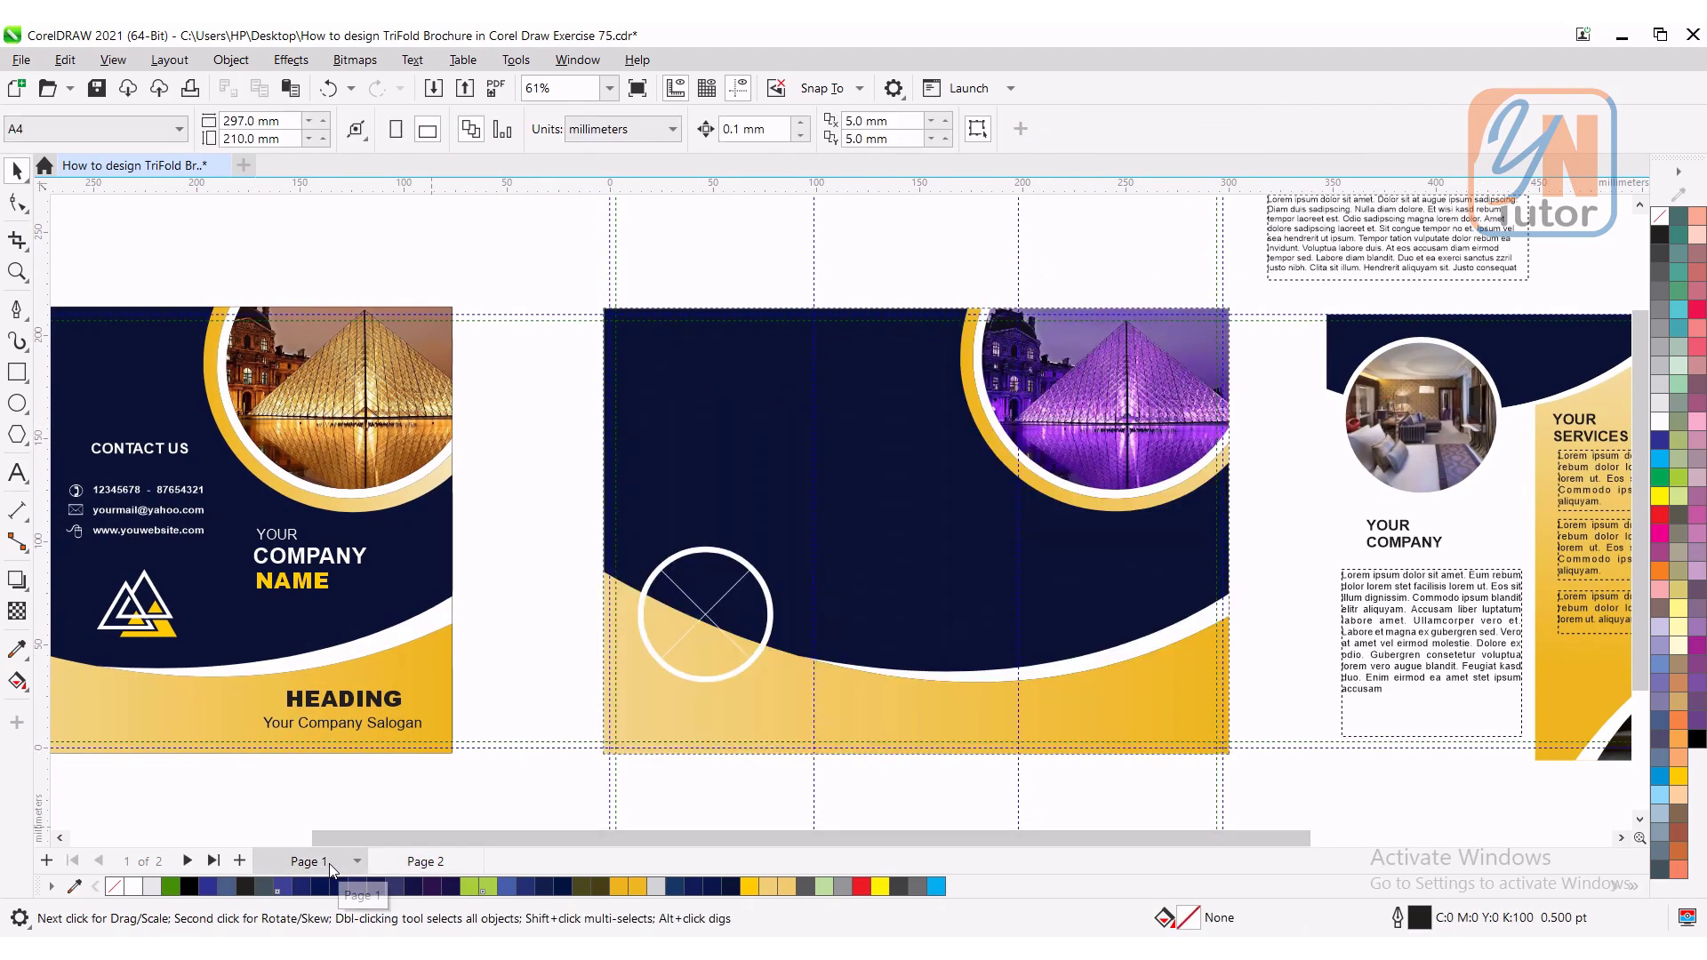
{"action": "left_click", "coordinate": [423, 861]}
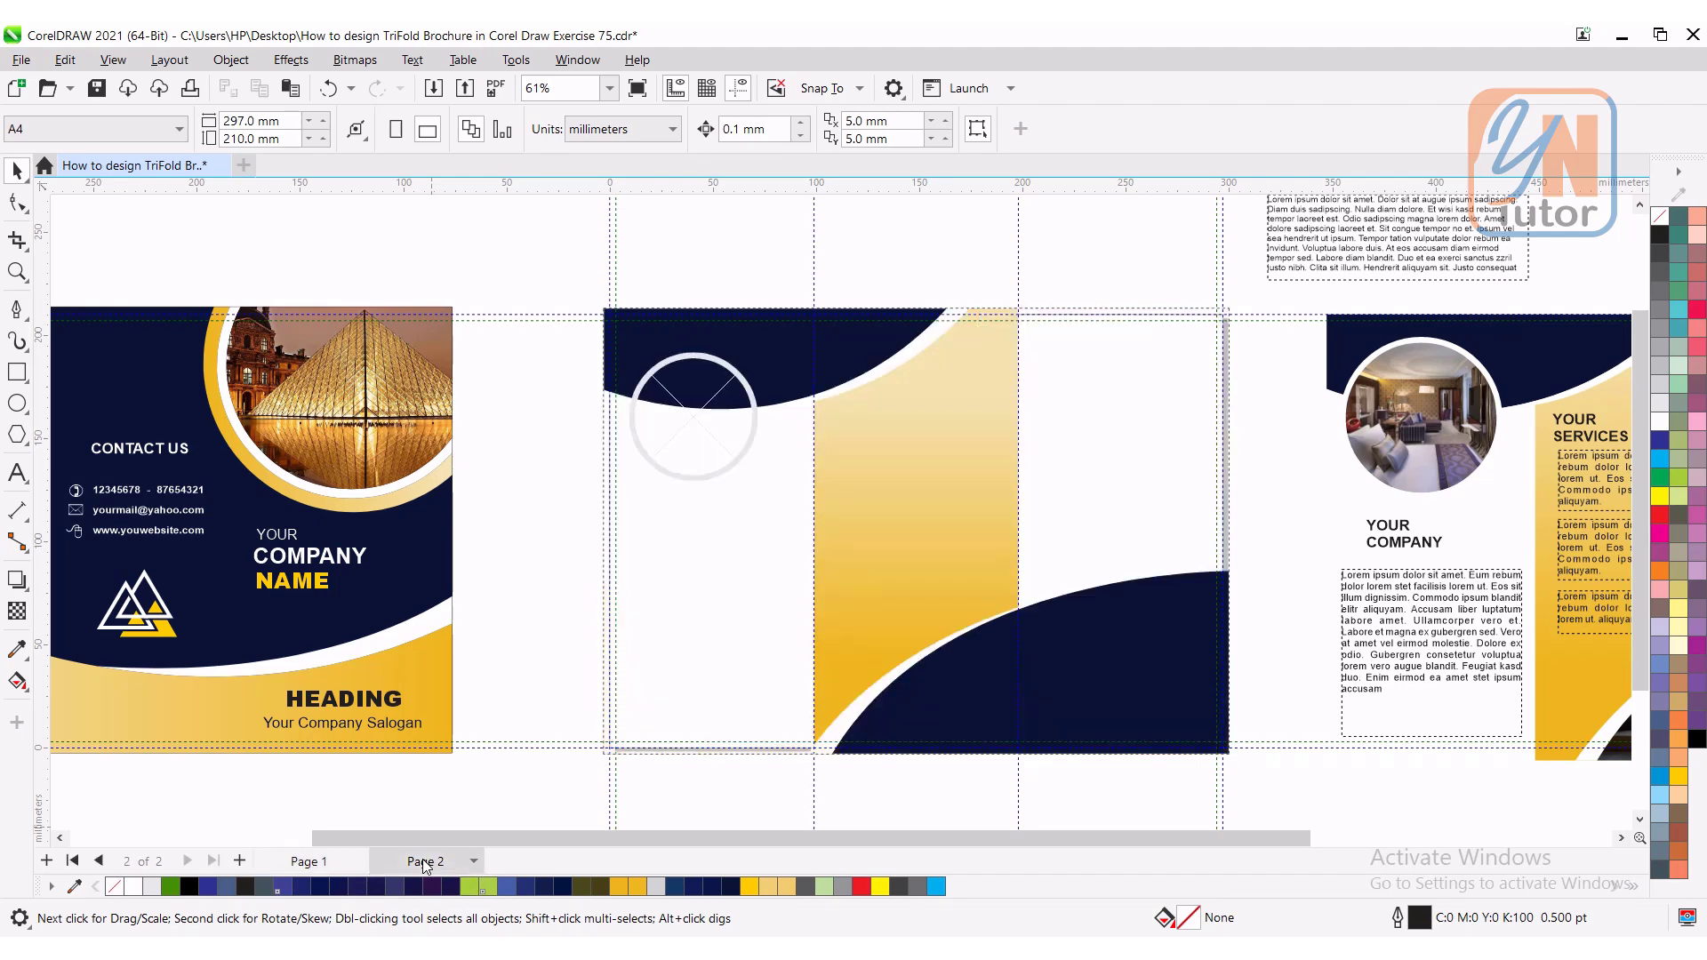
{"action": "mouse_move", "coordinate": [424, 861]}
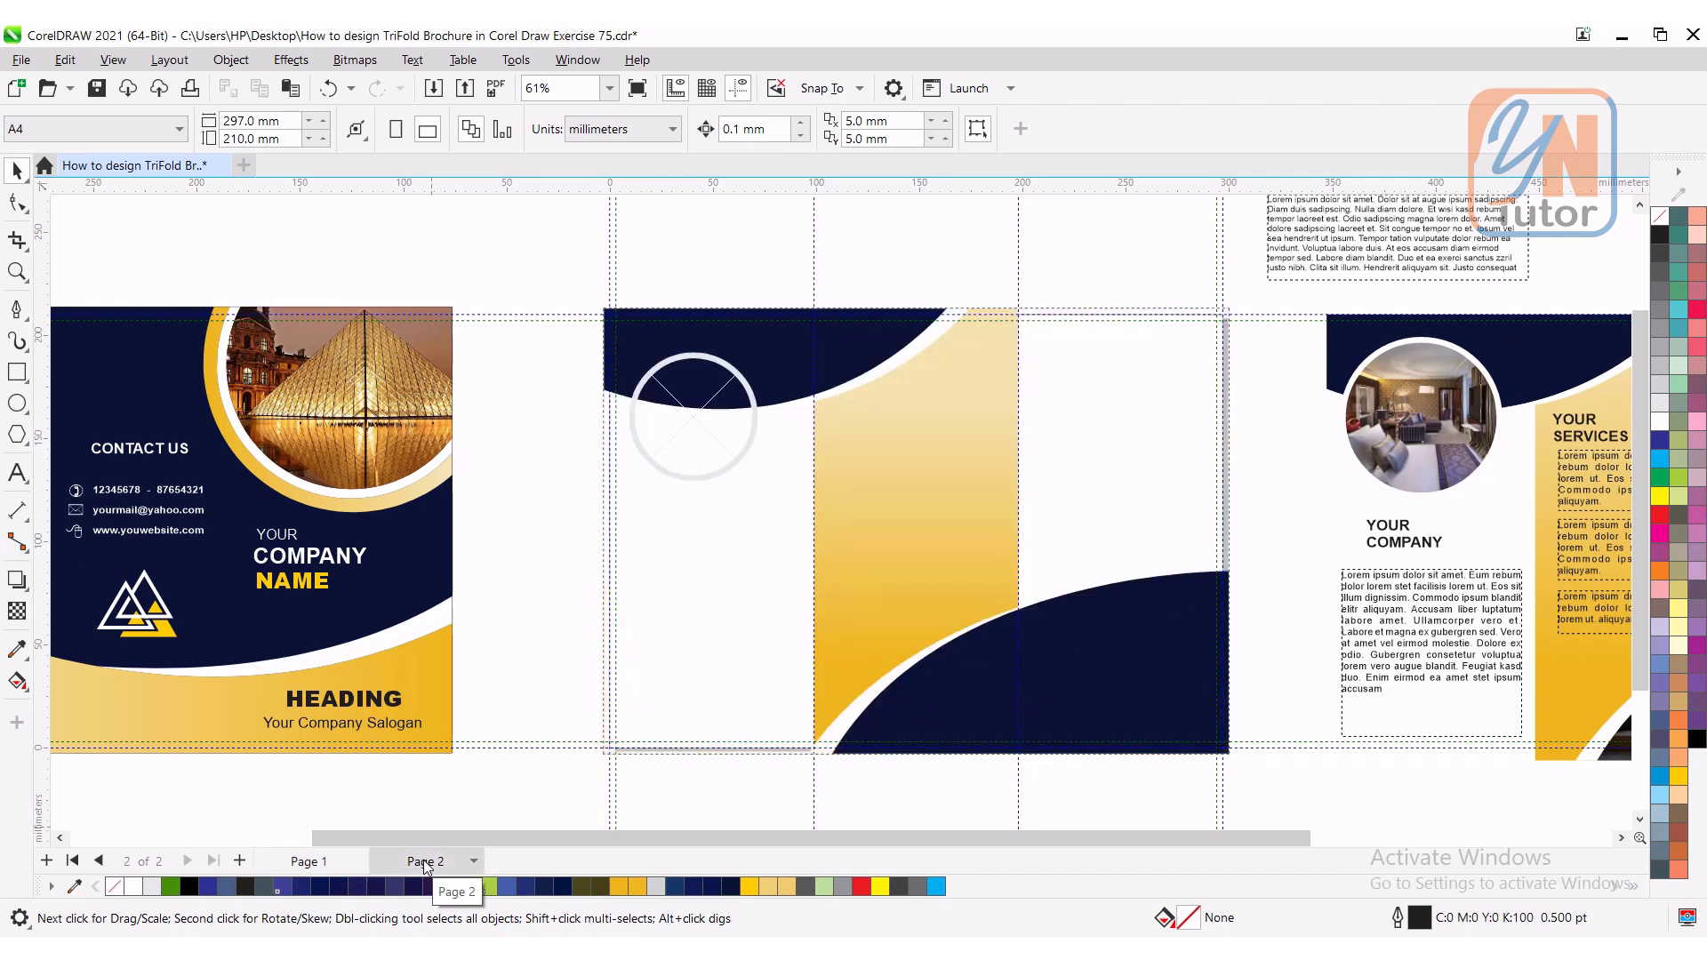